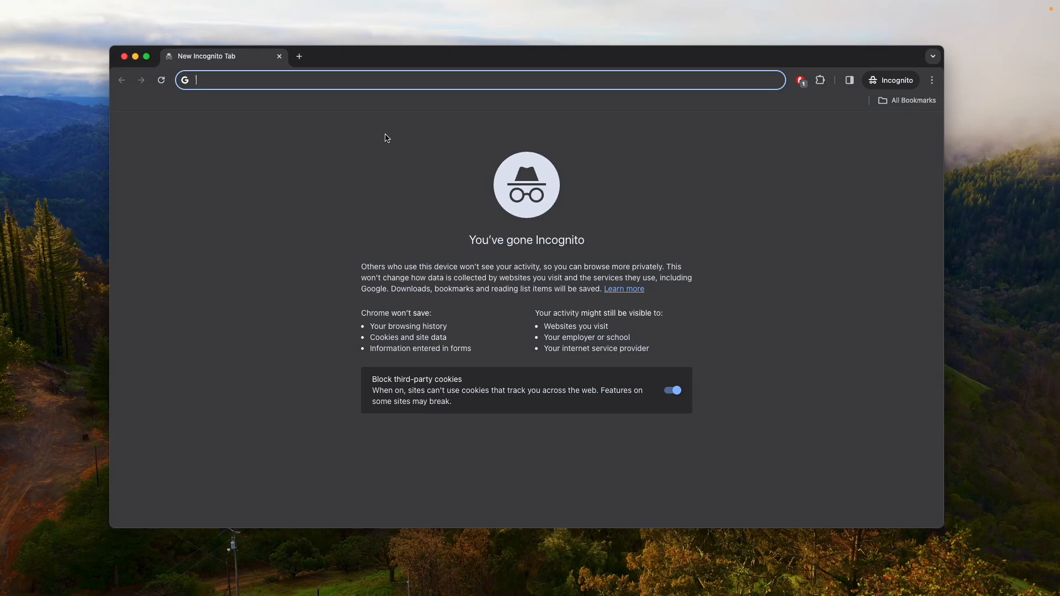
Step: Search Google for 'java software engineer jobs' via the suggestion and select the total results figure
type("java s")
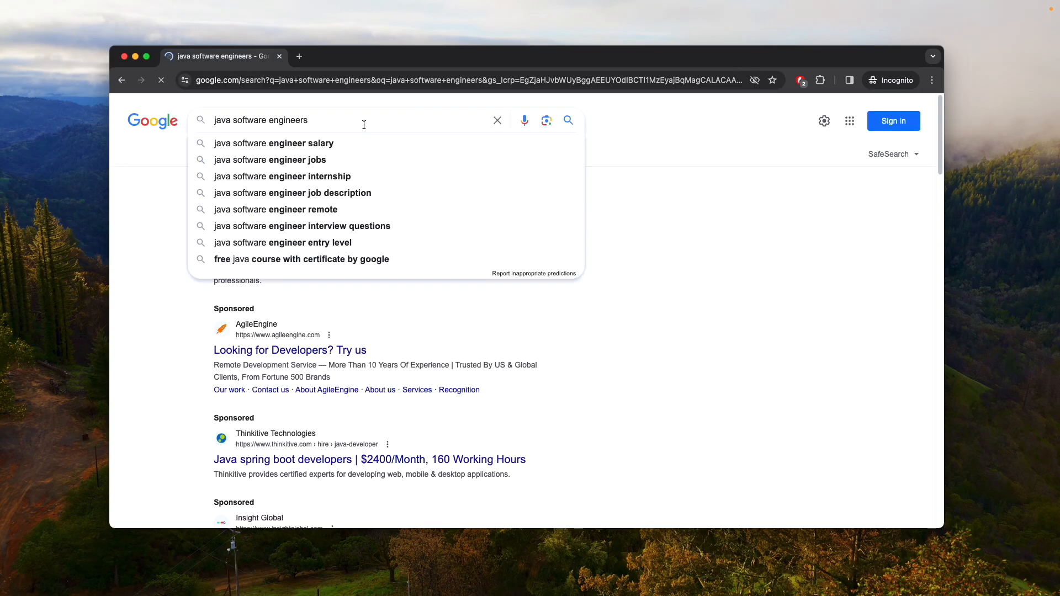
left_click(270, 160)
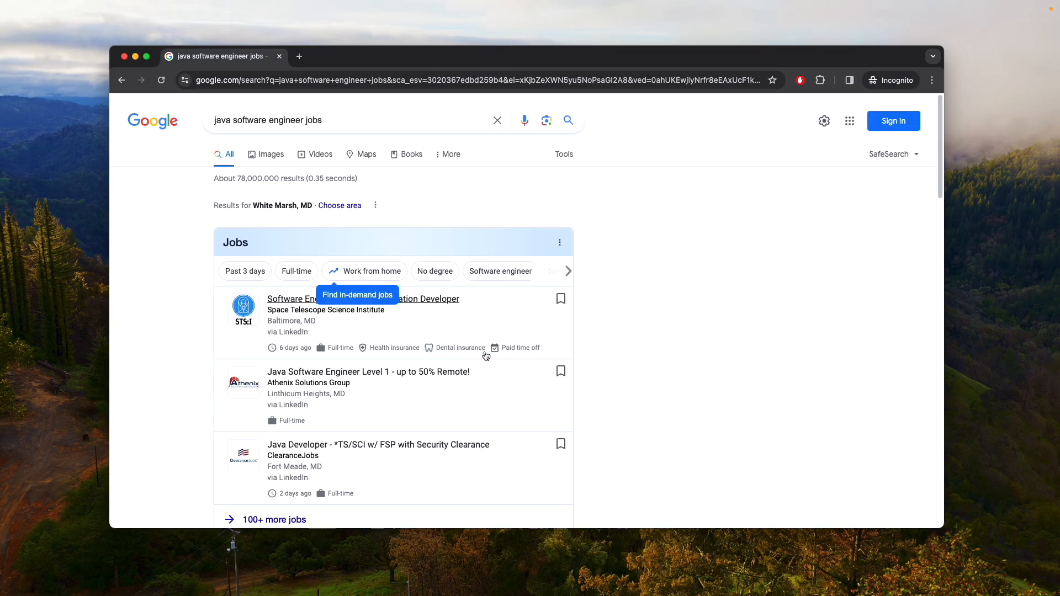
mouse_move(236, 179)
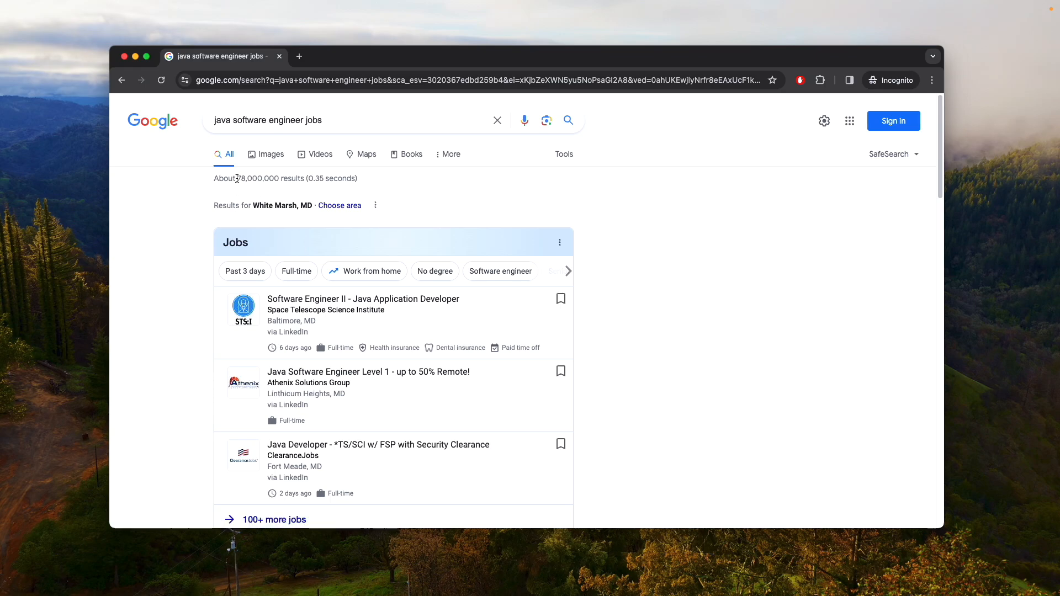
double_click(253, 179)
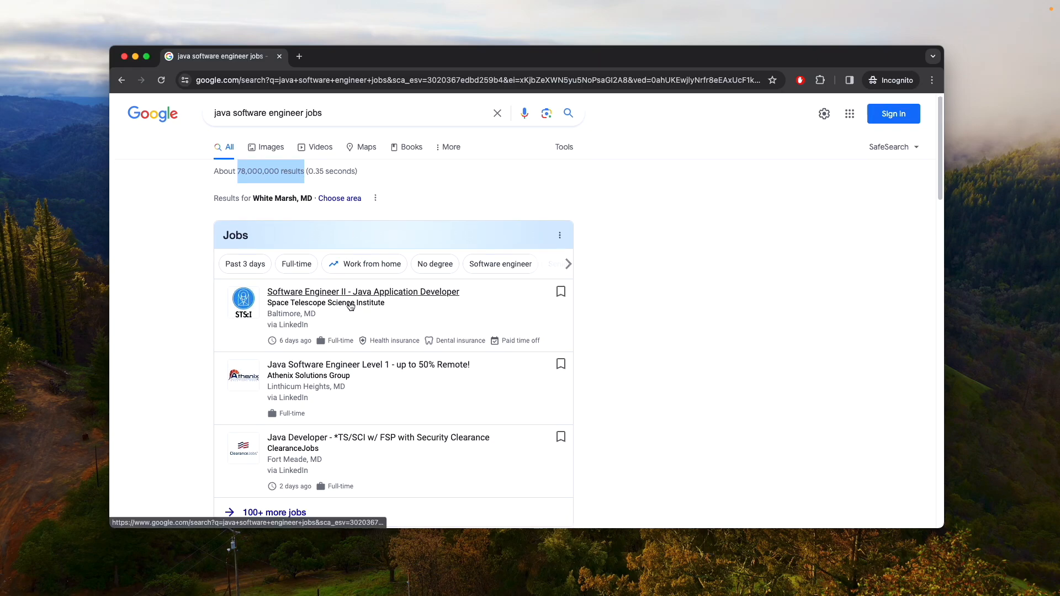
scroll("down", 3)
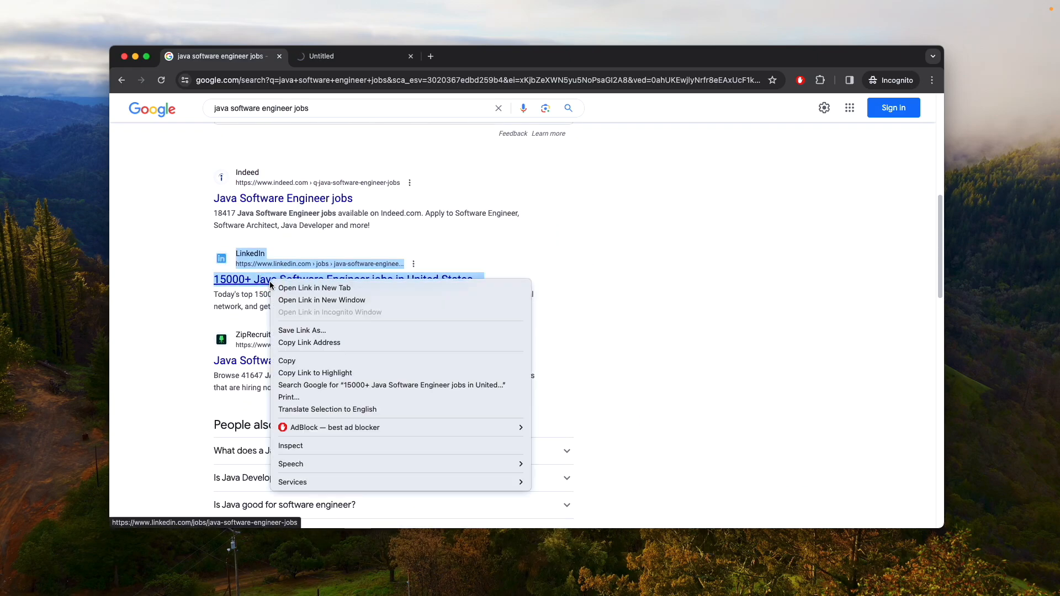
Step: Open the LinkedIn and ZipRecruiter java software engineer results in new tabs
left_click(314, 288)
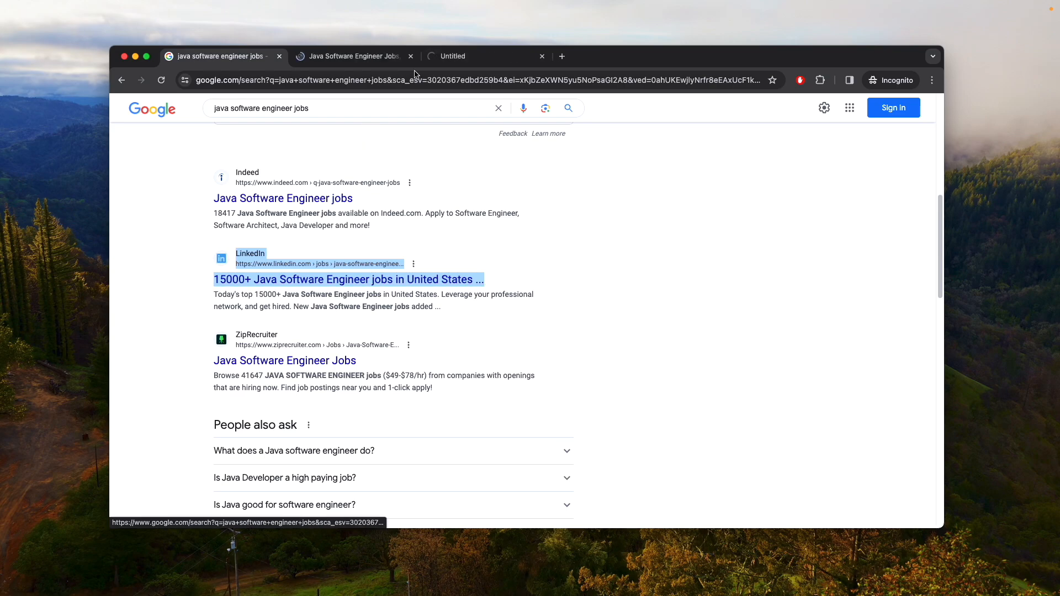
left_click(291, 360)
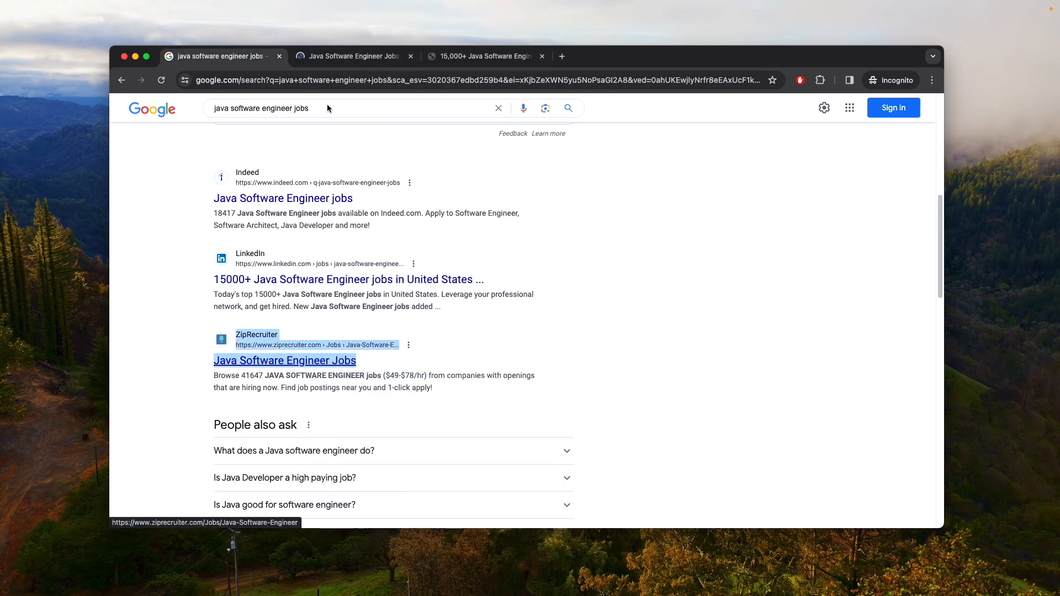
left_click(284, 361)
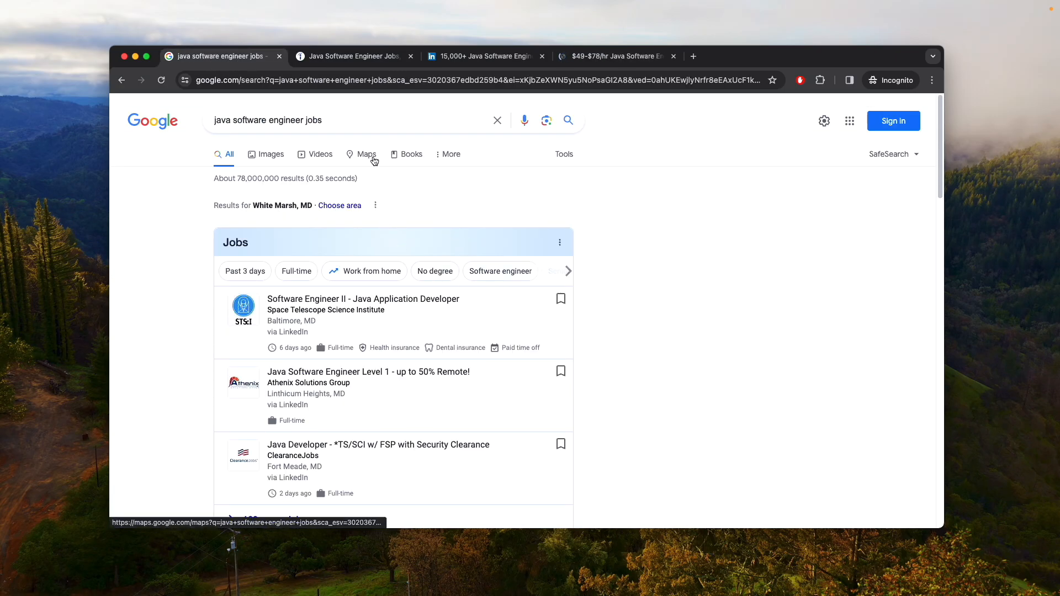
mouse_move(352, 206)
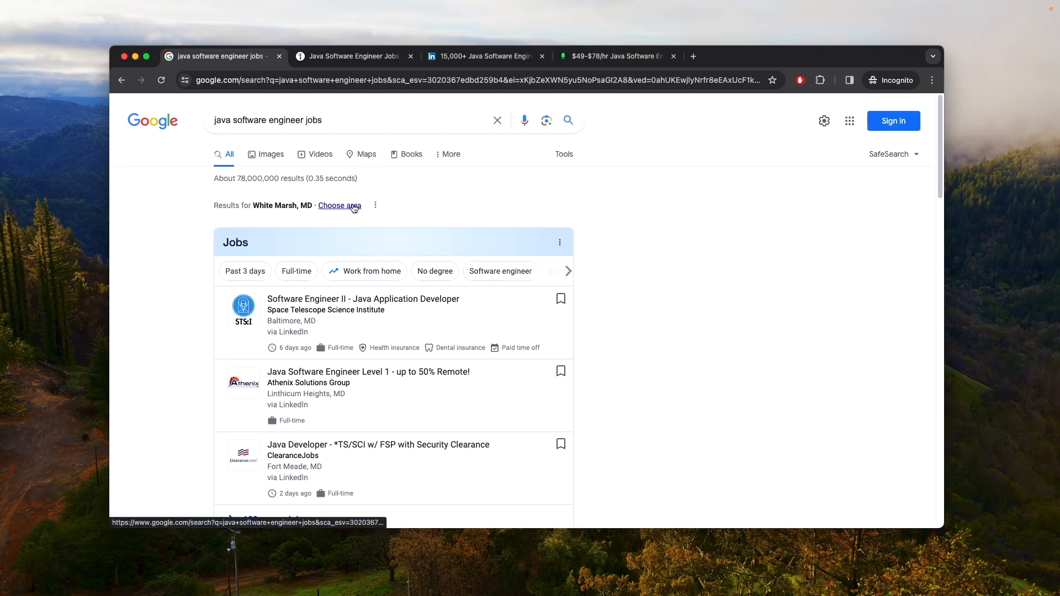
Step: Check which area the job results cover and dismiss the Choose area dialog unchanged
left_click(340, 205)
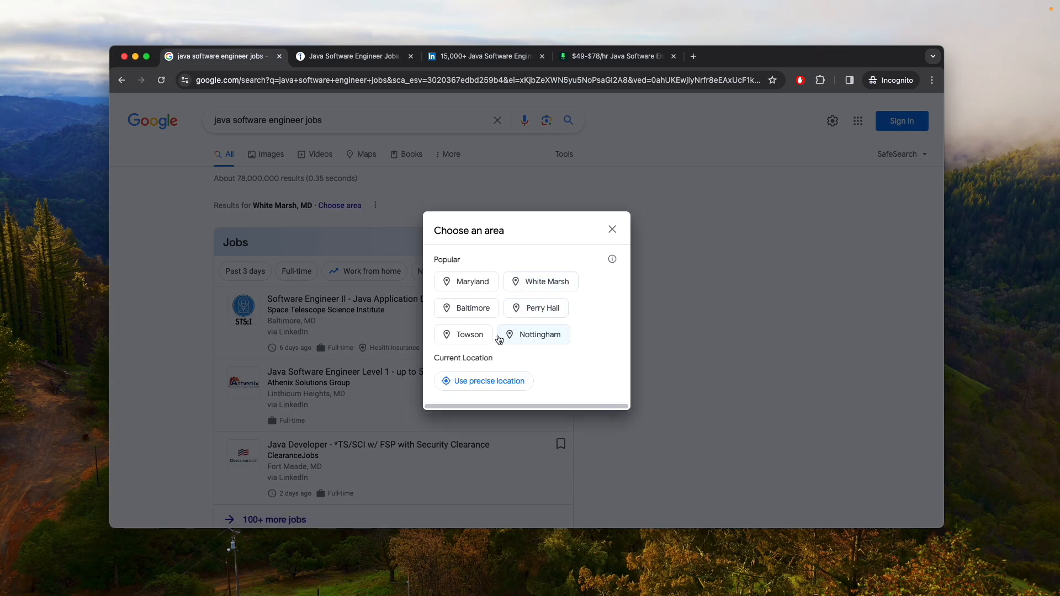
left_click(612, 230)
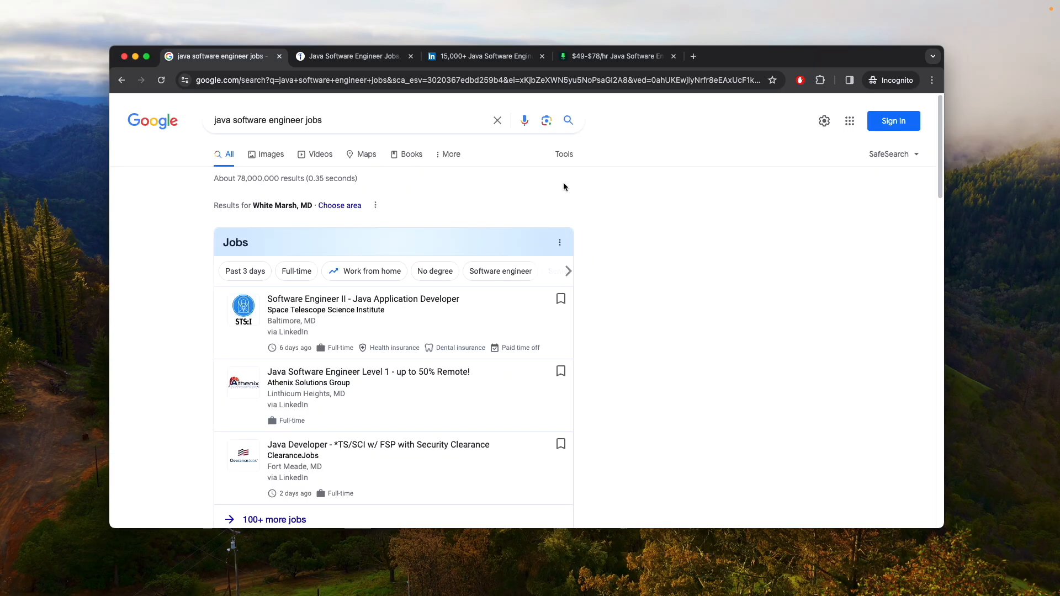
Step: In the Indeed tab, set the job location to United States for the java software engineer search
left_click(351, 55)
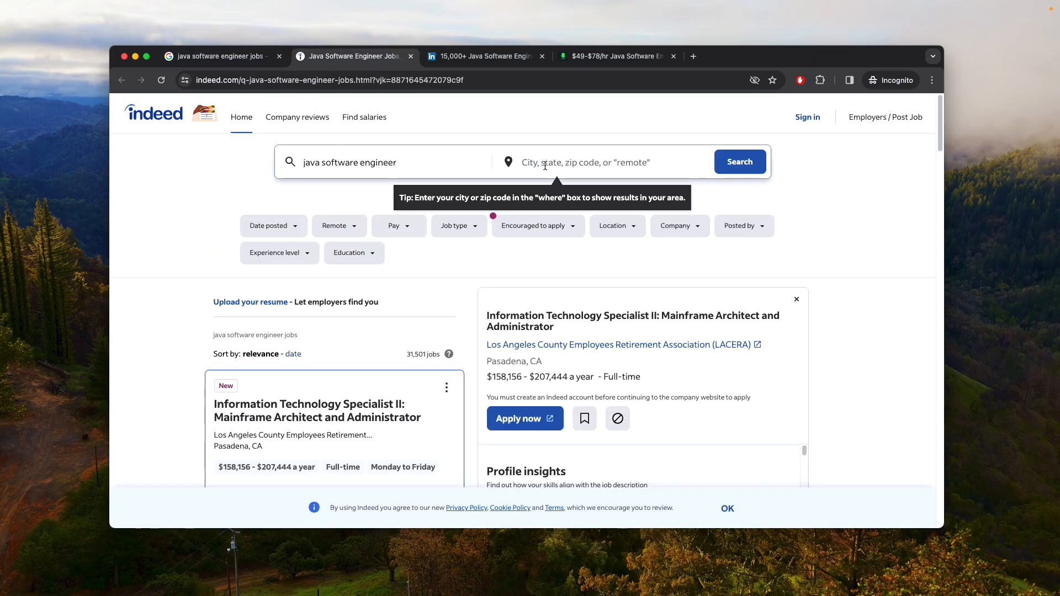
left_click(583, 162)
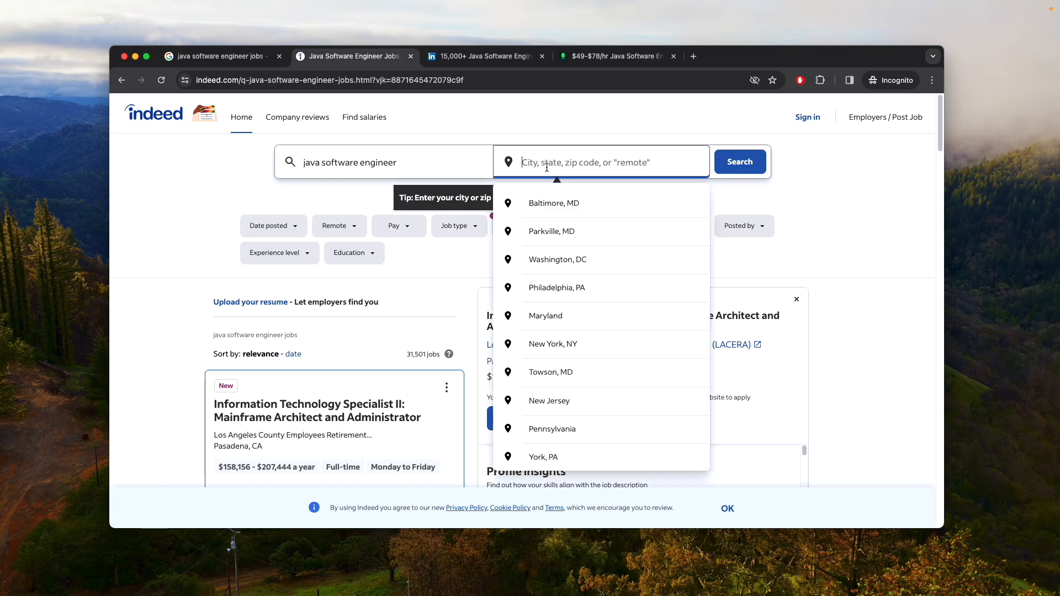
type("unite")
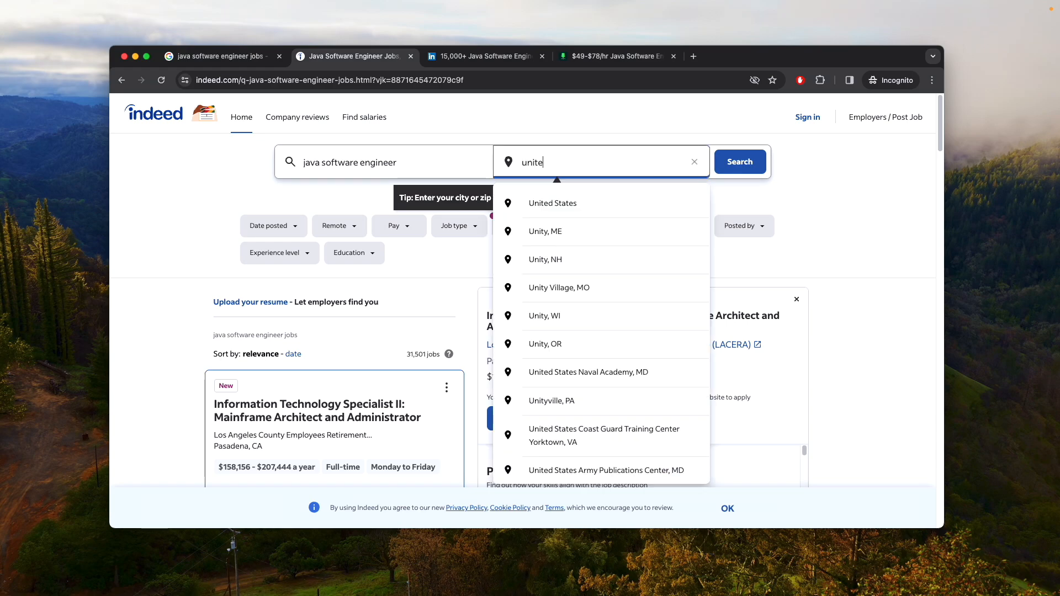
left_click(552, 203)
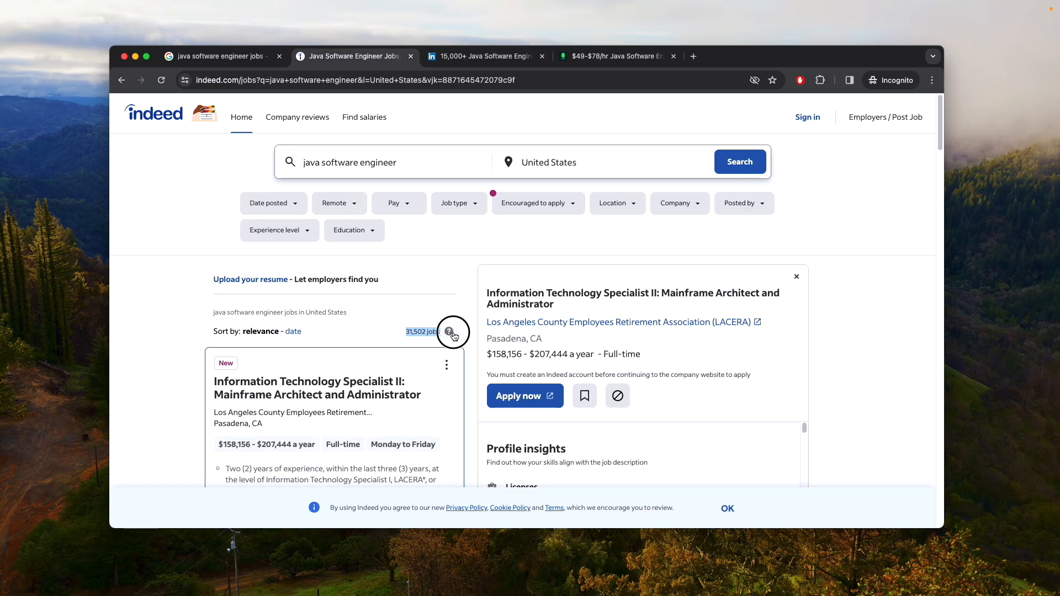
mouse_move(263, 409)
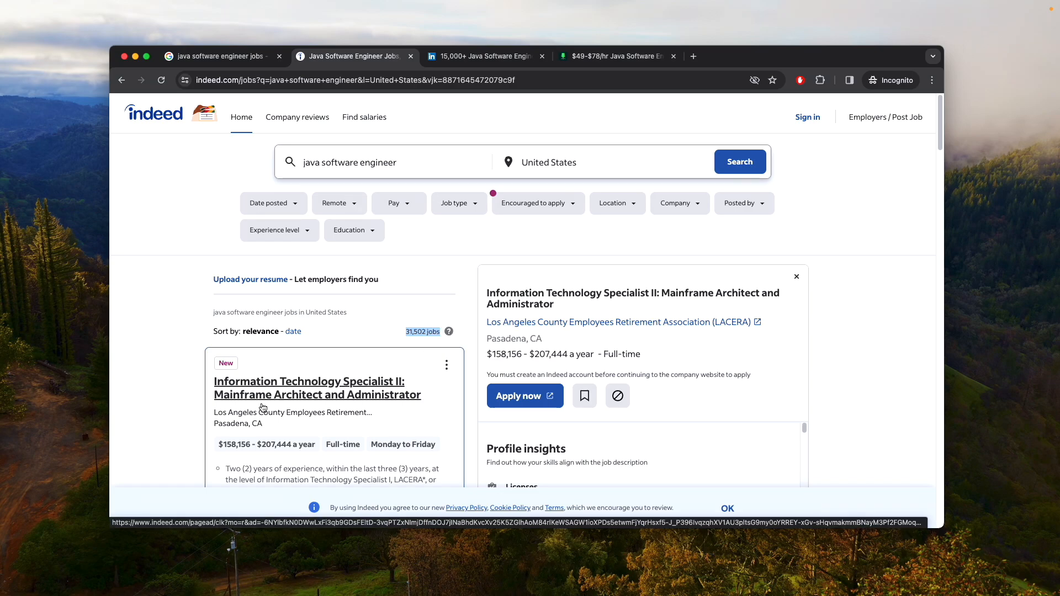
Step: Look over the first United States Indeed listings, about 31,502 jobs
scroll("down", 3)
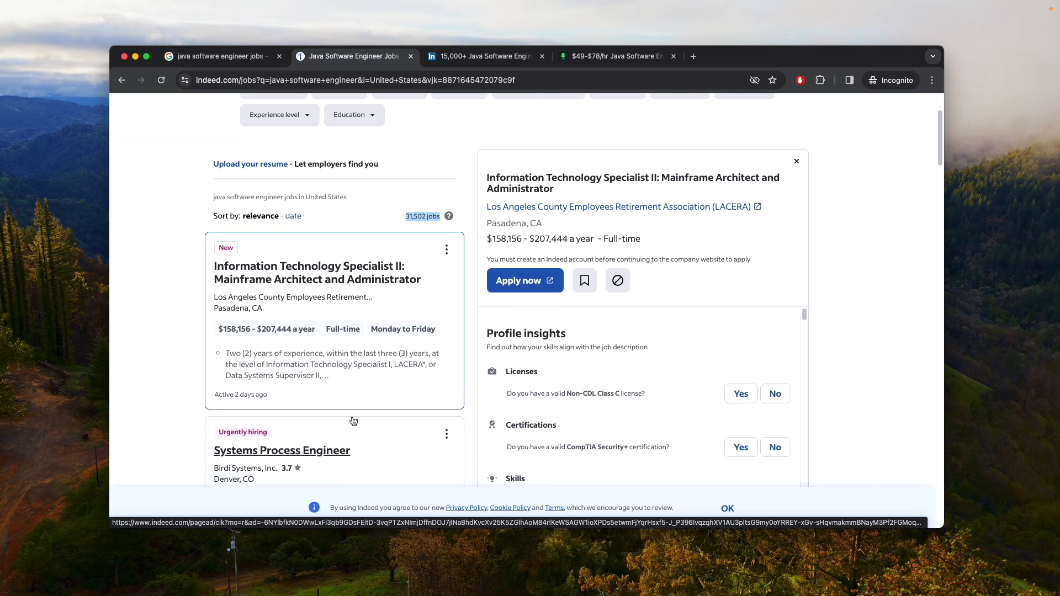
scroll("down", 3)
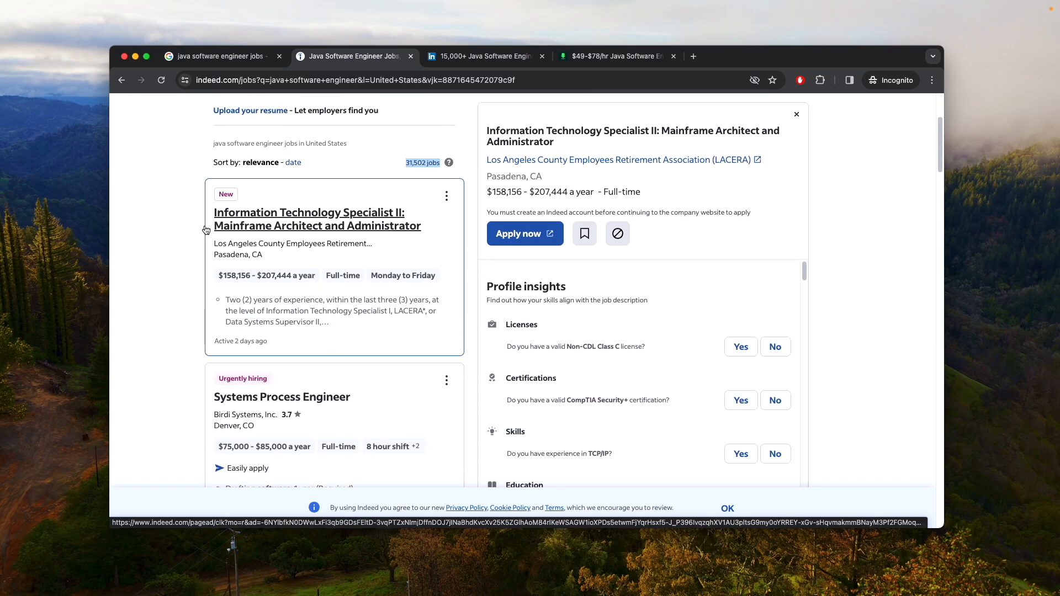
mouse_move(332, 236)
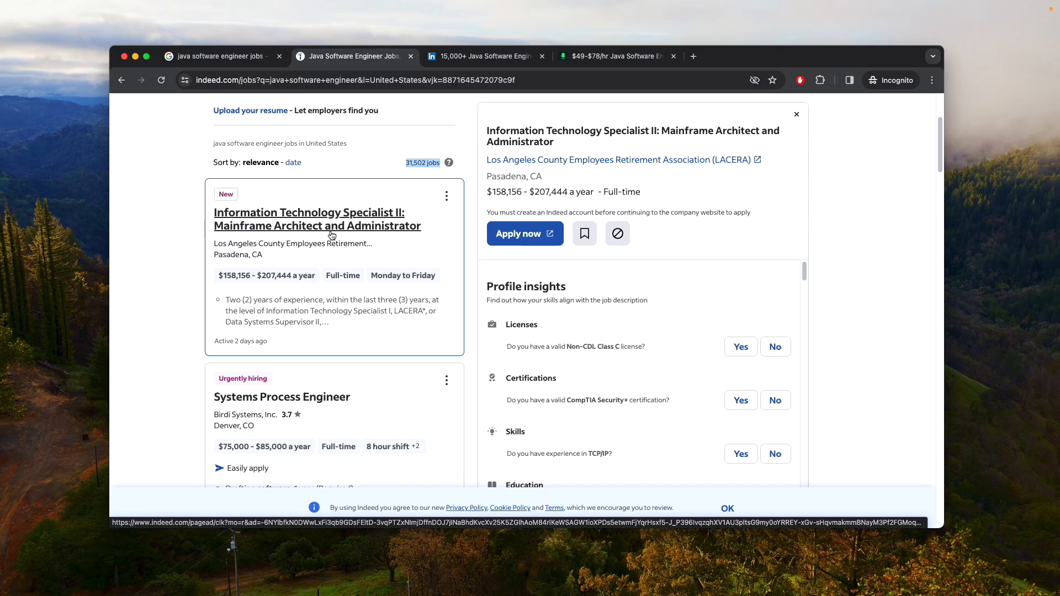
scroll("down", 3)
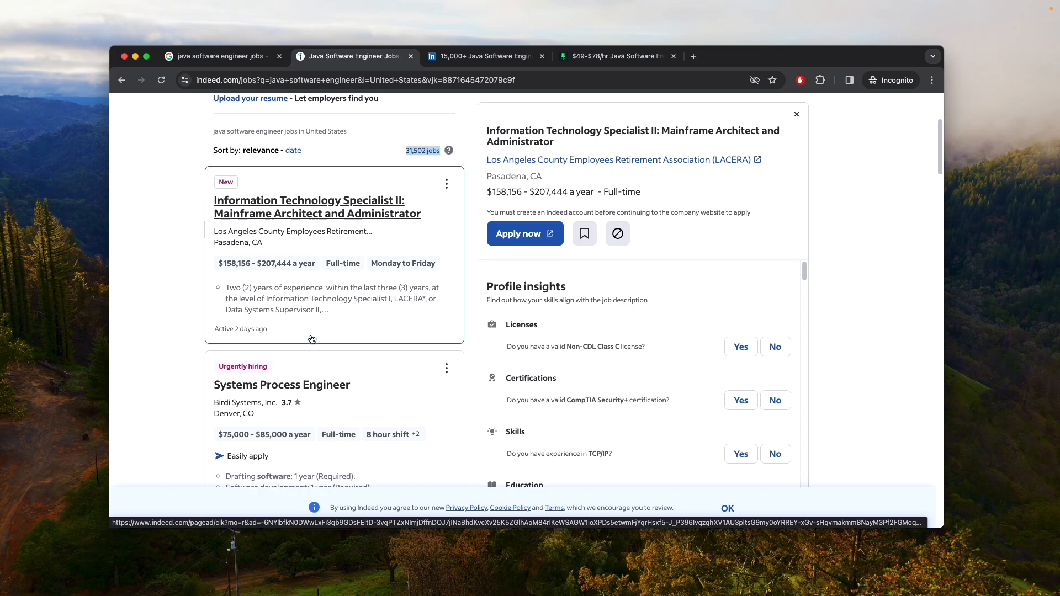
scroll("down", 3)
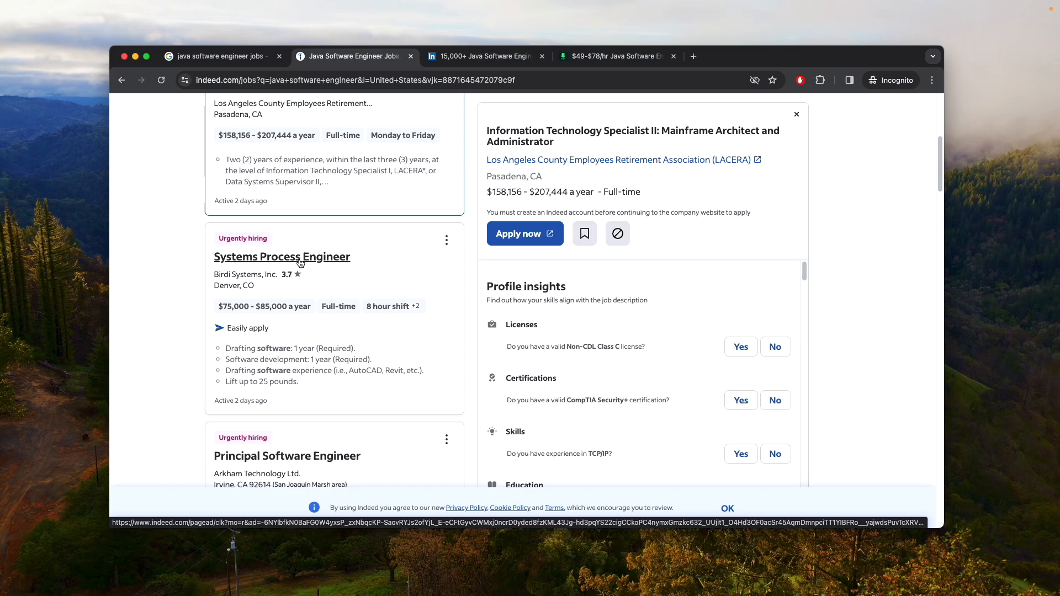
Step: Read through the Birdi Systems Process Engineer posting on Indeed and highlight a line in it
left_click(281, 257)
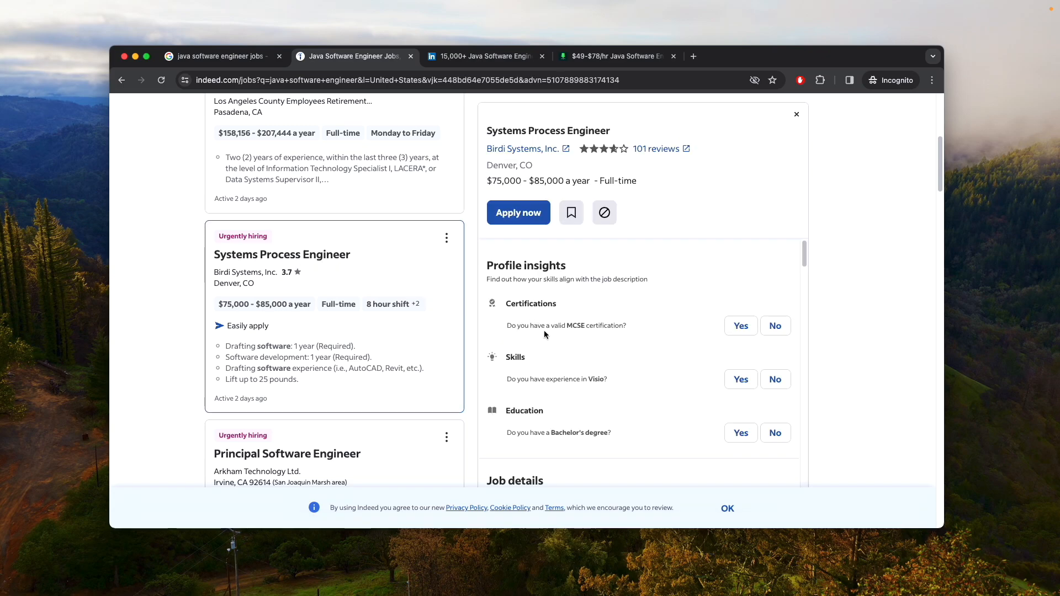
scroll("down", 3)
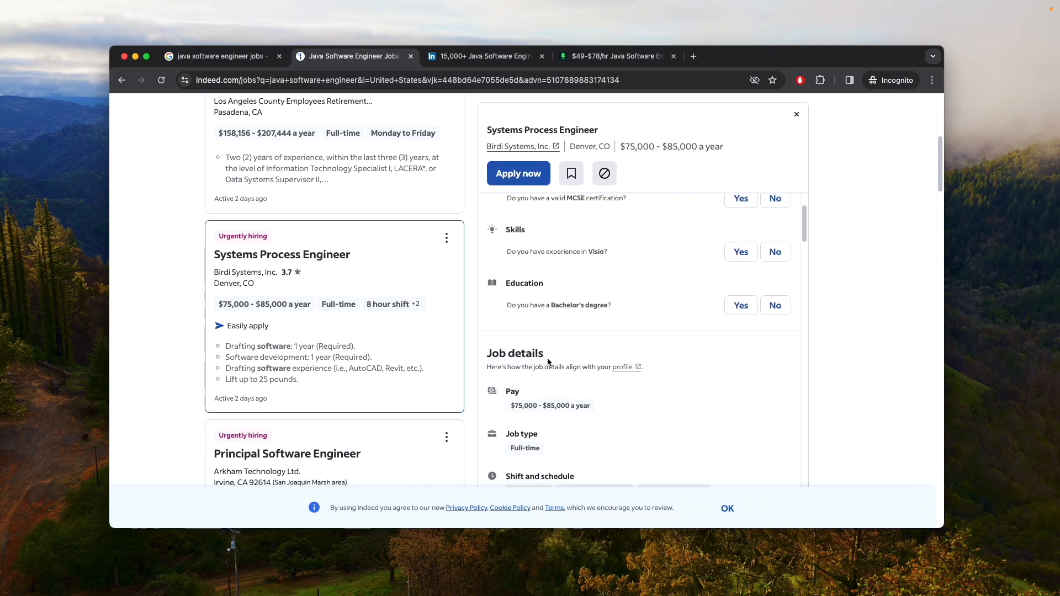
scroll("down", 3)
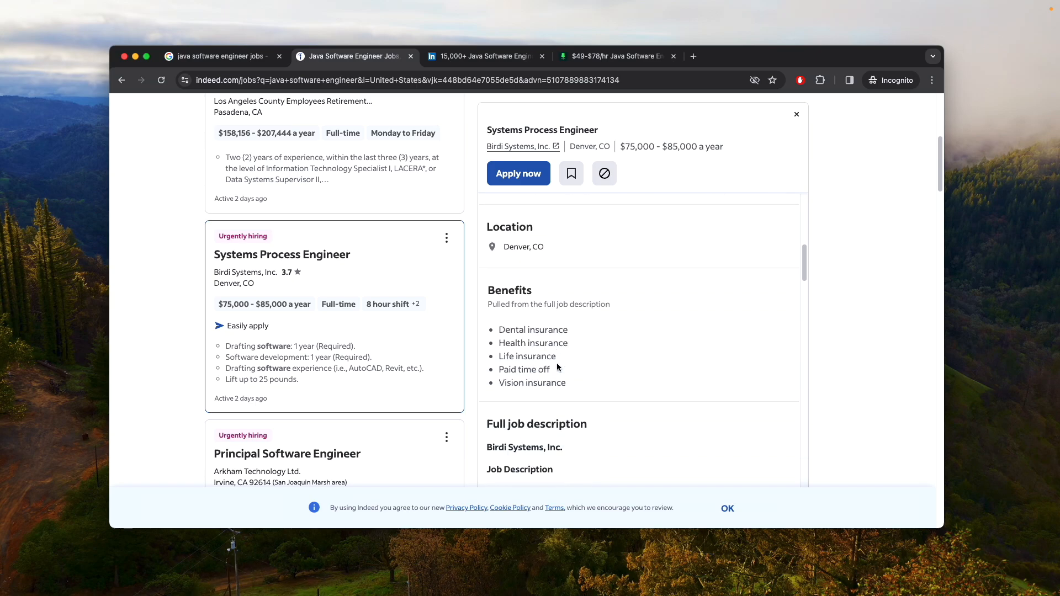
scroll("down", 3)
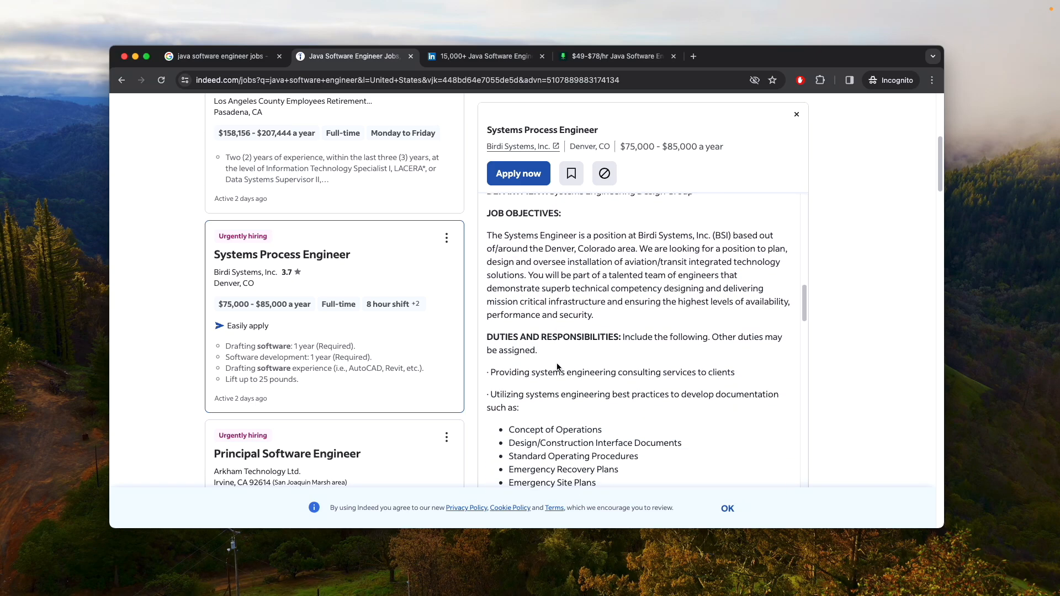
scroll("down", 3)
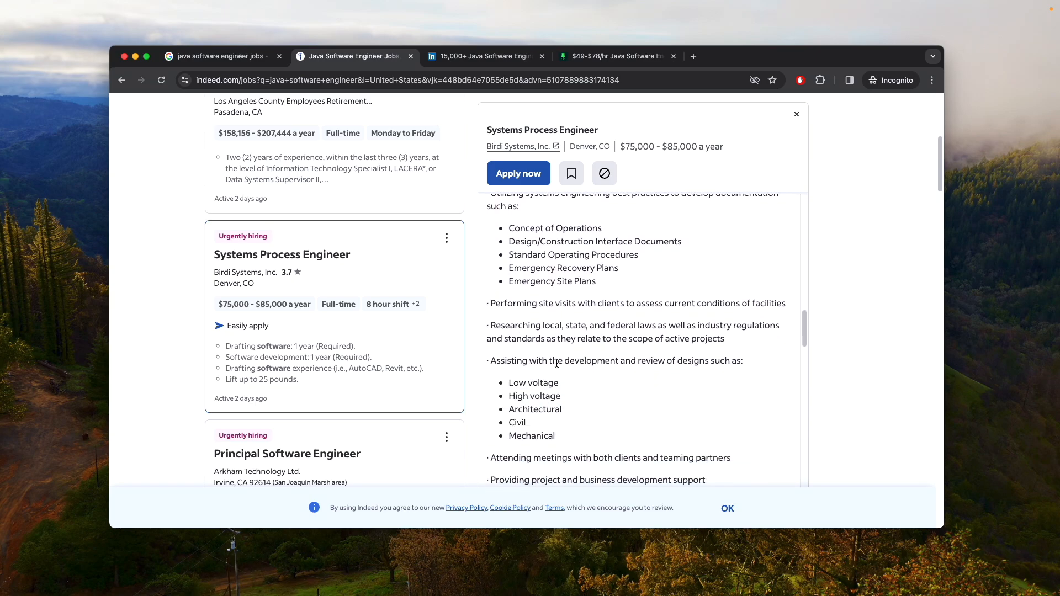
scroll("down", 3)
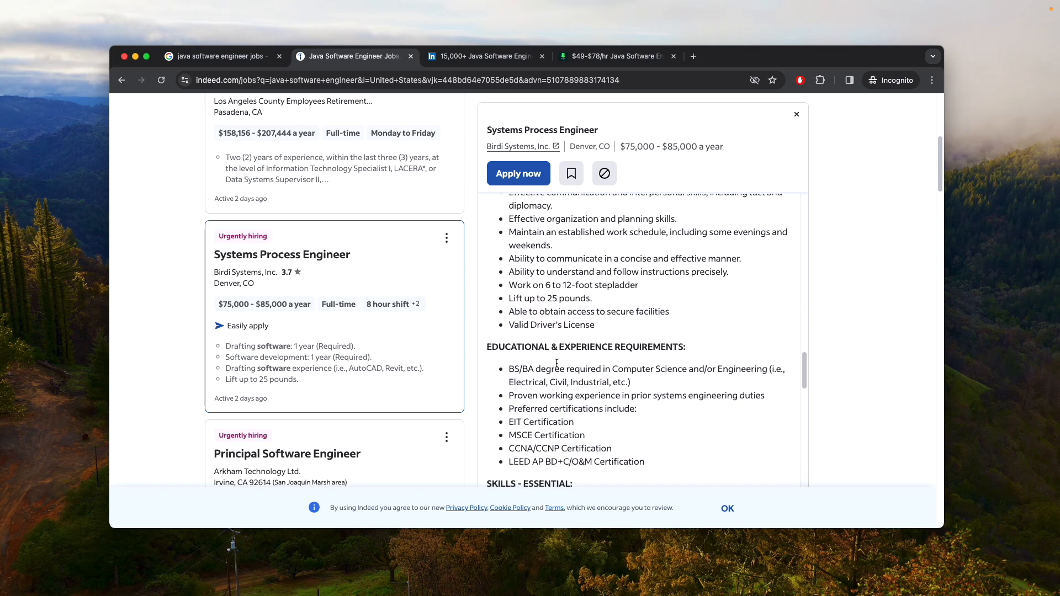
scroll("down", 3)
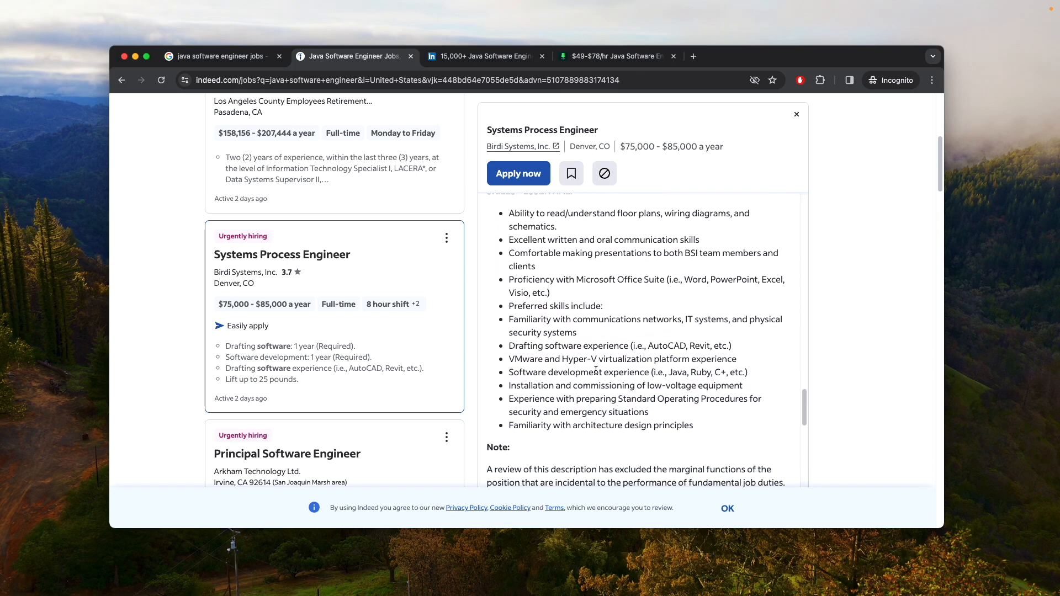
left_click_drag(669, 372, 722, 372)
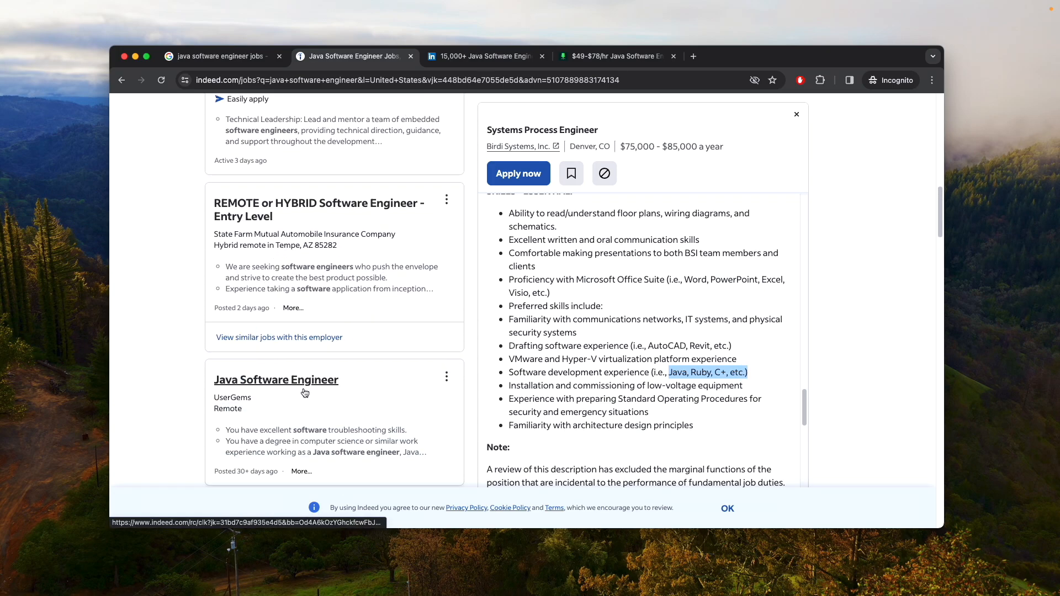
Step: In the LinkedIn tab, highlight the '15,000+ Java Software Engineer Jobs in United States' count
left_click(483, 56)
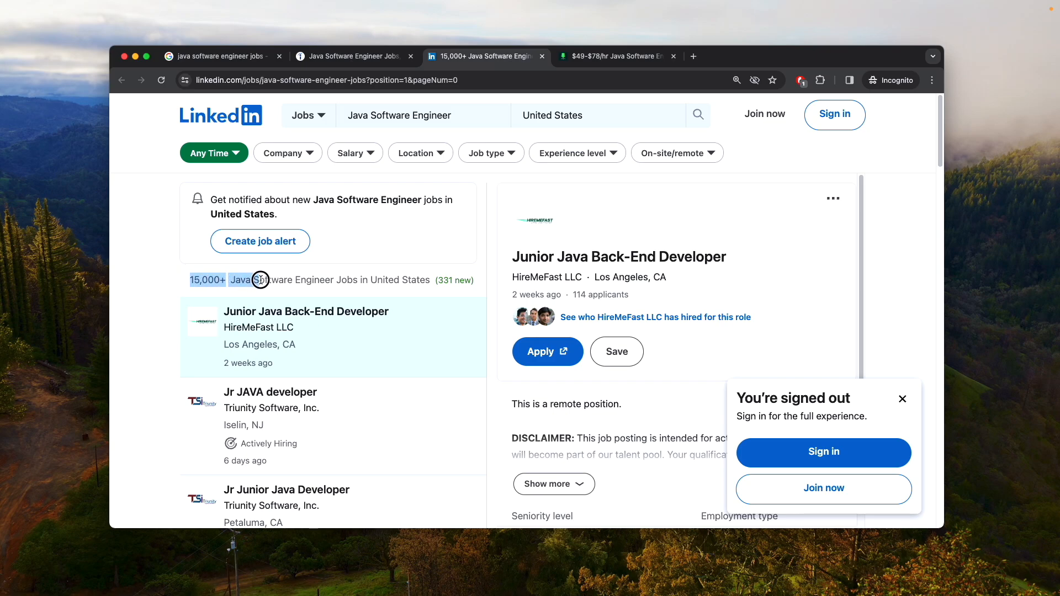
left_click_drag(259, 280, 412, 283)
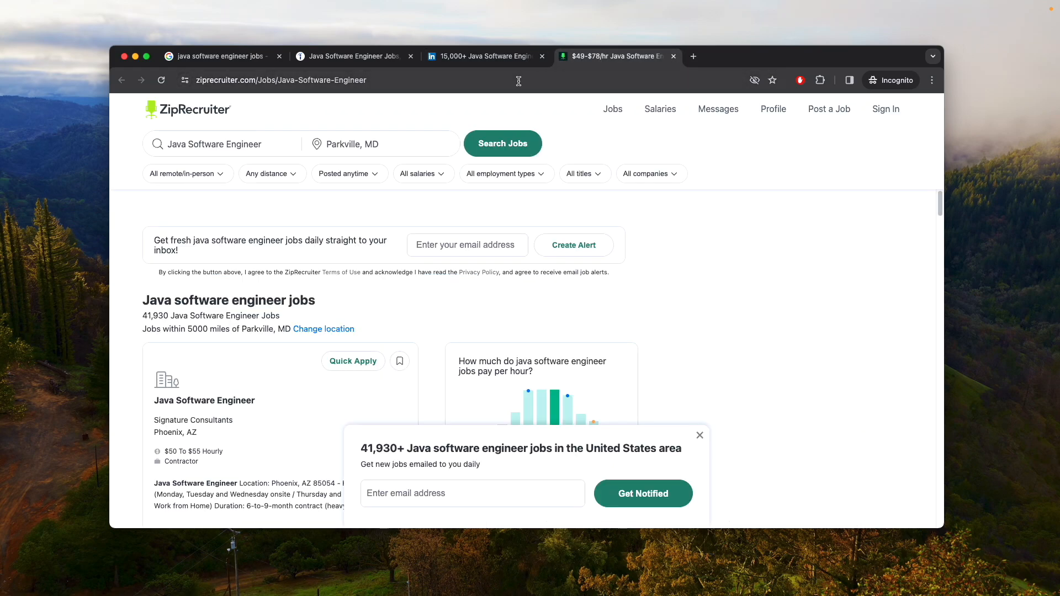
mouse_move(214, 281)
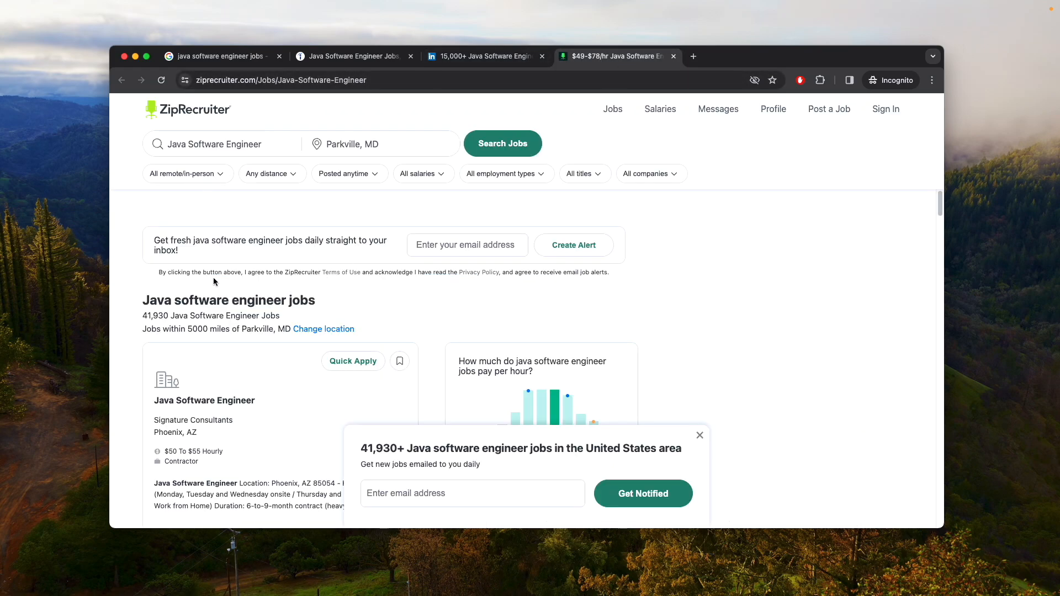
Step: Highlight ZipRecruiter's '41,930 Java Software Engineer Jobs' line and browse listings like Equiliem below it
double_click(196, 316)
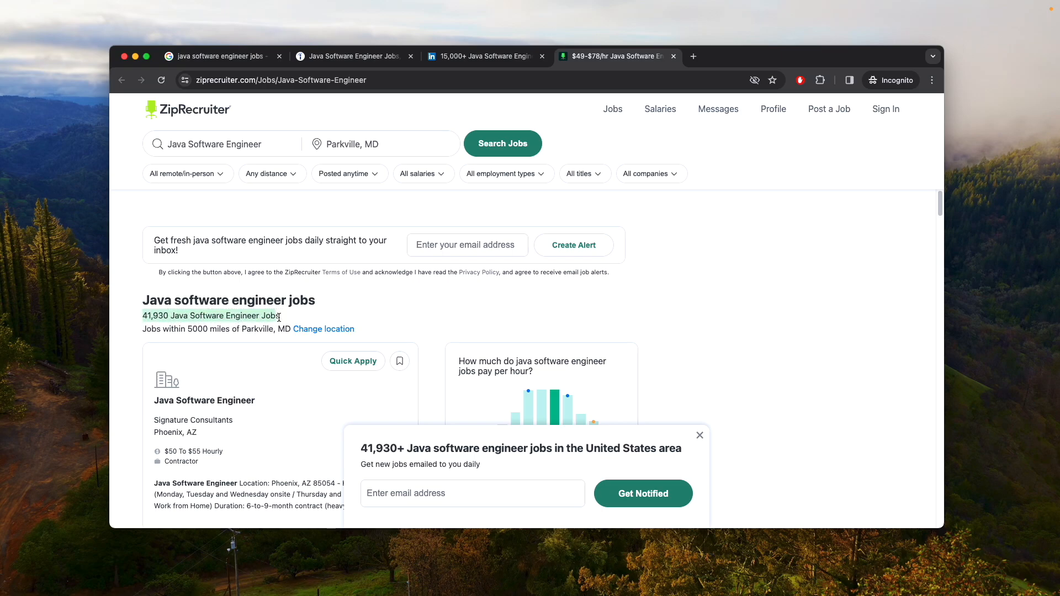
left_click(700, 435)
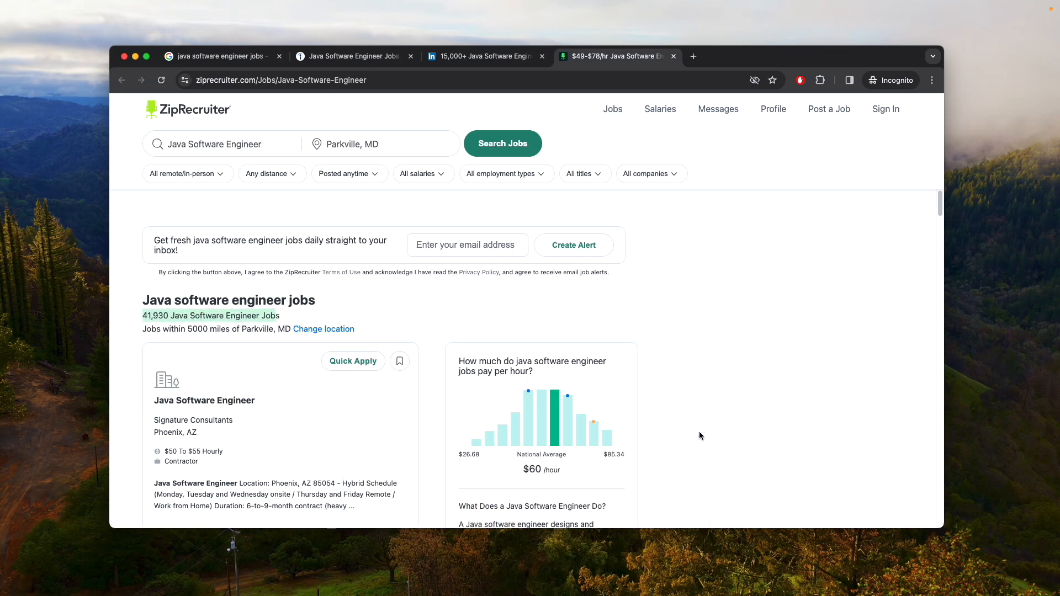
scroll("down", 3)
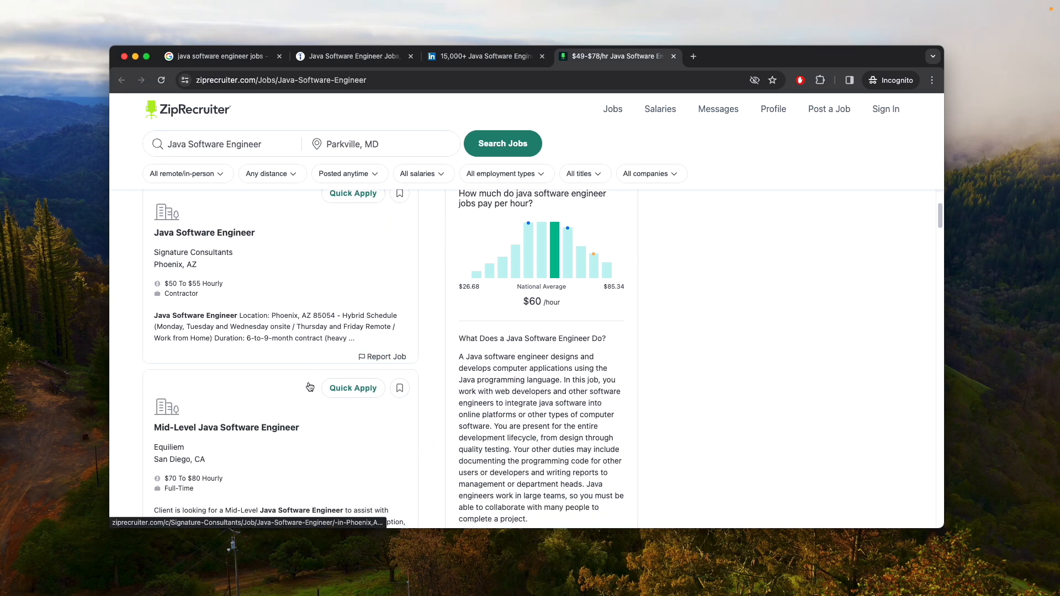
scroll("down", 3)
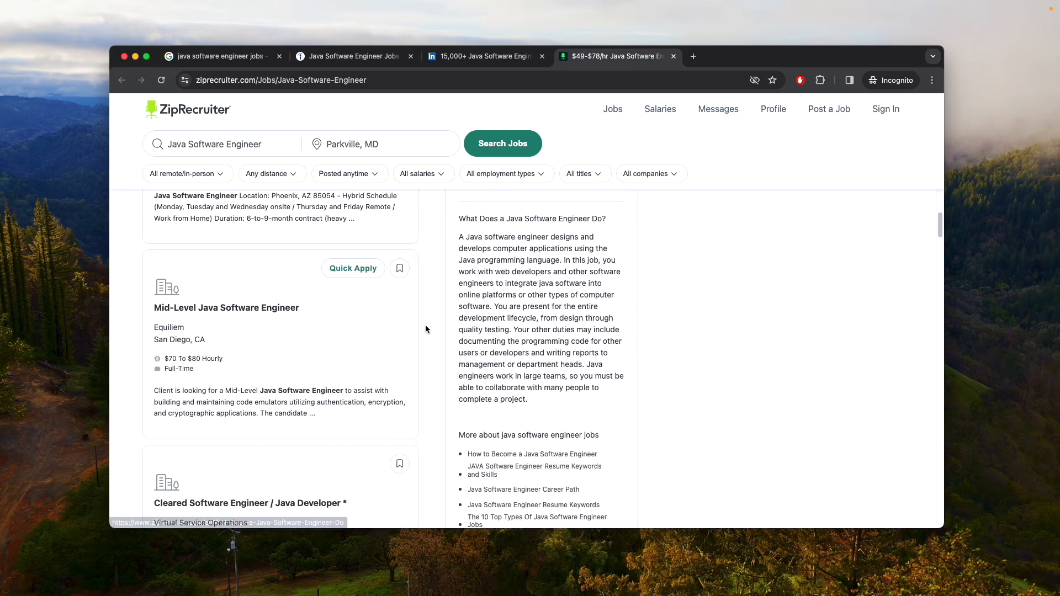
scroll("down", 3)
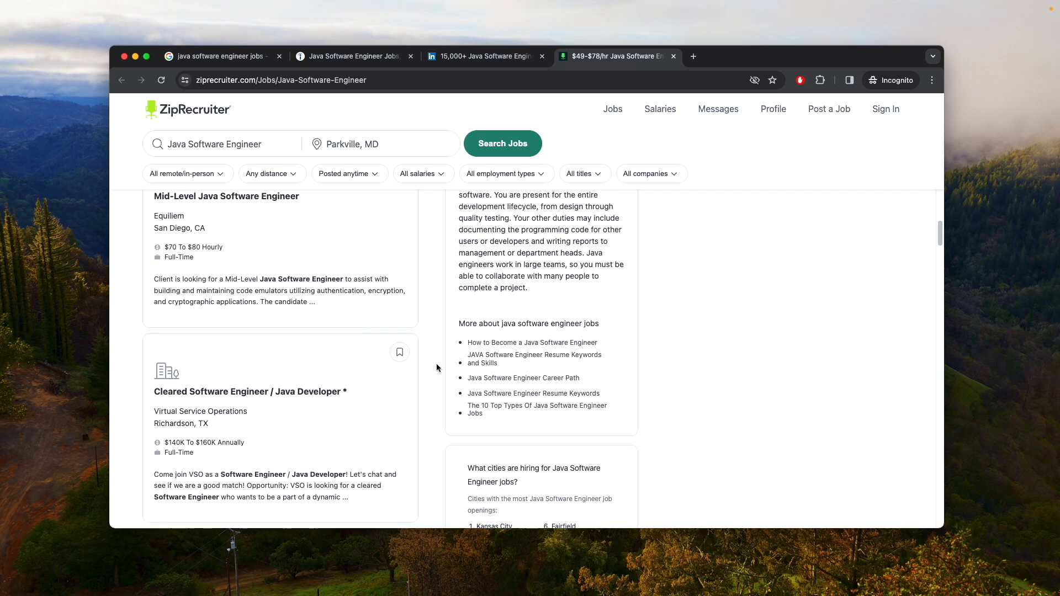
scroll("down", 3)
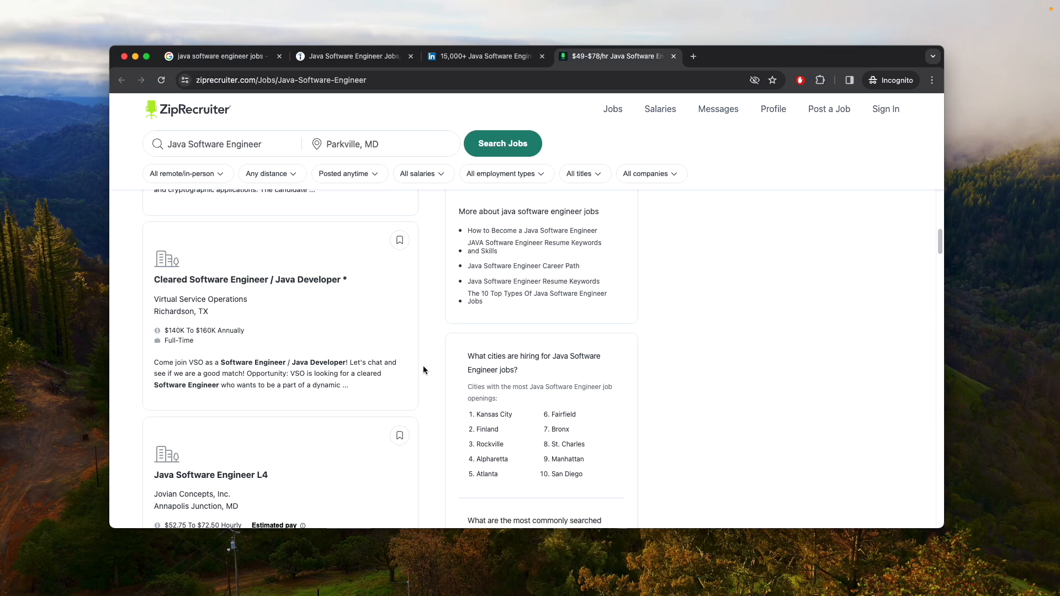
Step: In a new tab, search Google for 'java top programming united states'
scroll("down", 3)
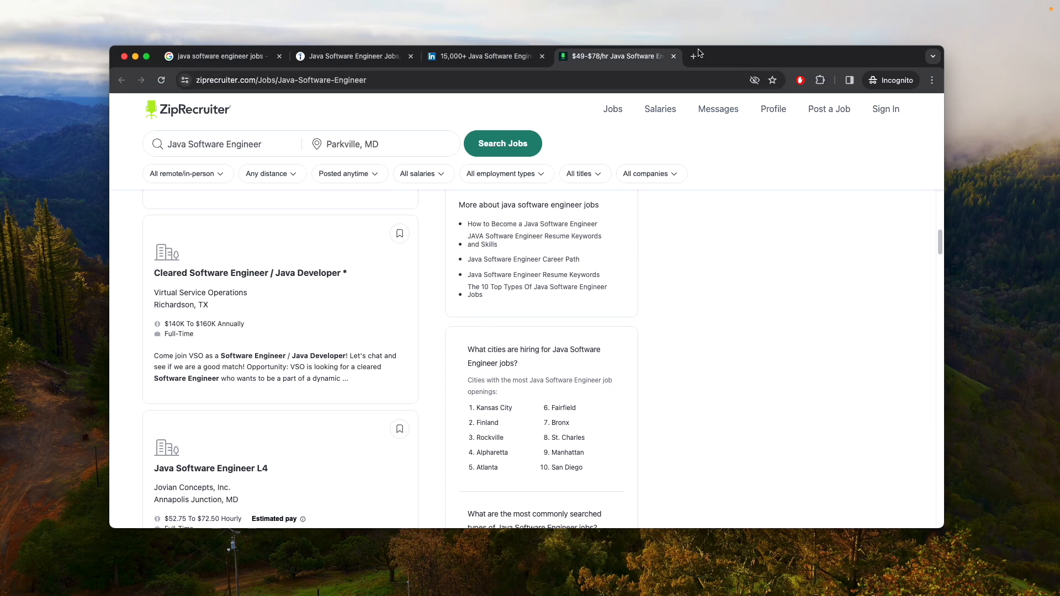
left_click(693, 56)
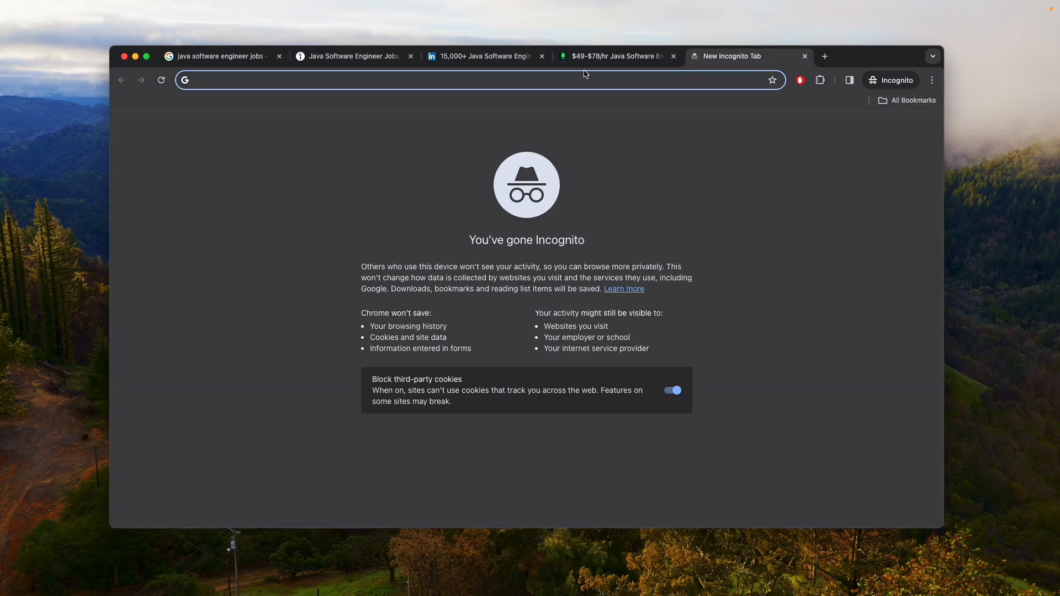
type("java")
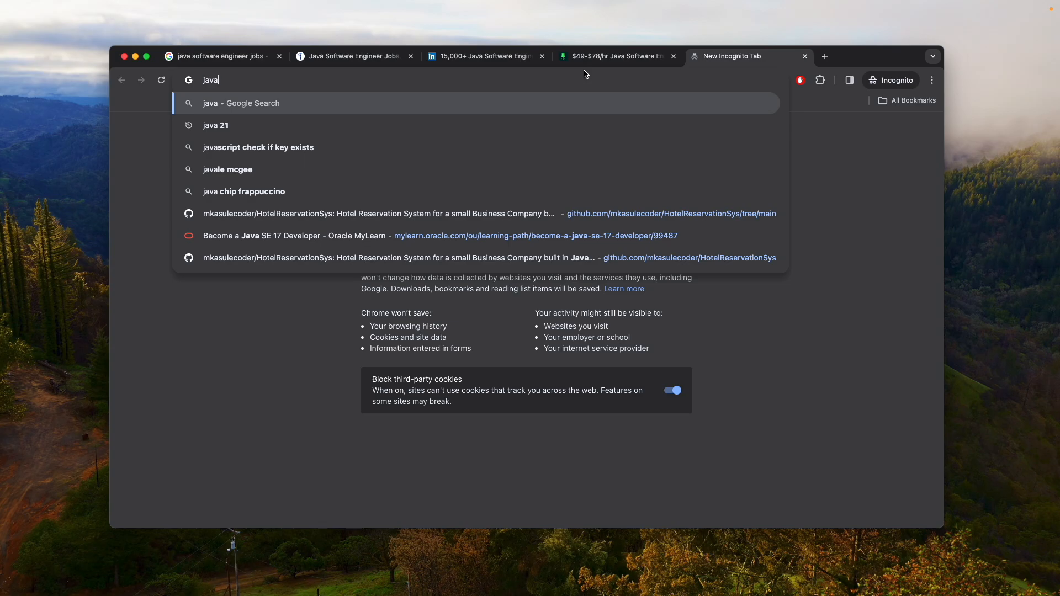
type("top")
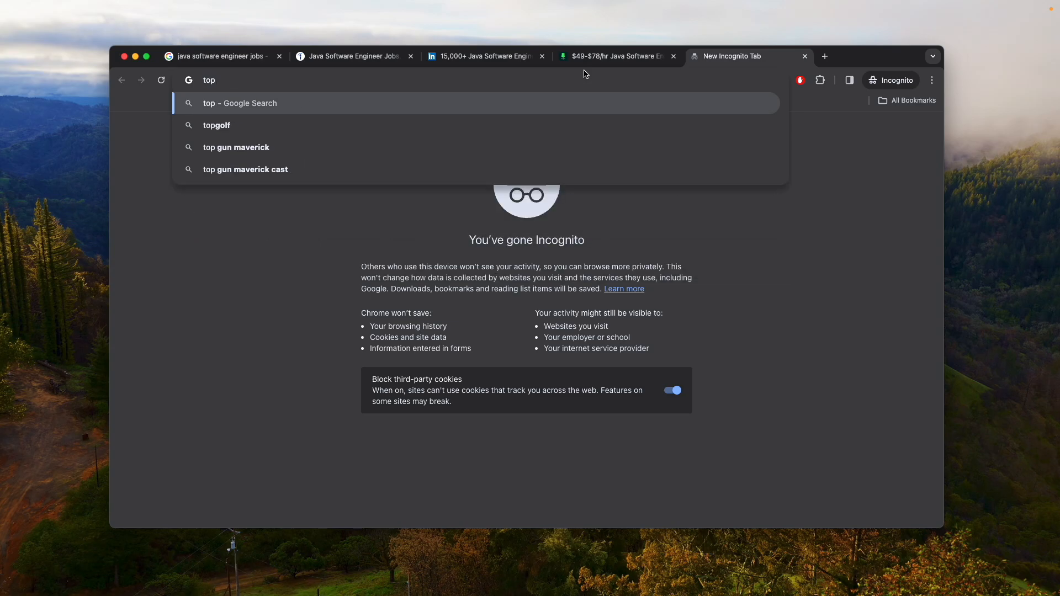
type("programming")
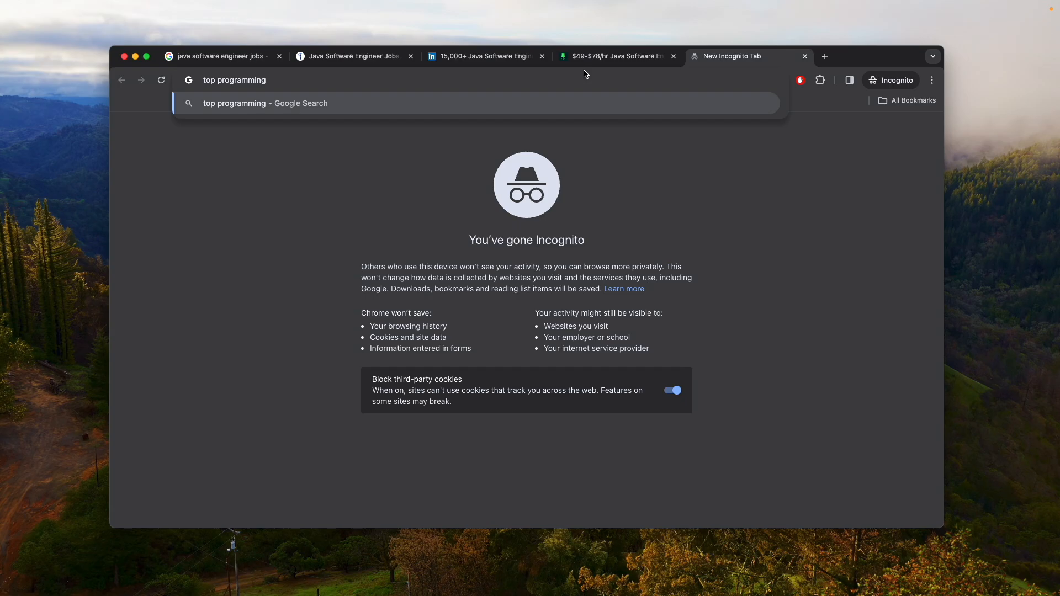
type("united states")
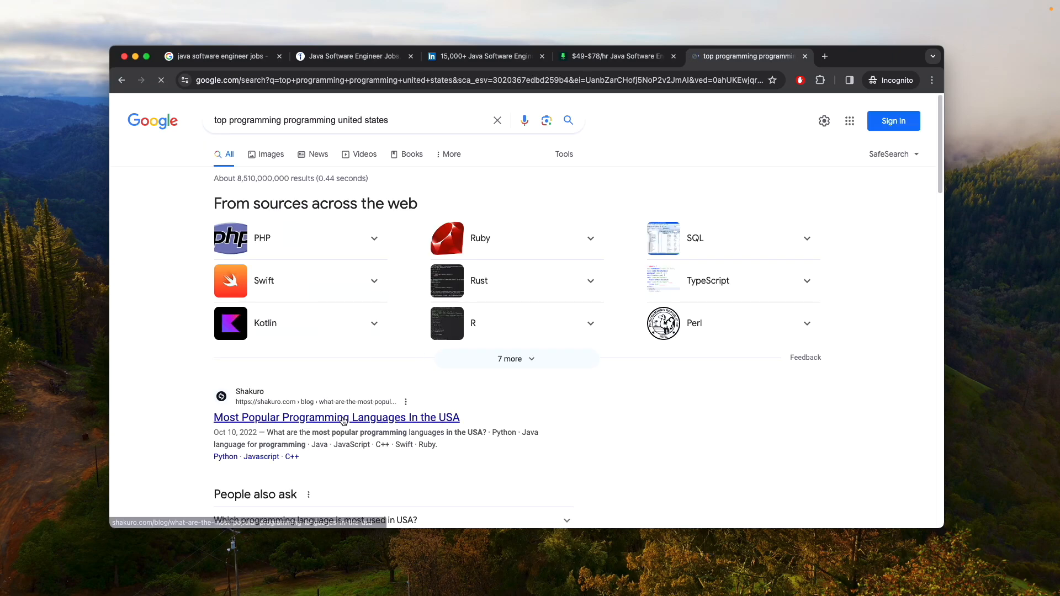
Step: Scroll the results to the Stackscale 'Most popular programming languages in 2023' article and its PYPL ranking
scroll("down", 3)
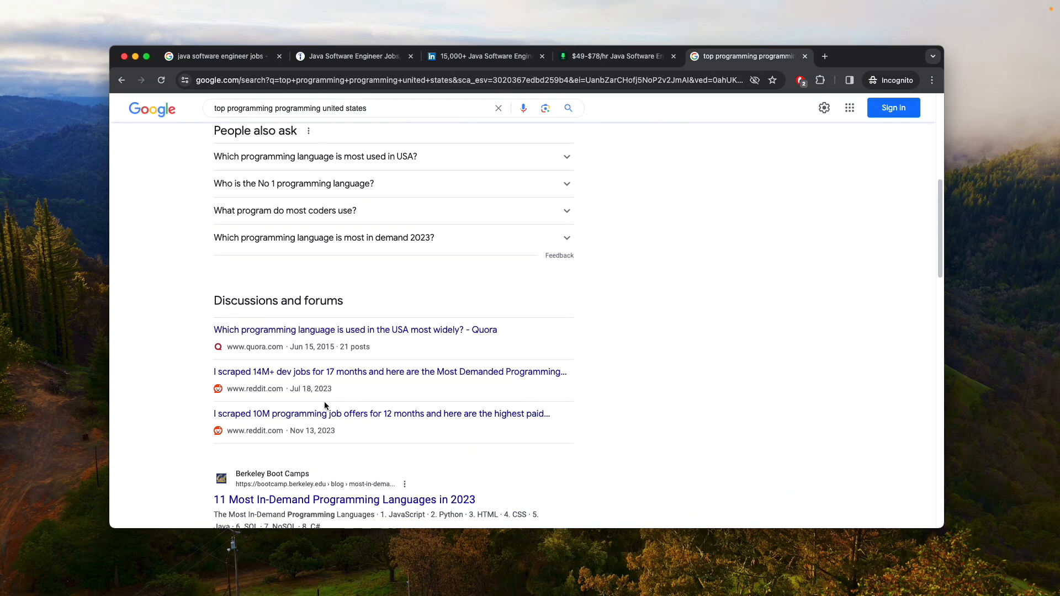
scroll("down", 3)
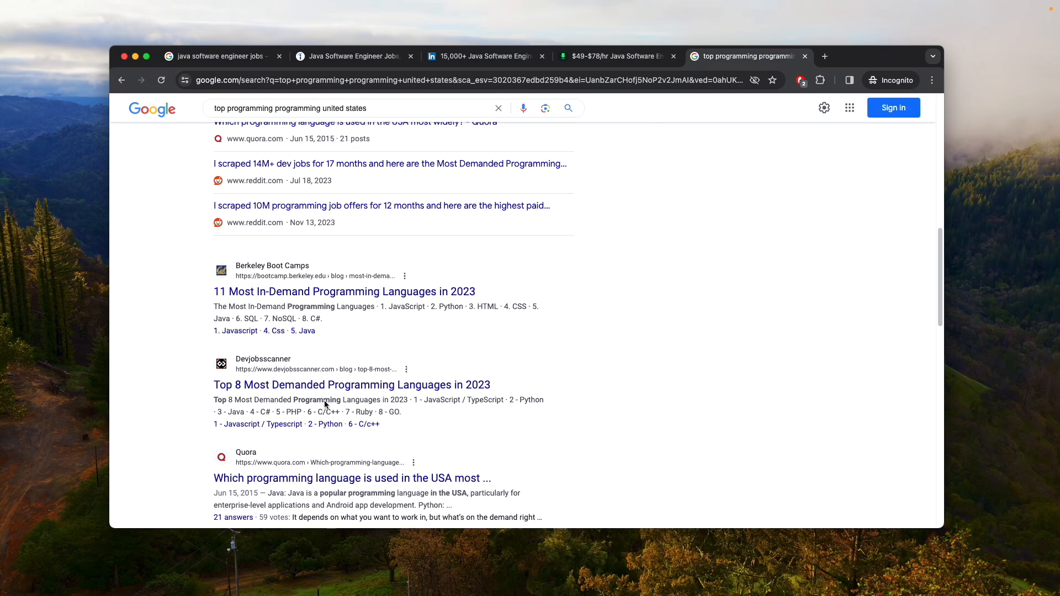
scroll("down", 3)
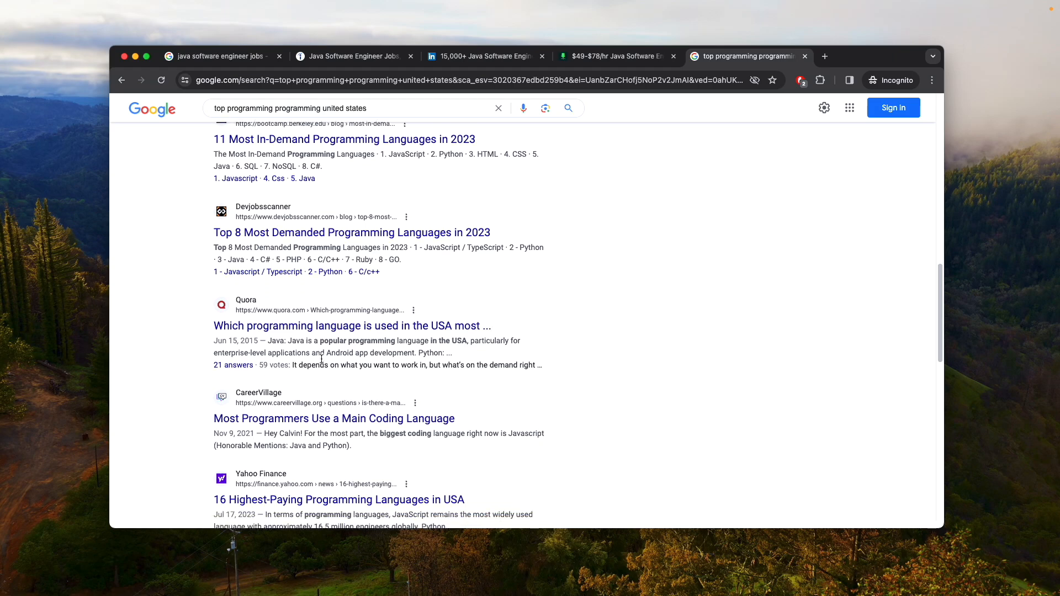
scroll("down", 3)
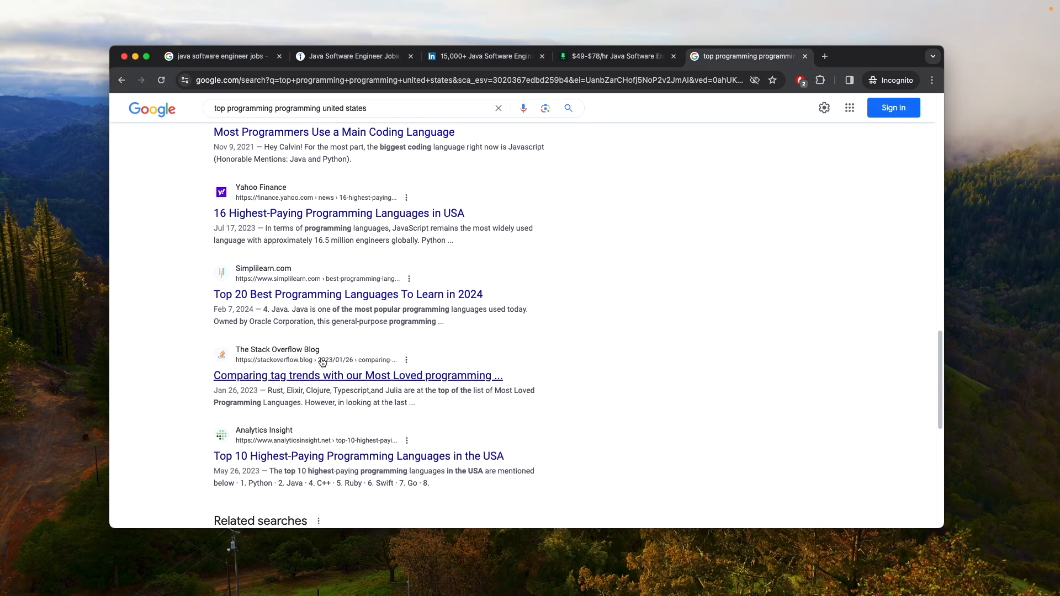
scroll("down", 3)
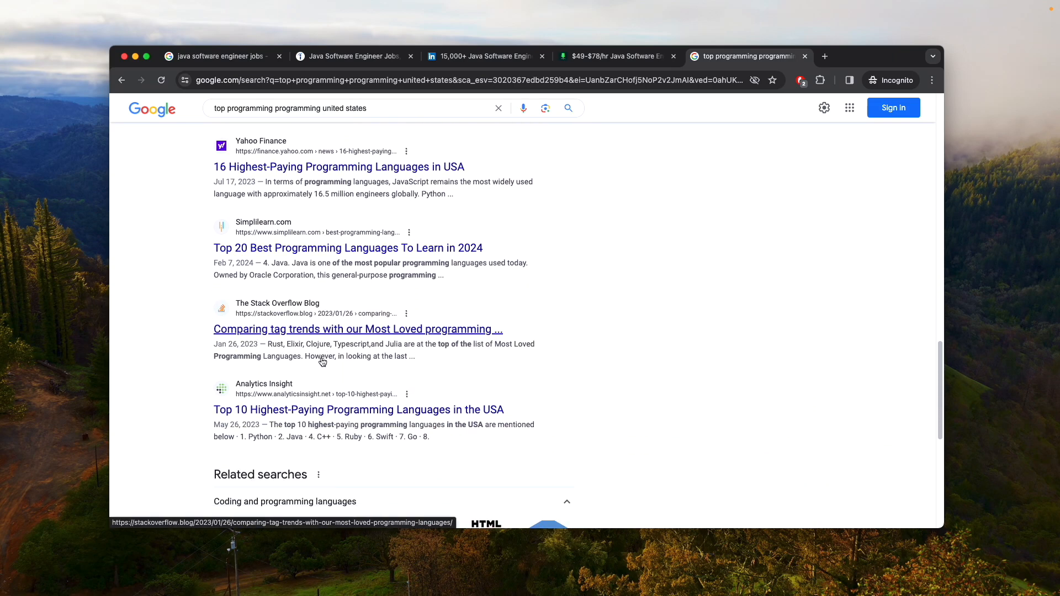
scroll("down", 3)
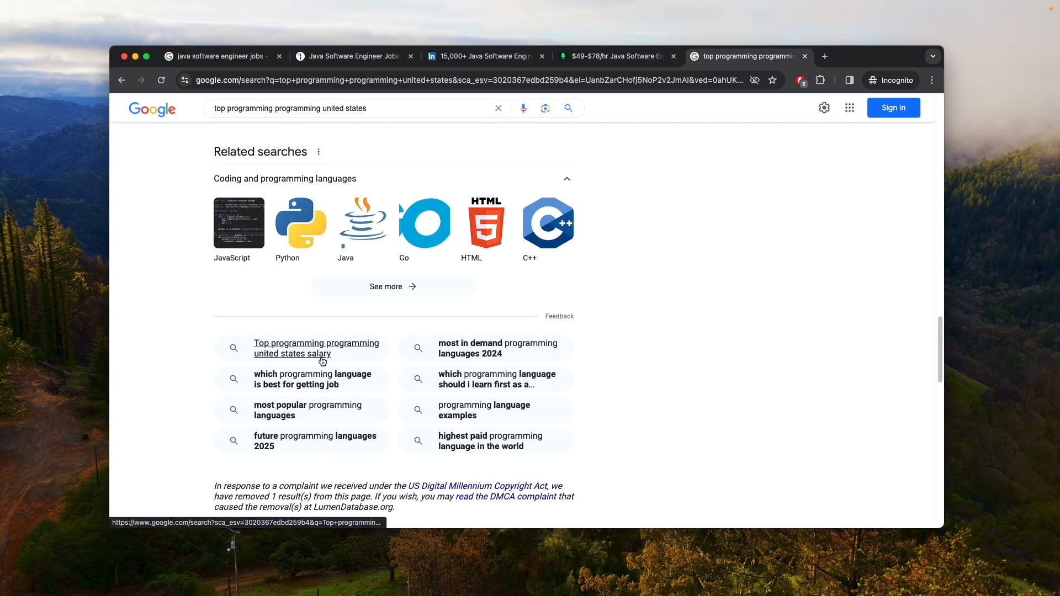
scroll("down", 3)
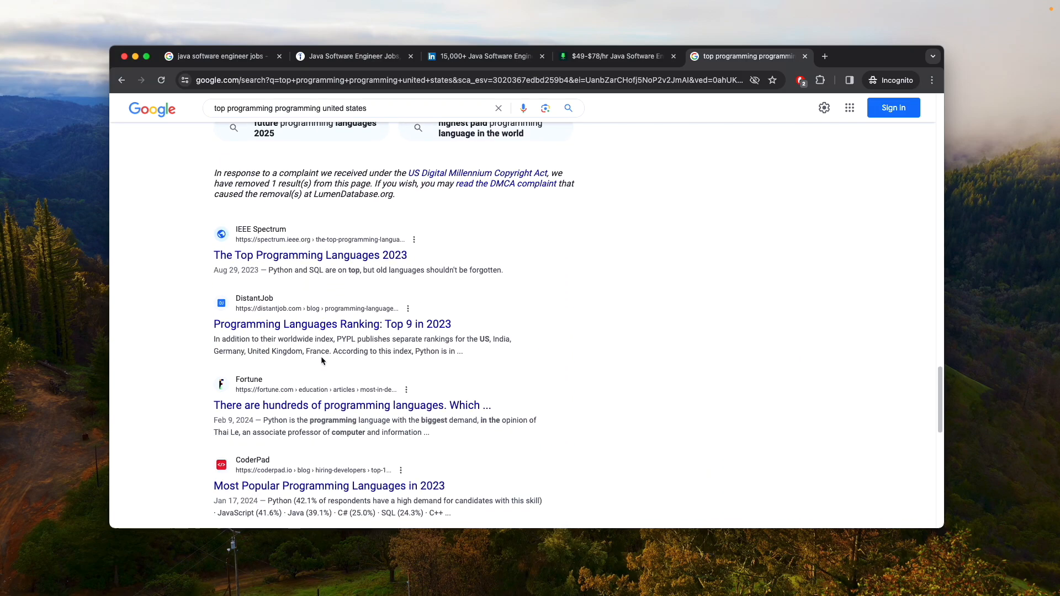
scroll("down", 3)
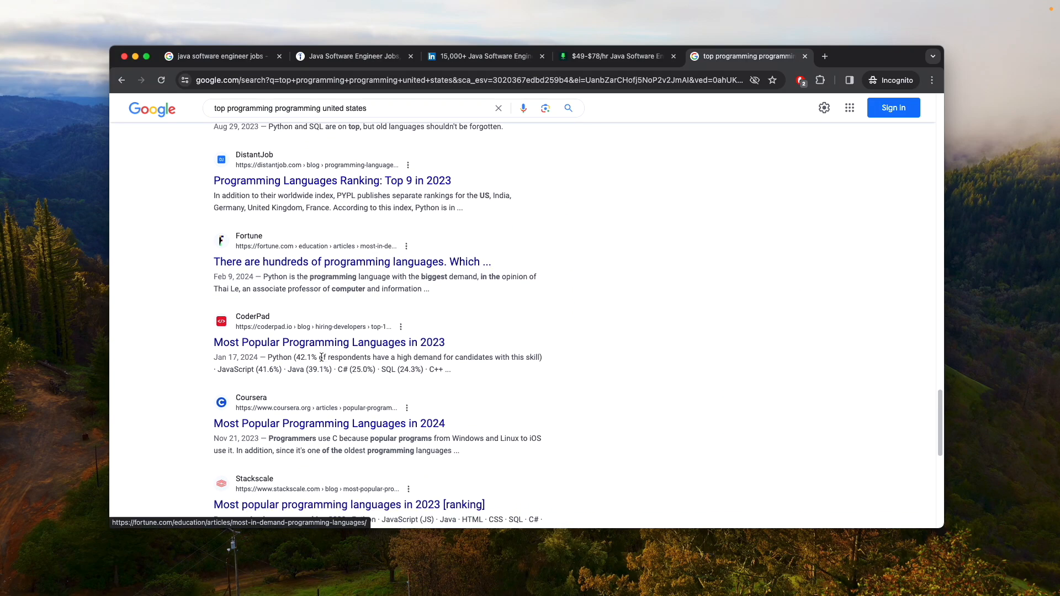
scroll("down", 3)
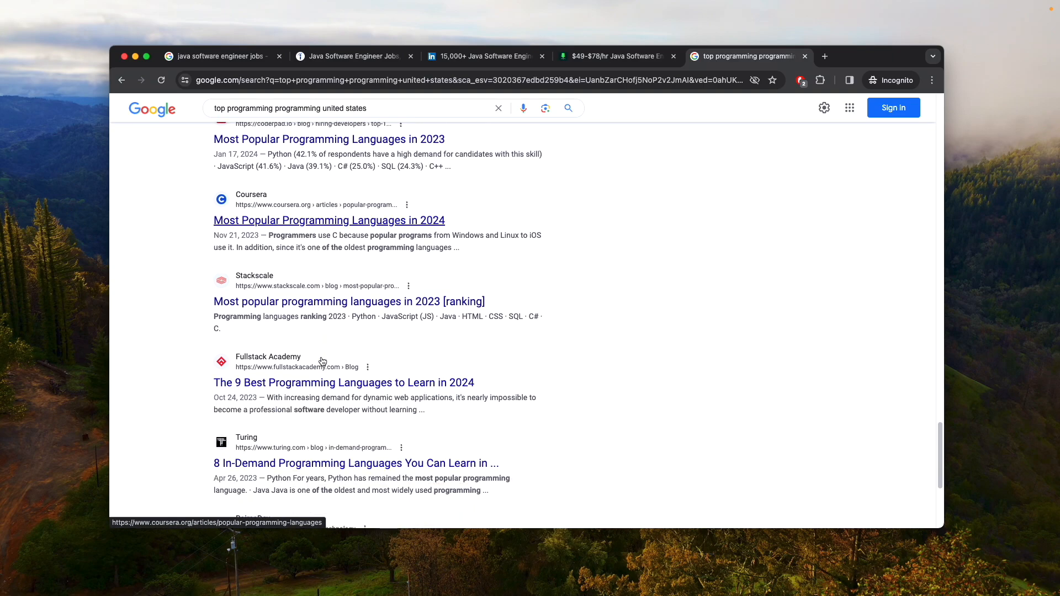
mouse_move(321, 356)
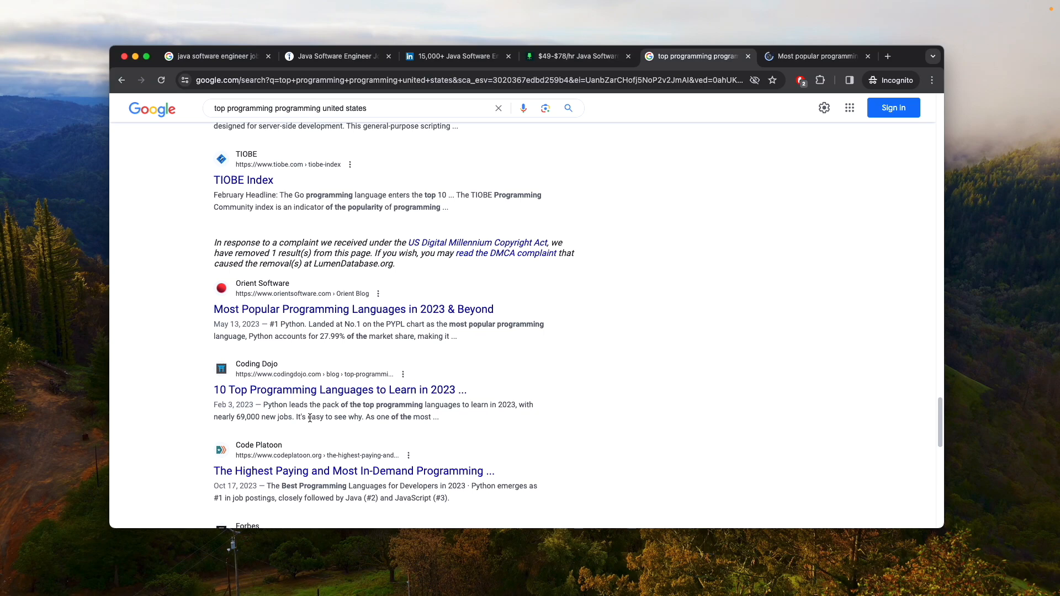
scroll("down", 3)
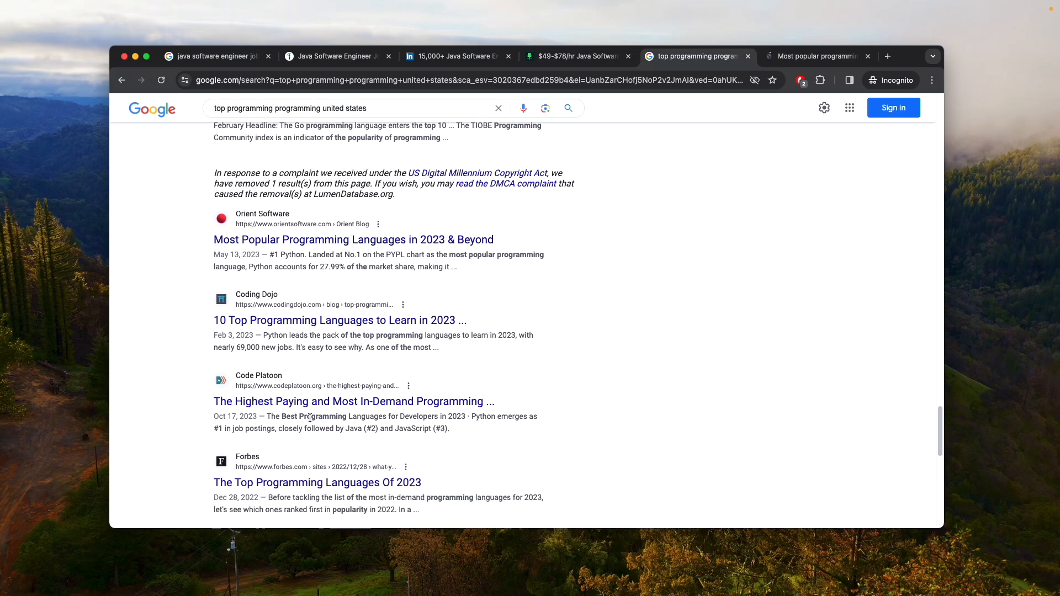
scroll("down", 3)
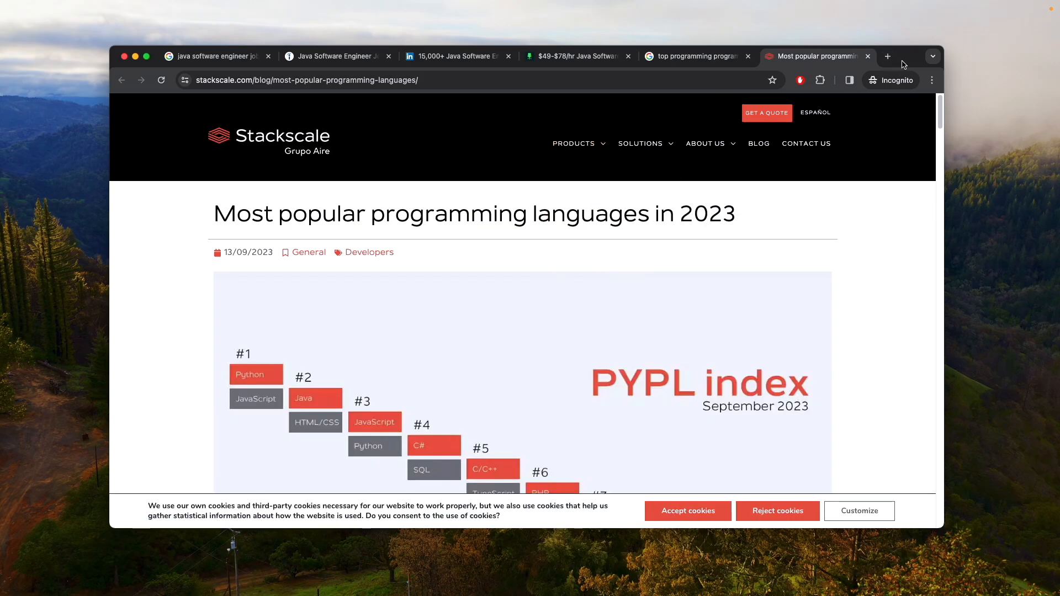
Step: Leave the Stackscale article and search for 'stack overflow top programming' from the address bar
scroll("down", 3)
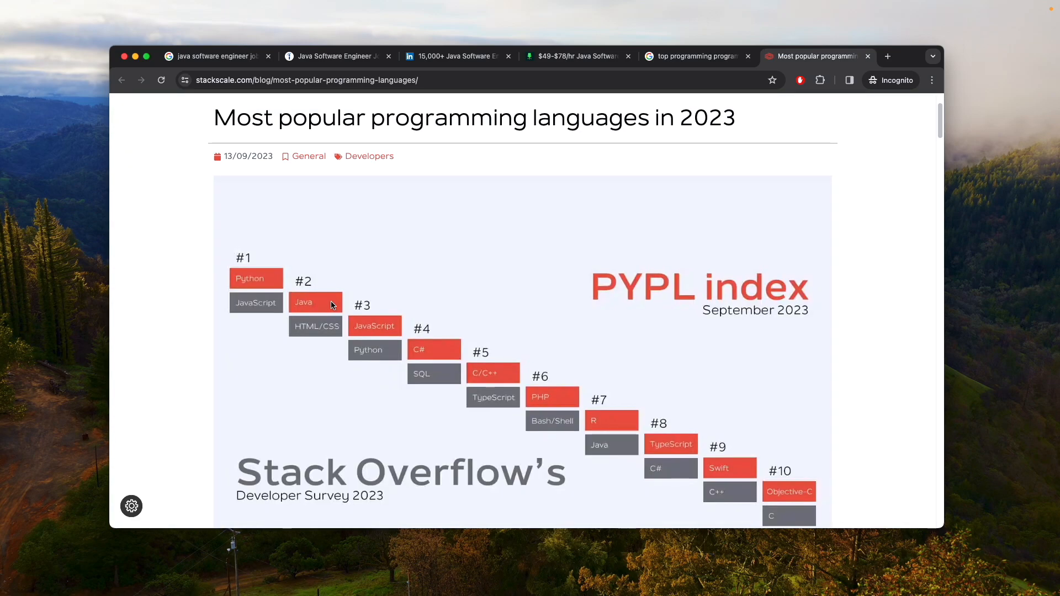
scroll("down", 3)
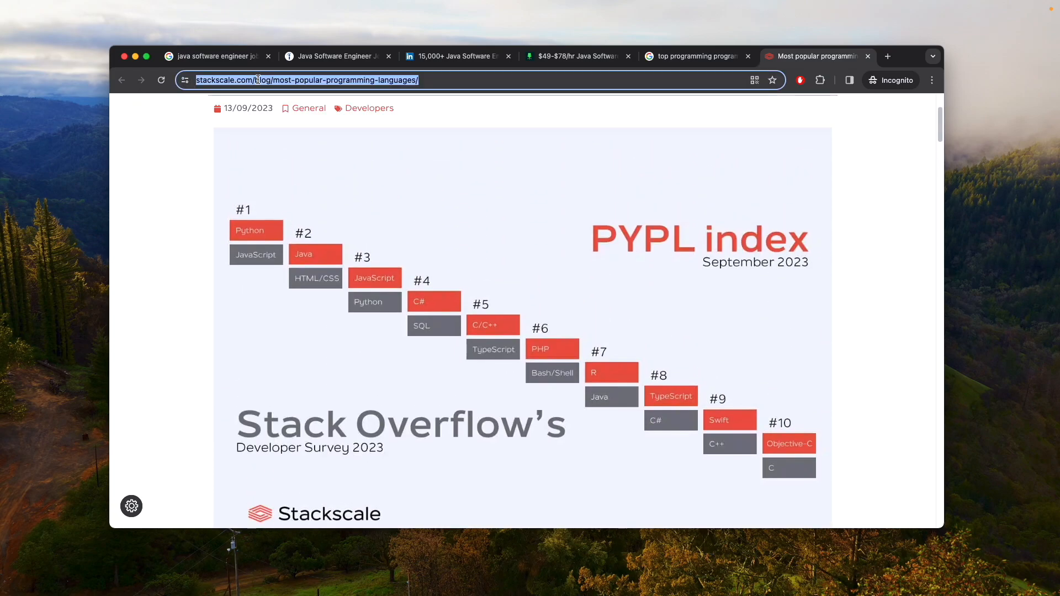
type("stack ooverflow top programming")
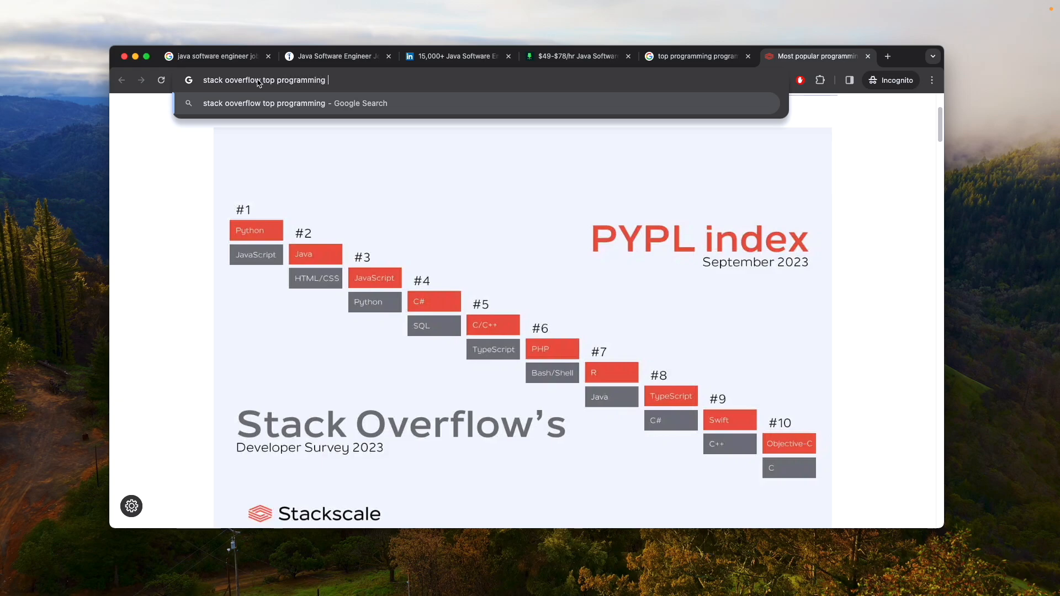
type("laniagyur")
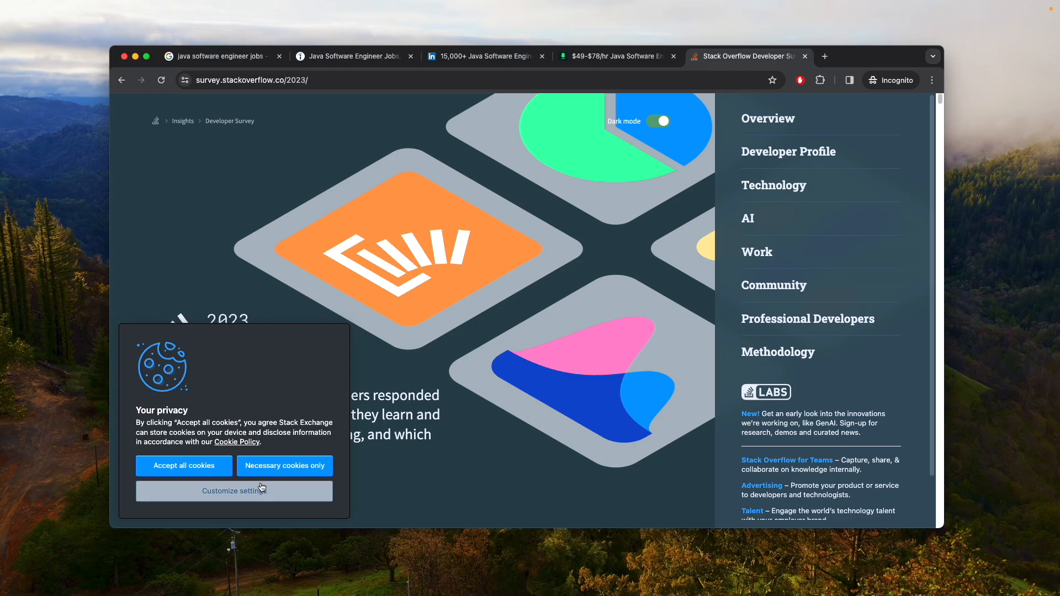
mouse_move(279, 474)
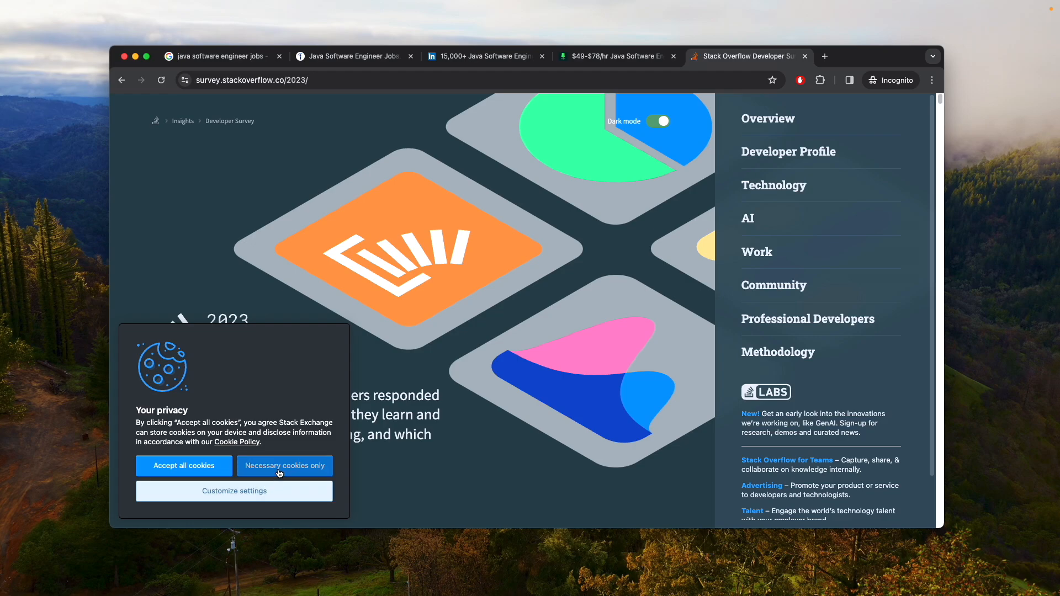
Step: Accept all cookies on the 2023 Developer Survey and skim the Work and Professional Developers highlight cards
scroll("down", 3)
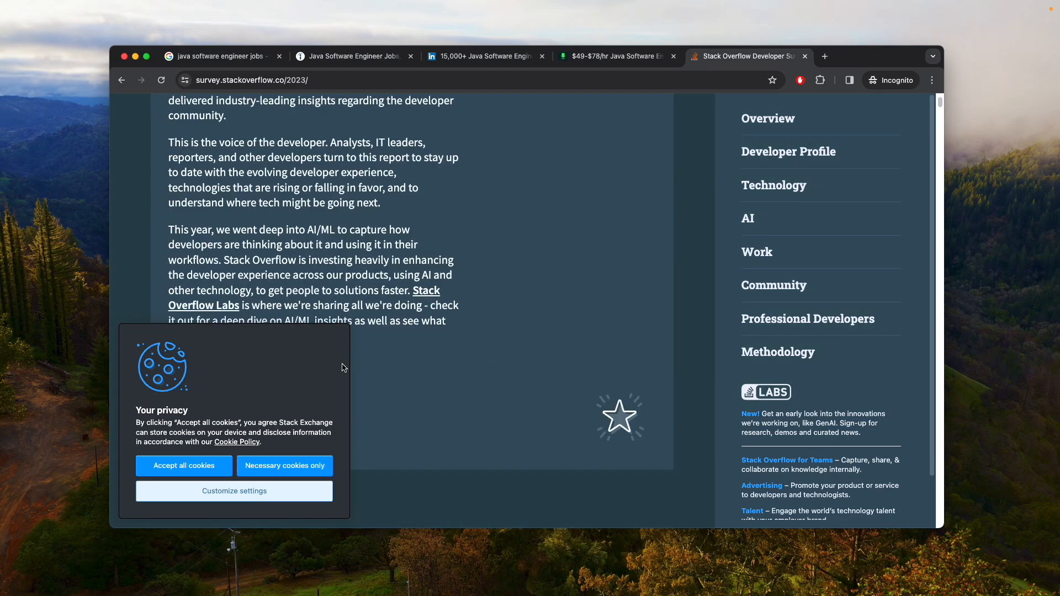
scroll("down", 3)
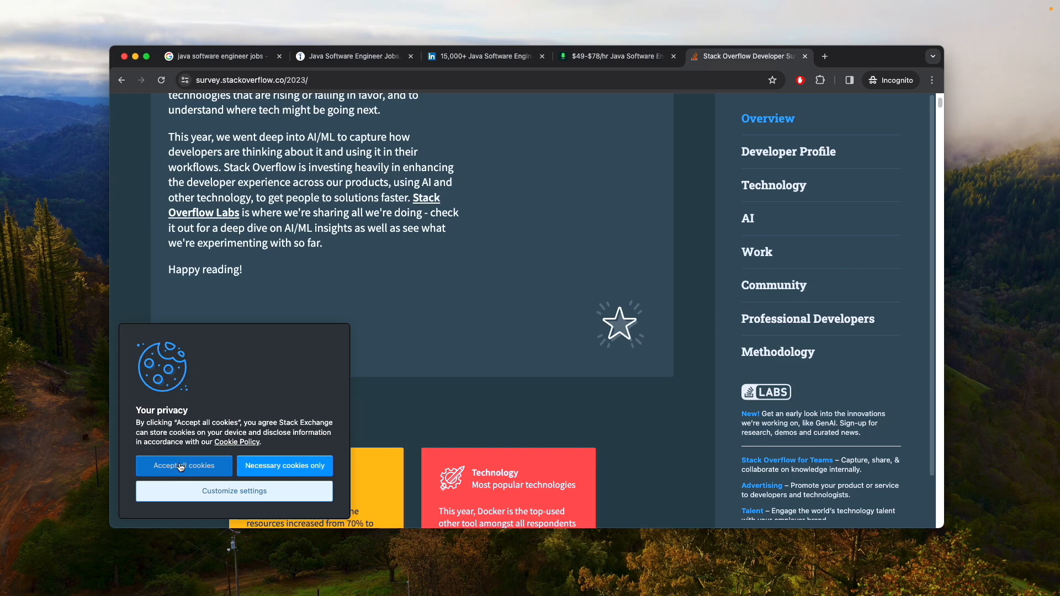
left_click(184, 466)
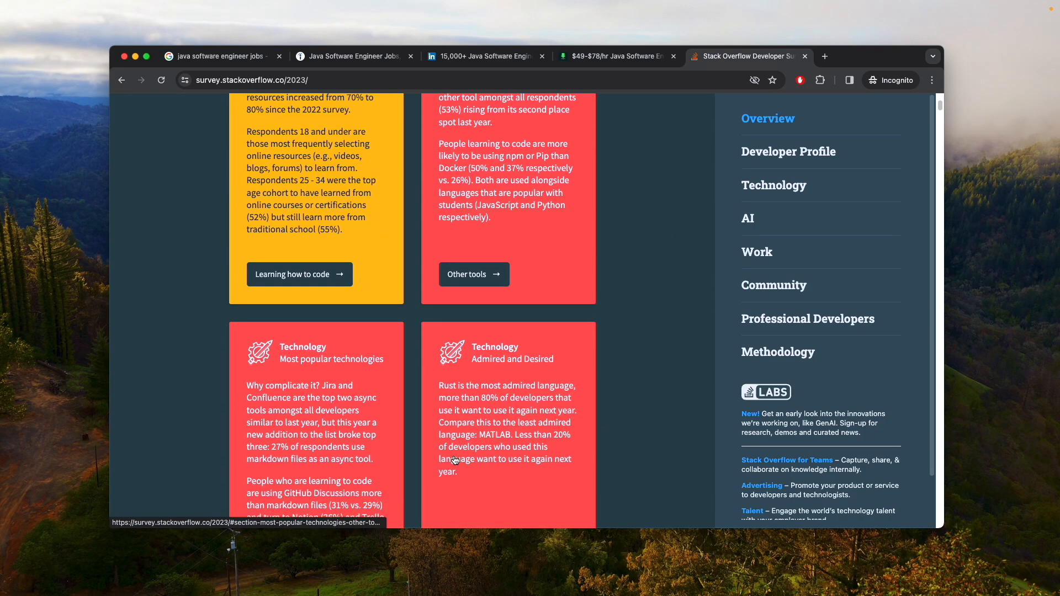
scroll("down", 3)
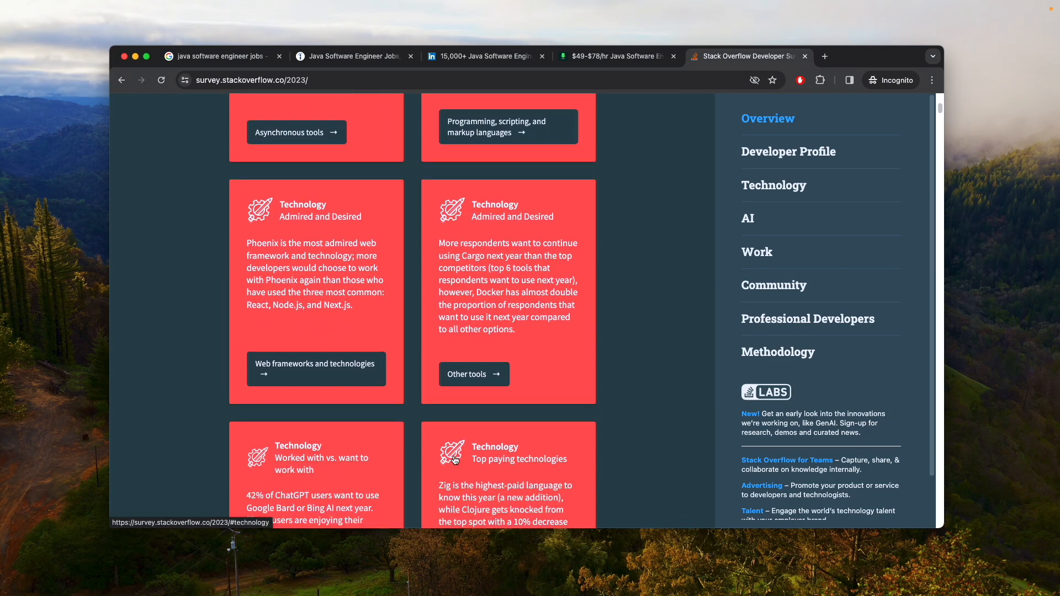
scroll("down", 3)
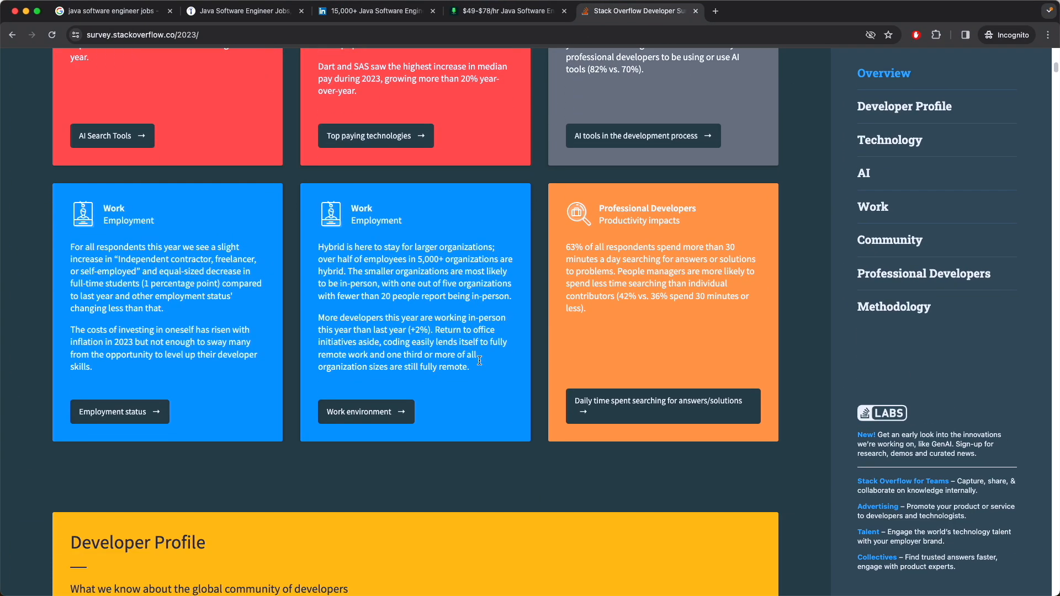
Step: Limit the learning sources chart to Learning to Code respondents and scroll through the coding-experience charts
scroll("down", 3)
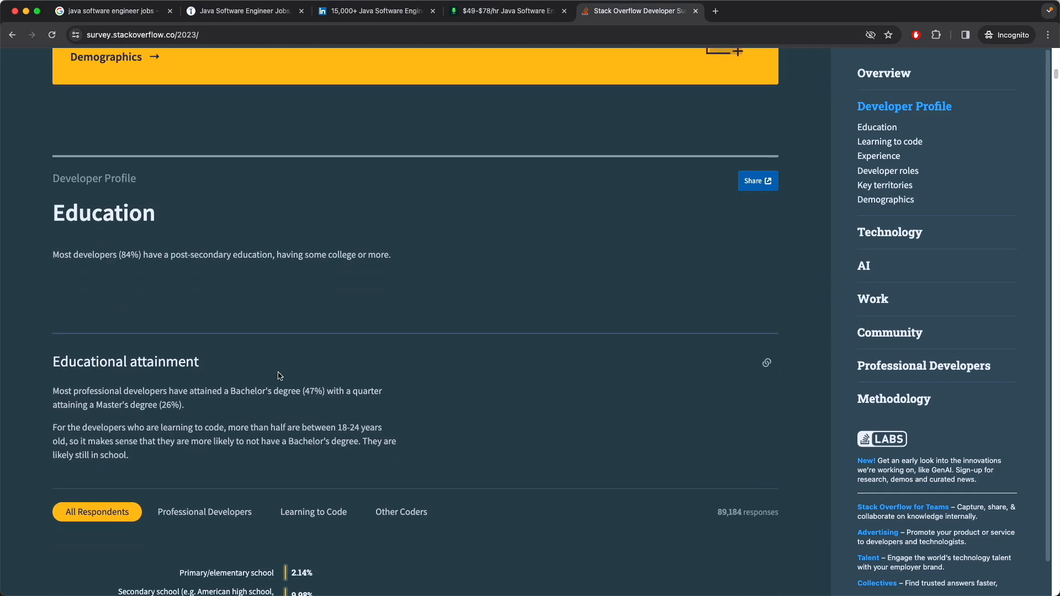
scroll("down", 3)
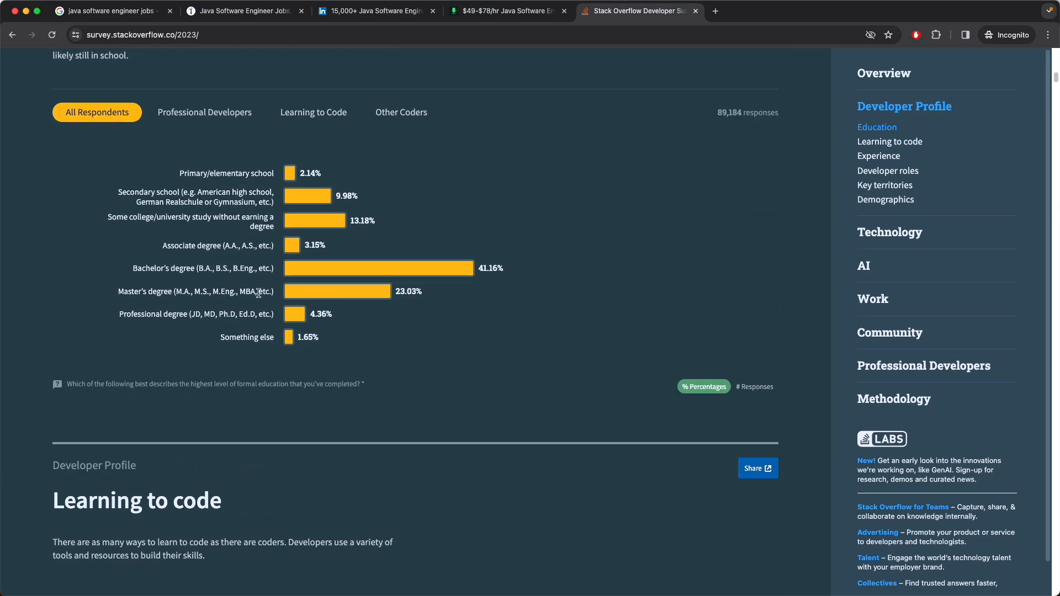
scroll("down", 3)
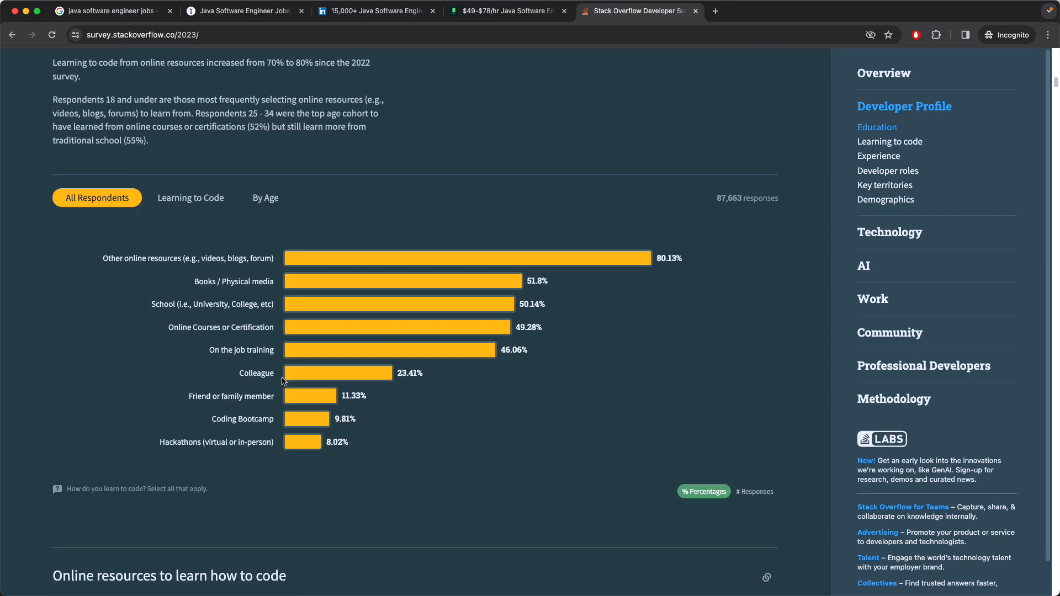
left_click(190, 198)
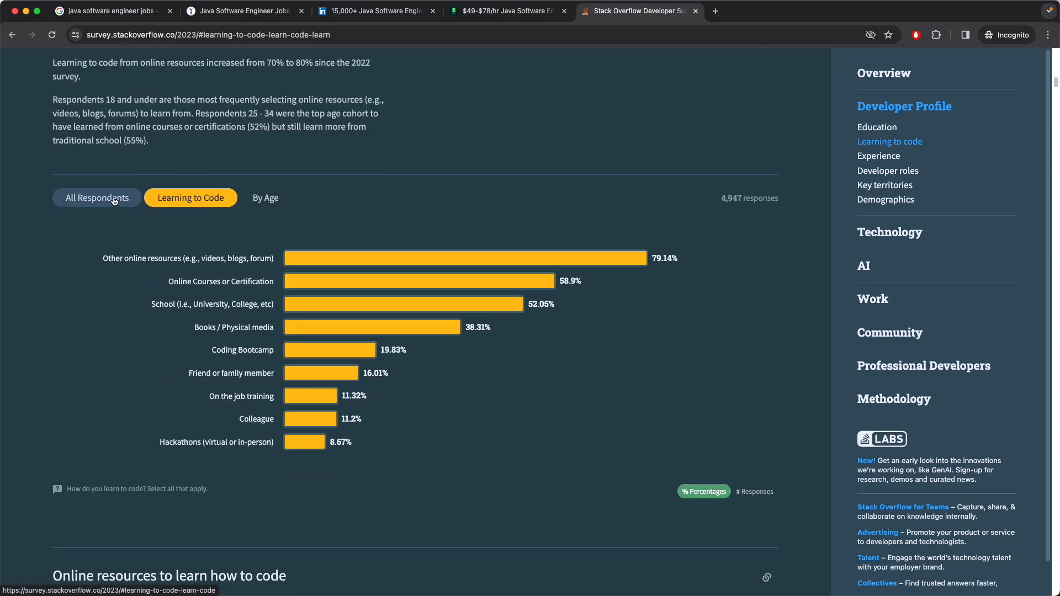
mouse_move(114, 201)
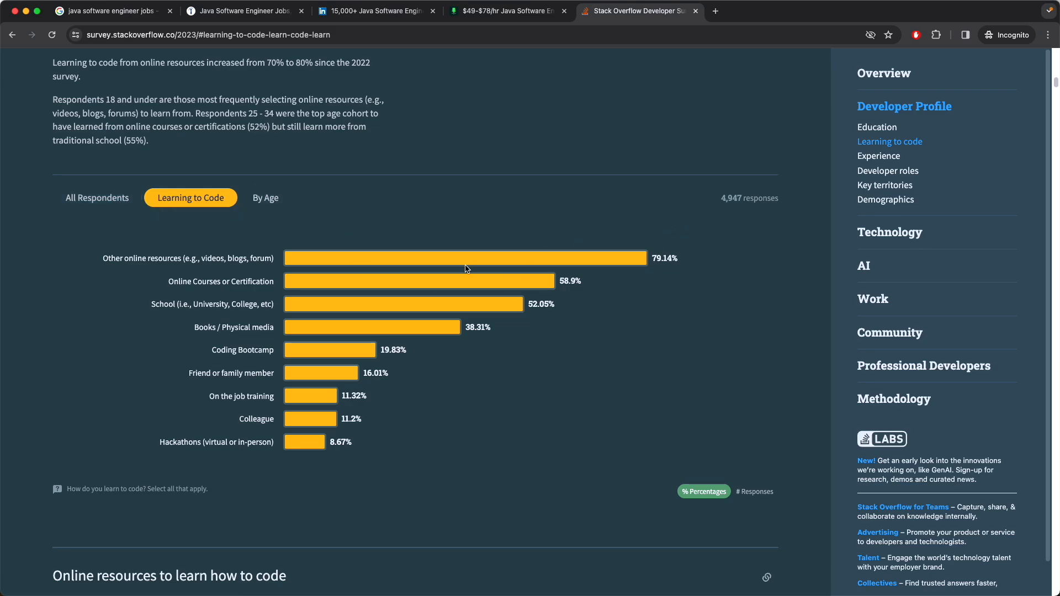
mouse_move(228, 352)
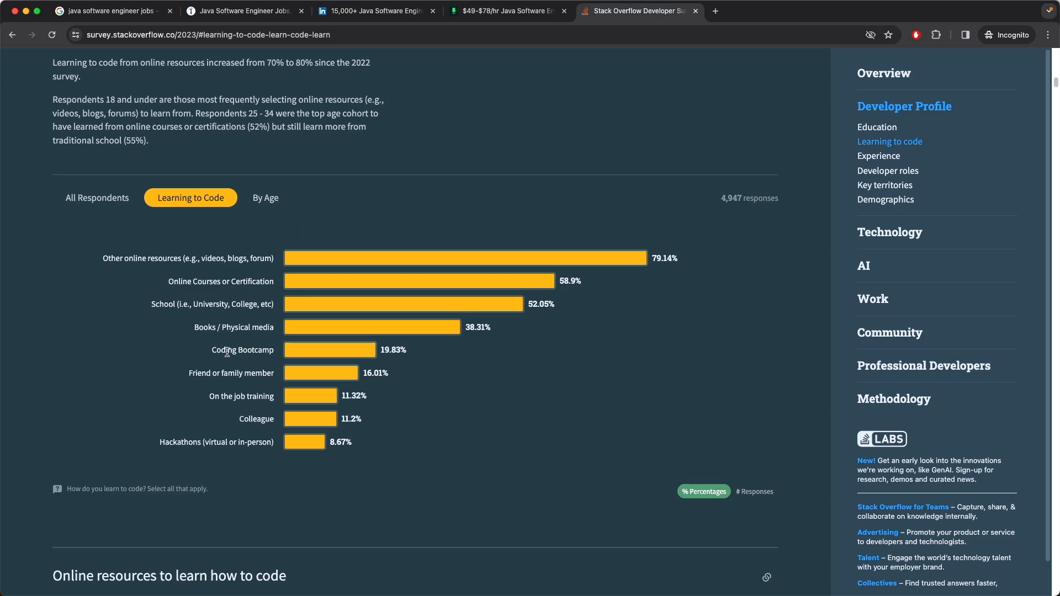
scroll("down", 3)
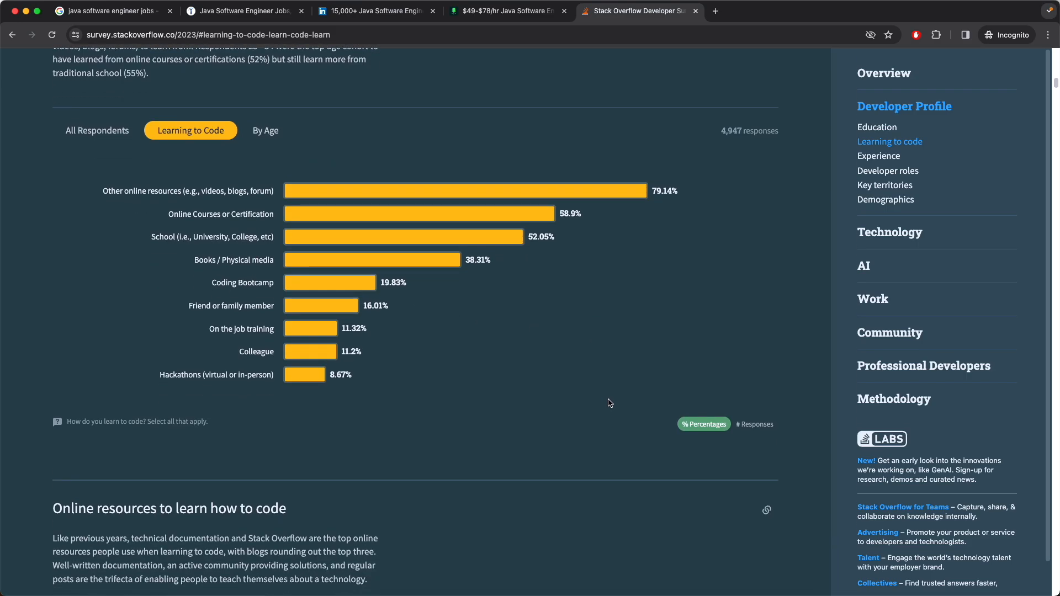
mouse_move(330, 410)
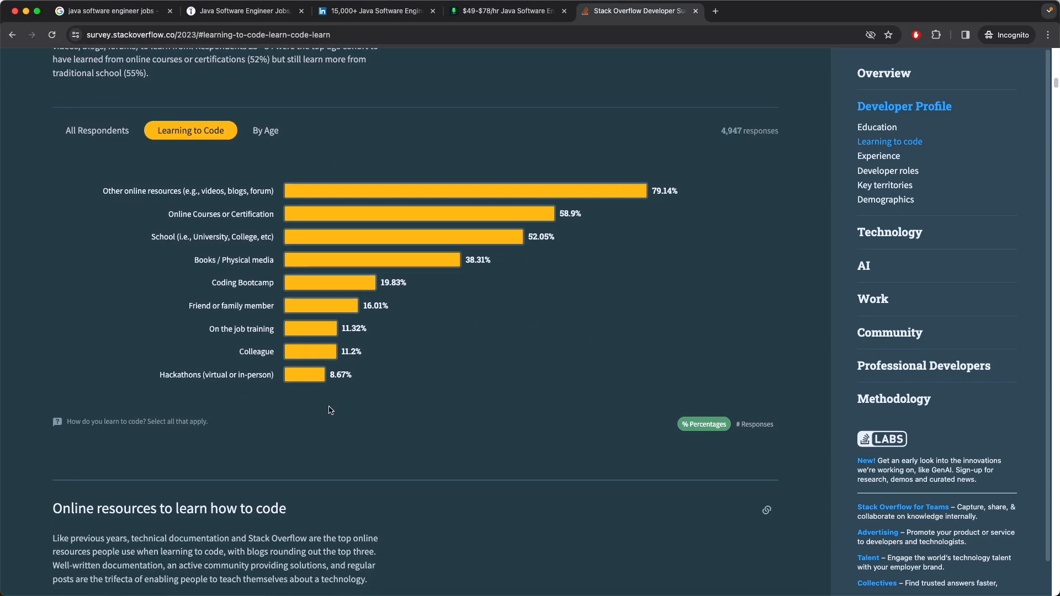
mouse_move(341, 412)
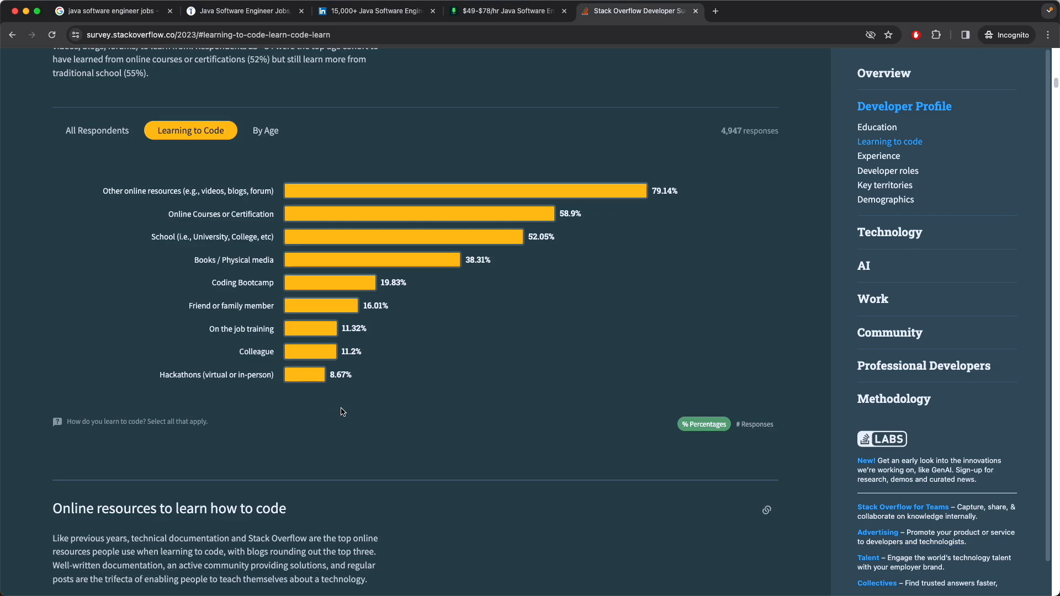
scroll("down", 3)
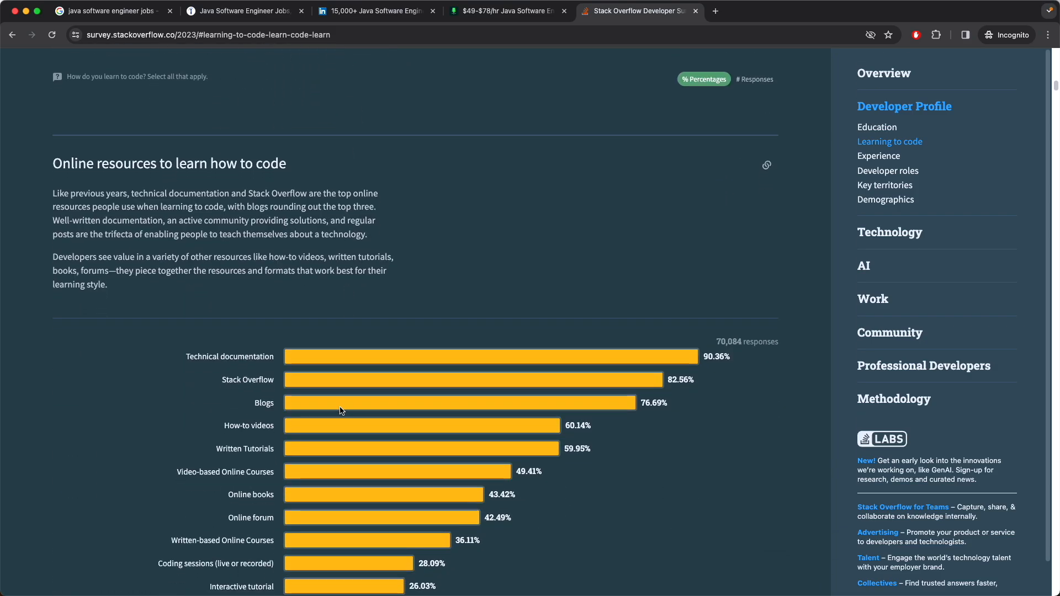
mouse_move(287, 403)
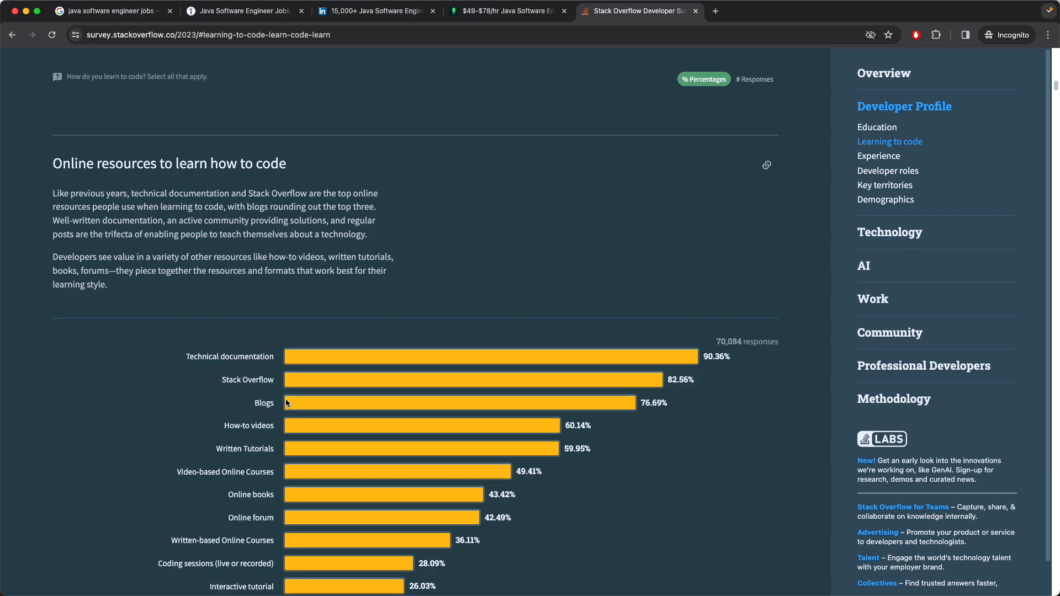
scroll("down", 3)
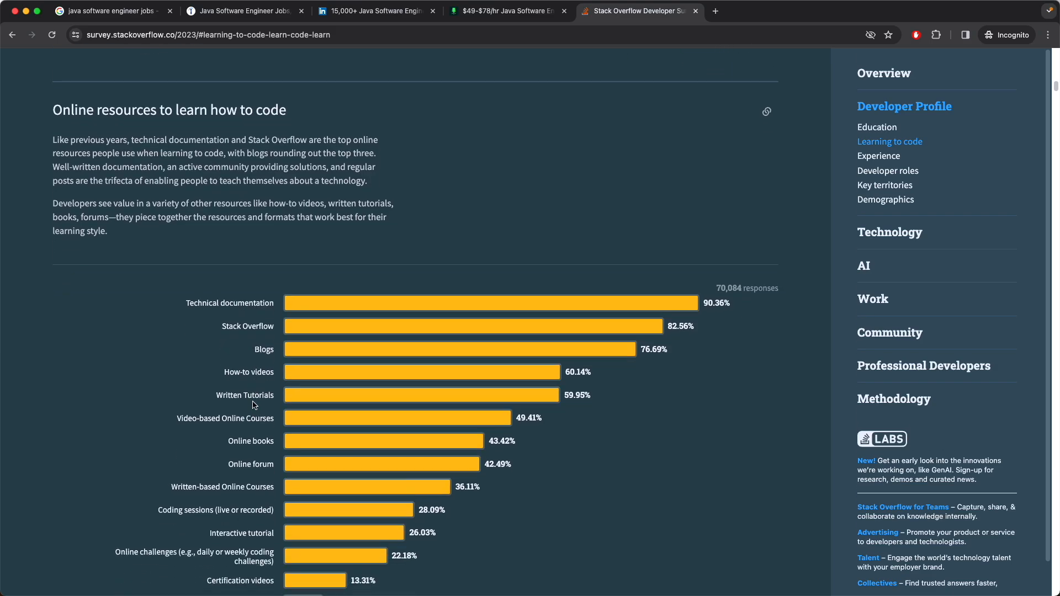
scroll("down", 3)
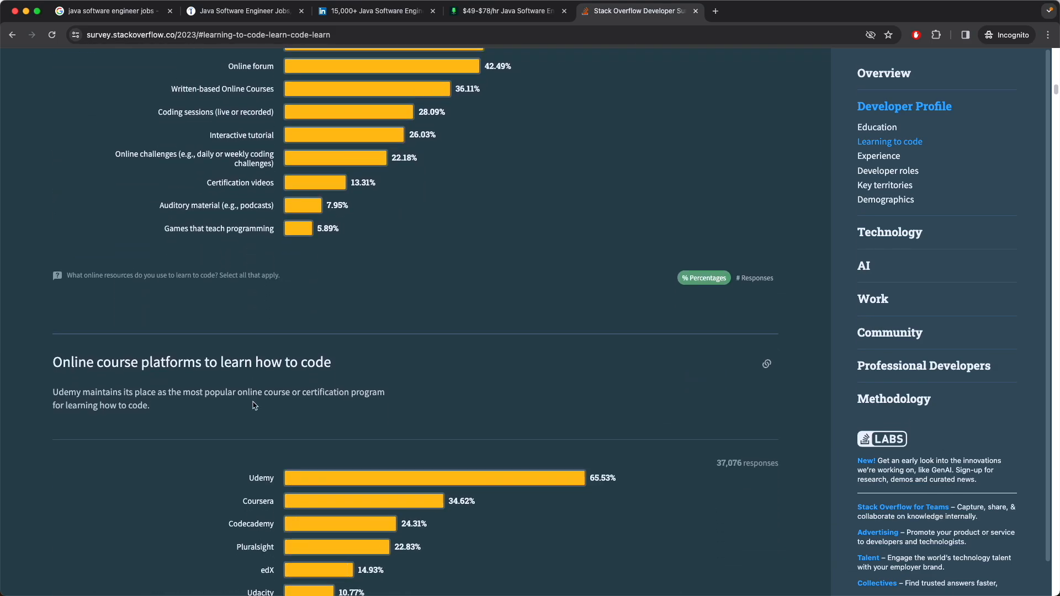
scroll("down", 3)
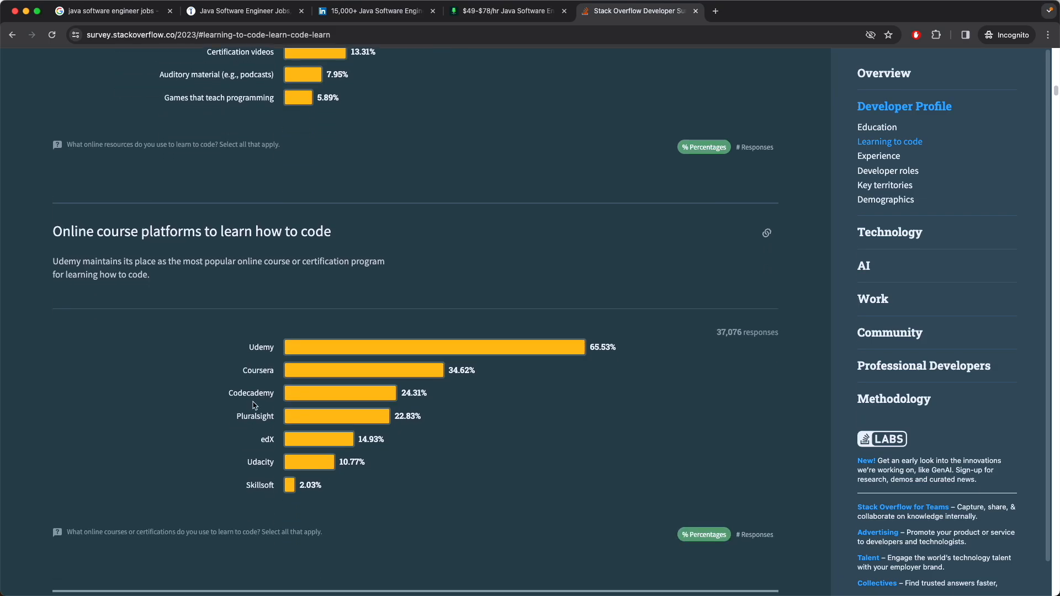
Step: Continue to the Developer roles section showing full-stack developers leading at 33.48%
scroll("down", 3)
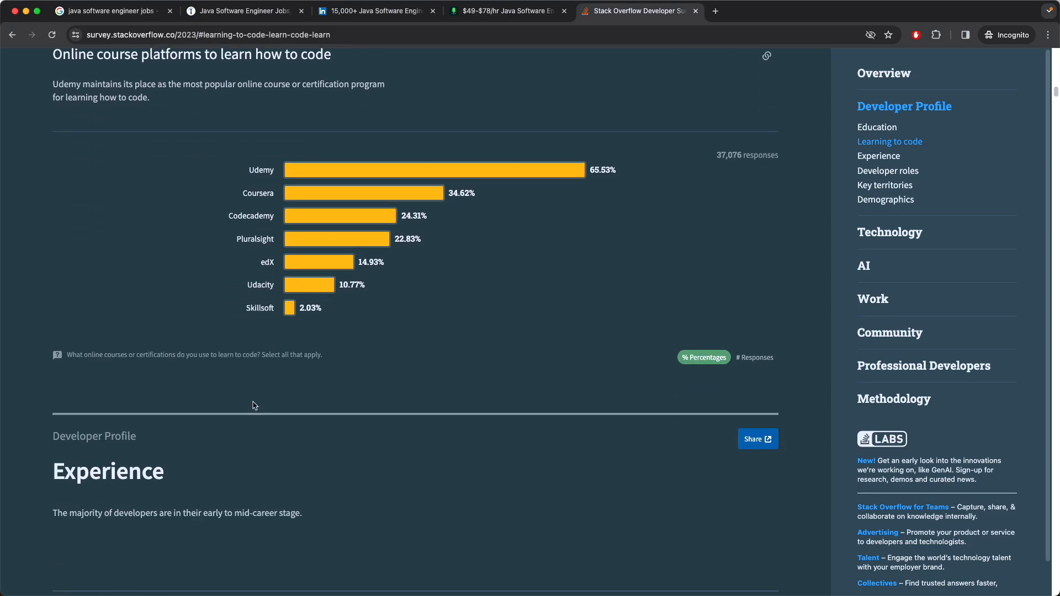
scroll("down", 3)
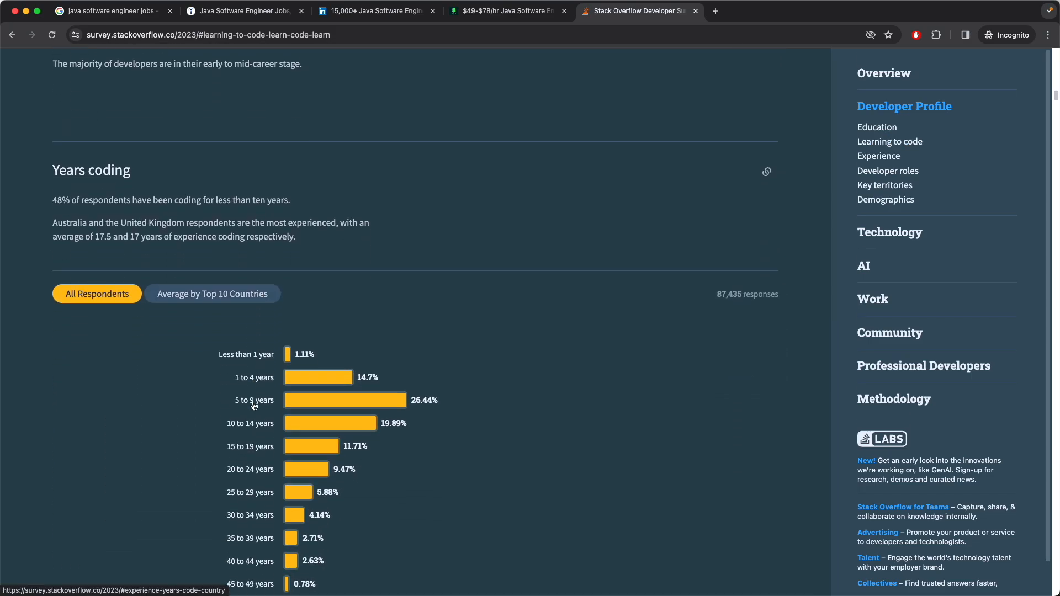
scroll("down", 3)
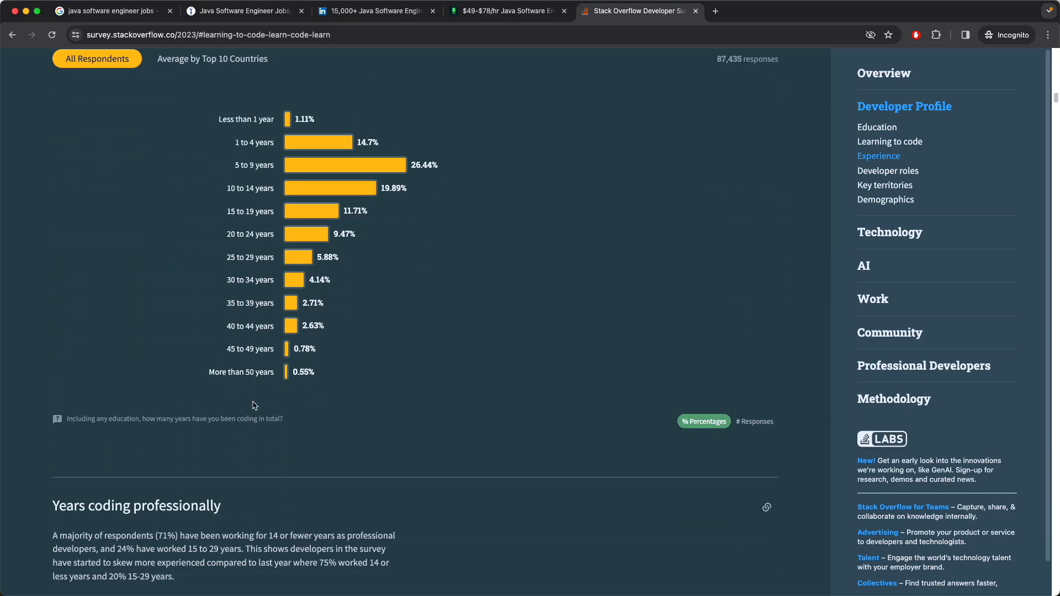
scroll("down", 3)
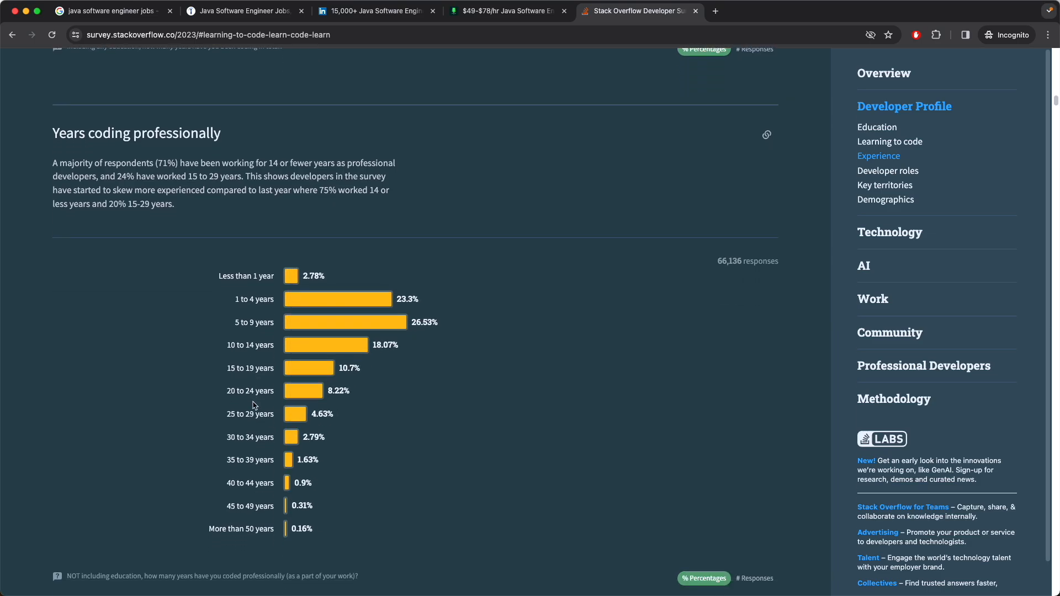
scroll("down", 3)
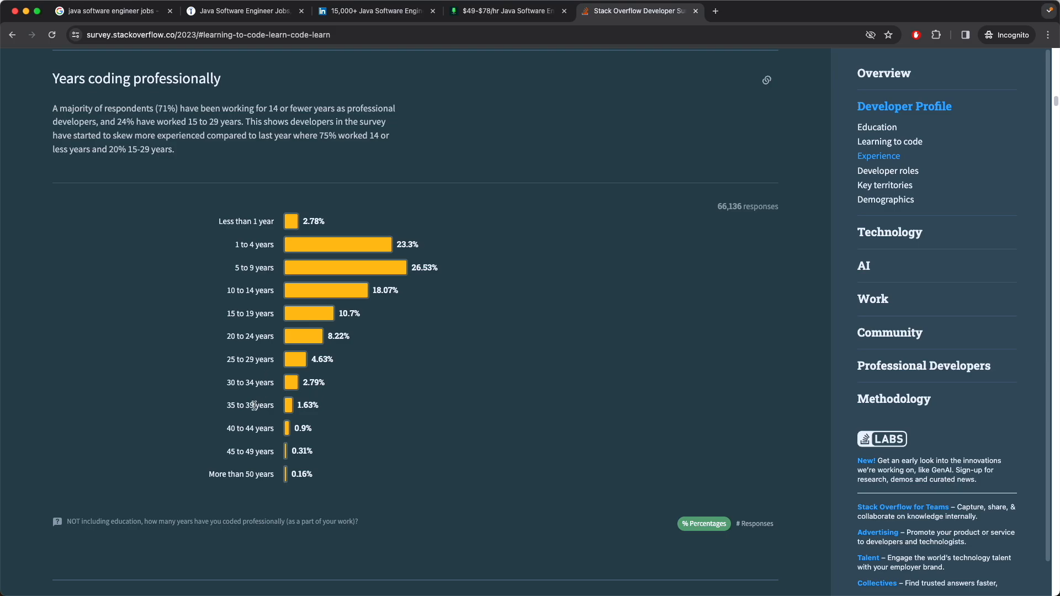
scroll("down", 3)
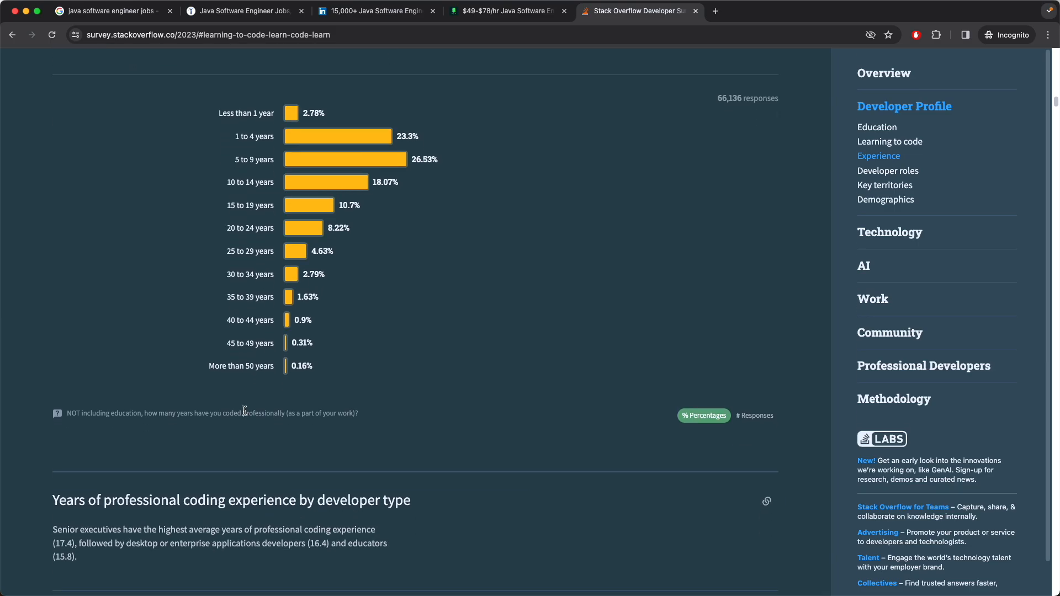
scroll("down", 3)
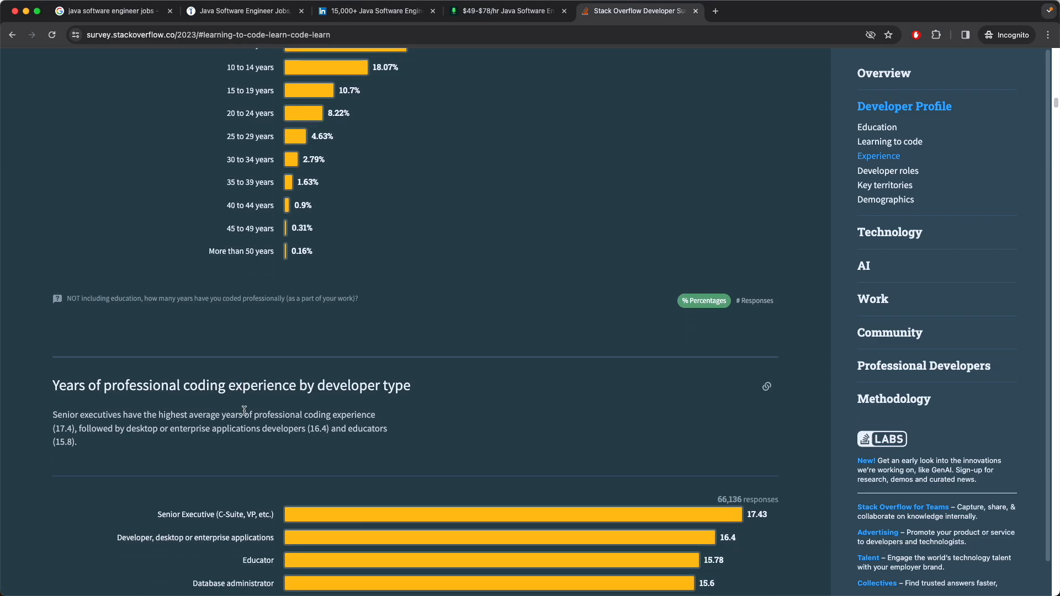
scroll("down", 3)
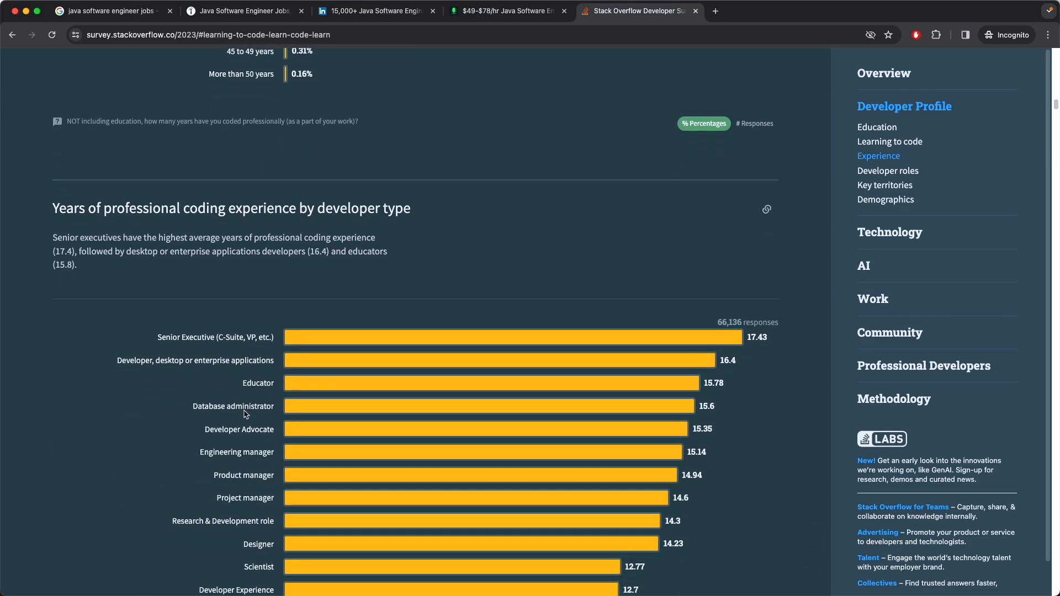
scroll("down", 3)
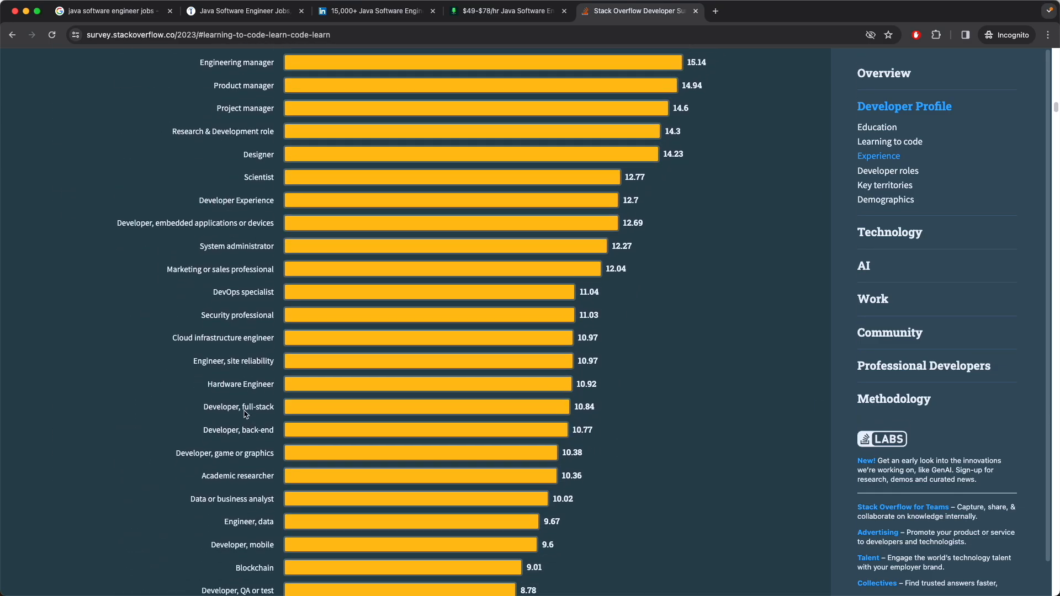
scroll("down", 3)
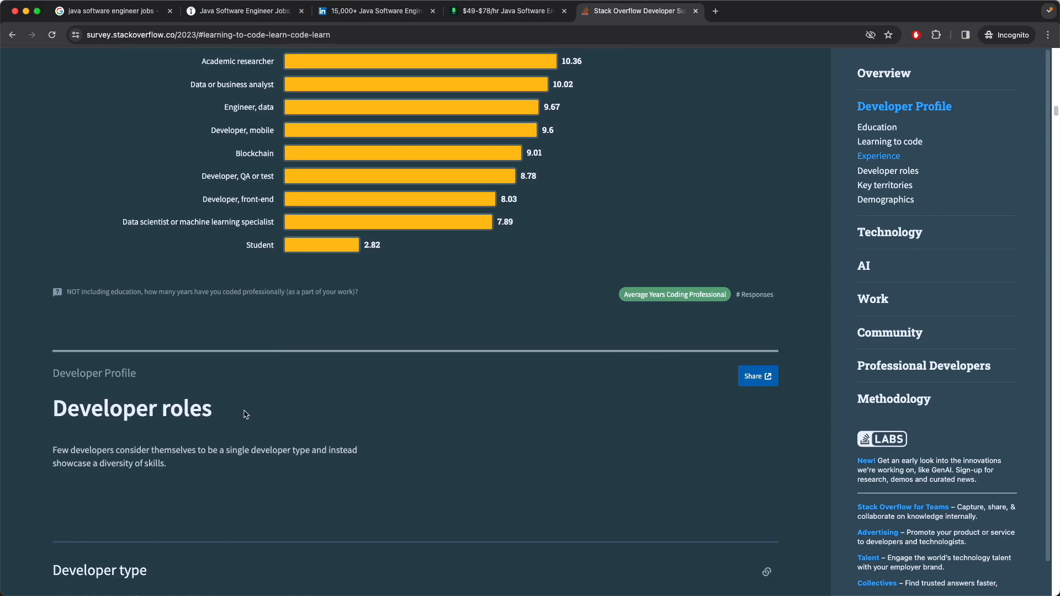
scroll("down", 3)
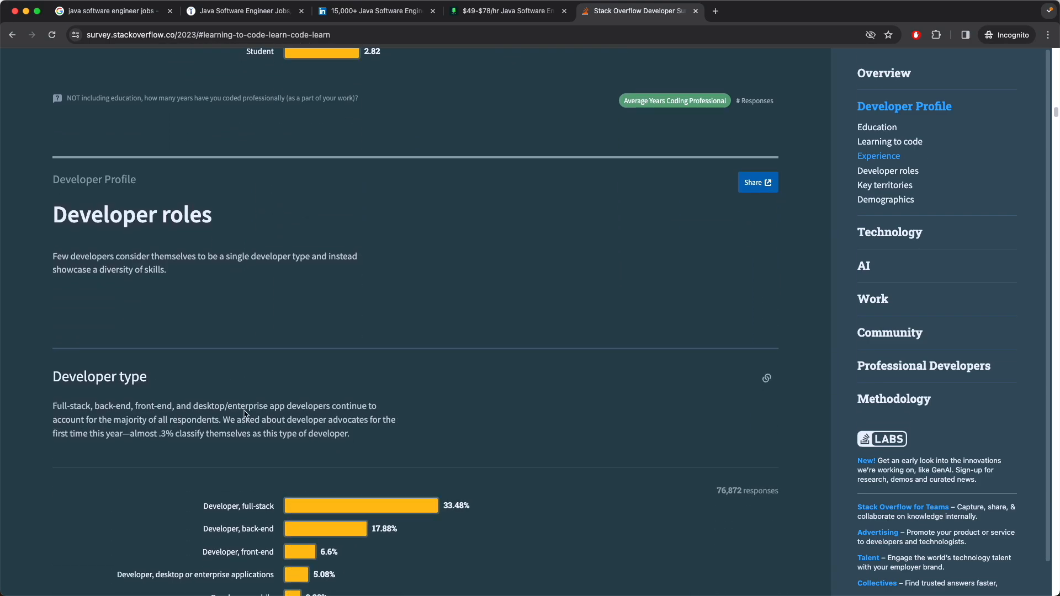
scroll("down", 3)
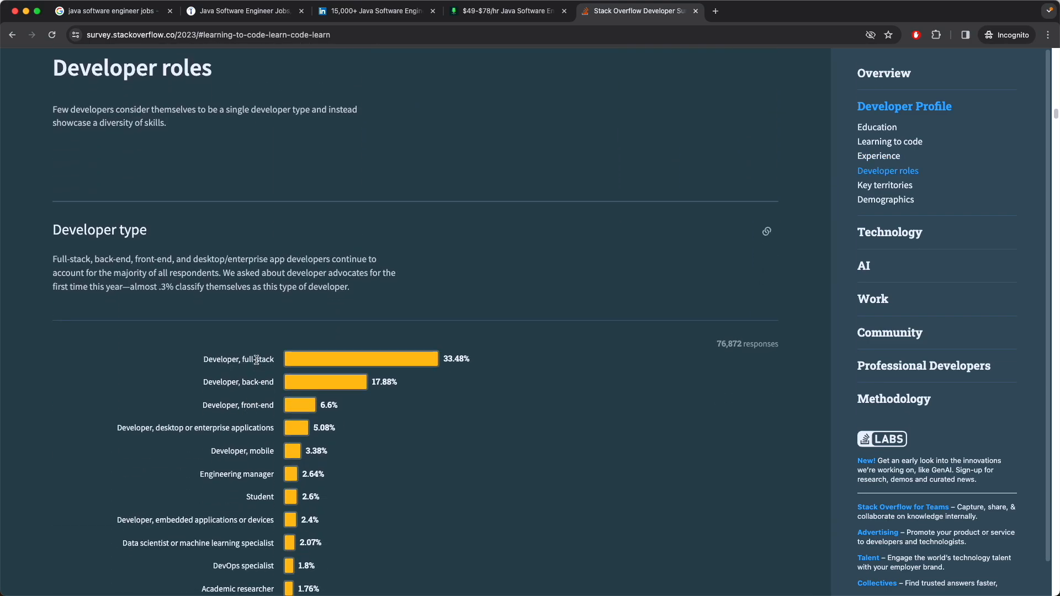
mouse_move(235, 385)
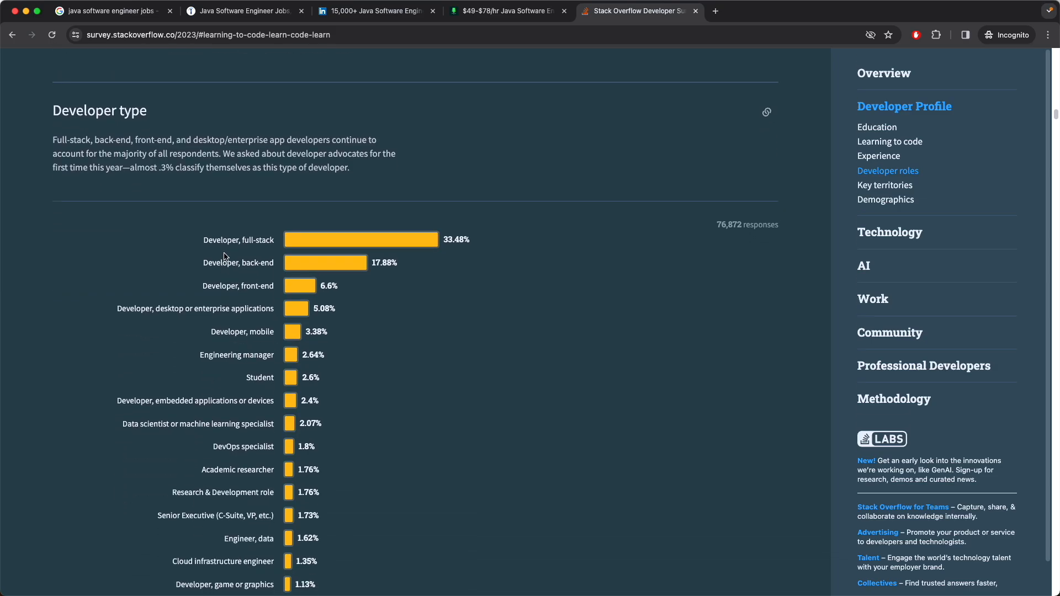
mouse_move(235, 274)
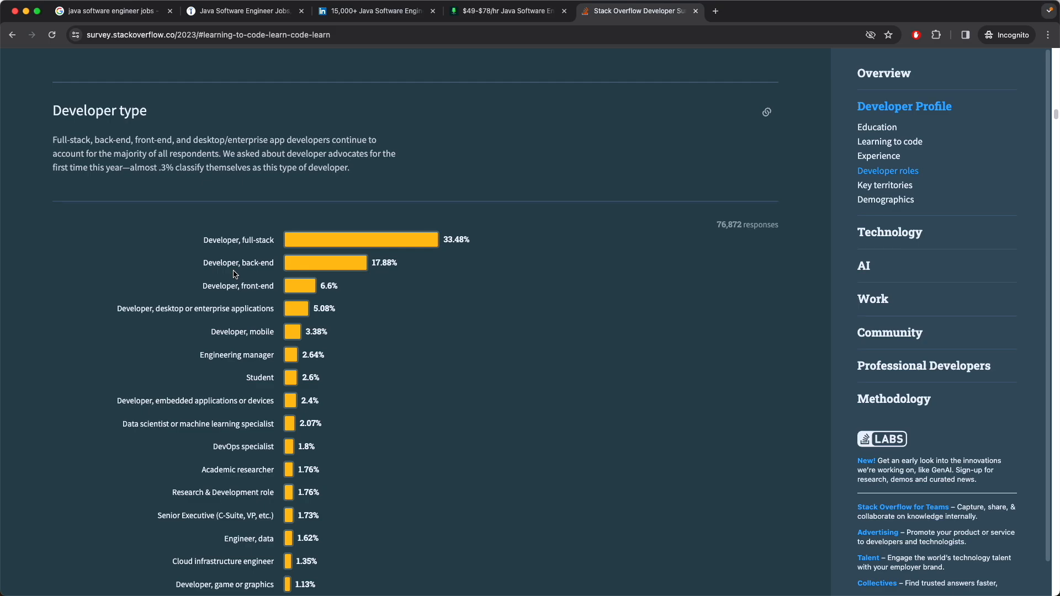
mouse_move(258, 294)
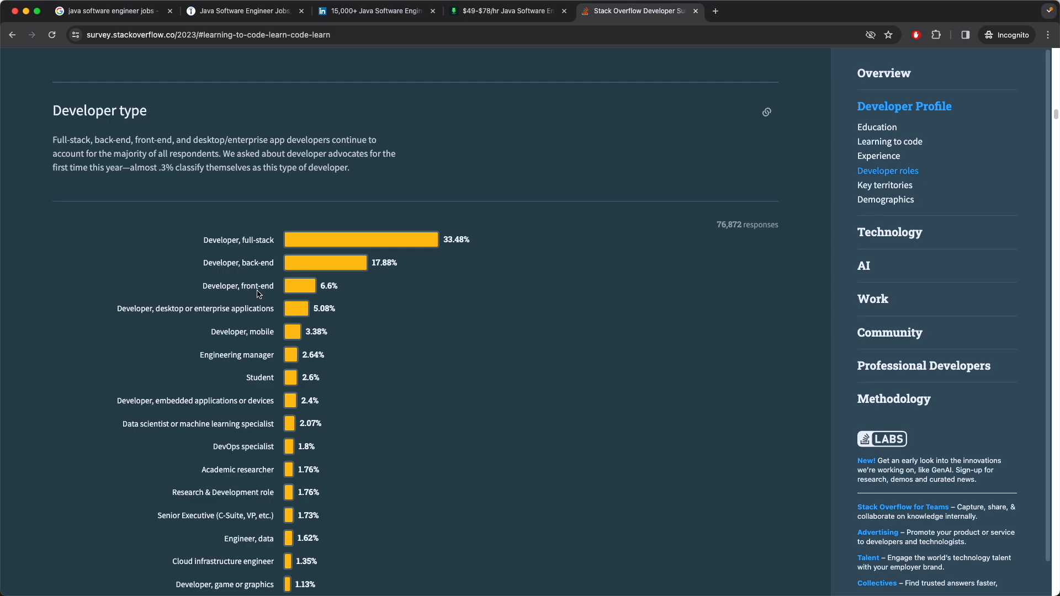
scroll("down", 3)
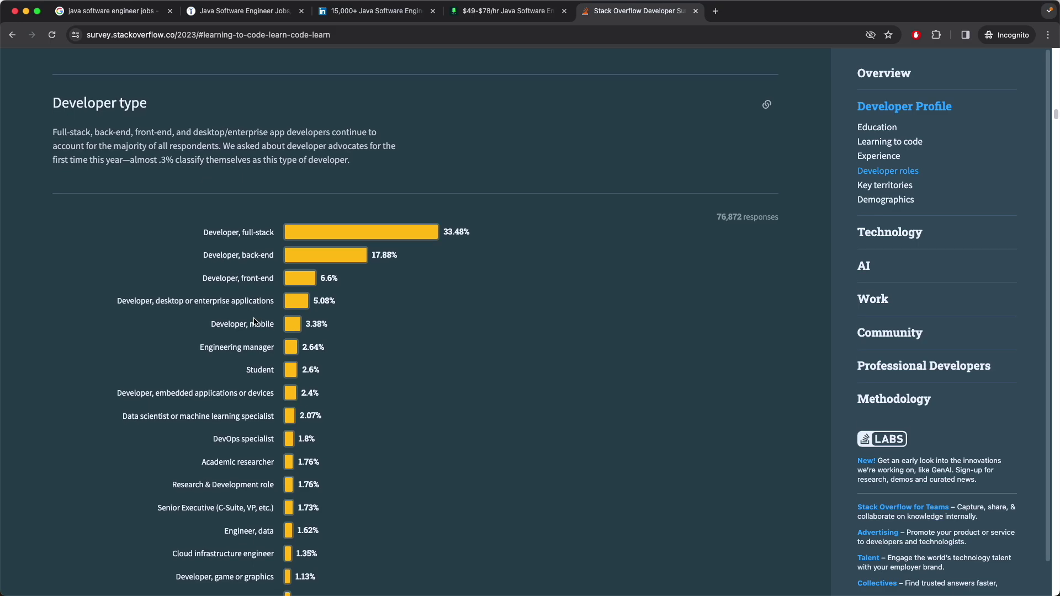
scroll("down", 3)
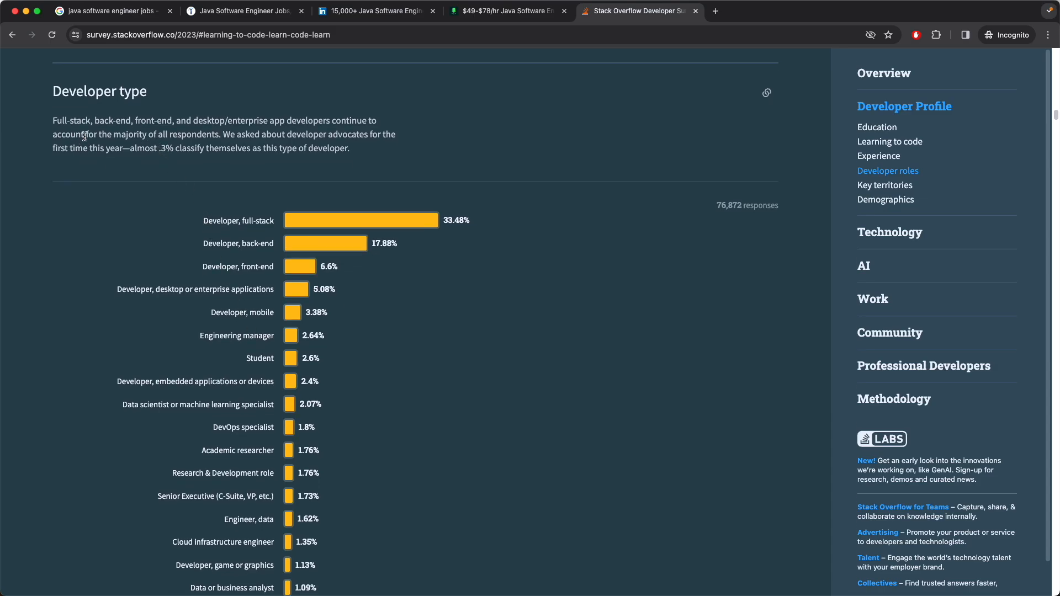
mouse_move(200, 231)
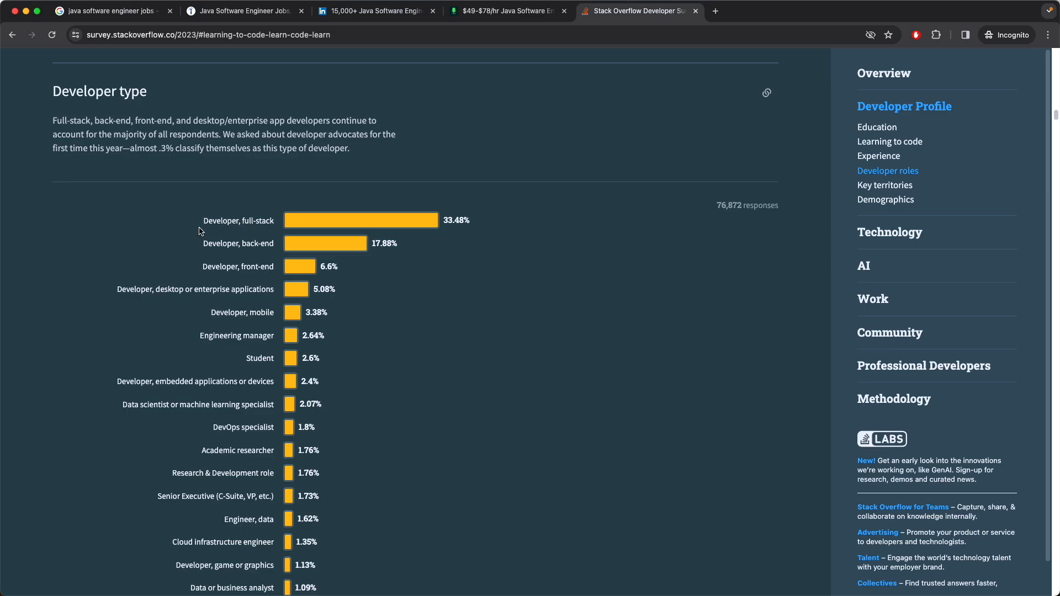
mouse_move(257, 257)
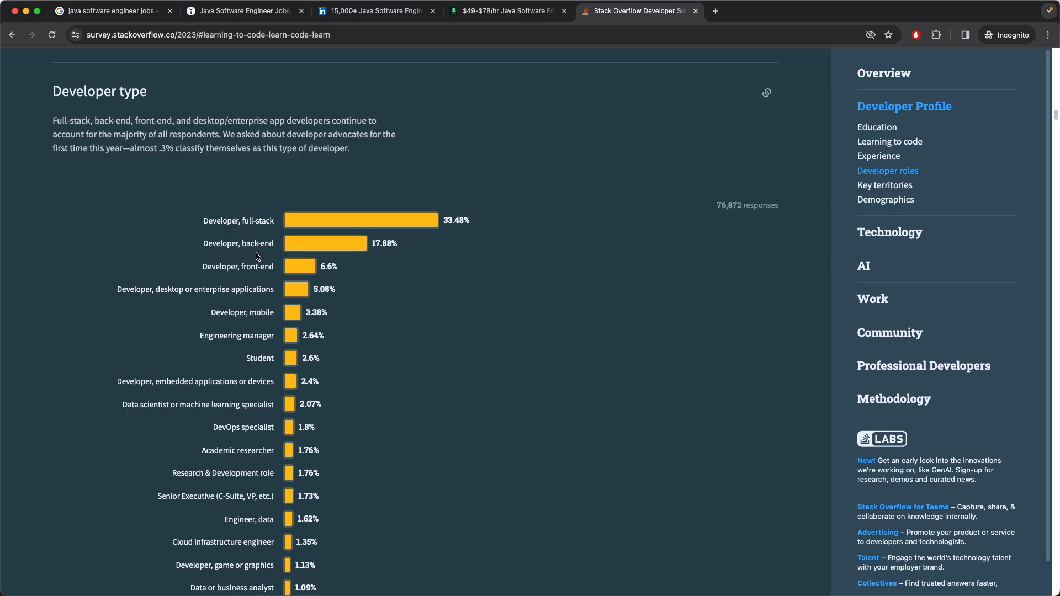
mouse_move(263, 286)
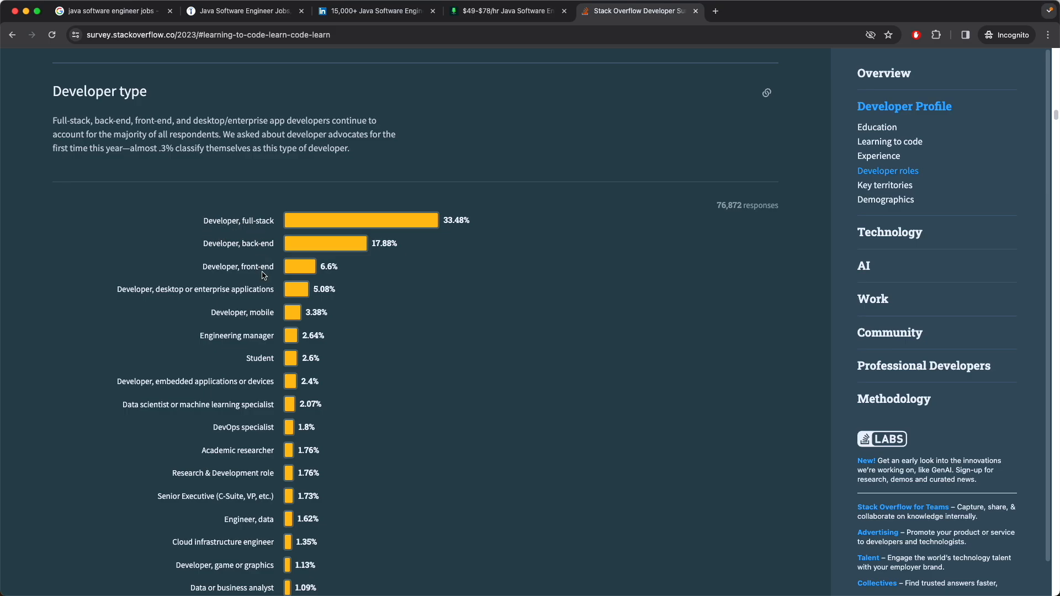
scroll("down", 3)
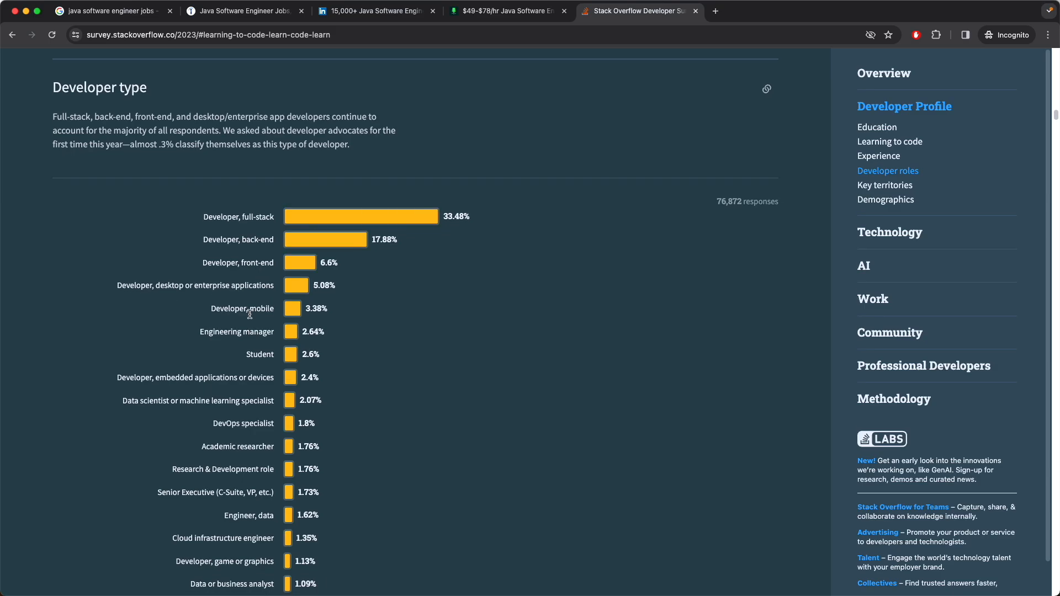
scroll("down", 3)
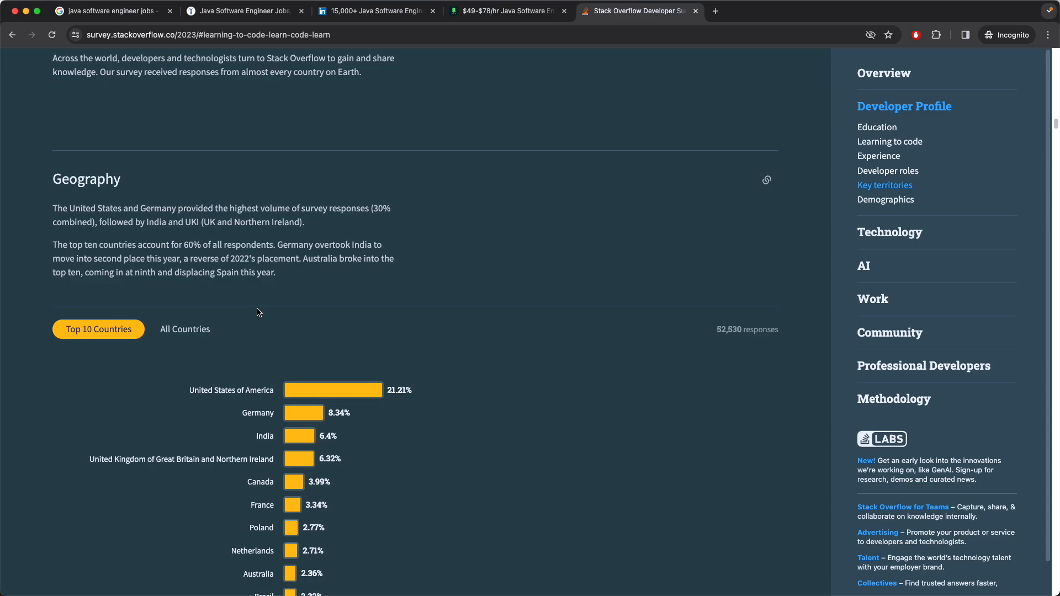
Step: Scroll past Key territories and Demographics to the Technology section's Most popular technologies chart
scroll("down", 3)
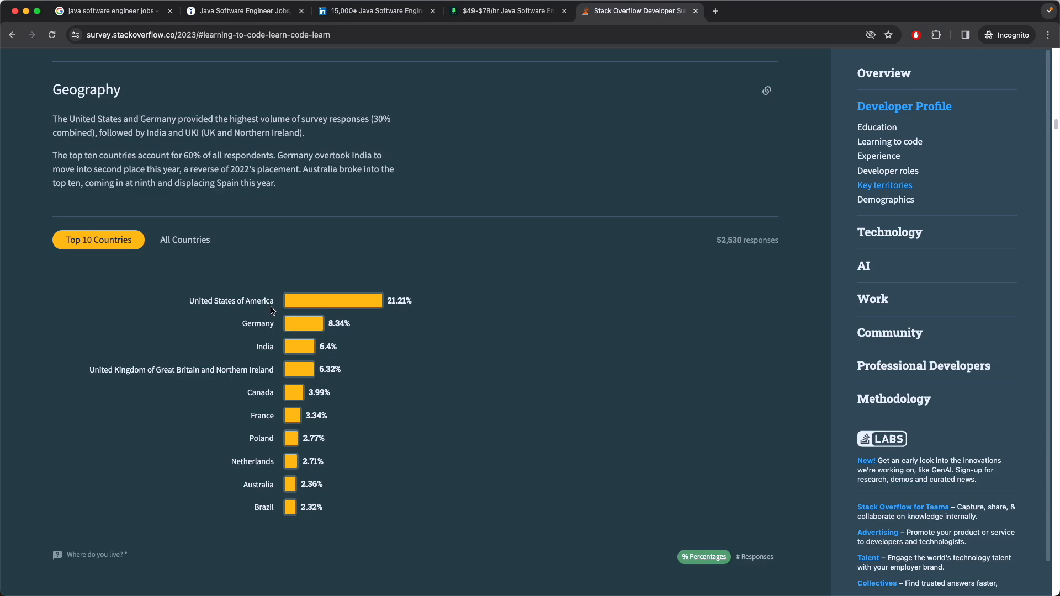
scroll("down", 3)
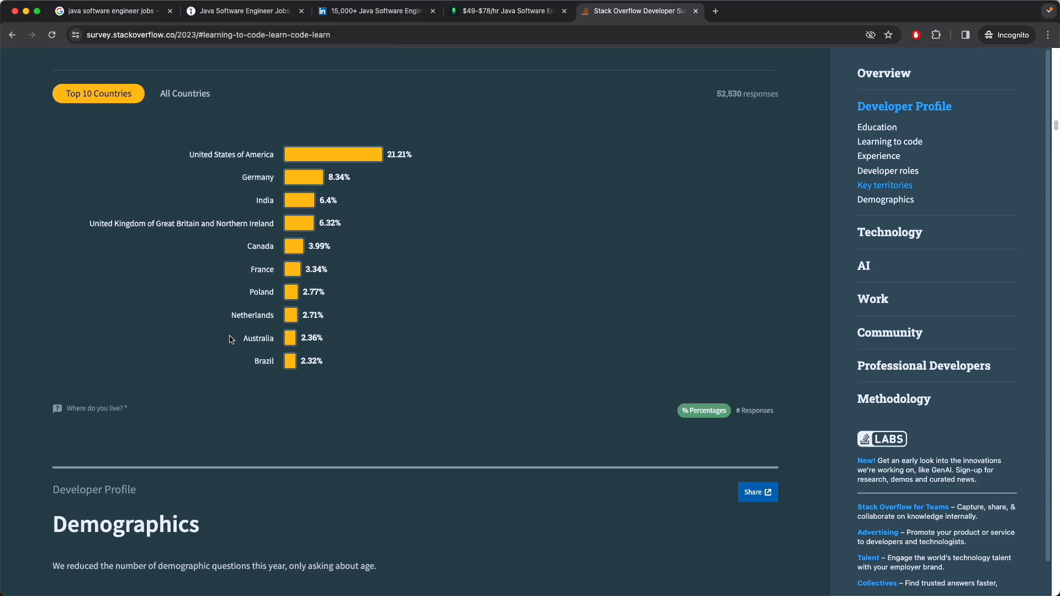
scroll("down", 3)
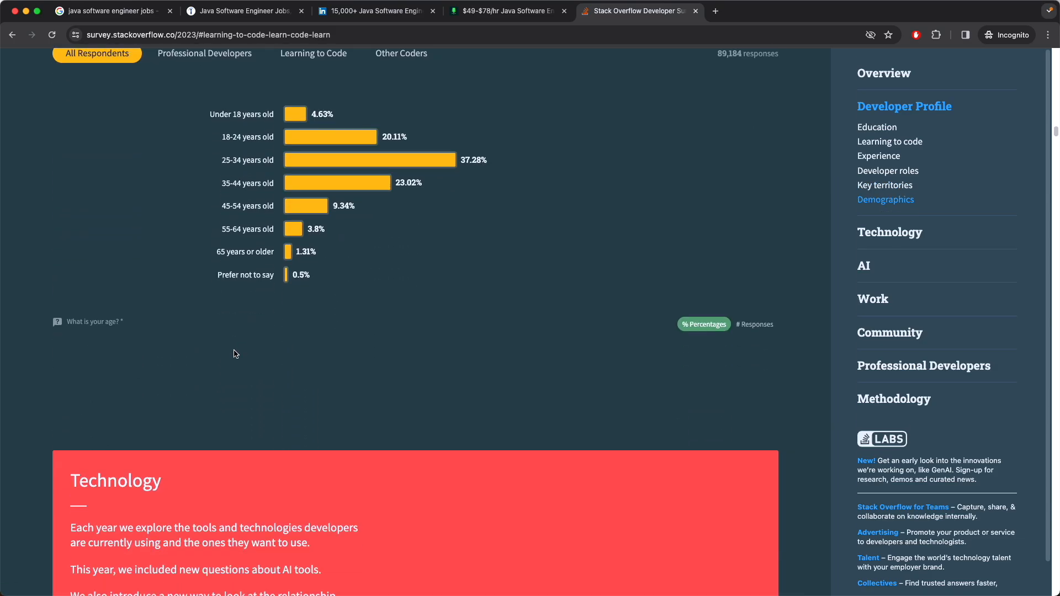
scroll("down", 3)
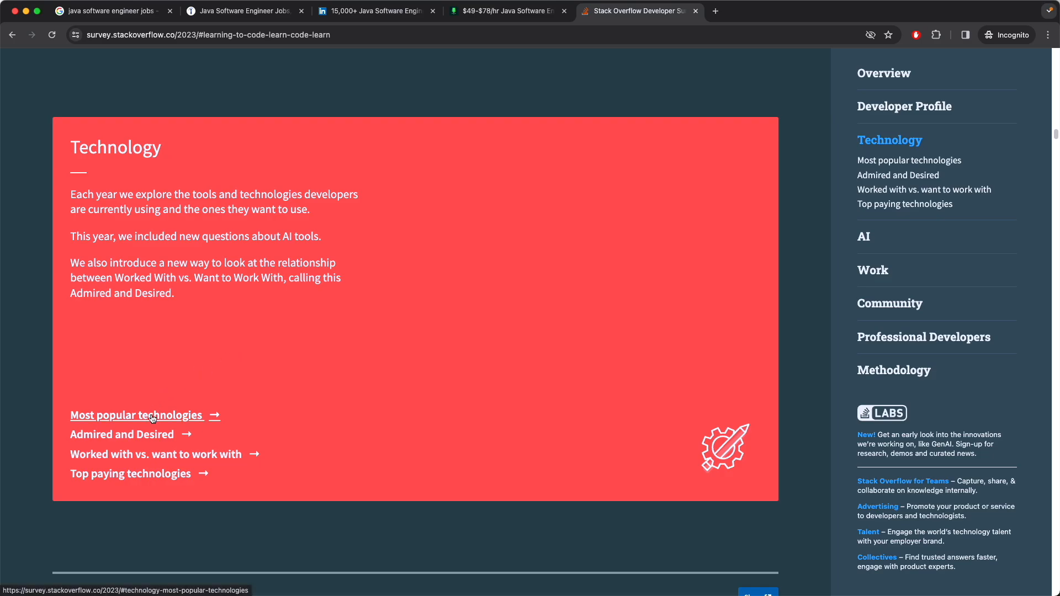
scroll("down", 3)
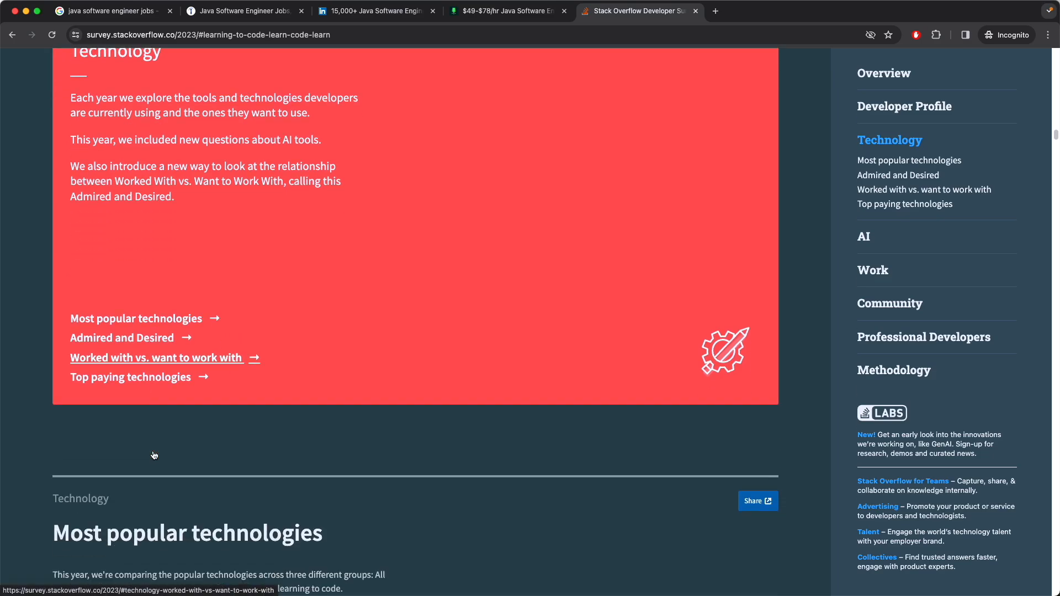
scroll("down", 3)
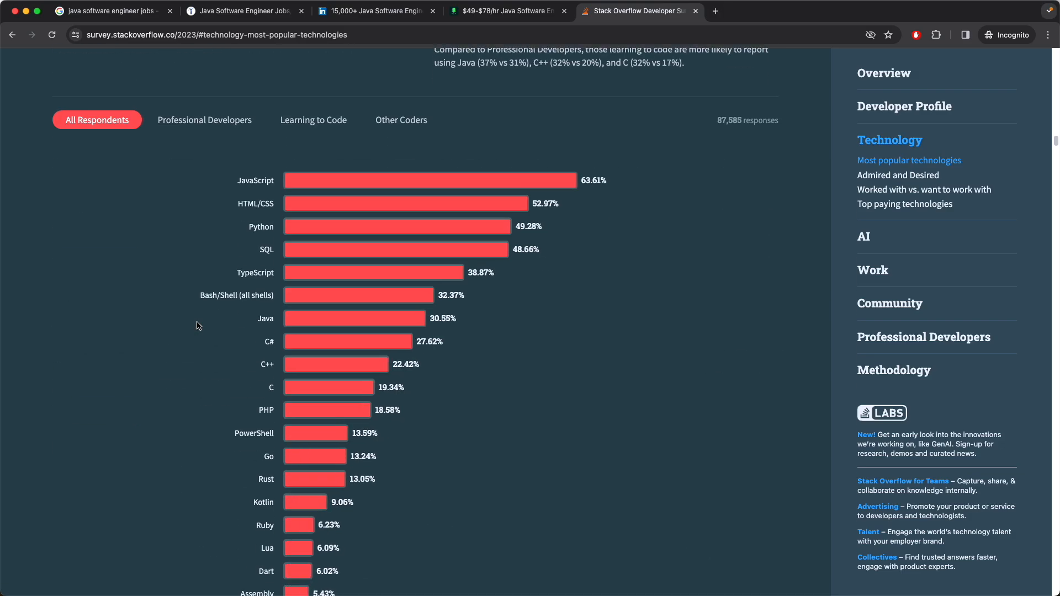
mouse_move(185, 203)
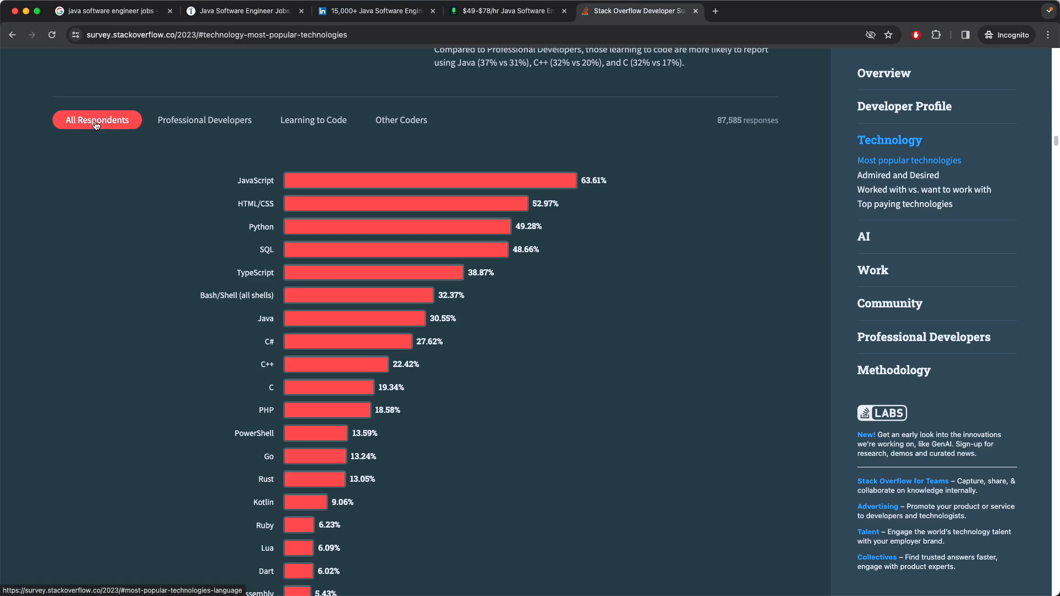
mouse_move(320, 399)
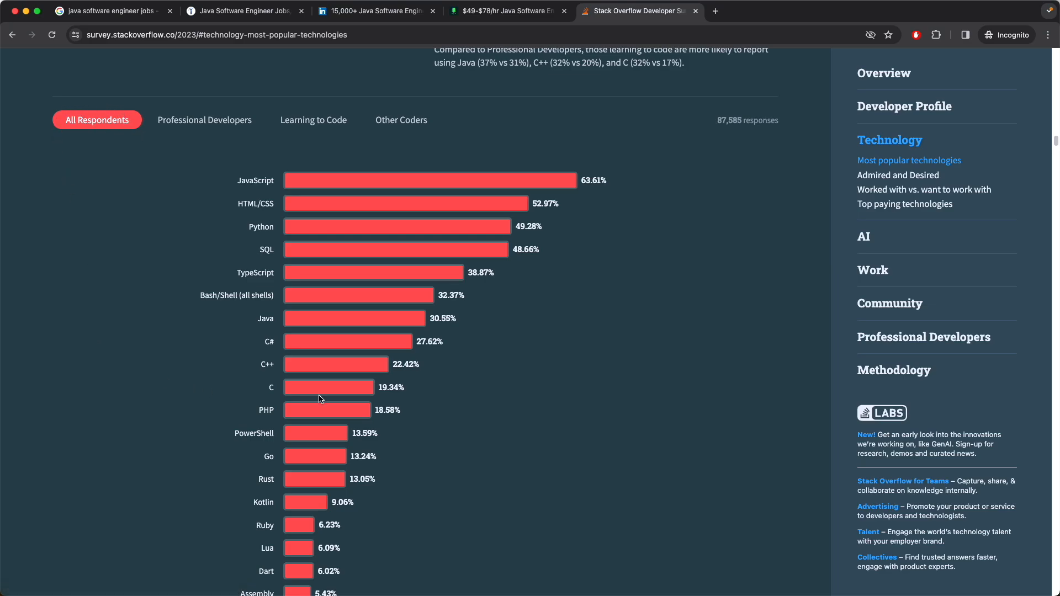
mouse_move(527, 338)
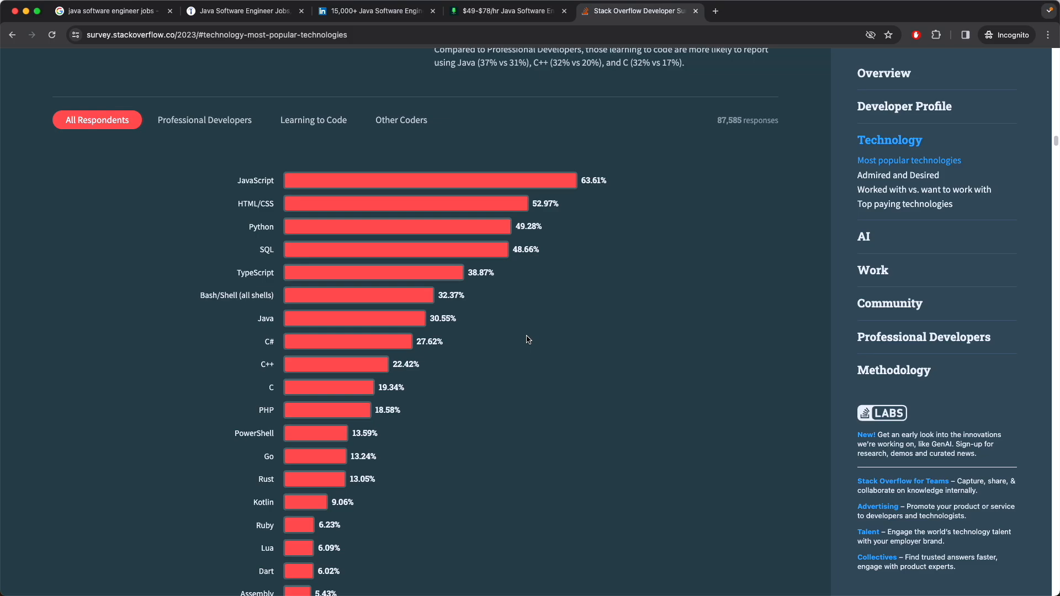
mouse_move(360, 205)
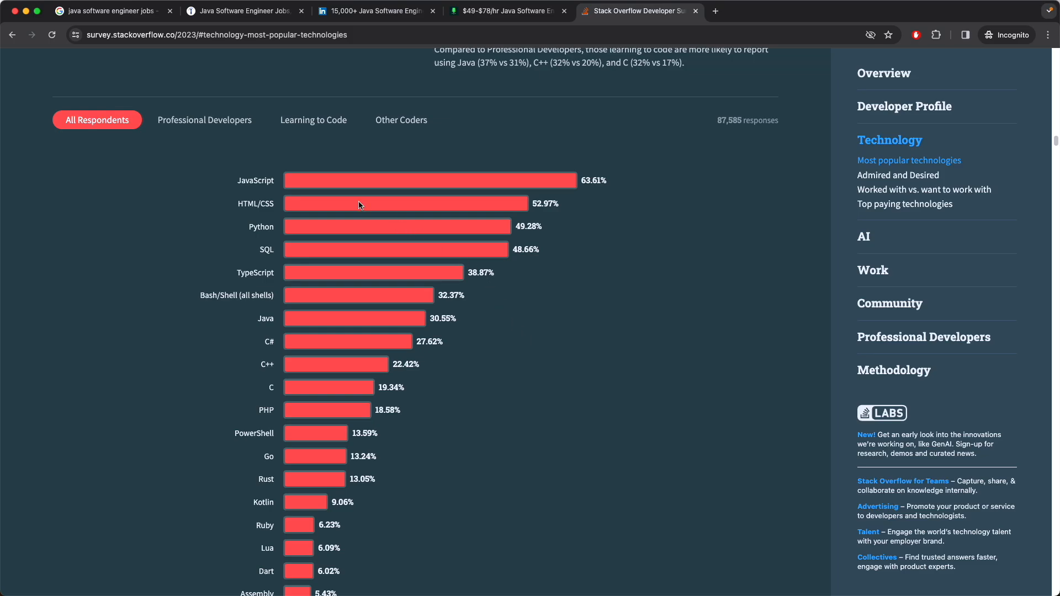
mouse_move(464, 113)
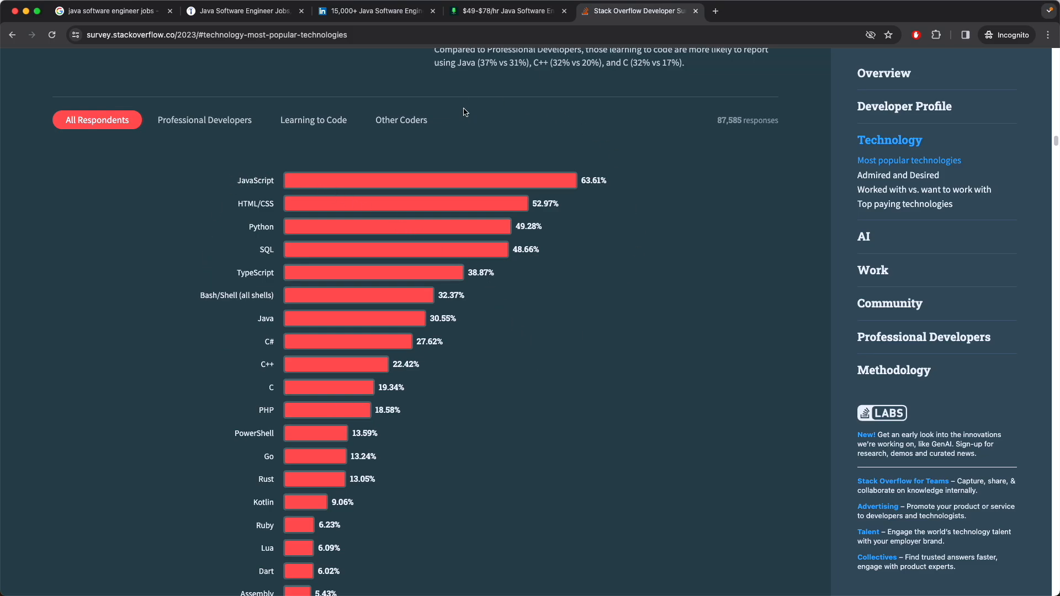
mouse_move(233, 122)
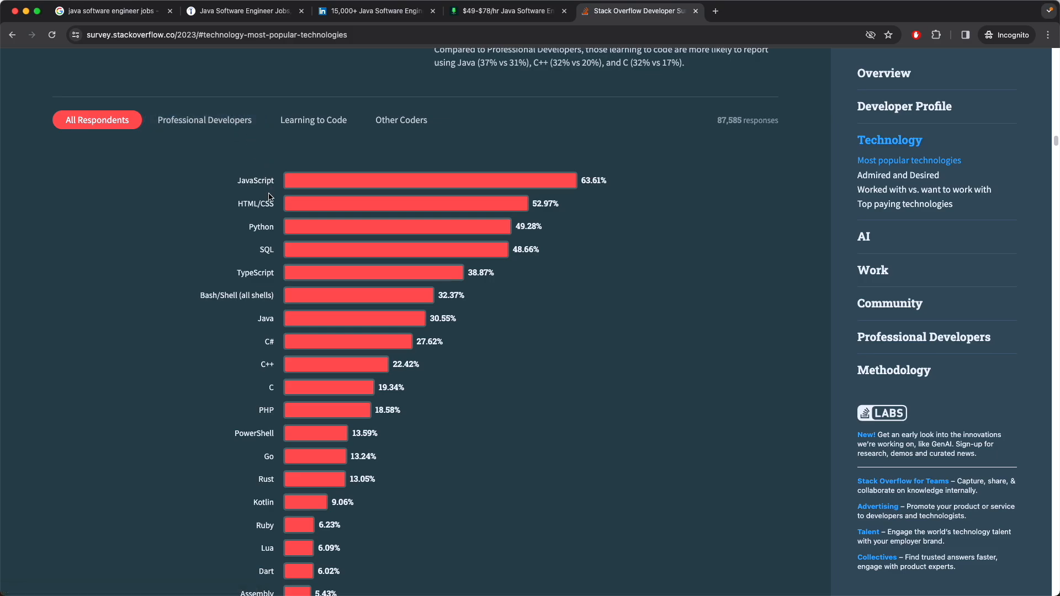
mouse_move(249, 207)
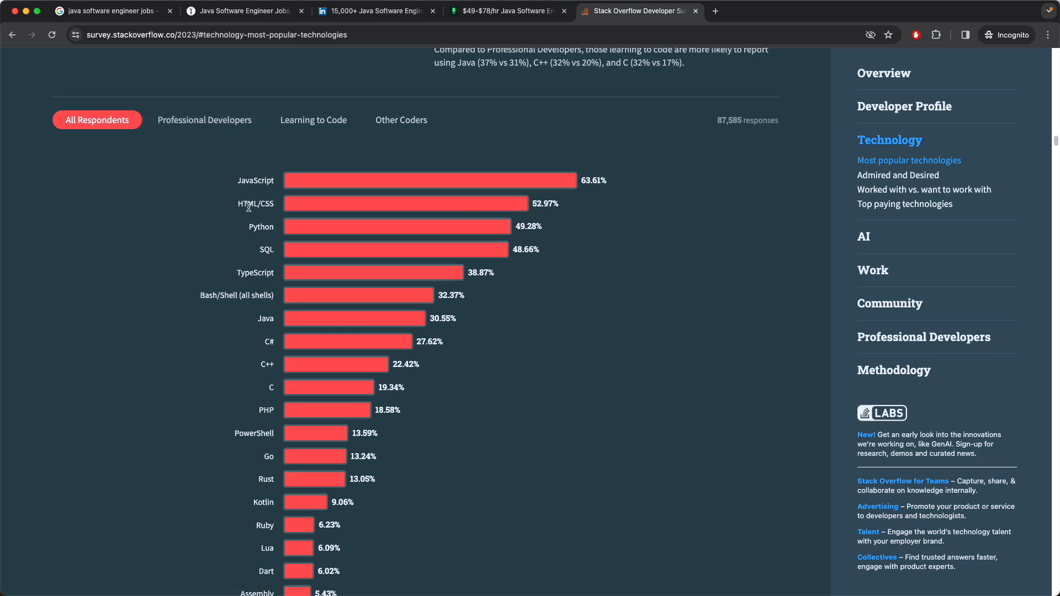
Step: Highlight the HTML/CSS entry (52.97%) in the All Respondents languages chart
double_click(255, 203)
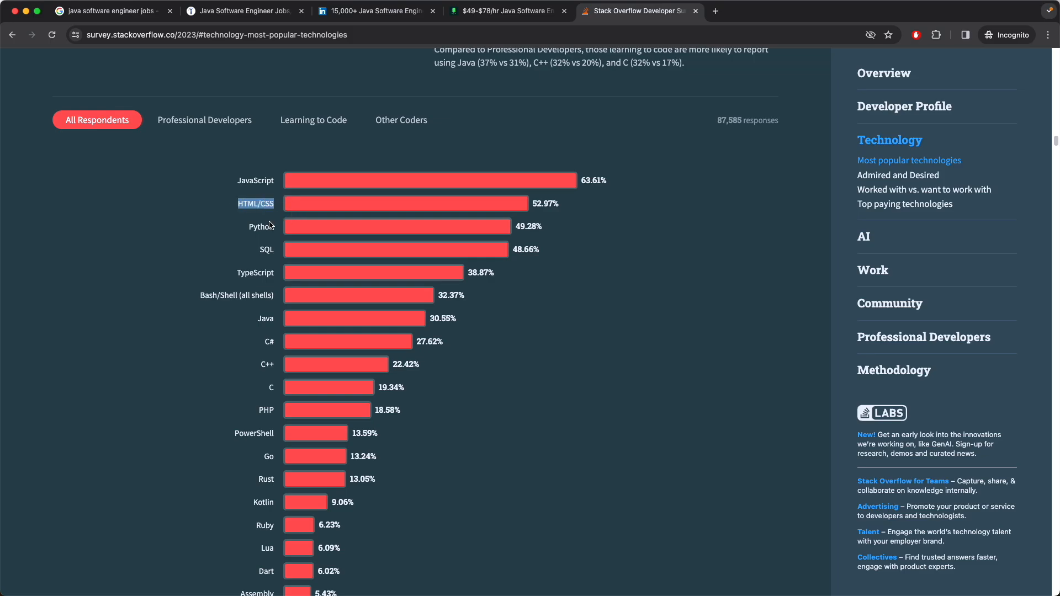
mouse_move(273, 261)
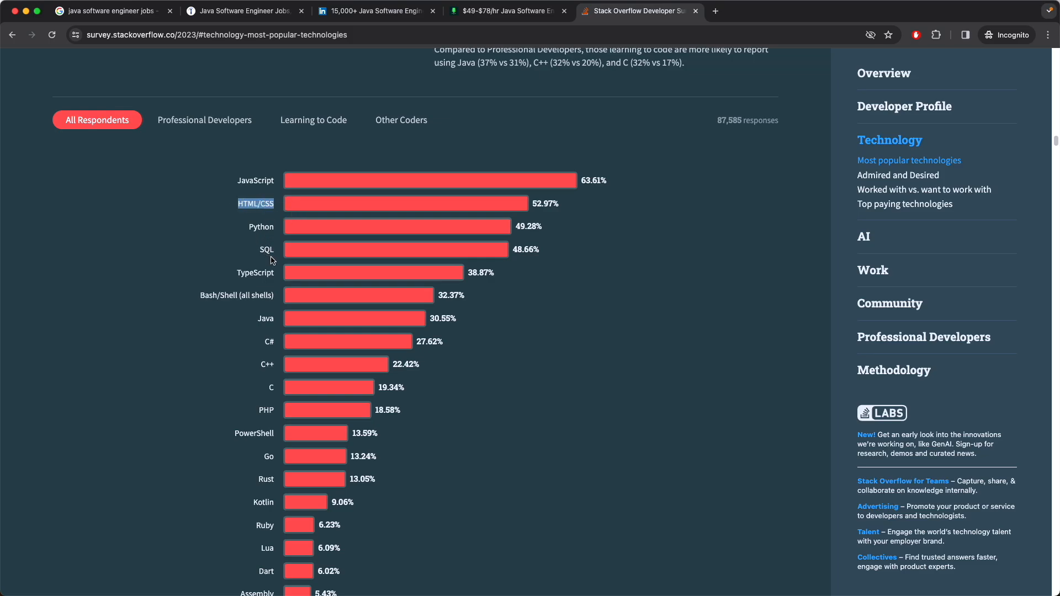
mouse_move(268, 315)
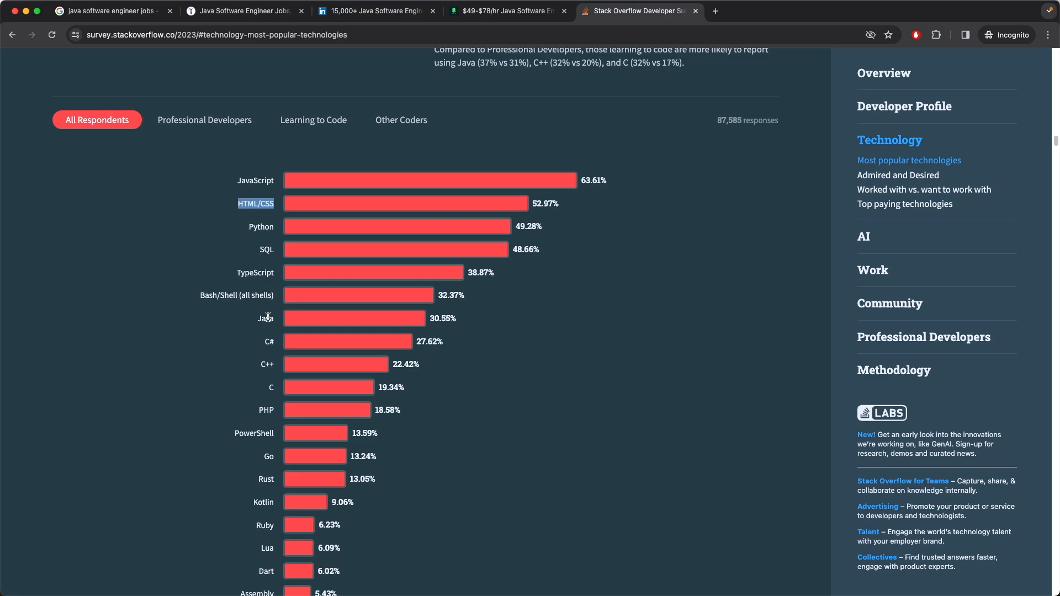
mouse_move(270, 397)
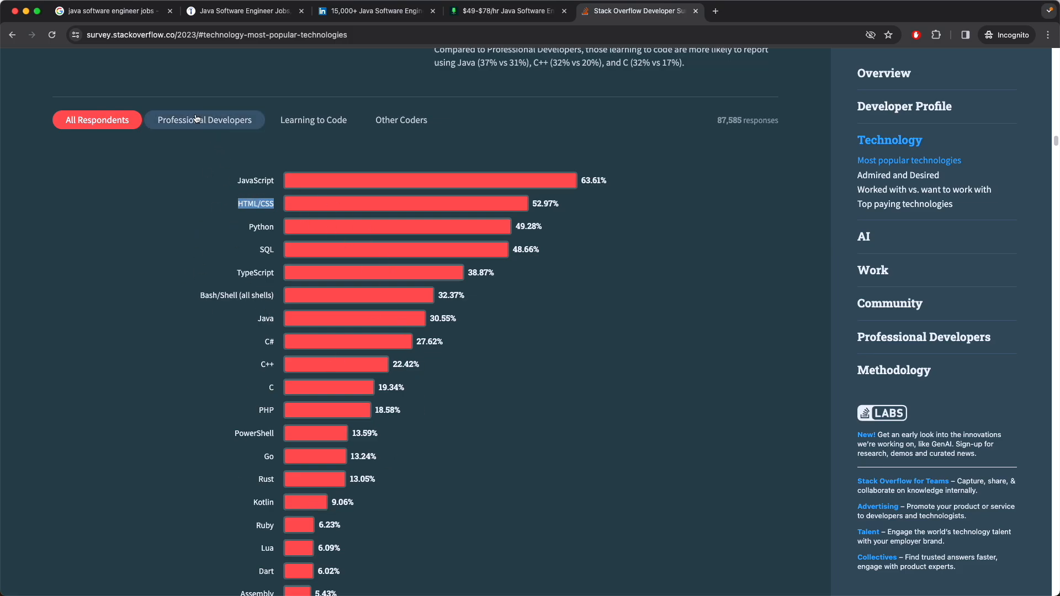
mouse_move(194, 120)
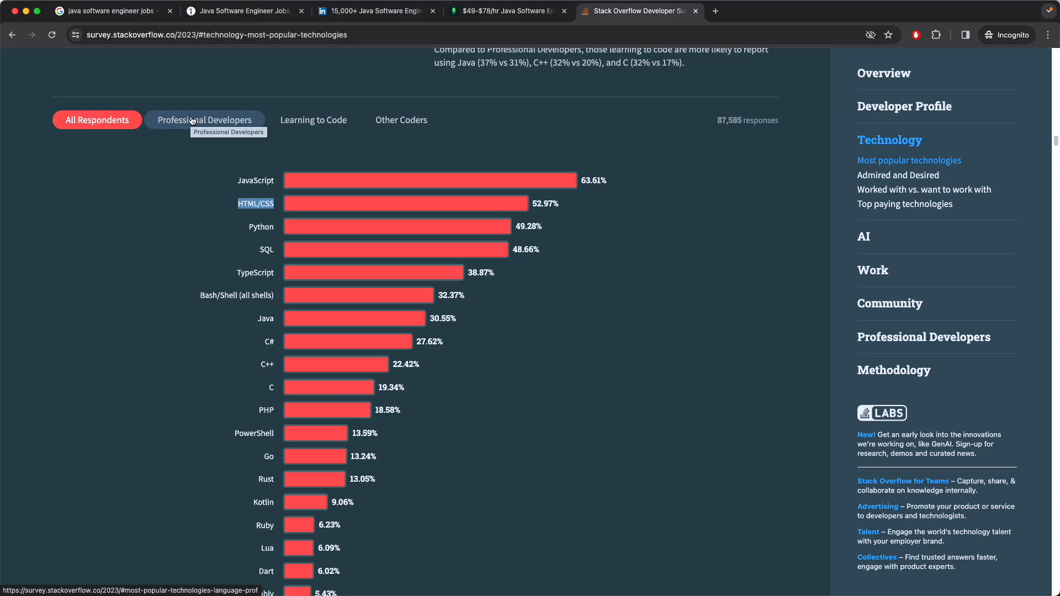
Step: Filter the languages chart to Professional Developers and review their ranking led by JavaScript at 65.82%
left_click(204, 120)
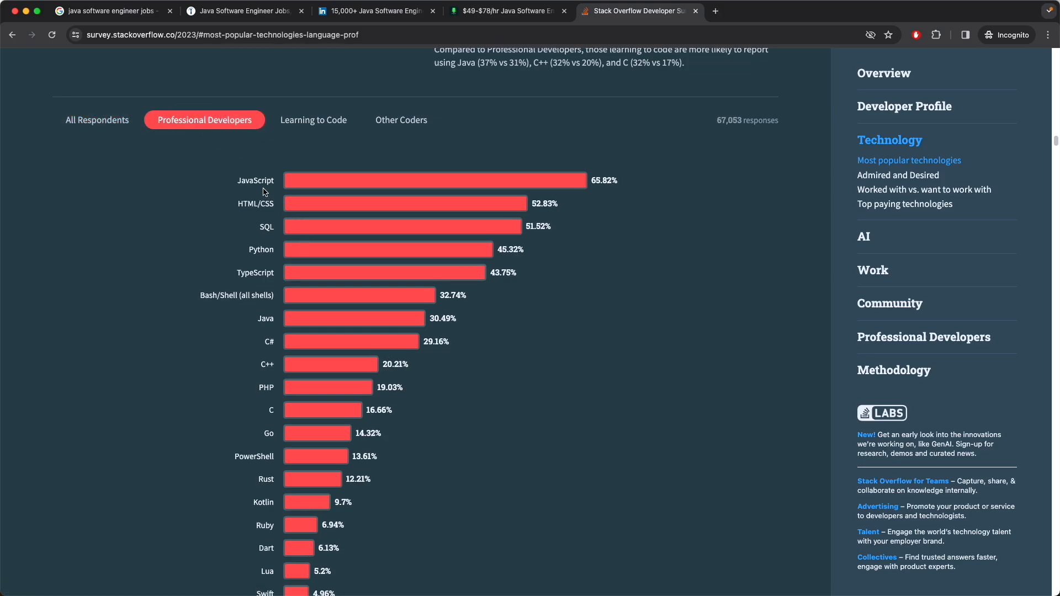
mouse_move(268, 238)
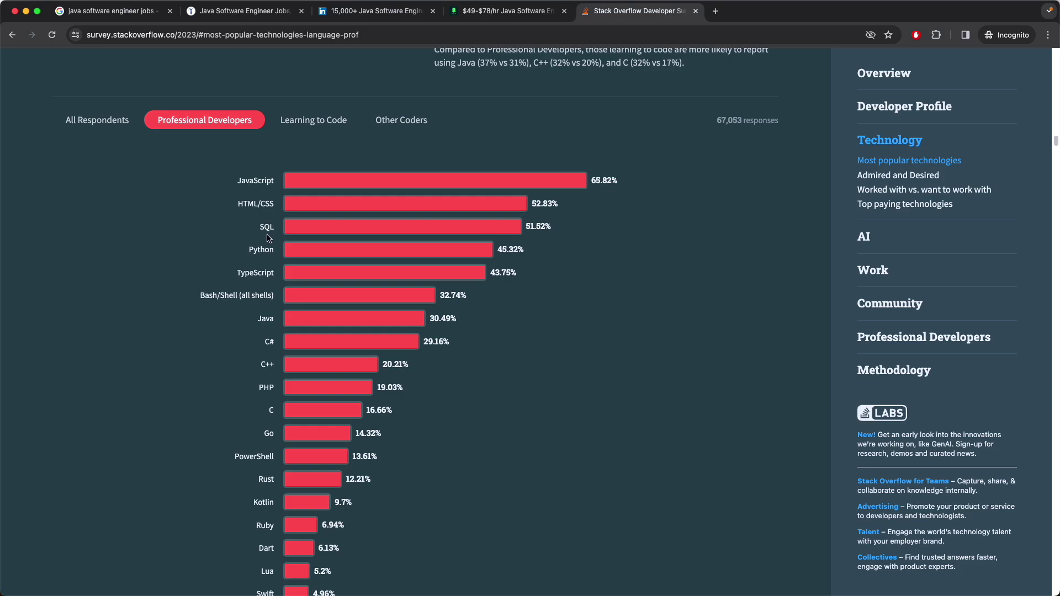
mouse_move(350, 221)
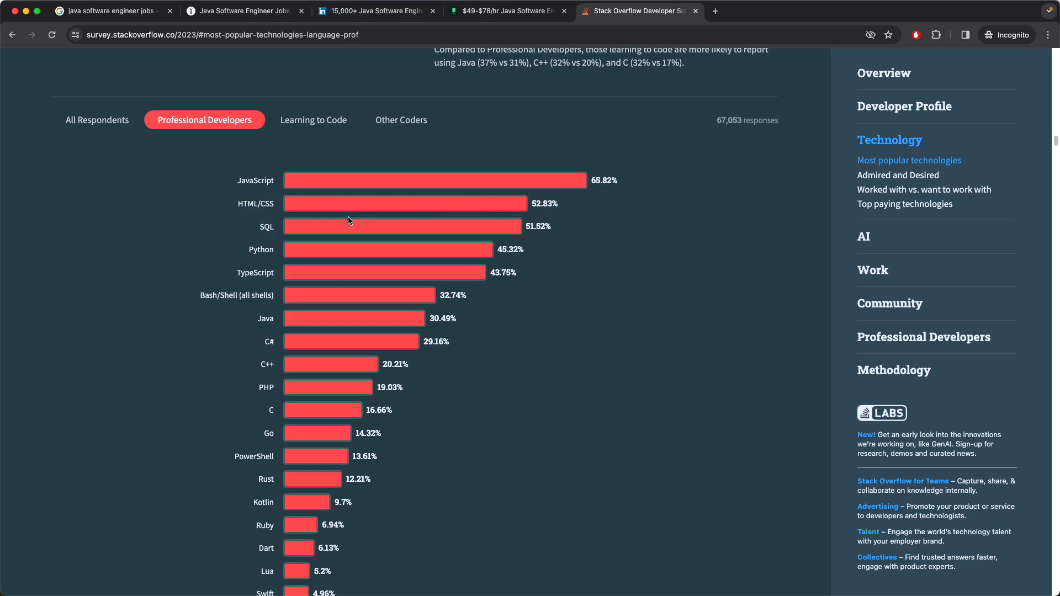
mouse_move(262, 250)
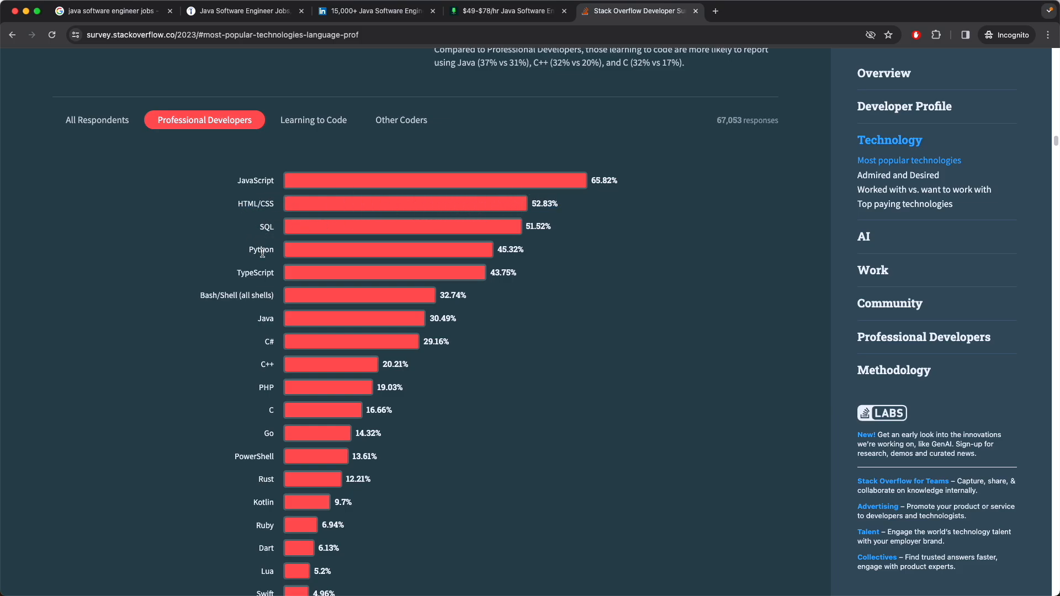
mouse_move(256, 318)
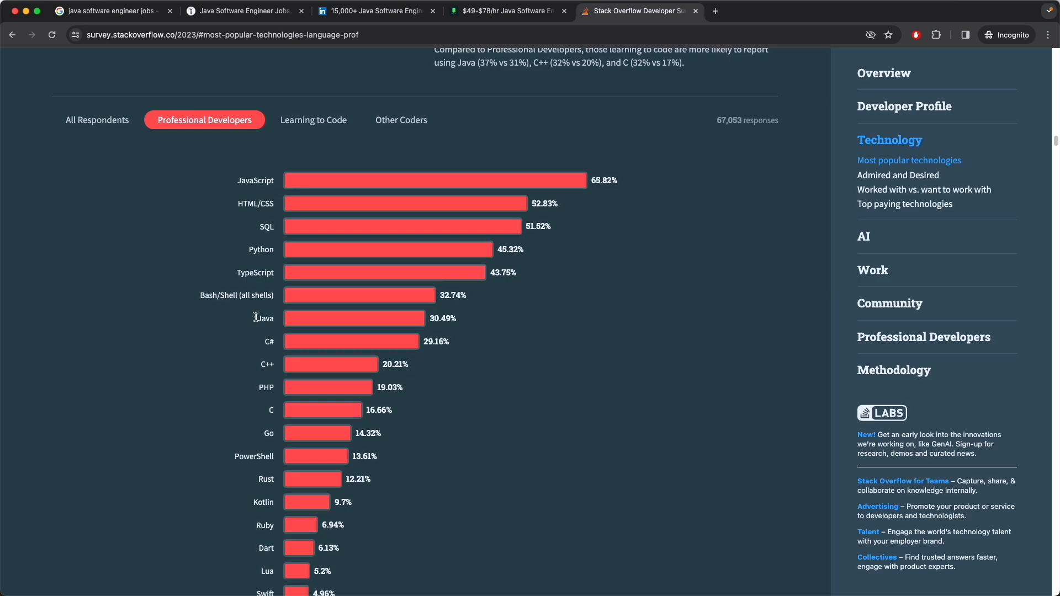
mouse_move(277, 192)
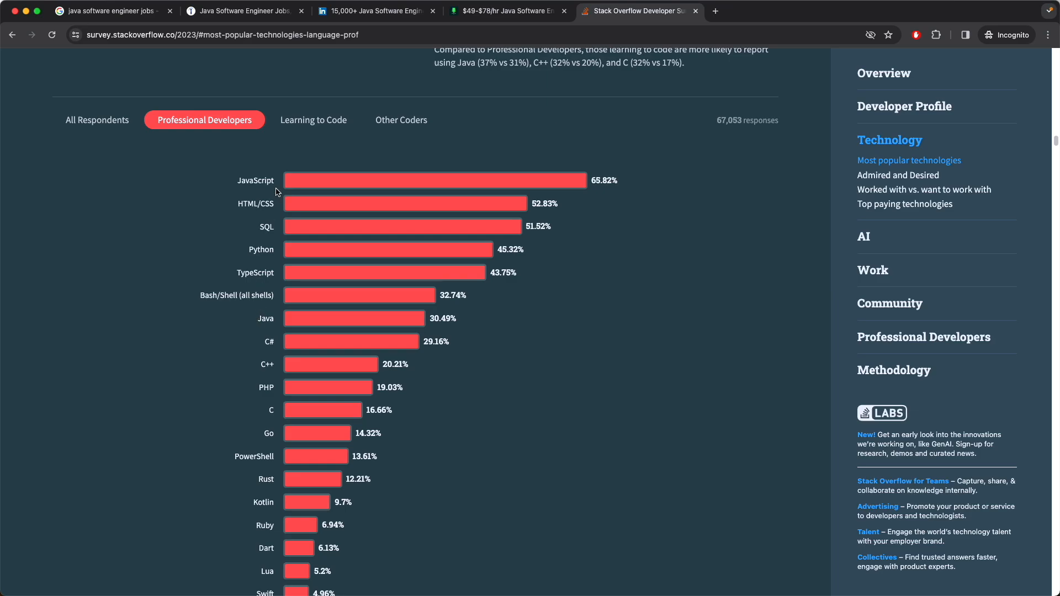
mouse_move(268, 402)
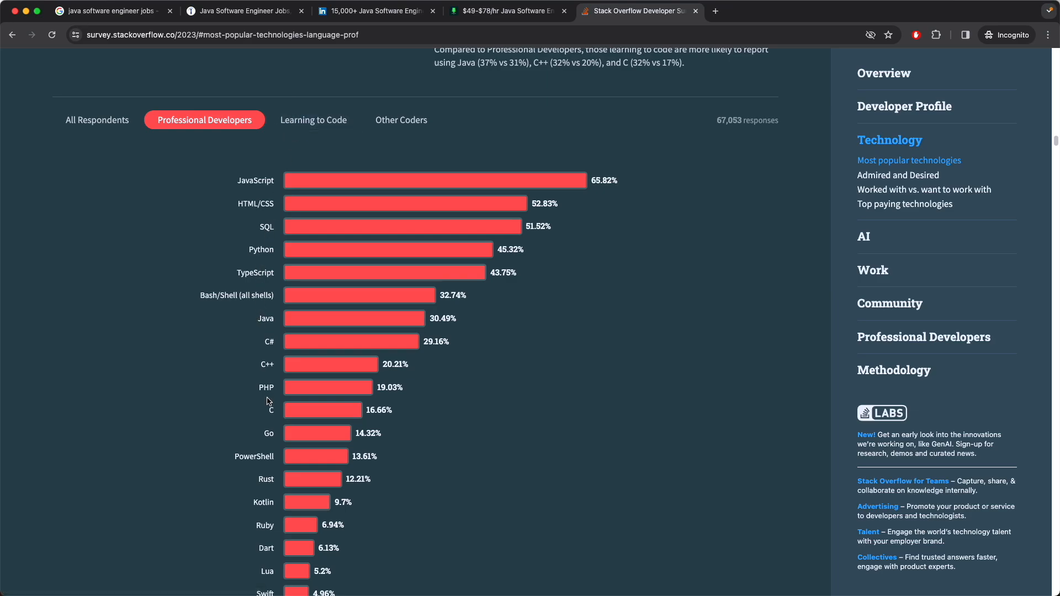
scroll("down", 3)
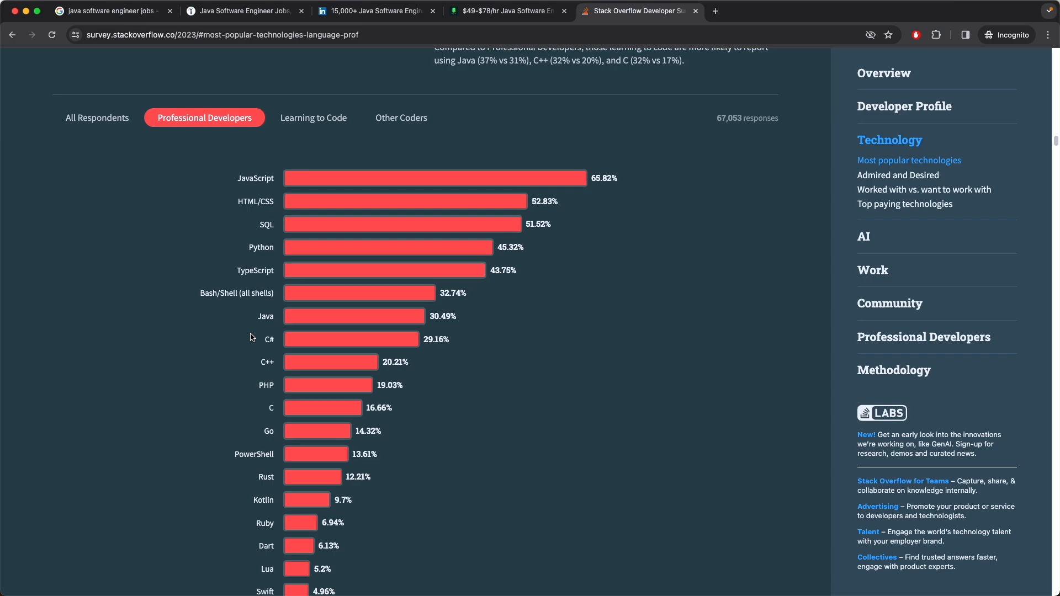
mouse_move(262, 355)
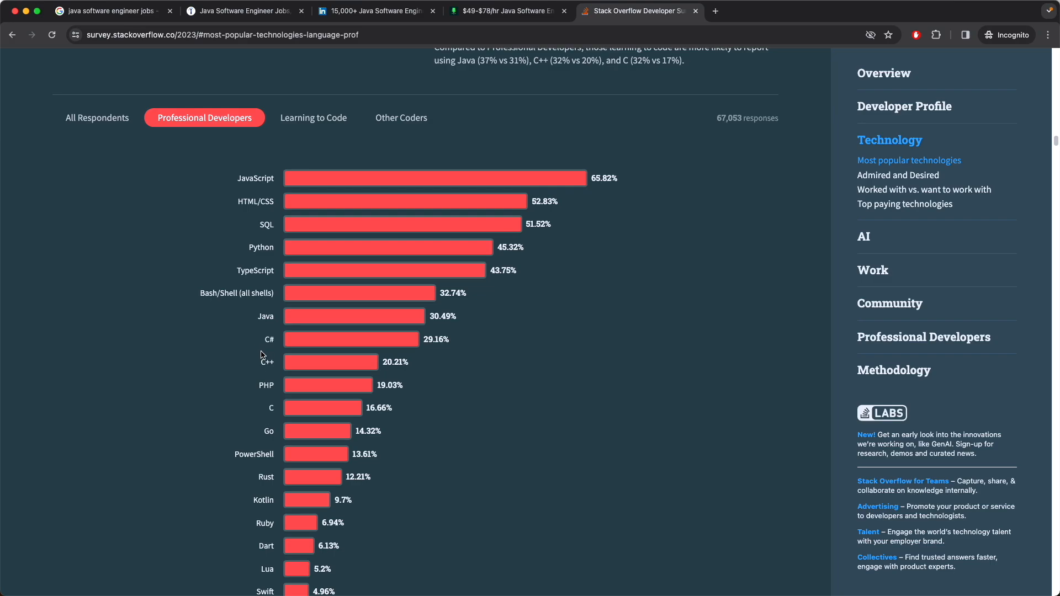
scroll("down", 3)
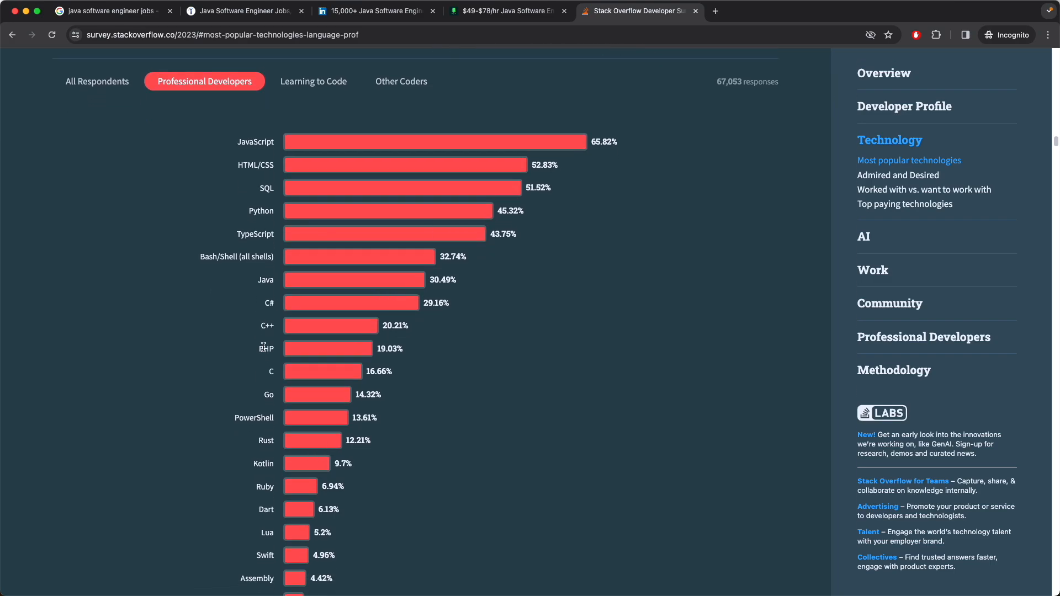
scroll("down", 3)
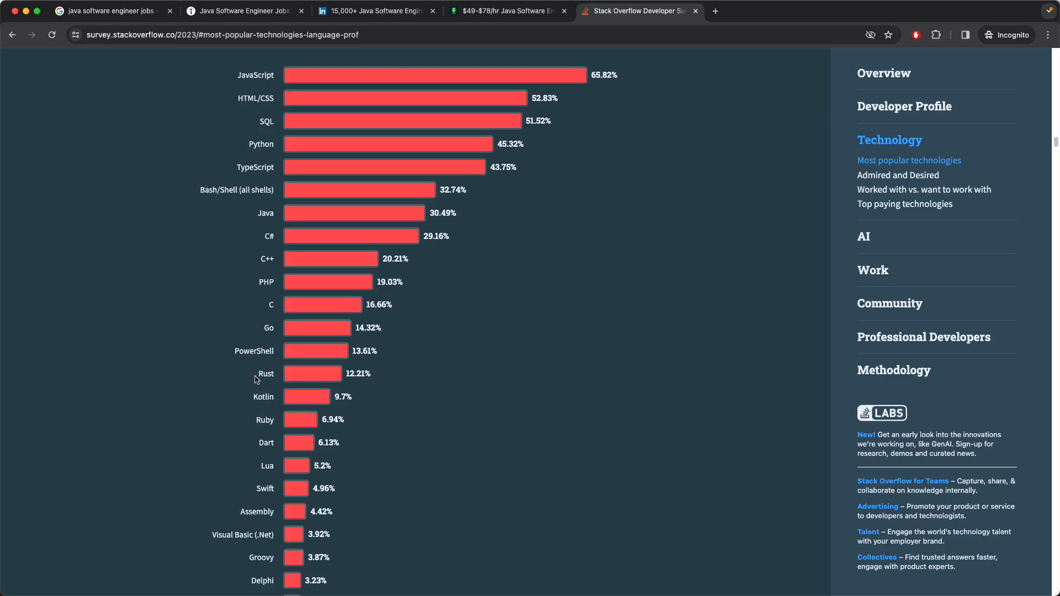
mouse_move(219, 349)
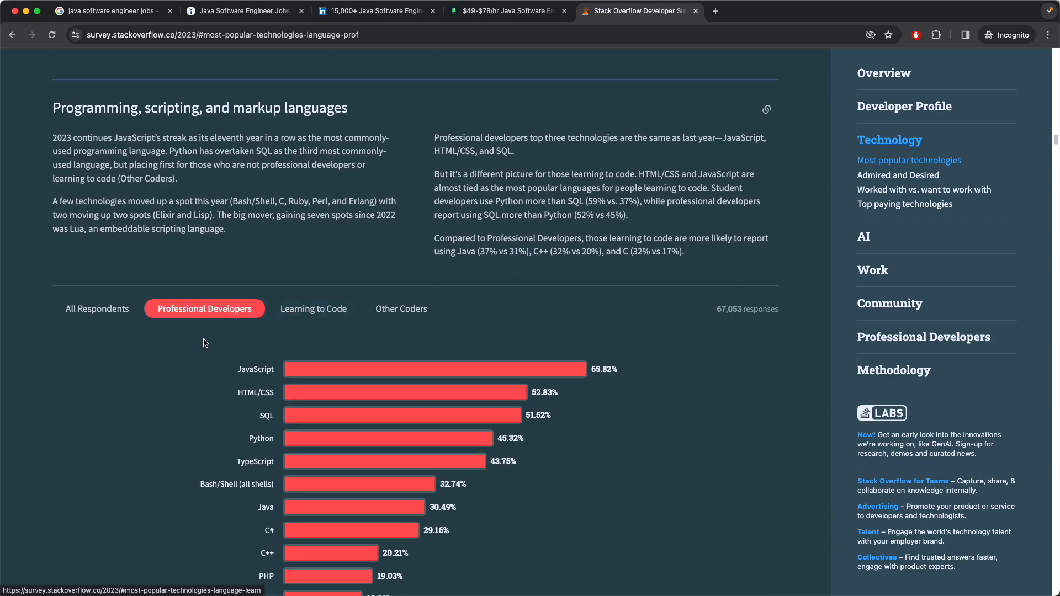
Step: Filter the languages chart to Learning to Code respondents, led by HTML/CSS at 60.73%
left_click(314, 309)
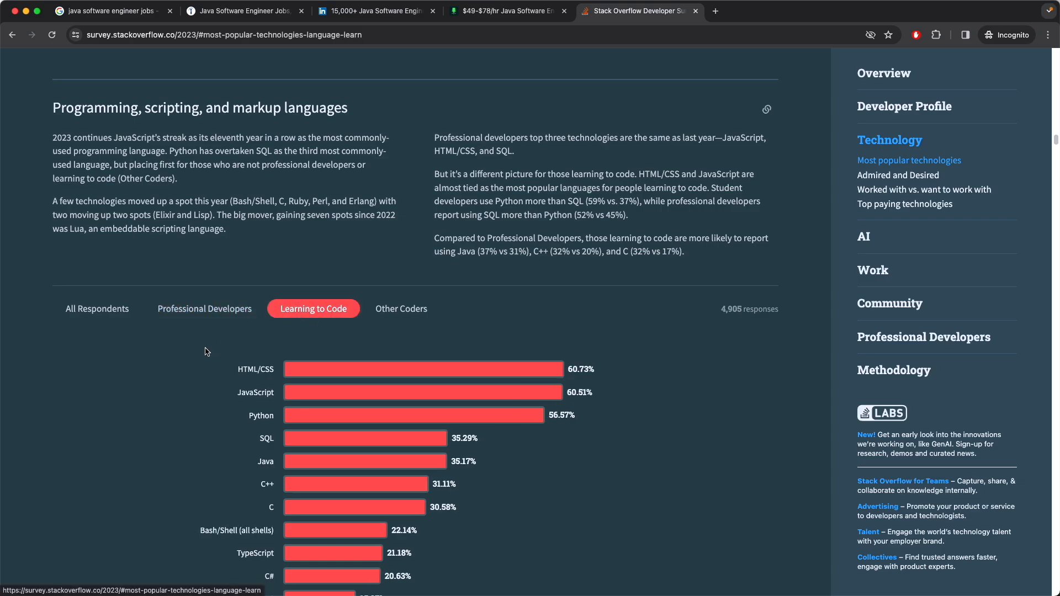
scroll("down", 3)
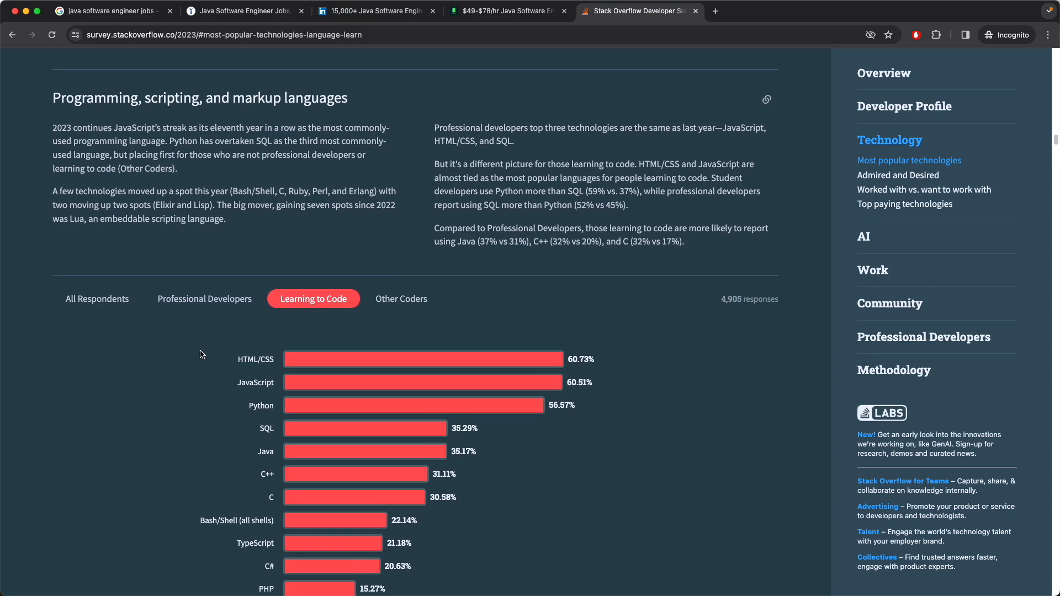
scroll("down", 3)
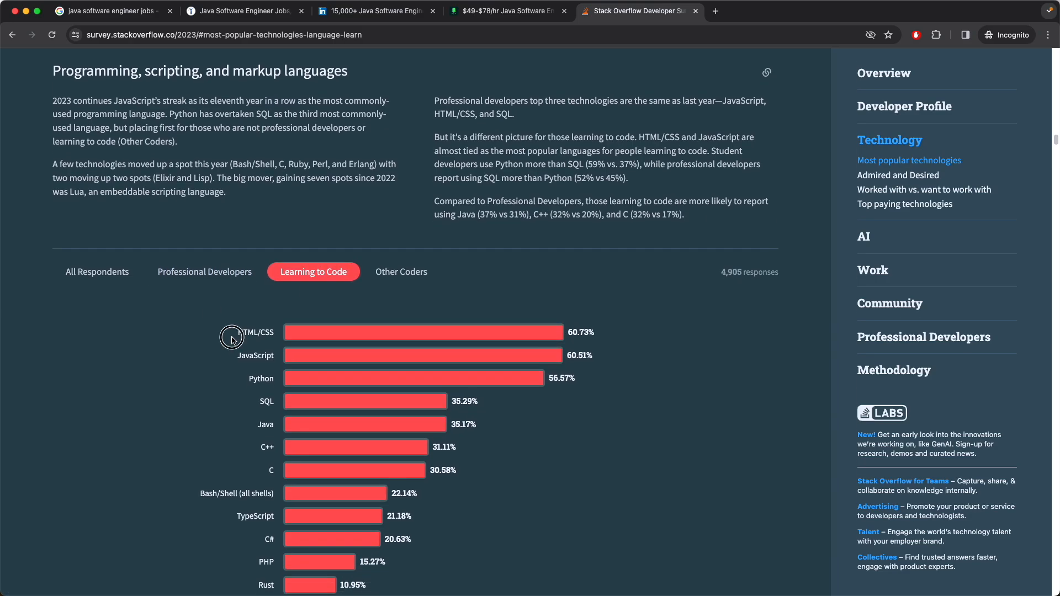
scroll("down", 3)
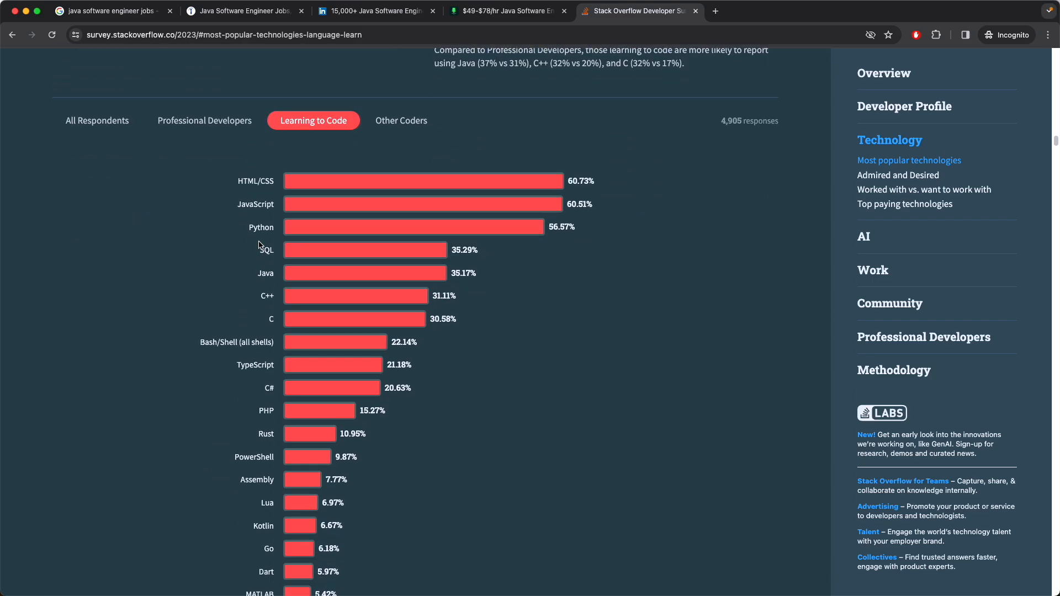
mouse_move(354, 118)
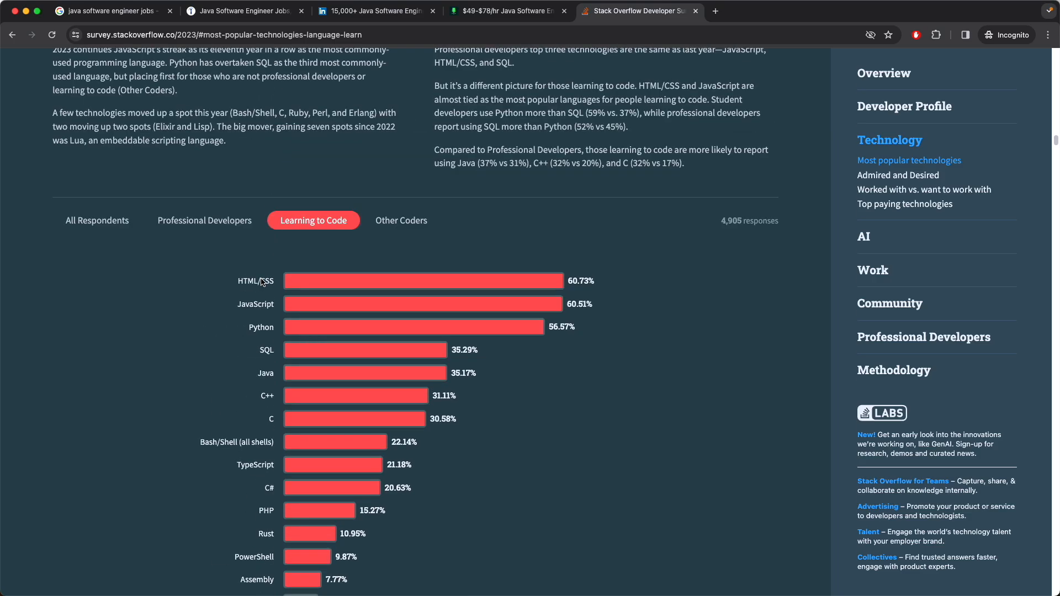
mouse_move(279, 372)
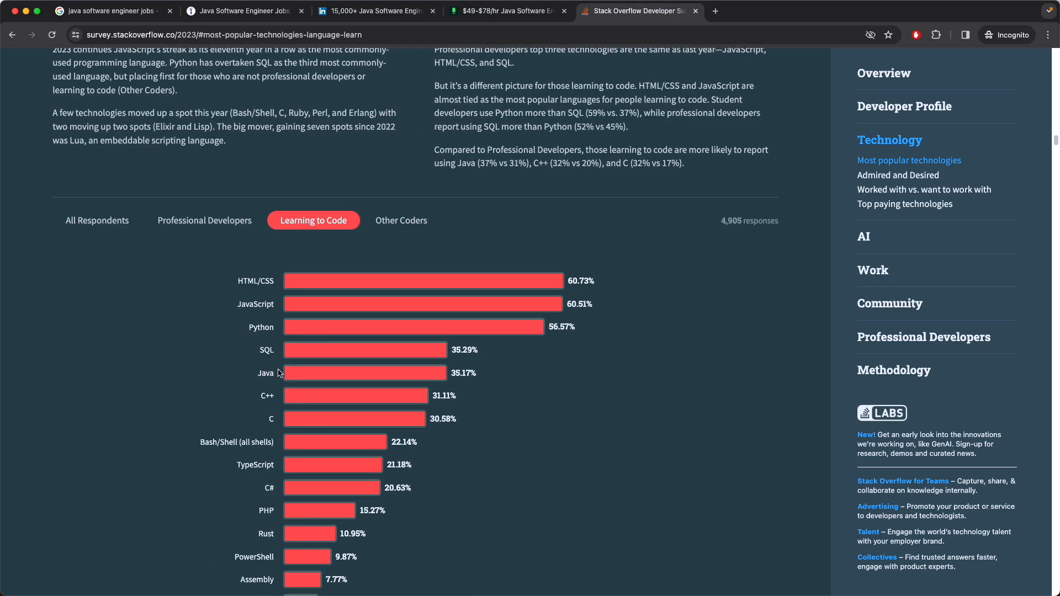
Step: Browse the Databases popularity chart led by PostgreSQL at 45.55%
scroll("down", 3)
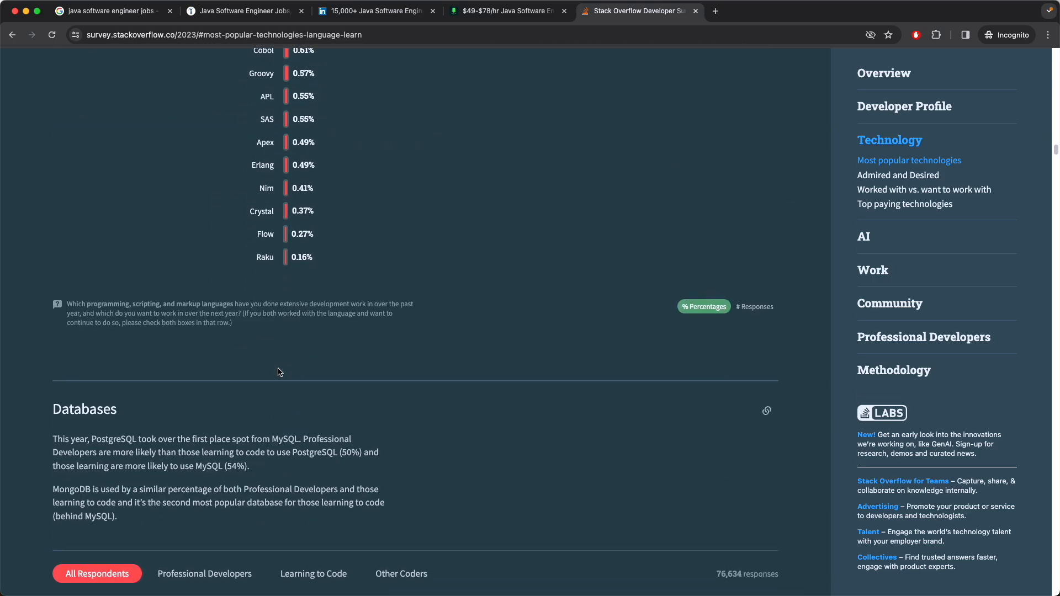
scroll("down", 3)
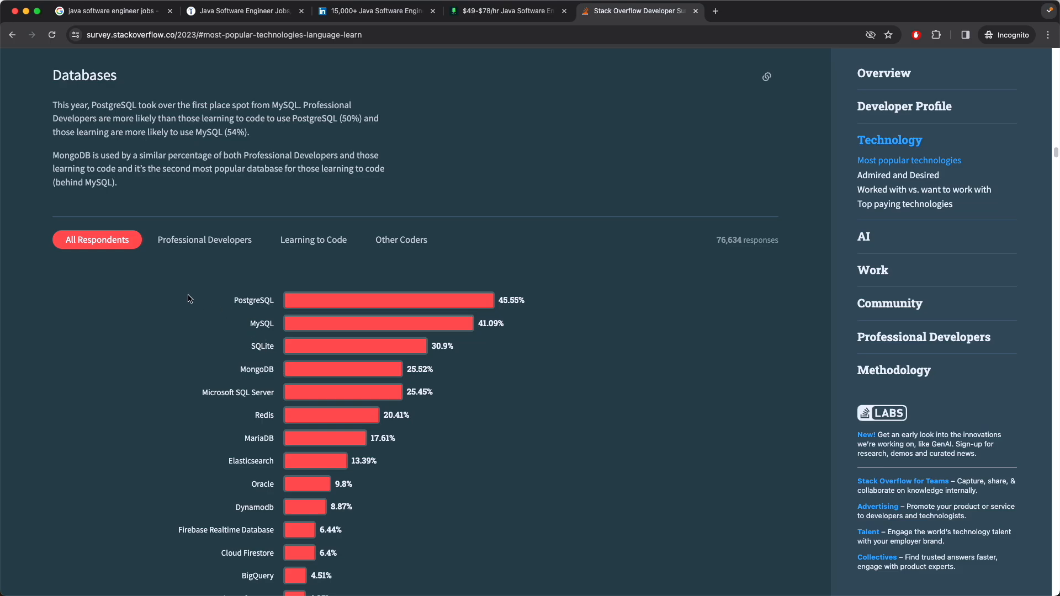
mouse_move(252, 313)
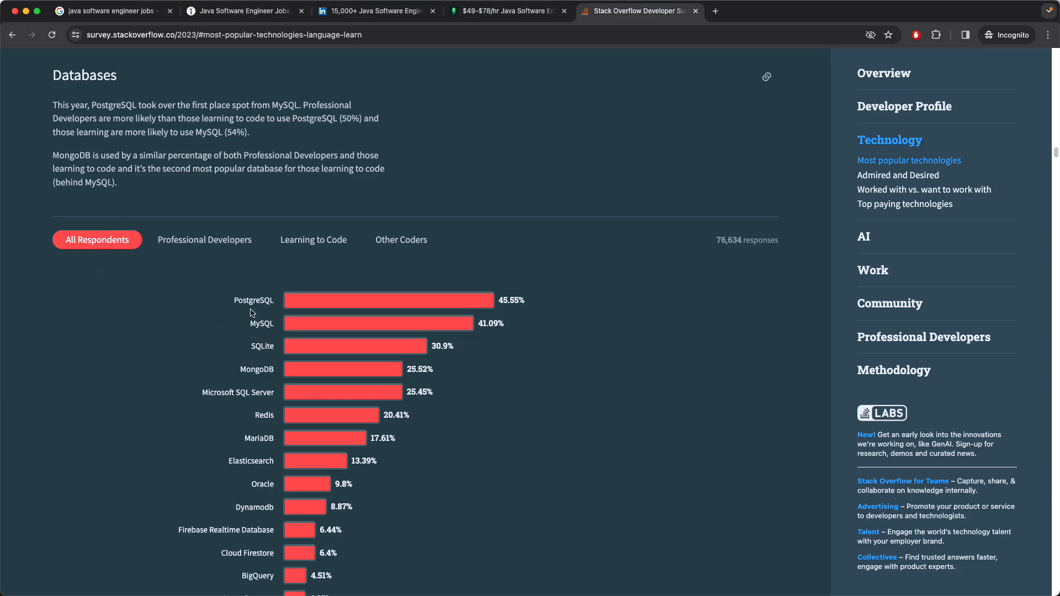
mouse_move(268, 298)
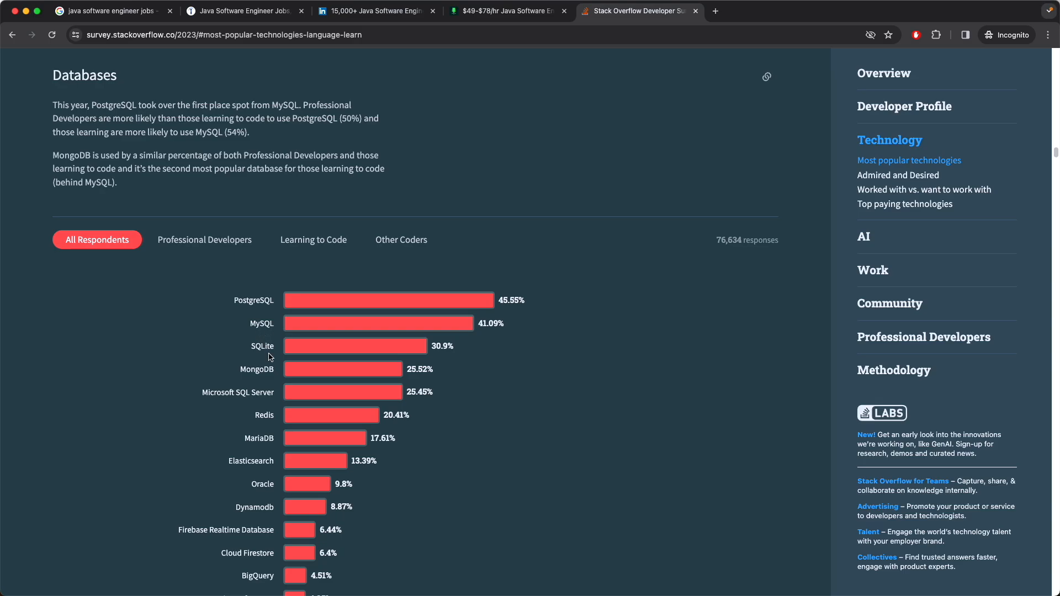
mouse_move(256, 374)
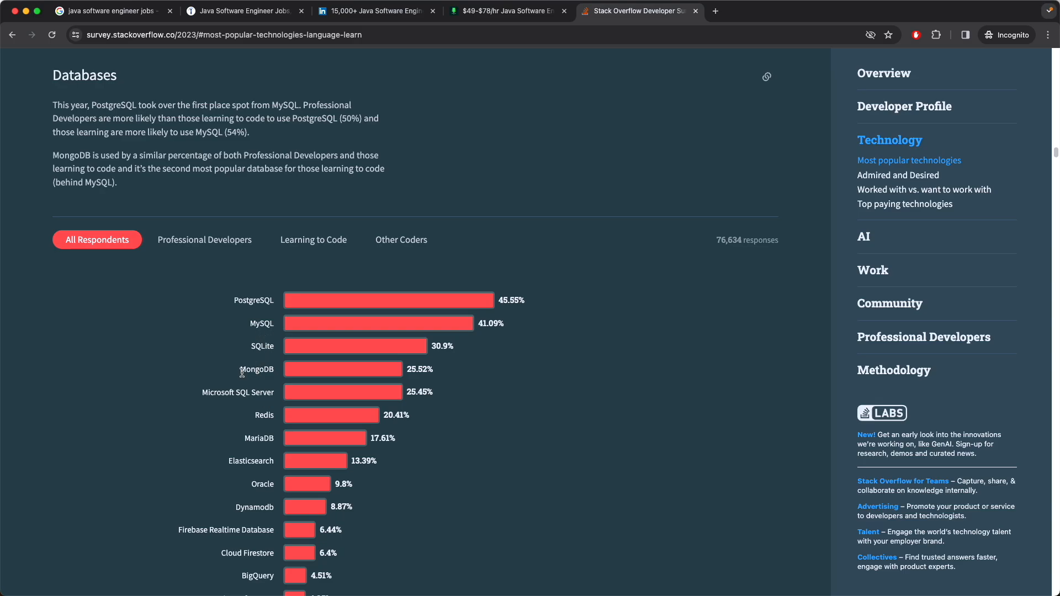
scroll("down", 3)
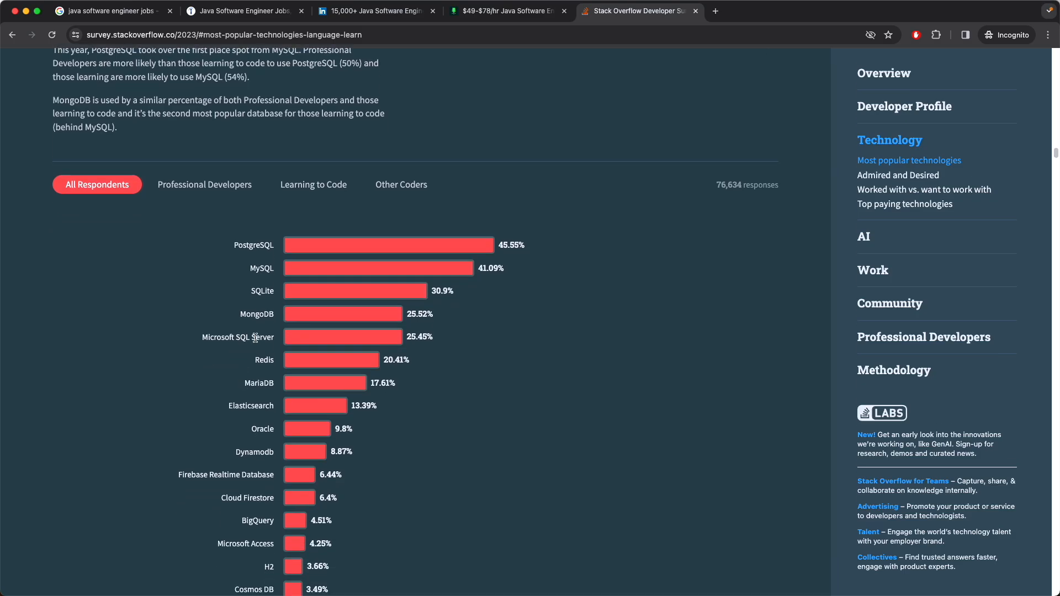
scroll("down", 3)
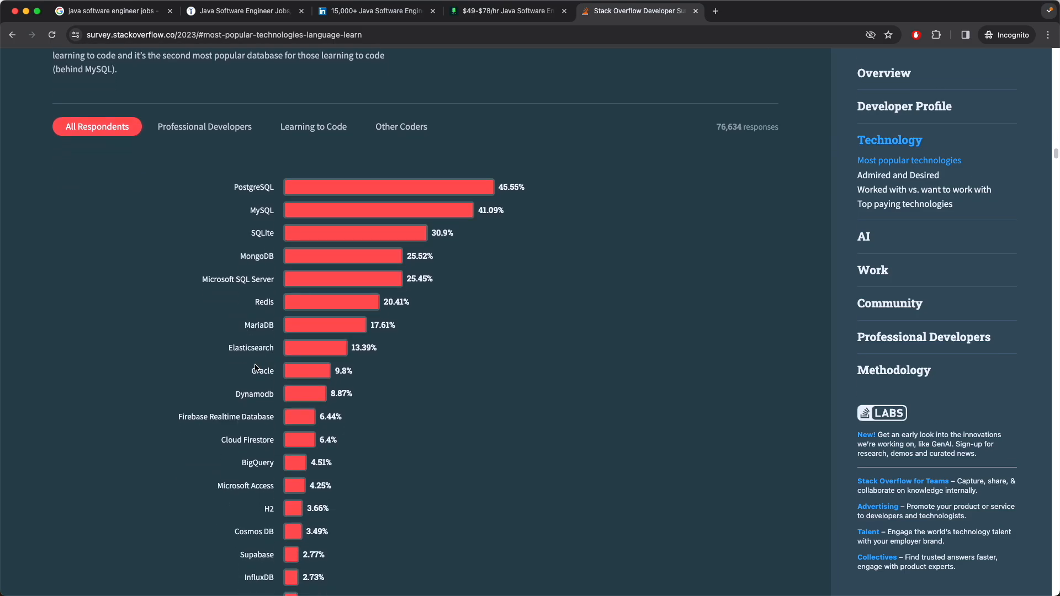
mouse_move(339, 365)
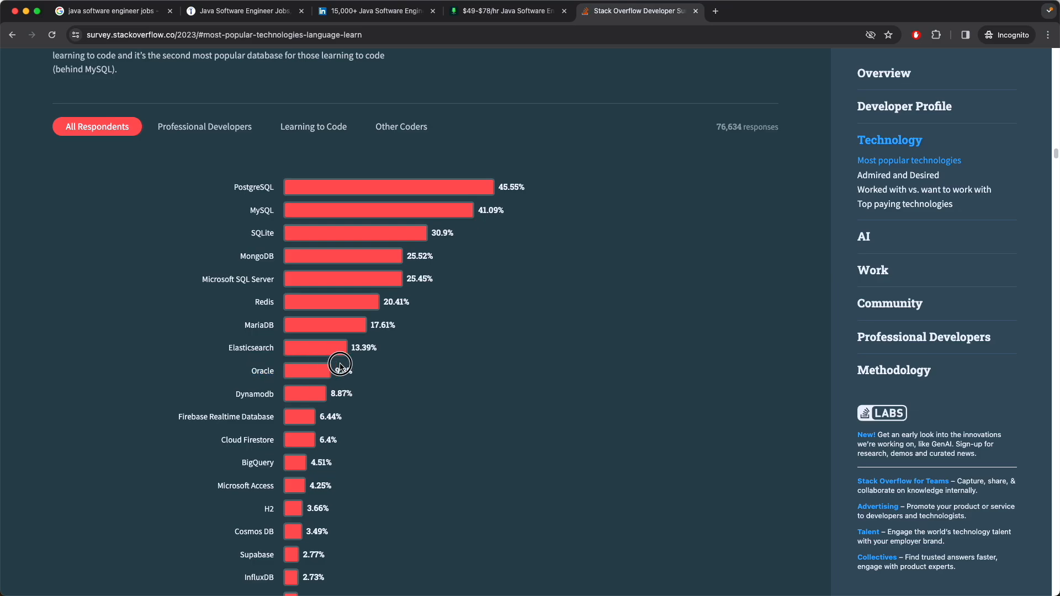
scroll("down", 3)
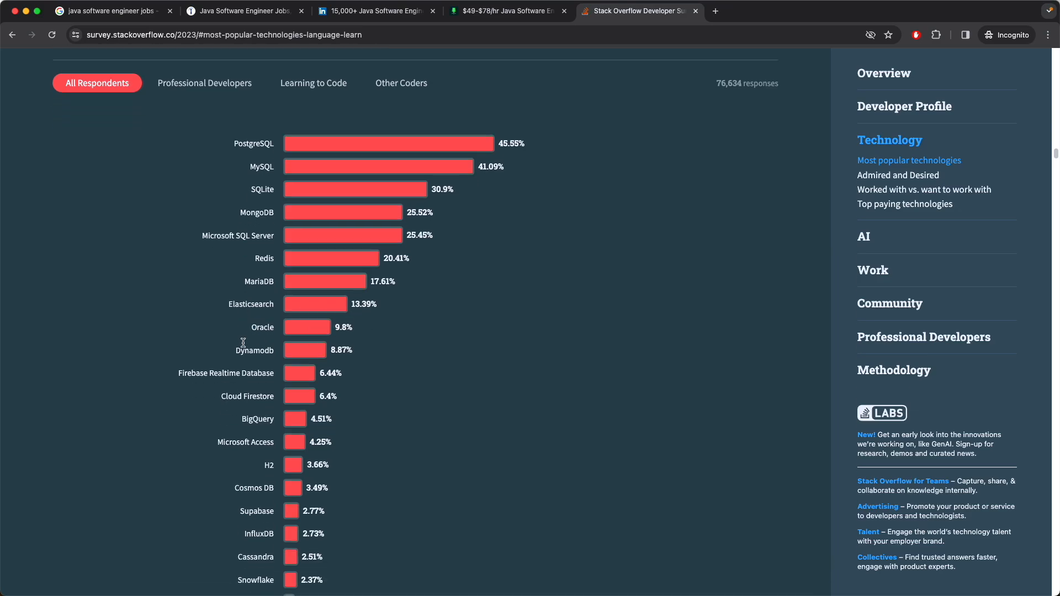
scroll("down", 3)
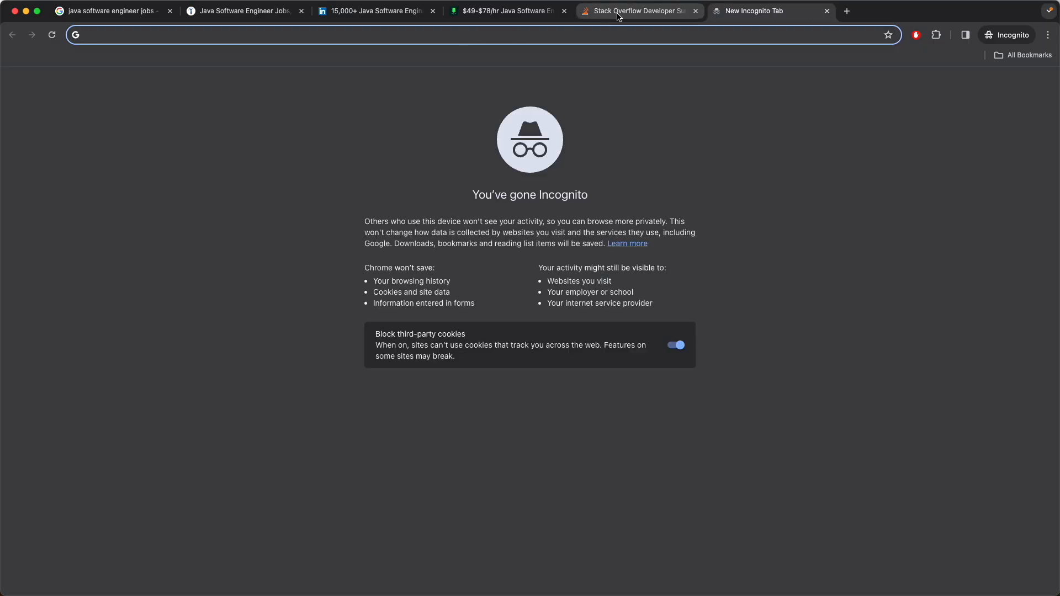
Step: Run a Google search asking what the most used language is
left_click(636, 11)
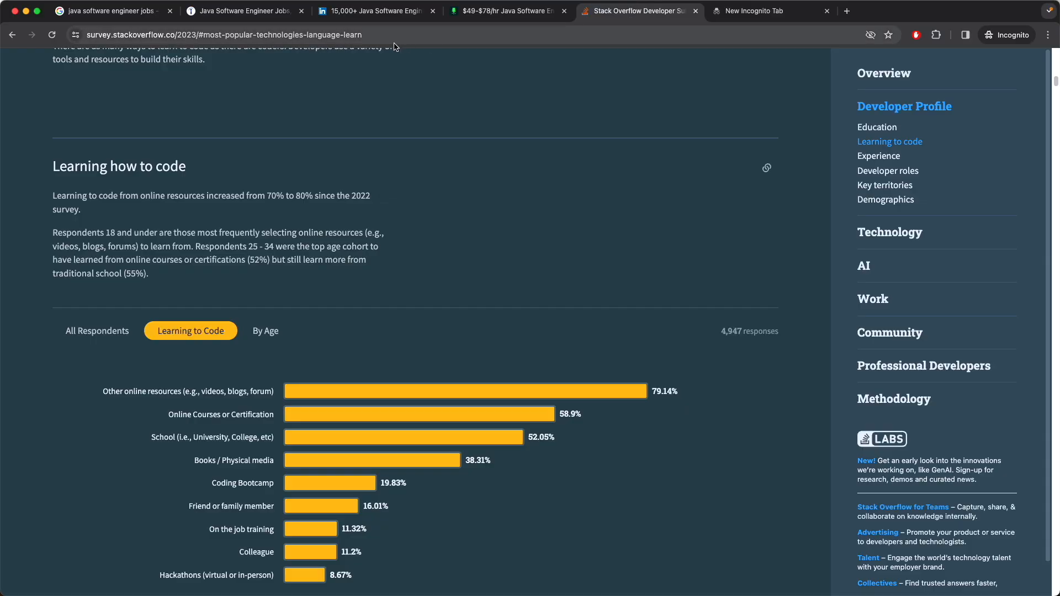
mouse_move(760, 225)
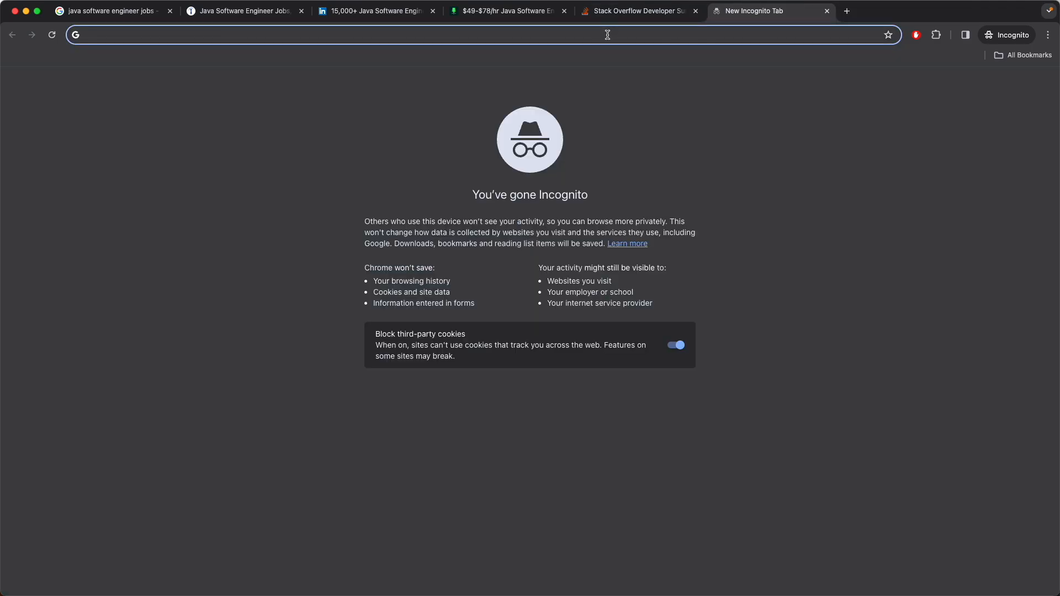
type("what is the most")
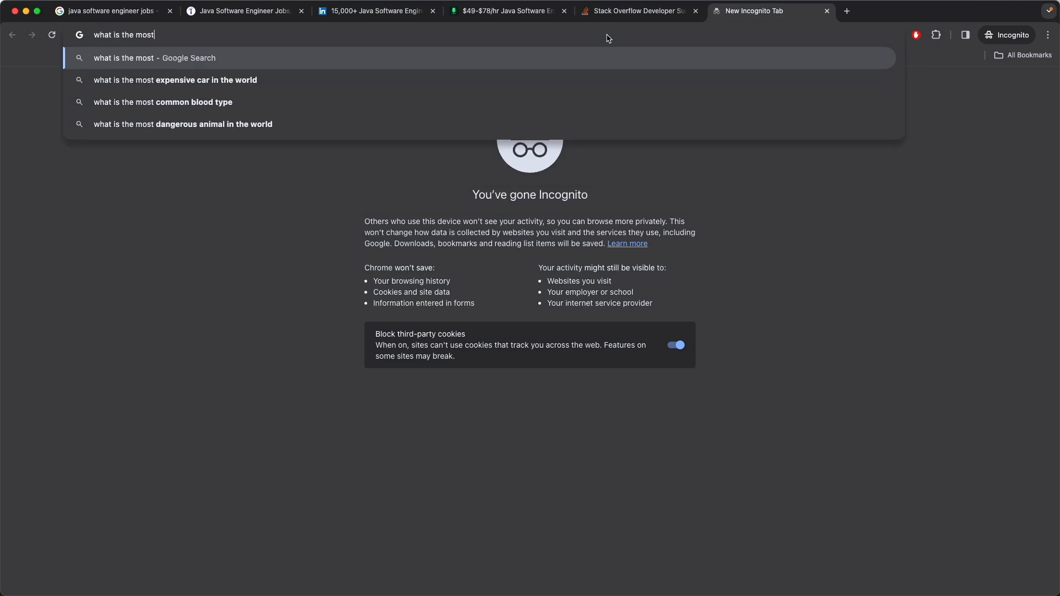
type("used lagba")
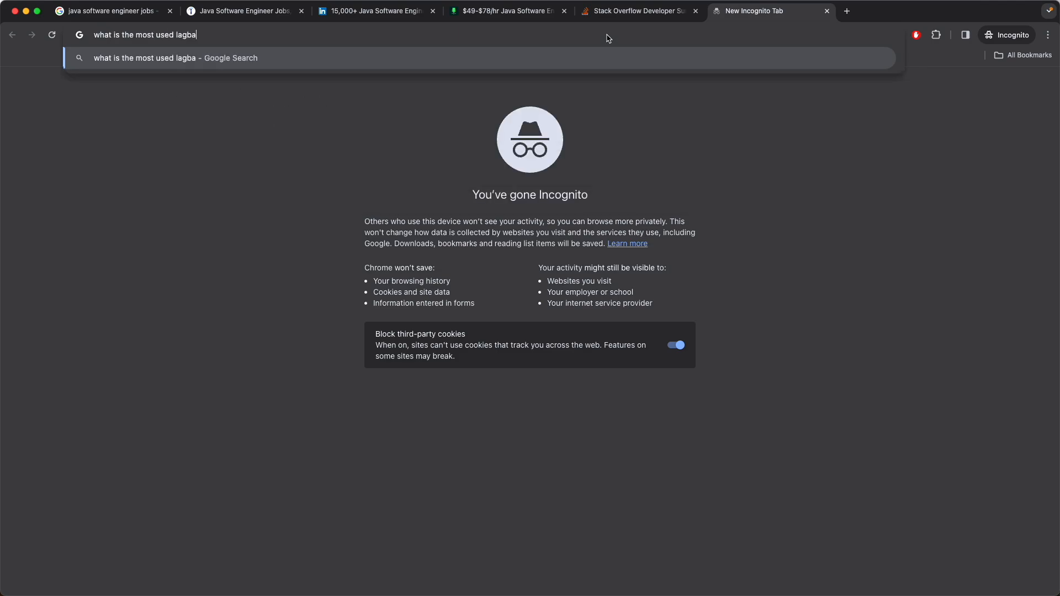
type("ugeus vy")
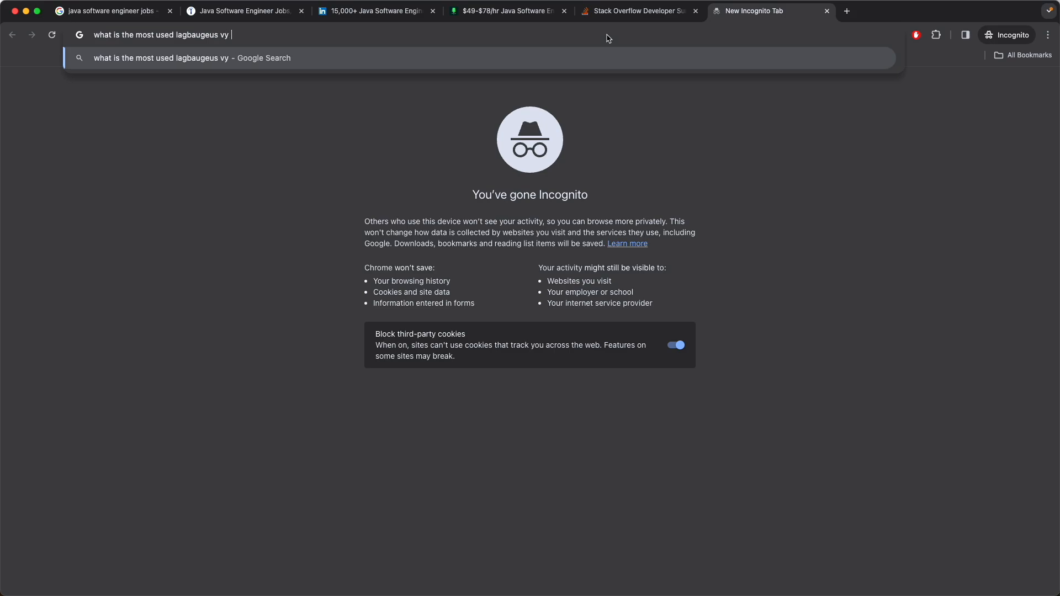
type("y")
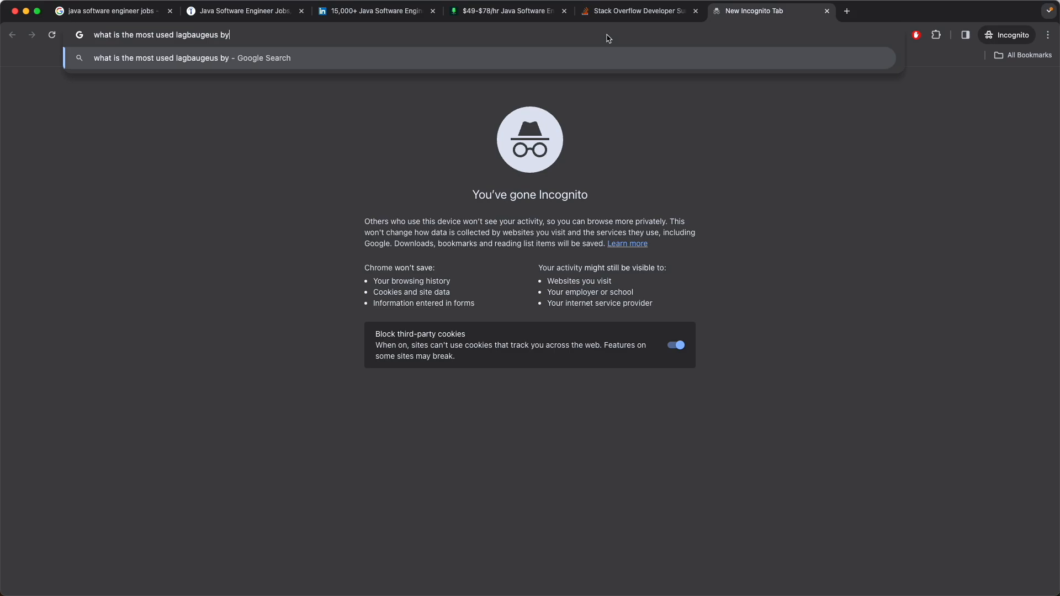
type("c")
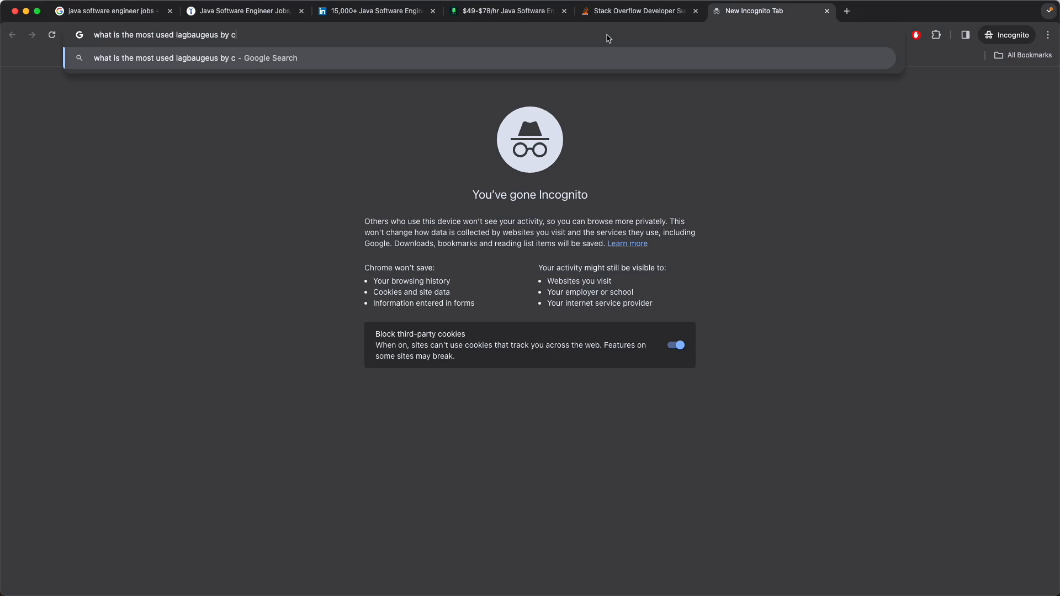
type("ooper")
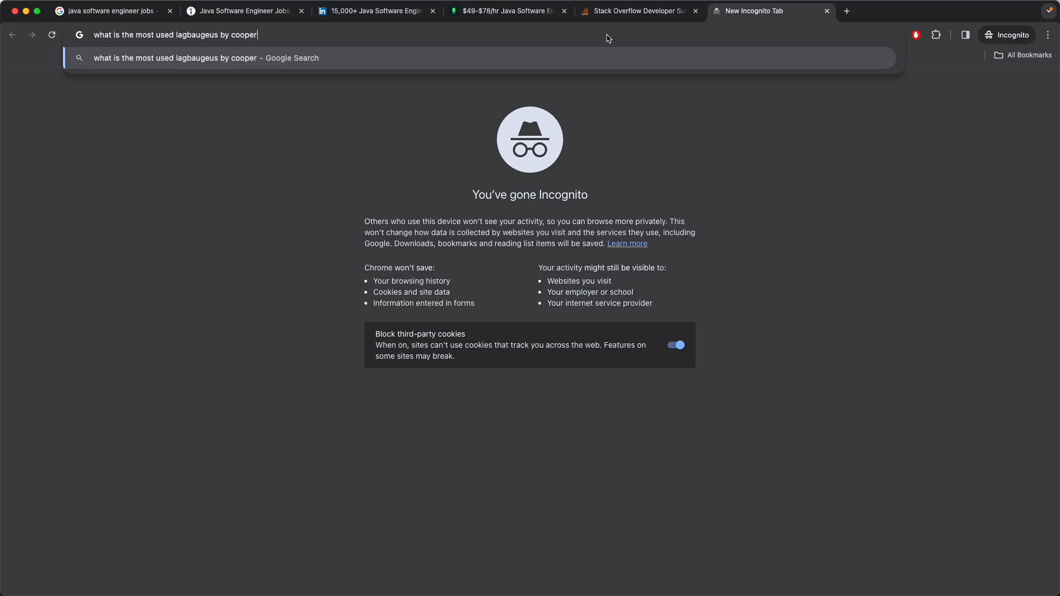
key("Enter")
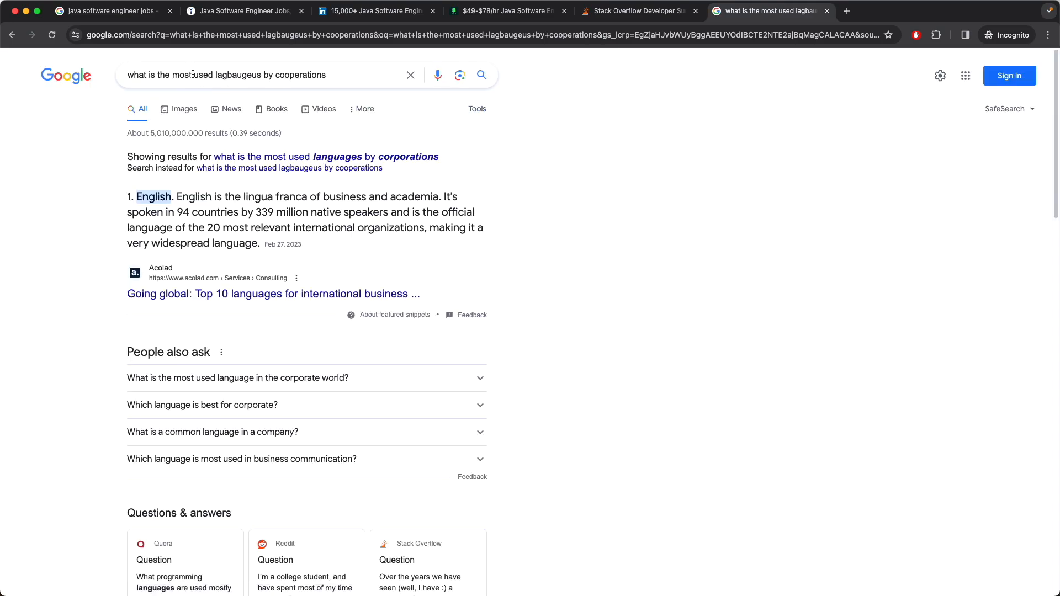
Step: Correct the query to 'most used programming language in cooperations' and resubmit
double_click(238, 74)
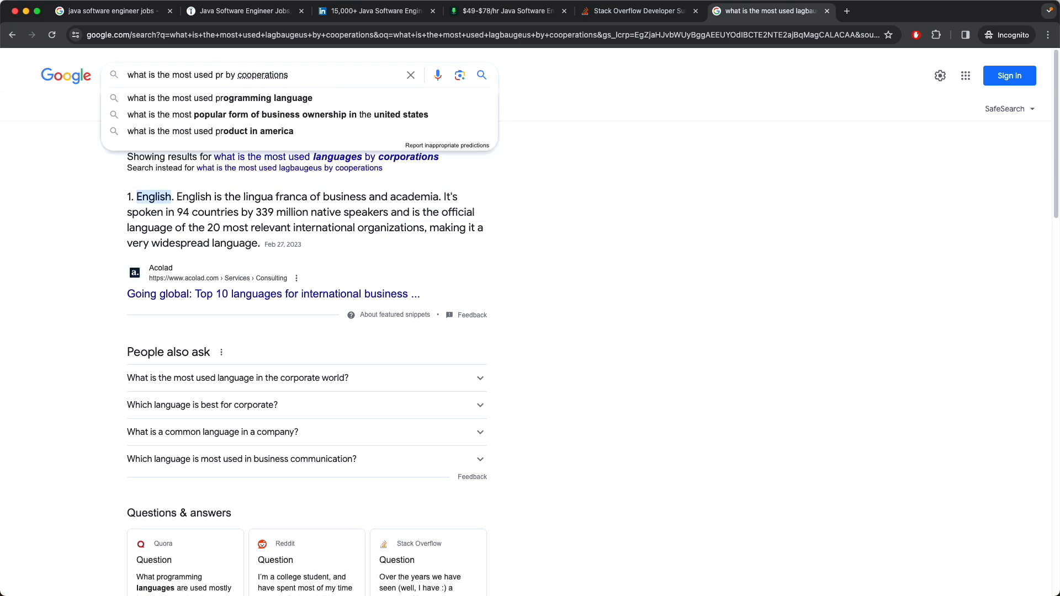
type("programming language")
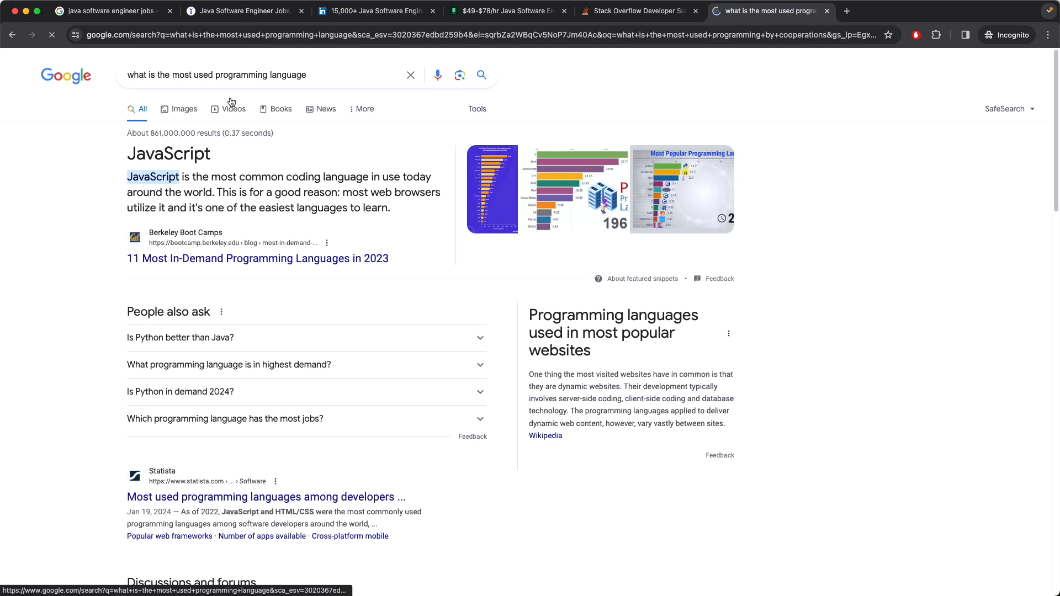
left_click(285, 75)
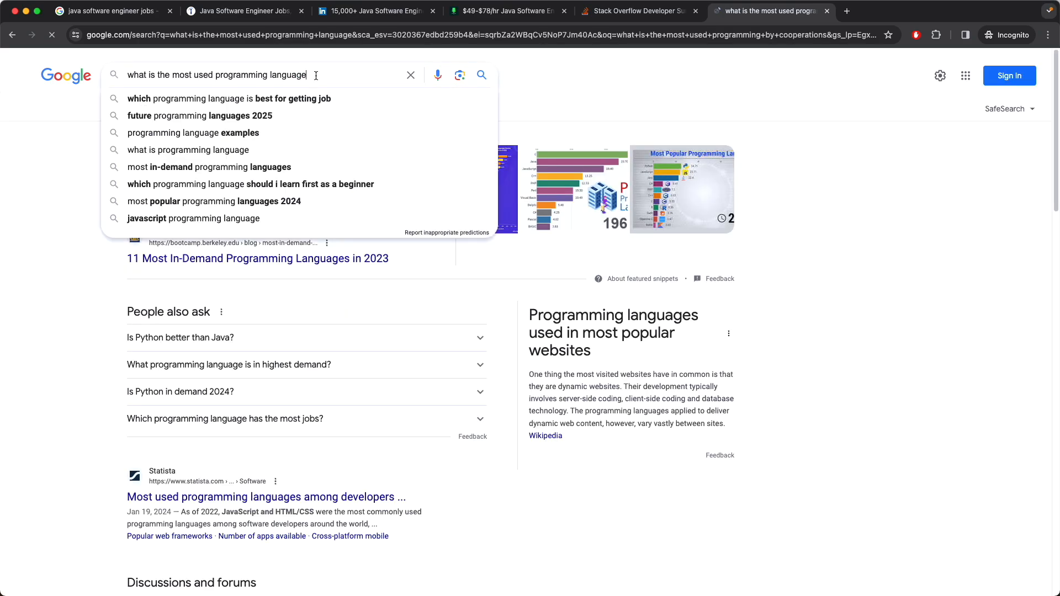
type("in cop")
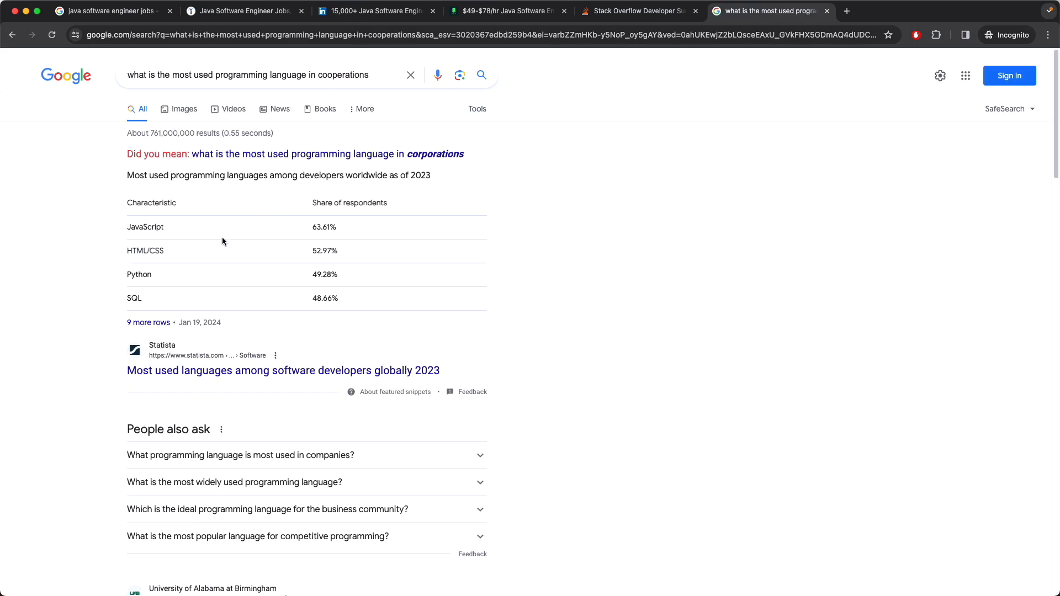
mouse_move(138, 324)
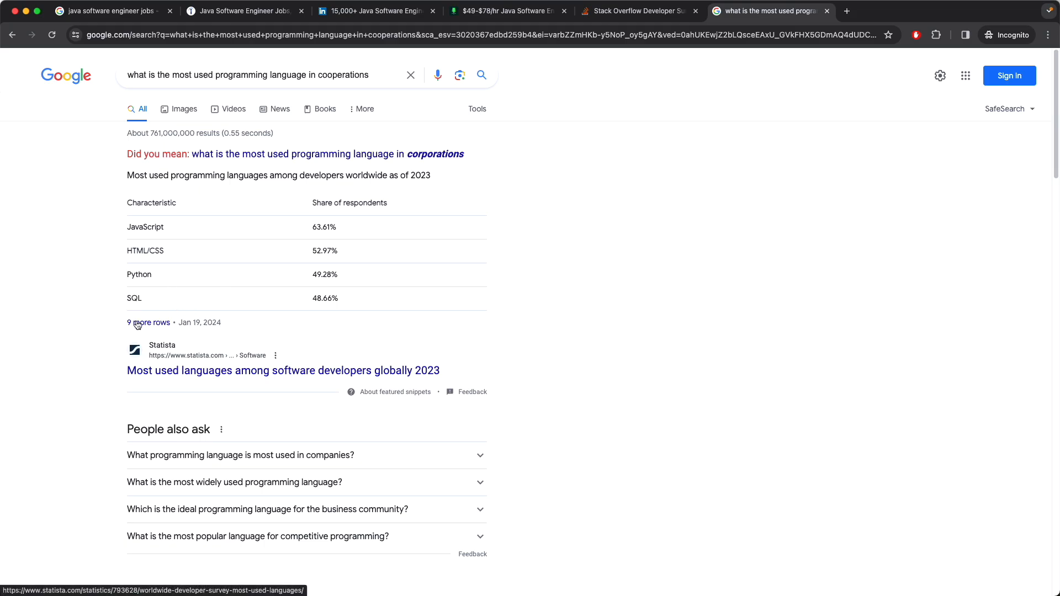
Step: Review the results including Statista's table led by JavaScript at 63.61%
scroll("down", 3)
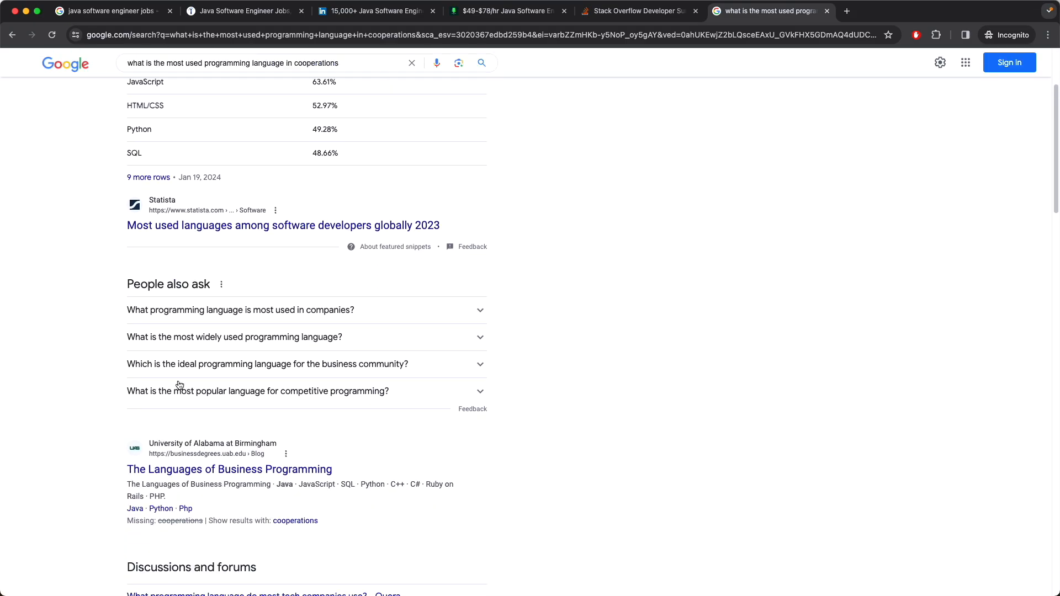
scroll("down", 3)
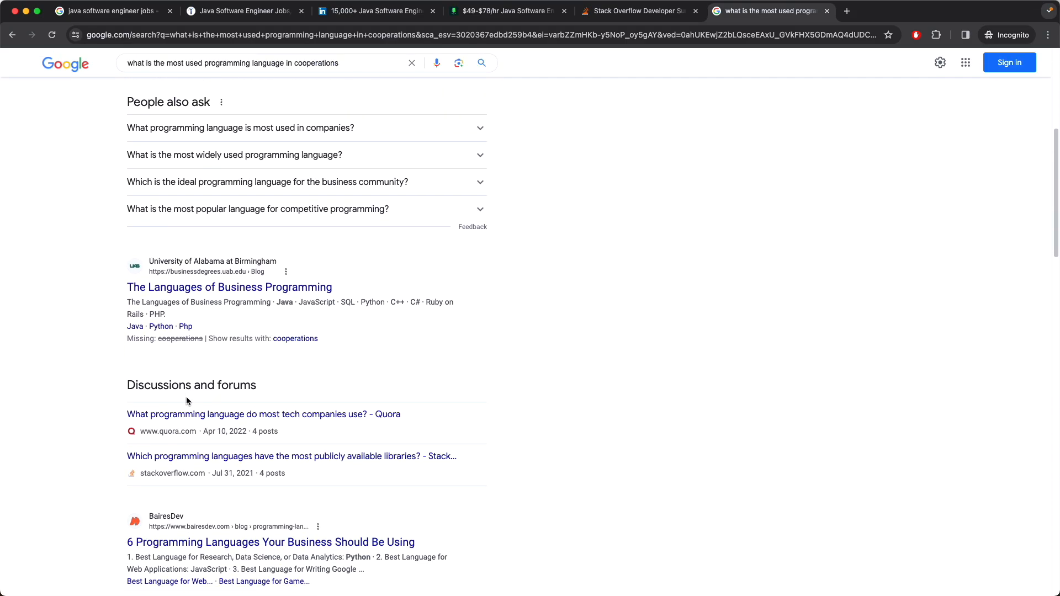
scroll("down", 3)
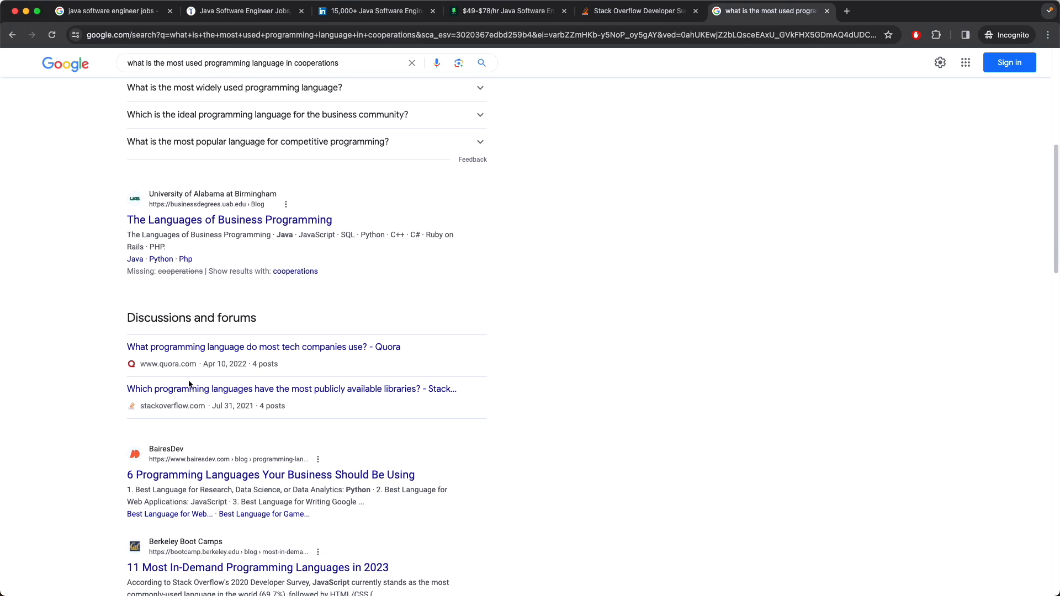
scroll("down", 3)
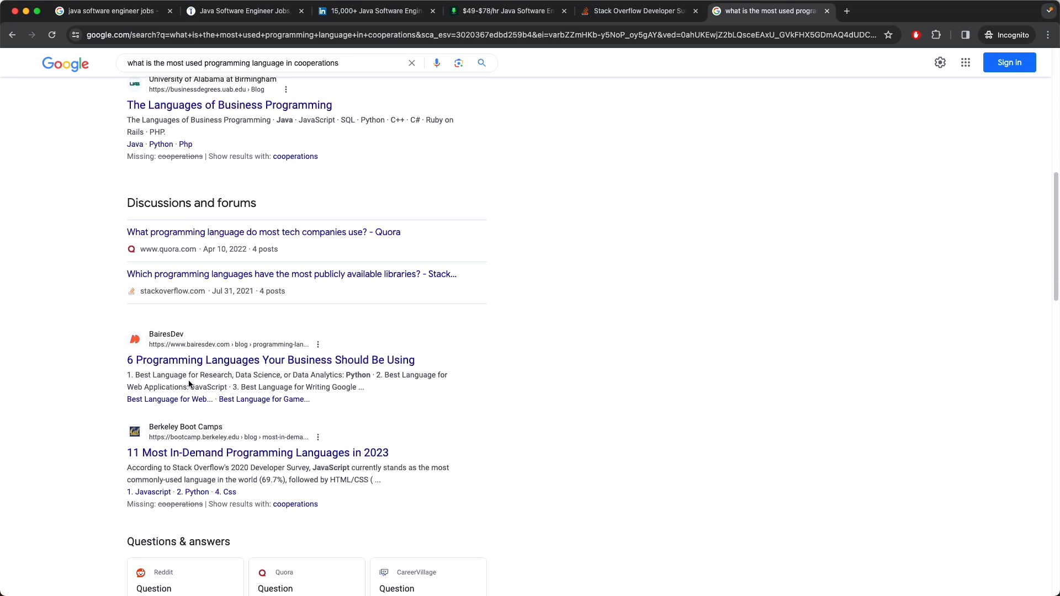
scroll("down", 3)
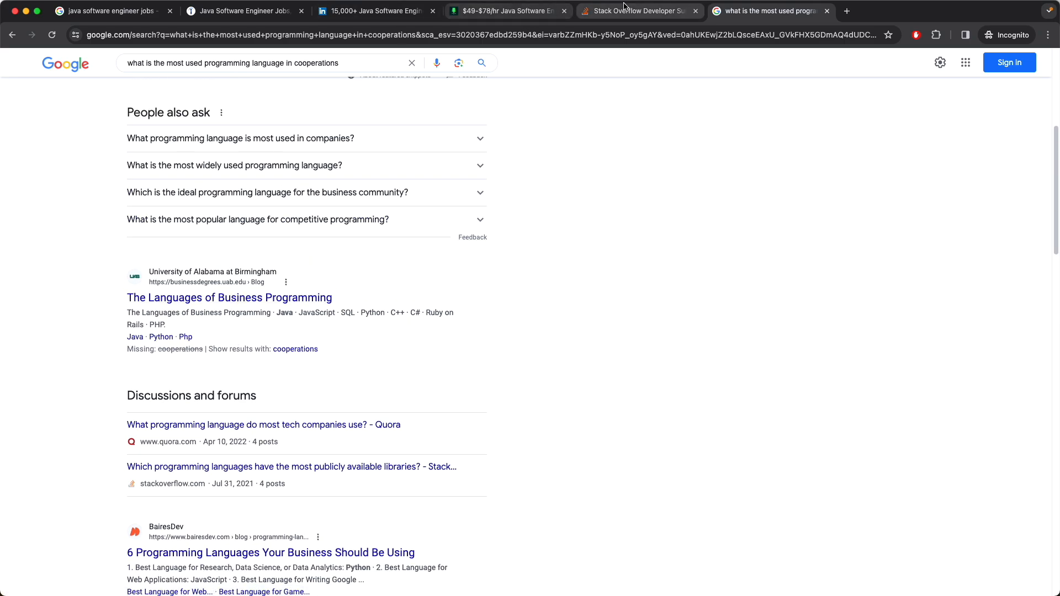
Step: Return to the 2023 survey page and close the Google search tab
left_click(641, 11)
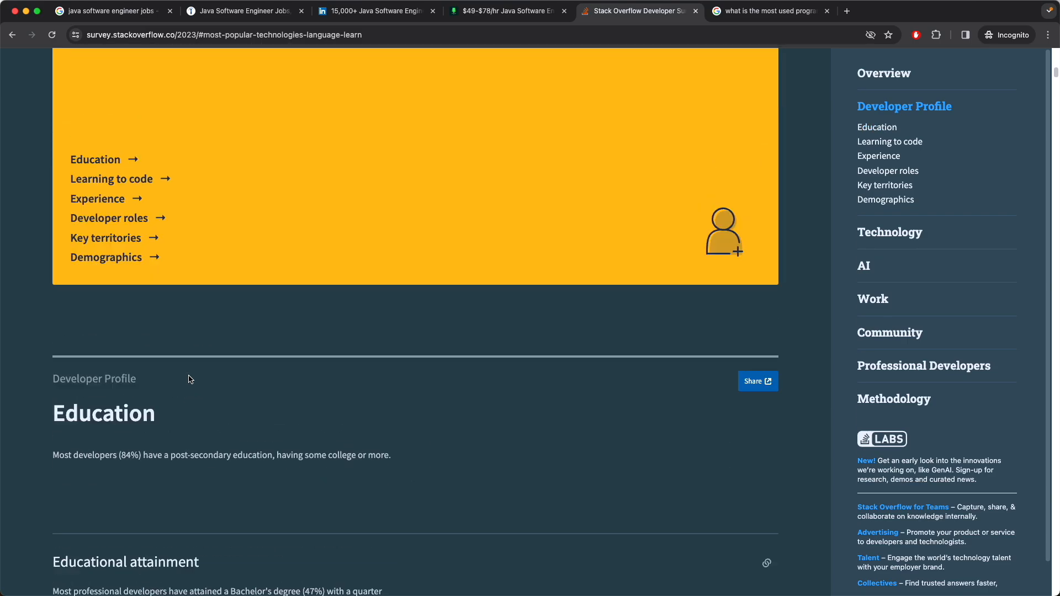
scroll("down", 3)
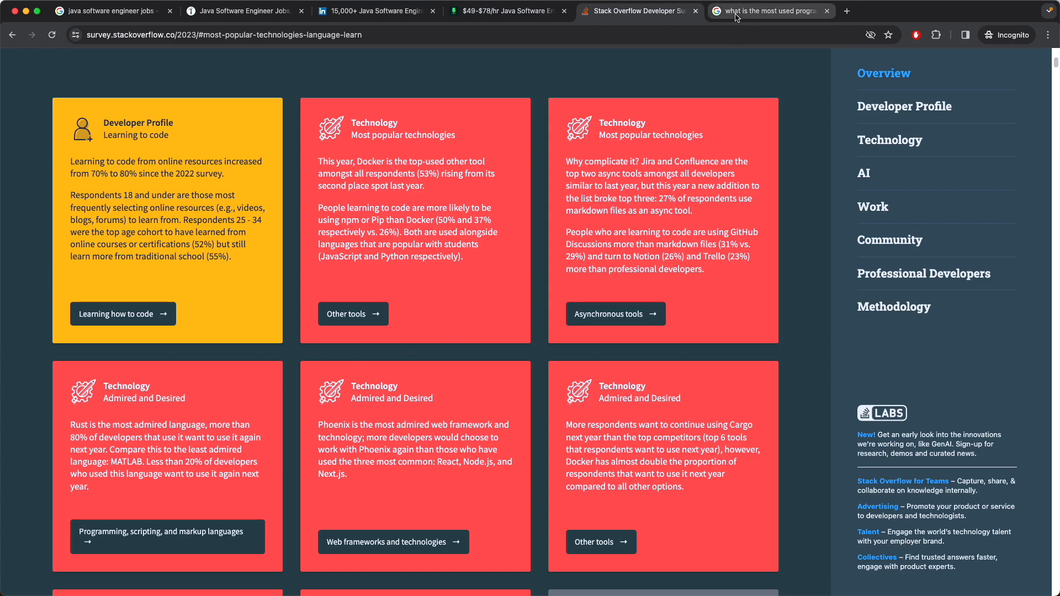
mouse_move(737, 17)
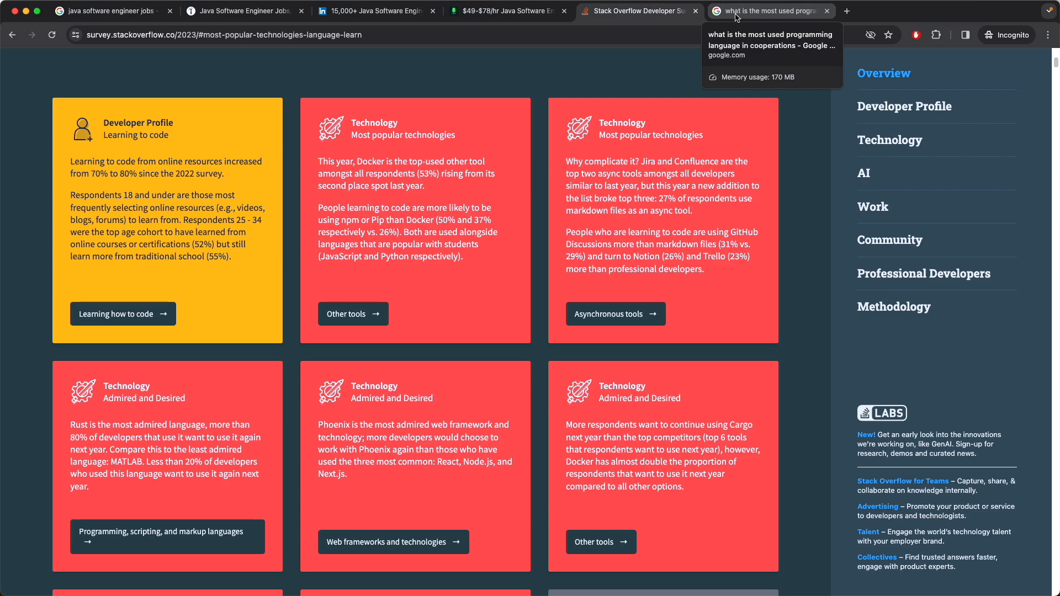
mouse_move(661, 21)
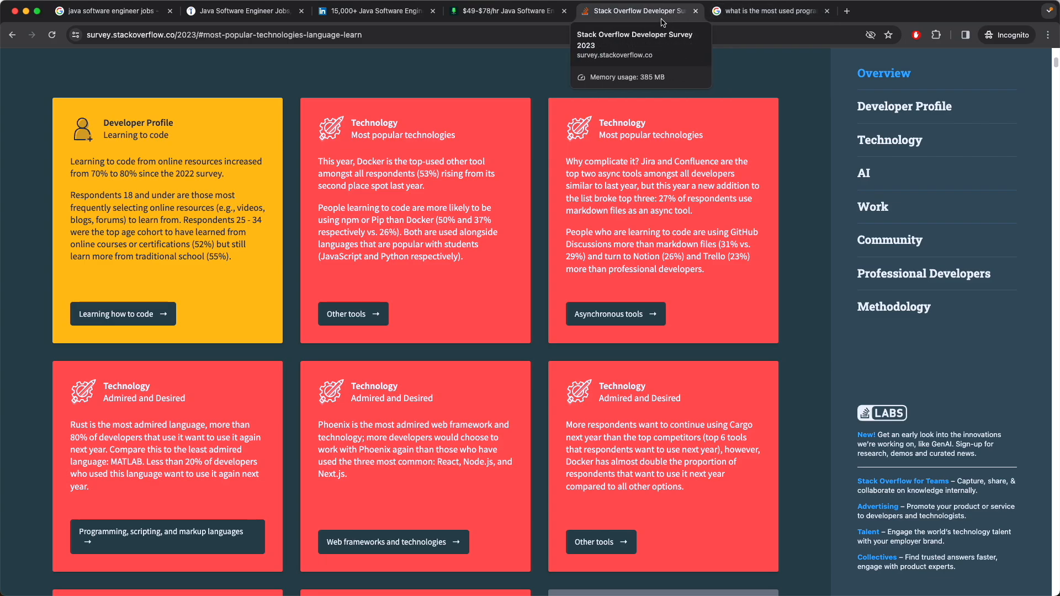
scroll("up", 3)
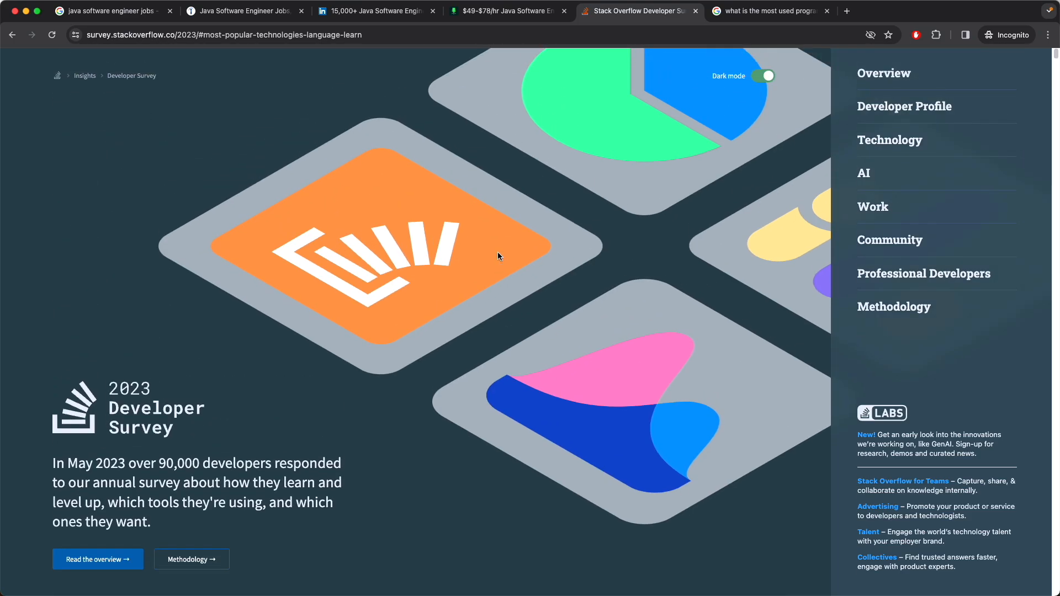
mouse_move(396, 197)
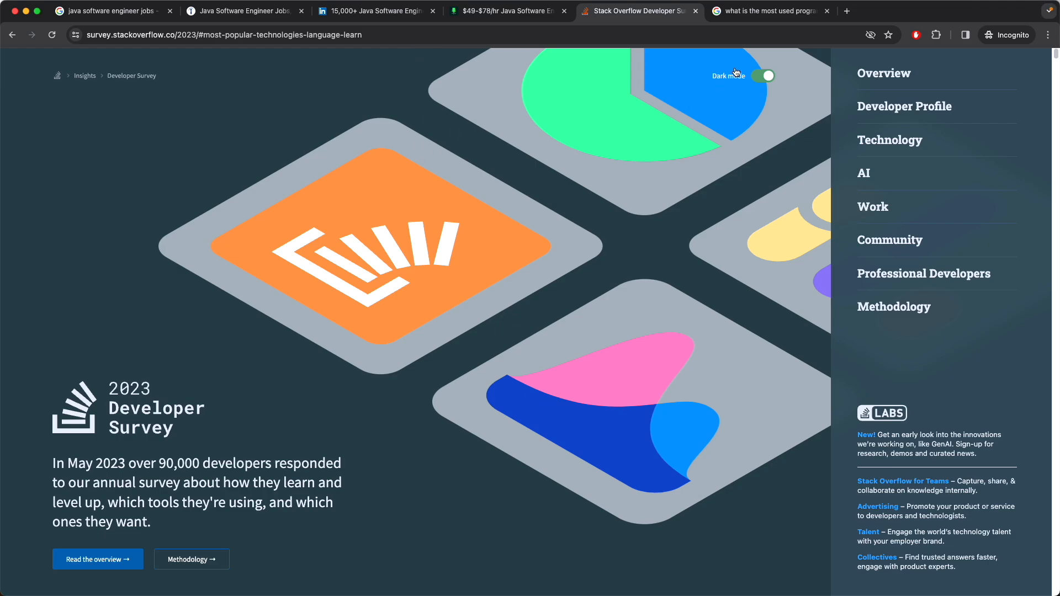
mouse_move(727, 81)
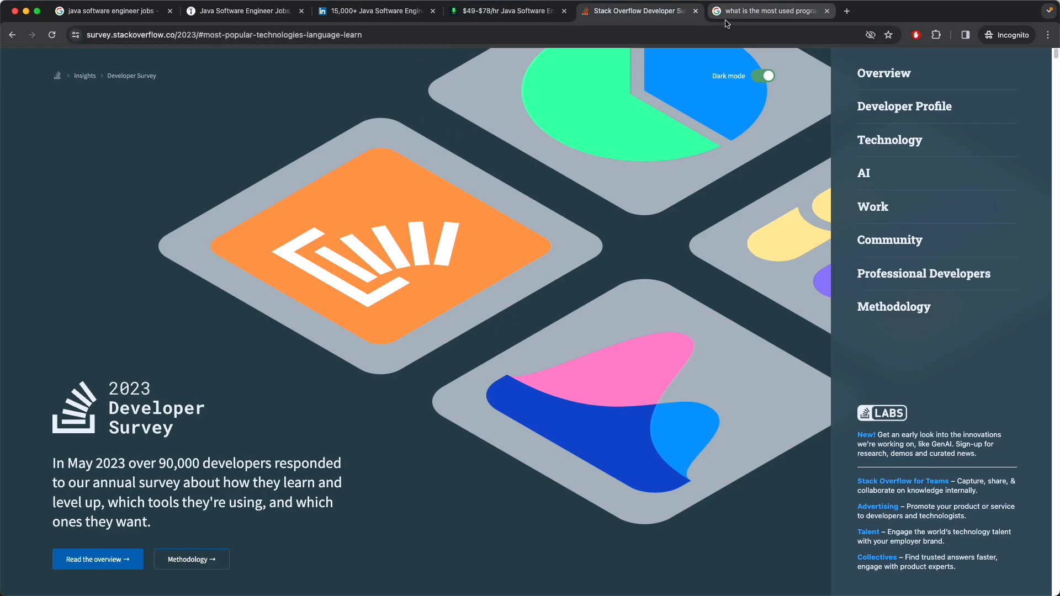
mouse_move(727, 21)
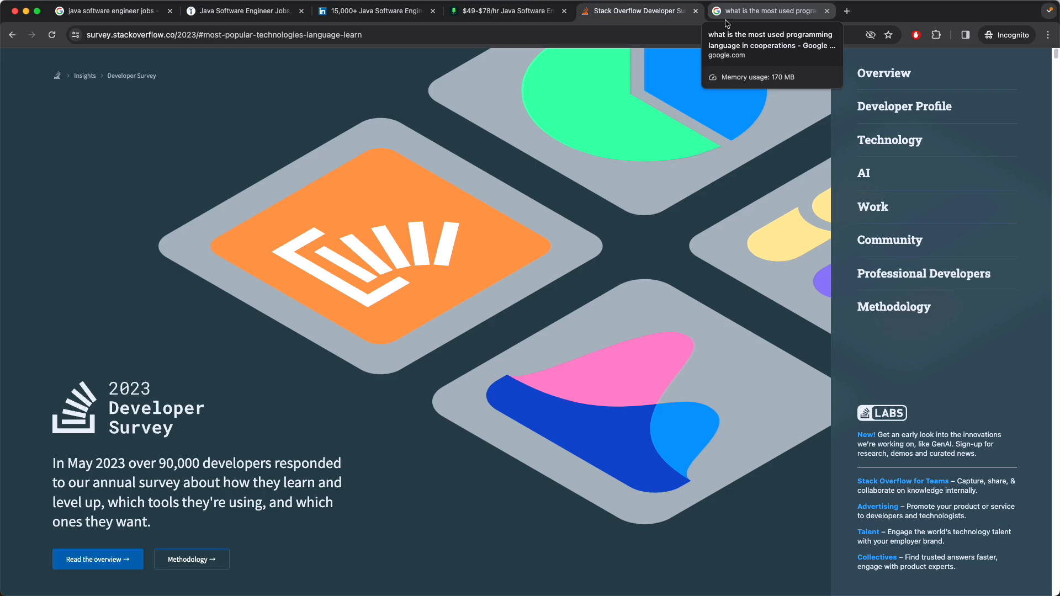
left_click(826, 11)
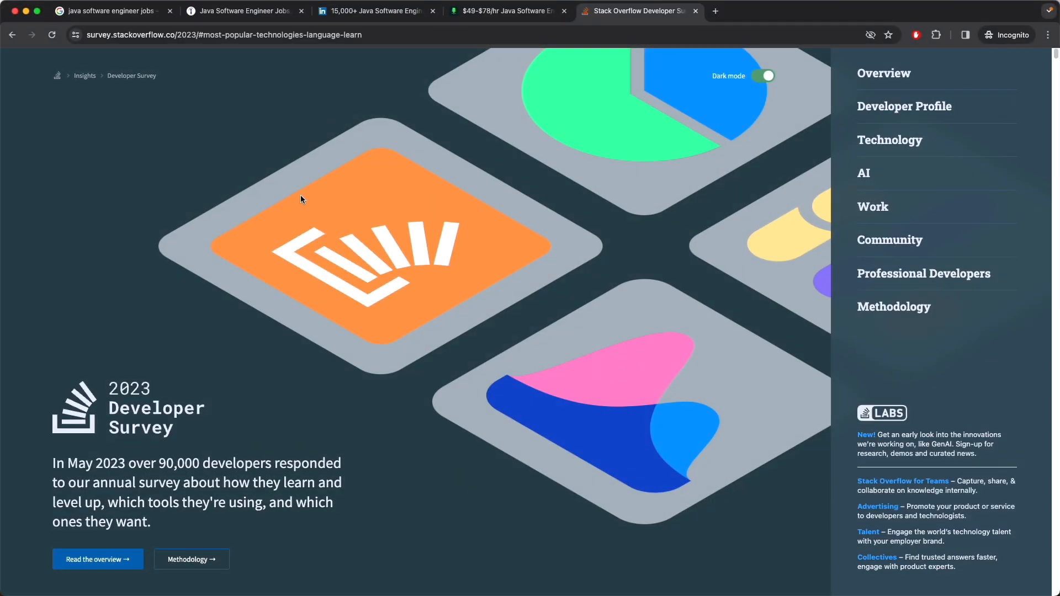
Step: Jump to the survey's AI section and reach the AI tools usage results (43.78% already use them)
left_click(890, 140)
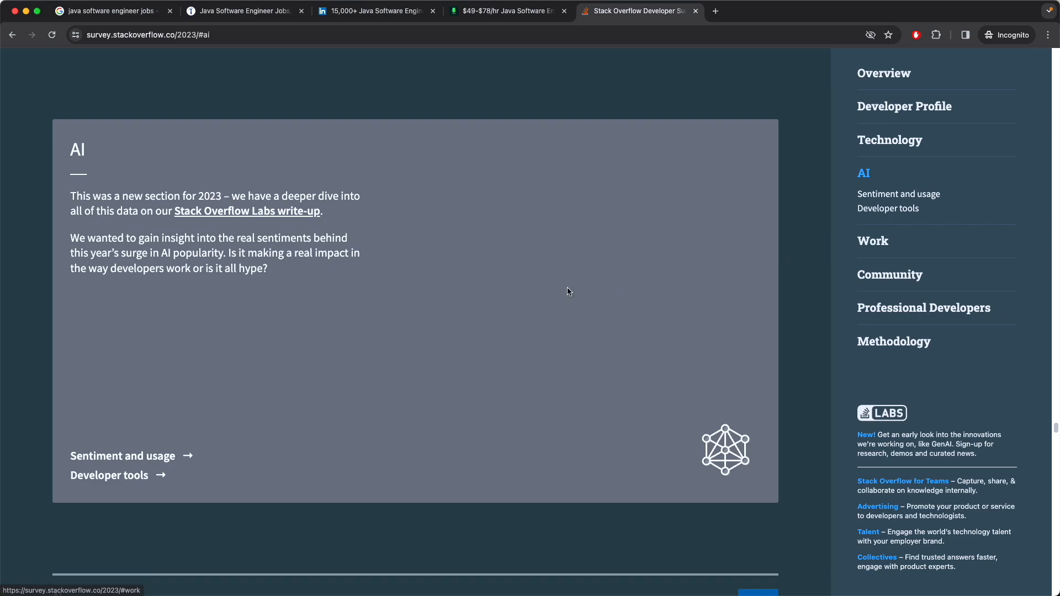
mouse_move(595, 289)
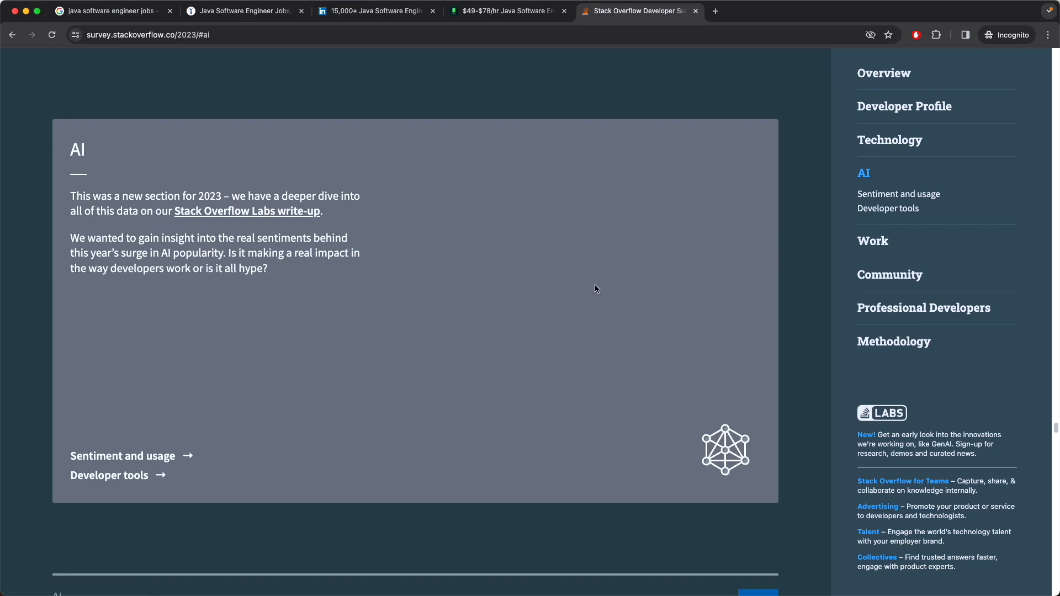
mouse_move(509, 308)
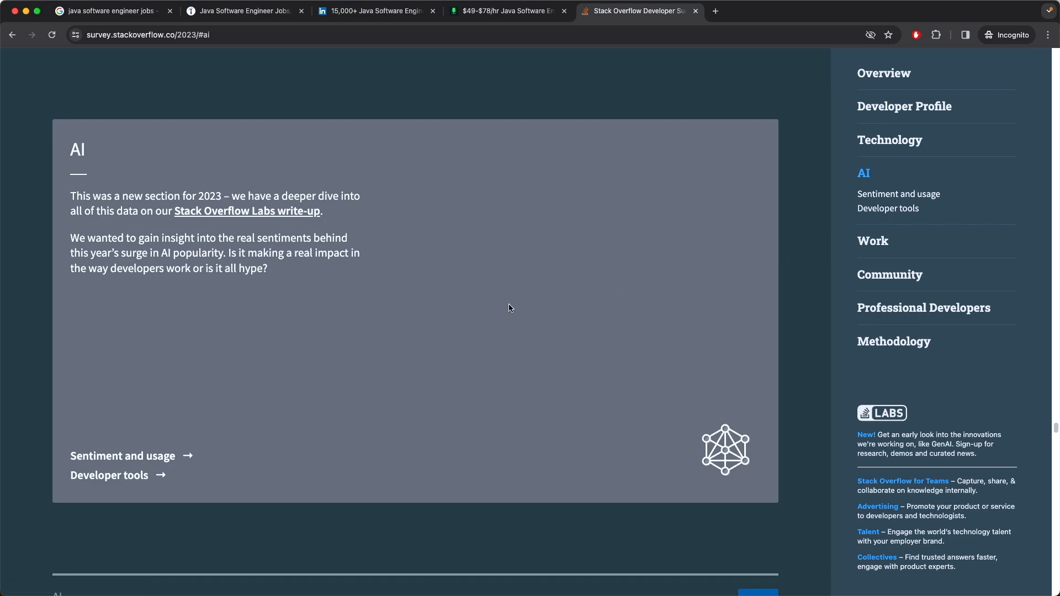
mouse_move(324, 439)
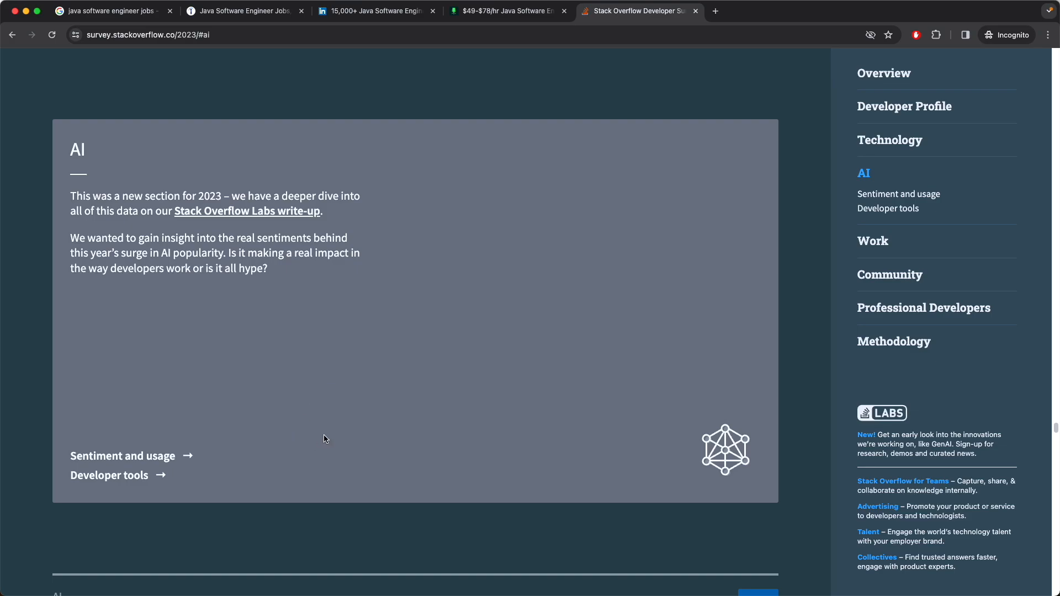
scroll("down", 3)
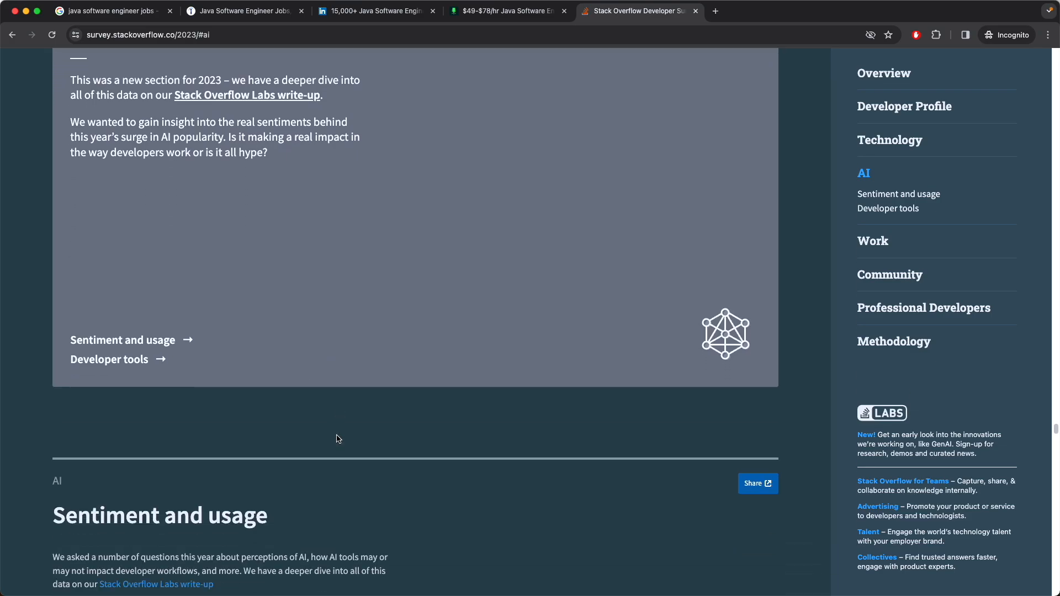
scroll("down", 3)
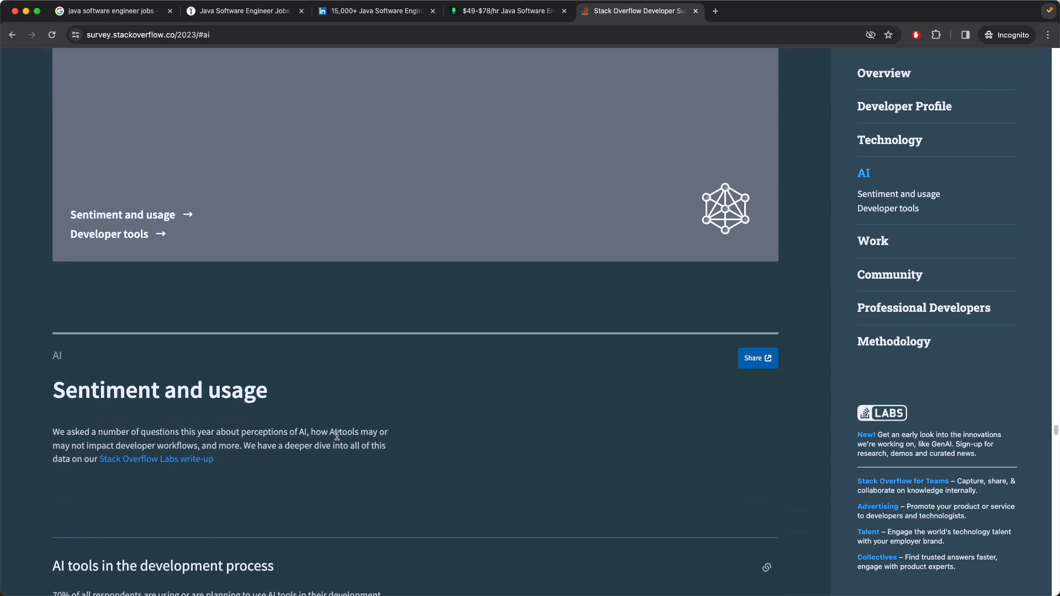
scroll("down", 3)
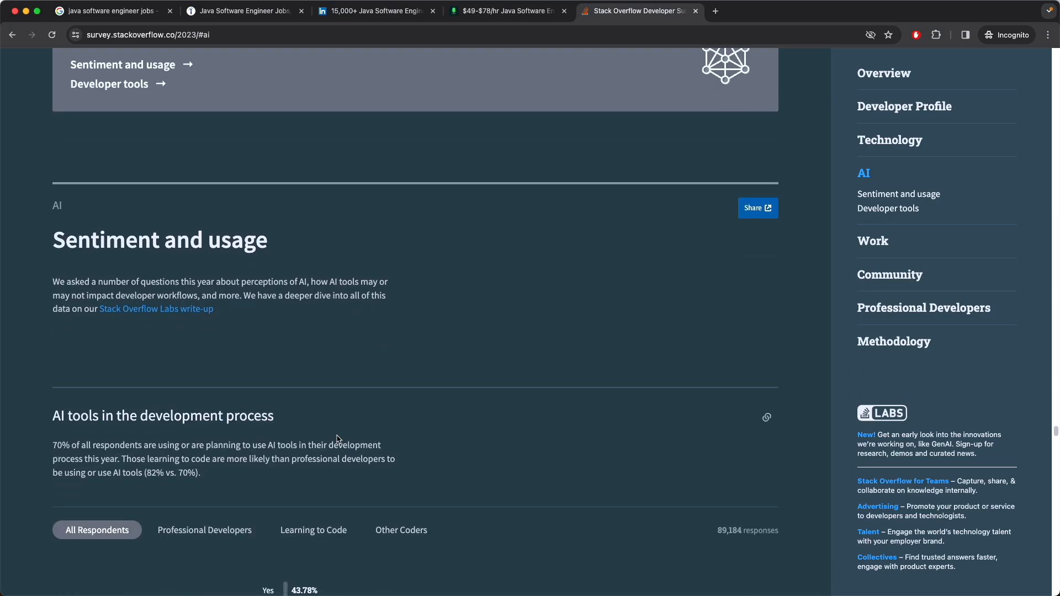
scroll("down", 3)
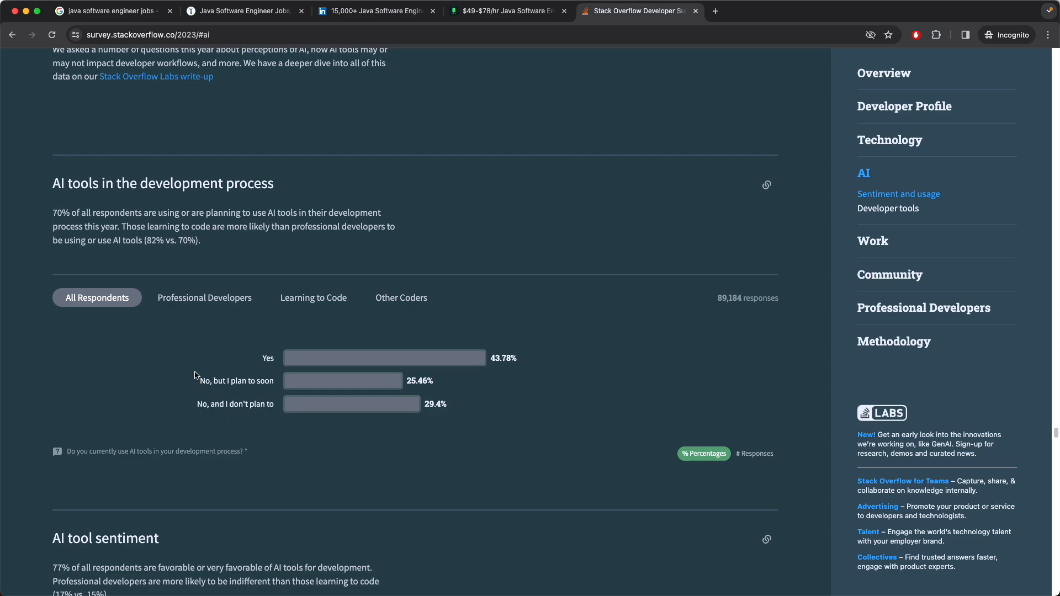
mouse_move(195, 300)
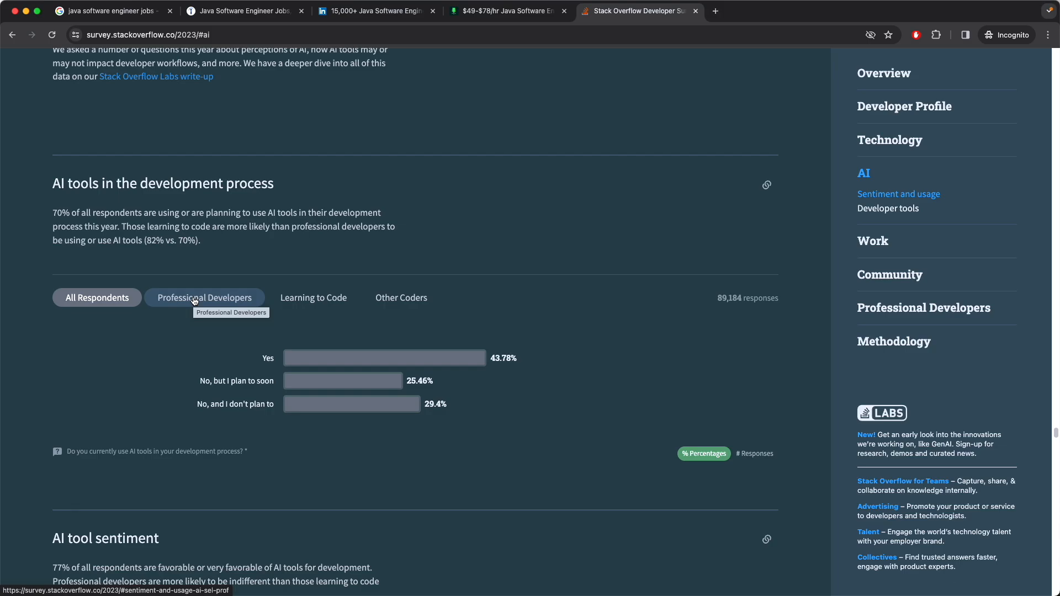
mouse_move(526, 36)
type("r")
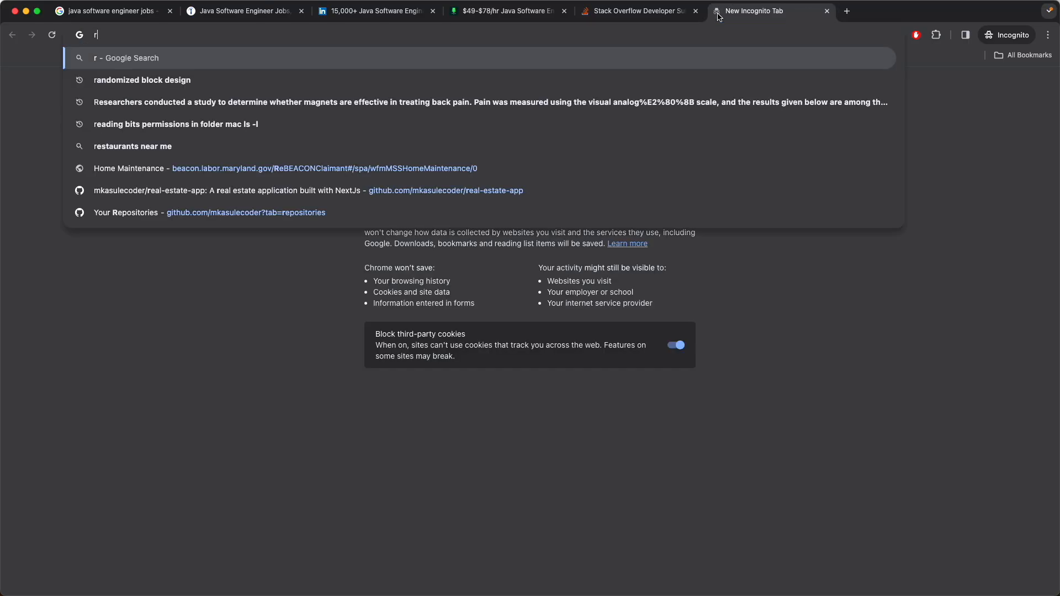
Step: Search Google for RABBIT AI, open The Verge's Rabbit R1 article in a new tab, and view ResearchRabbit
type("ABIII")
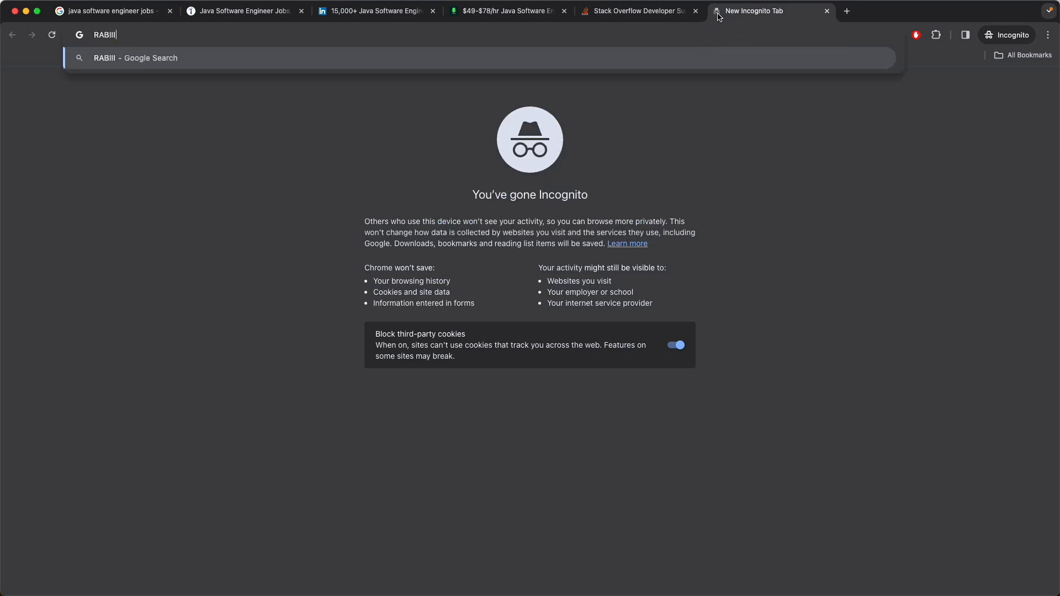
type("RABBIT")
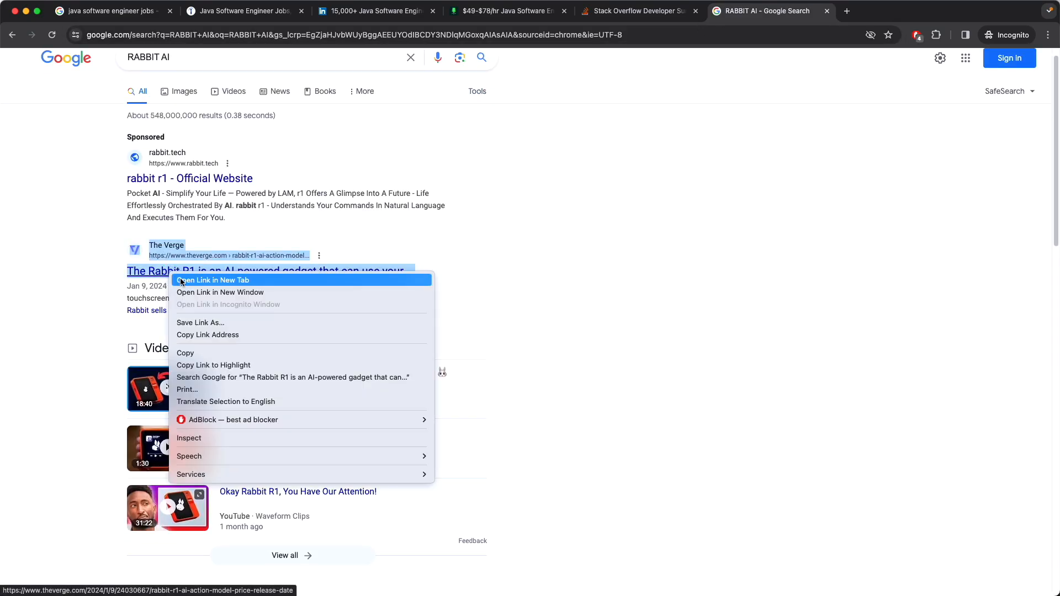
left_click(212, 279)
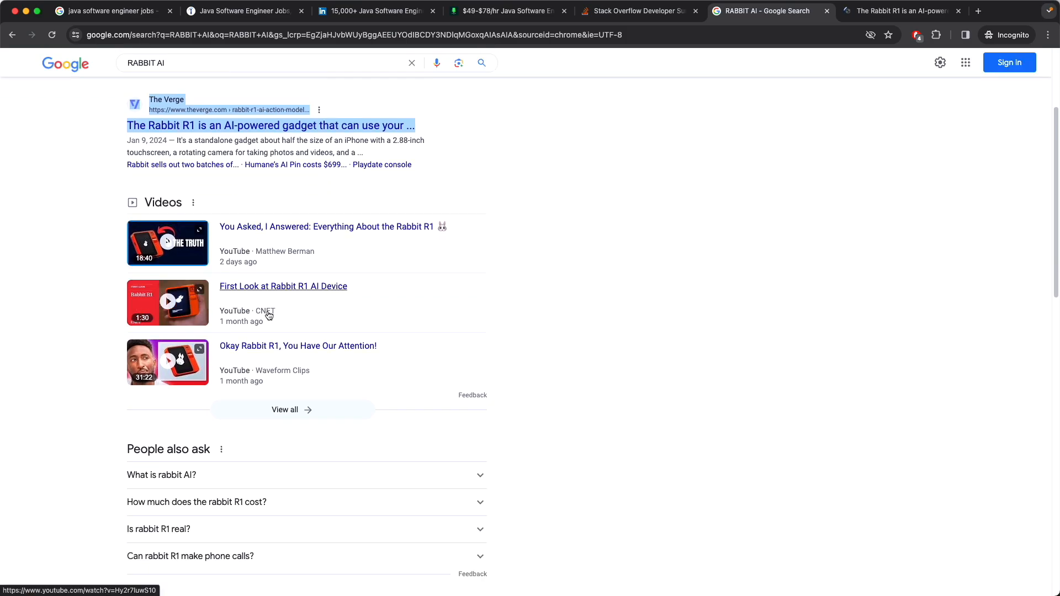
scroll("down", 3)
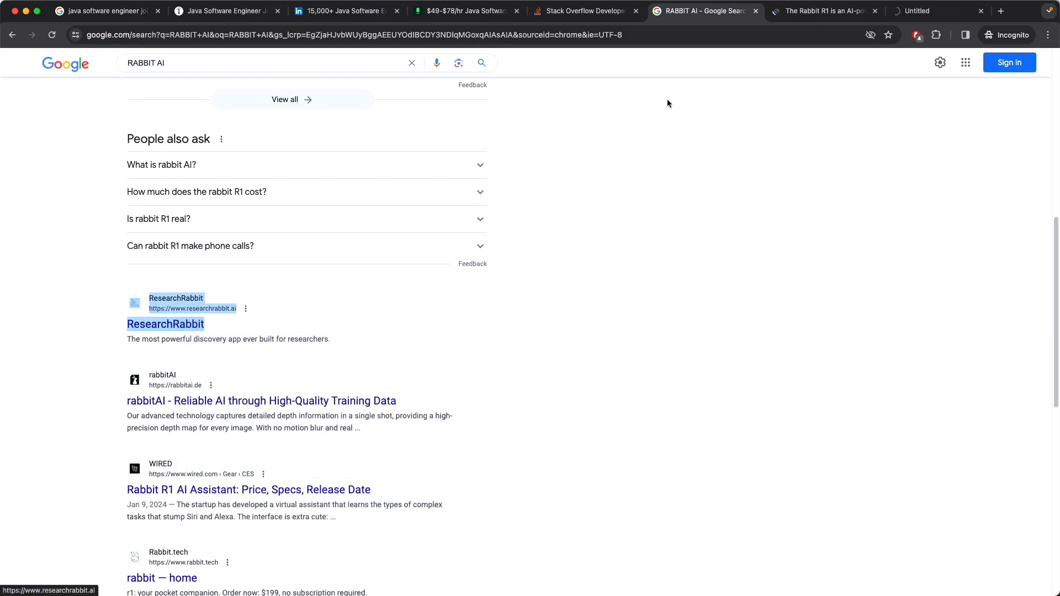
left_click(165, 324)
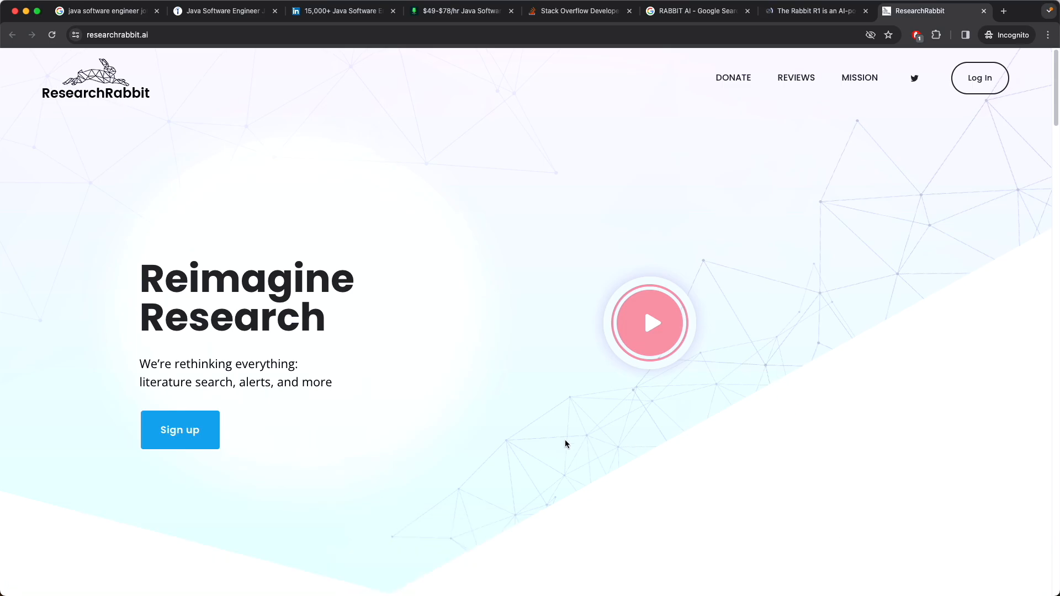
scroll("down", 3)
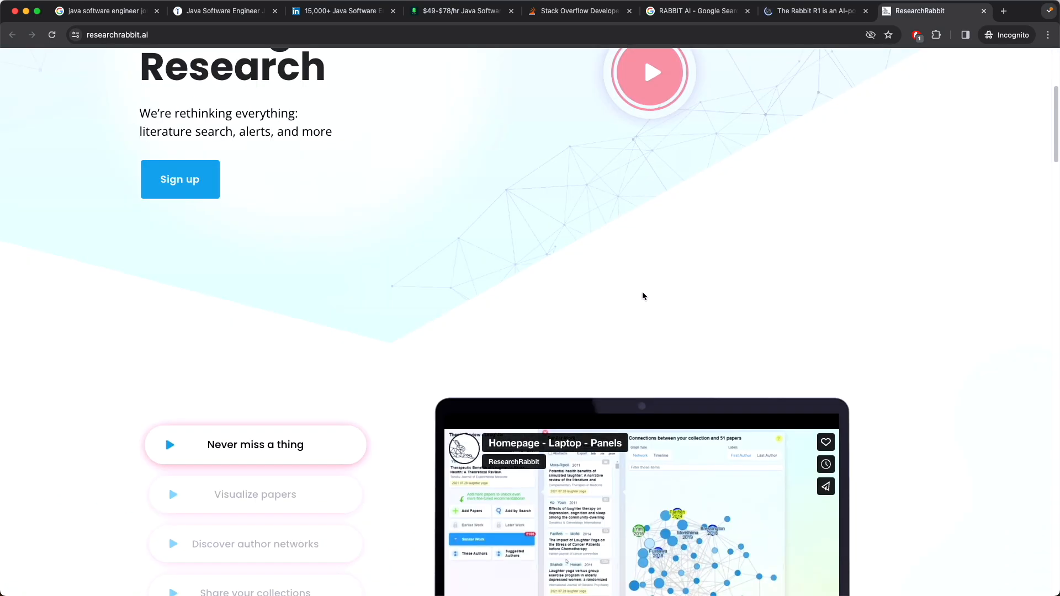
scroll("down", 3)
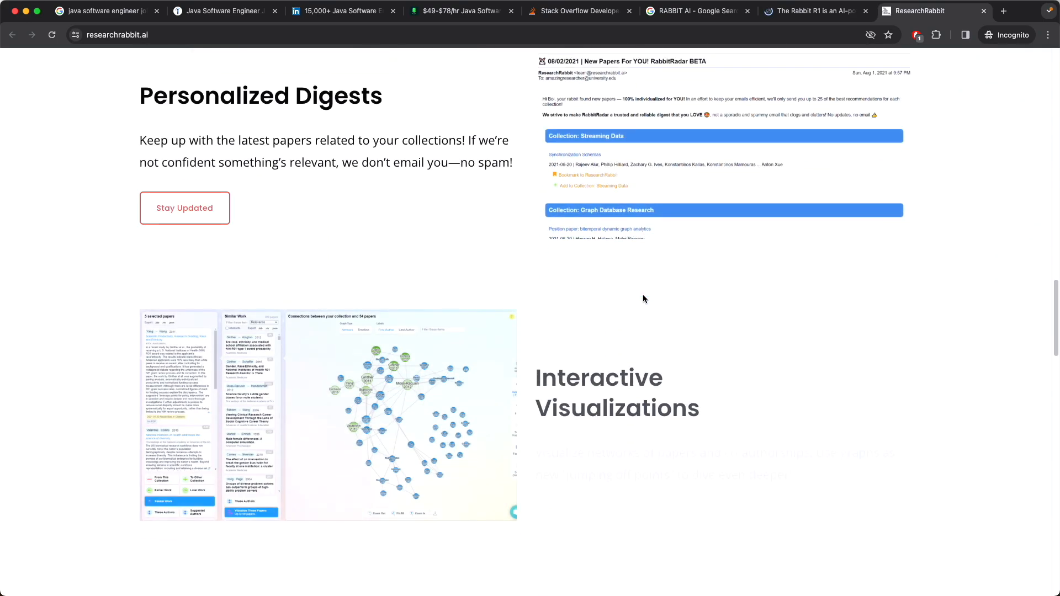
scroll("down", 3)
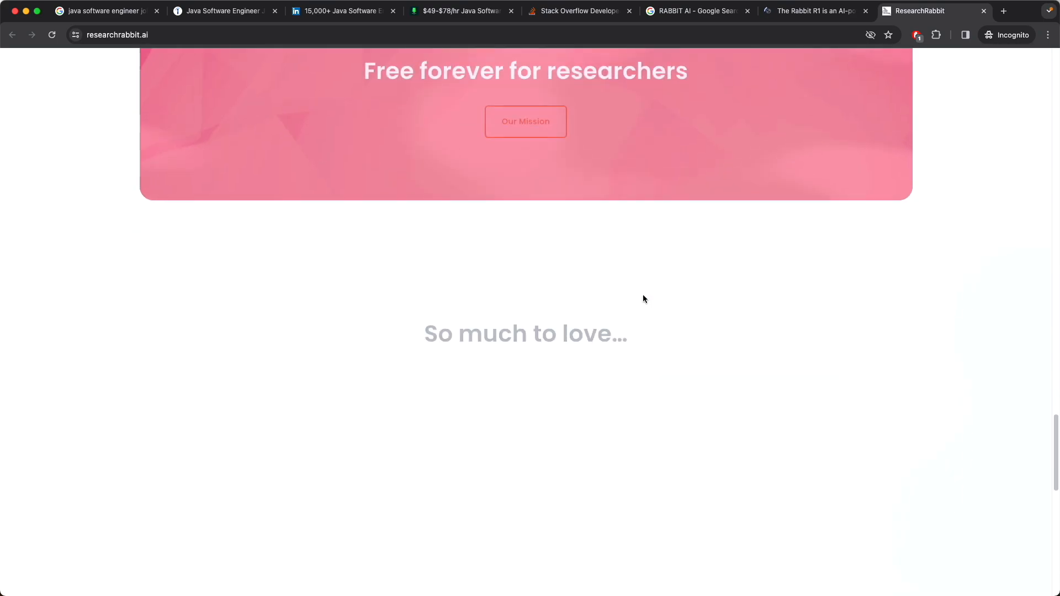
scroll("down", 3)
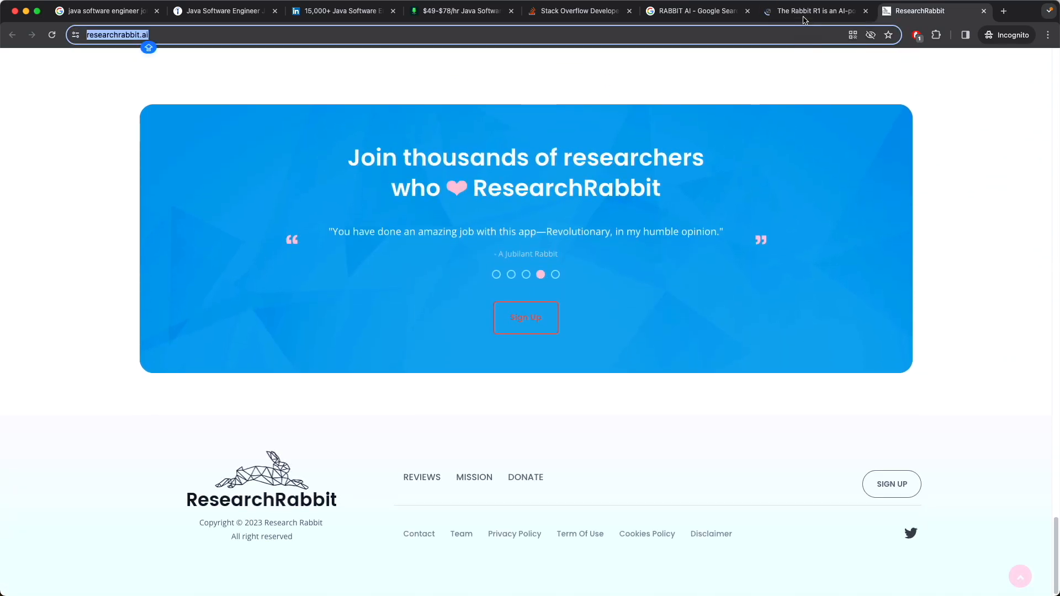
Step: Read The Verge's Rabbit R1 article past the $199 price, then start a new blank tab
left_click(817, 11)
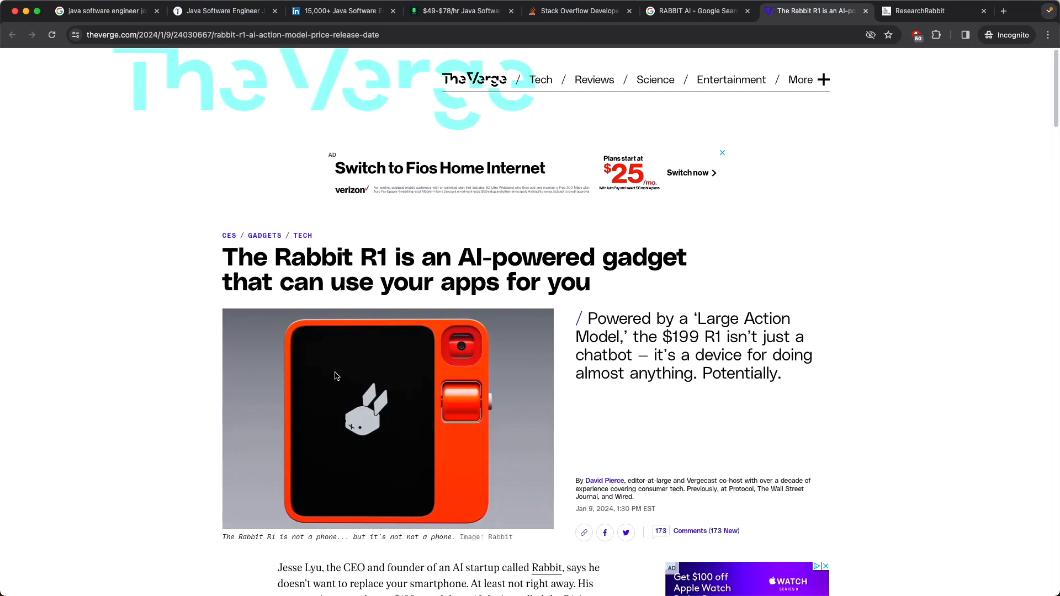
scroll("down", 3)
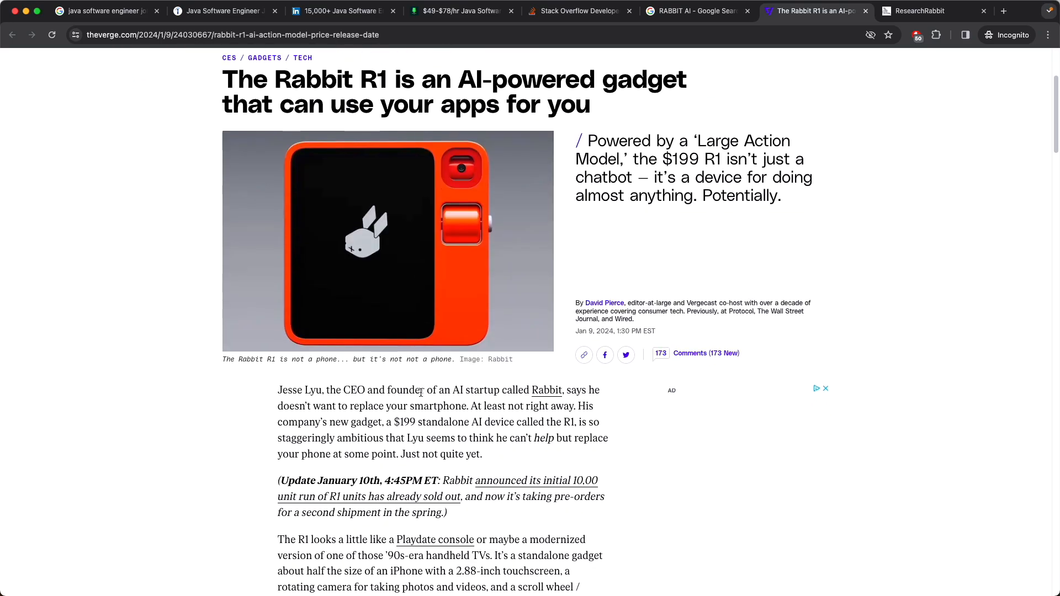
mouse_move(363, 380)
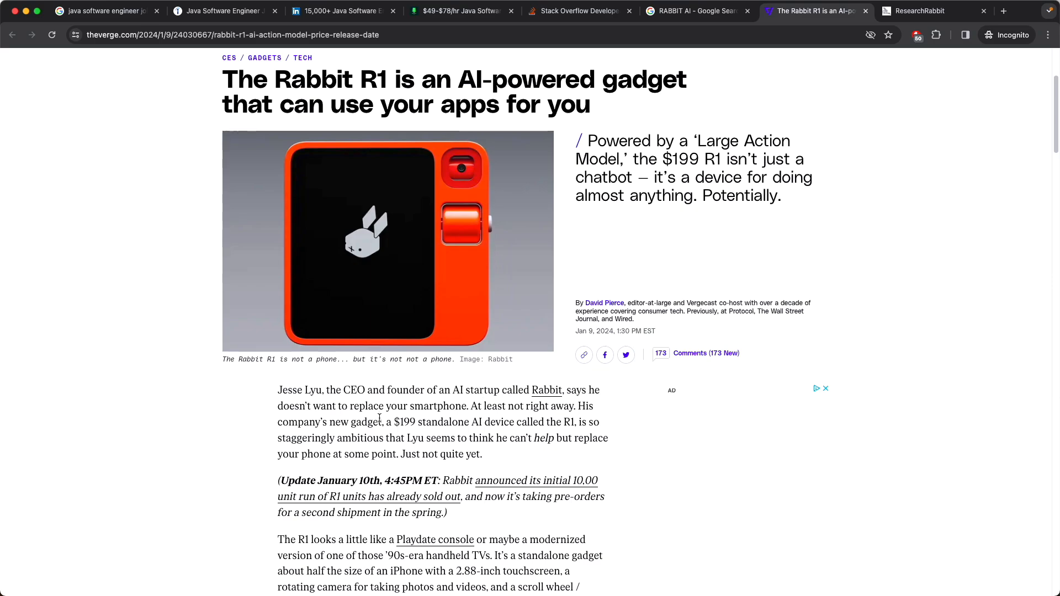
double_click(405, 422)
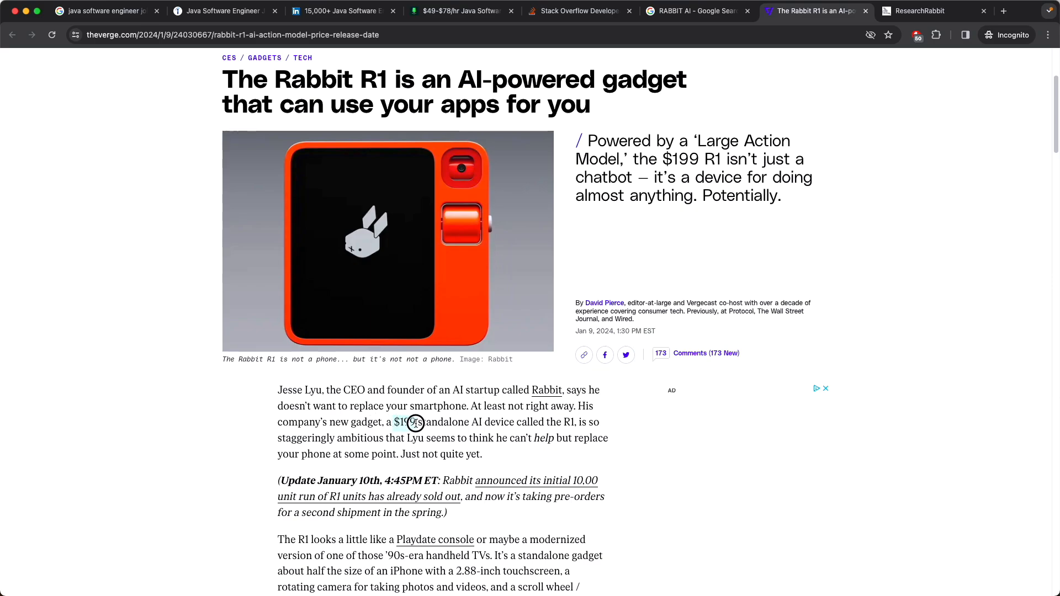
double_click(405, 422)
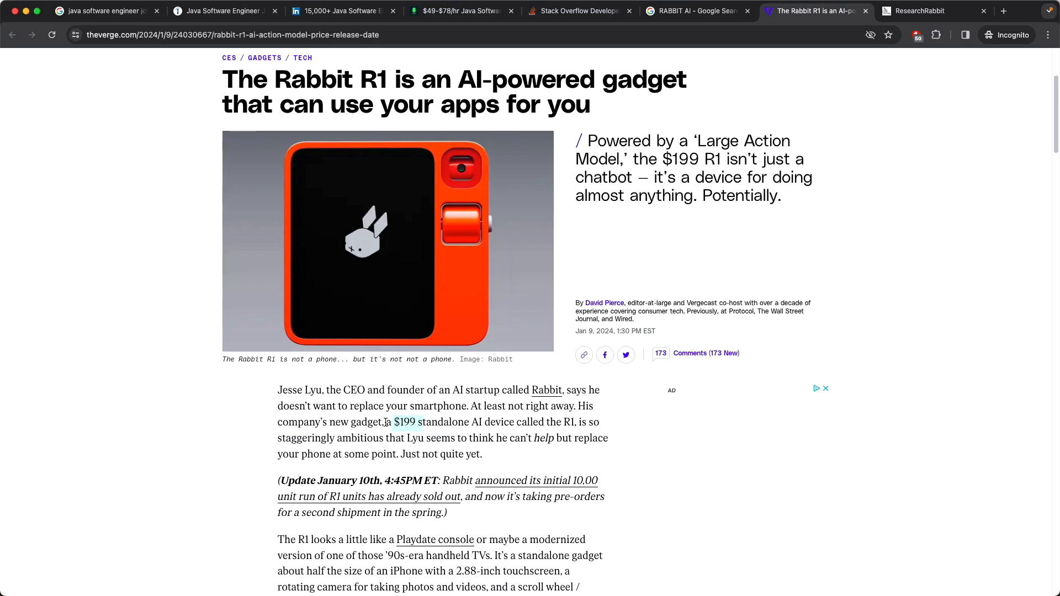
mouse_move(444, 444)
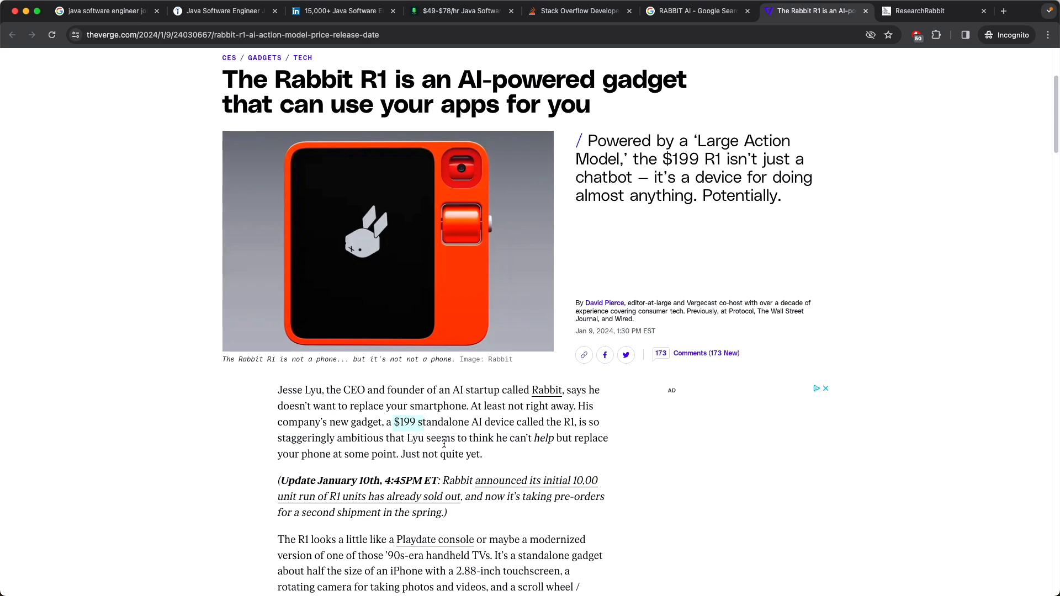
scroll("down", 3)
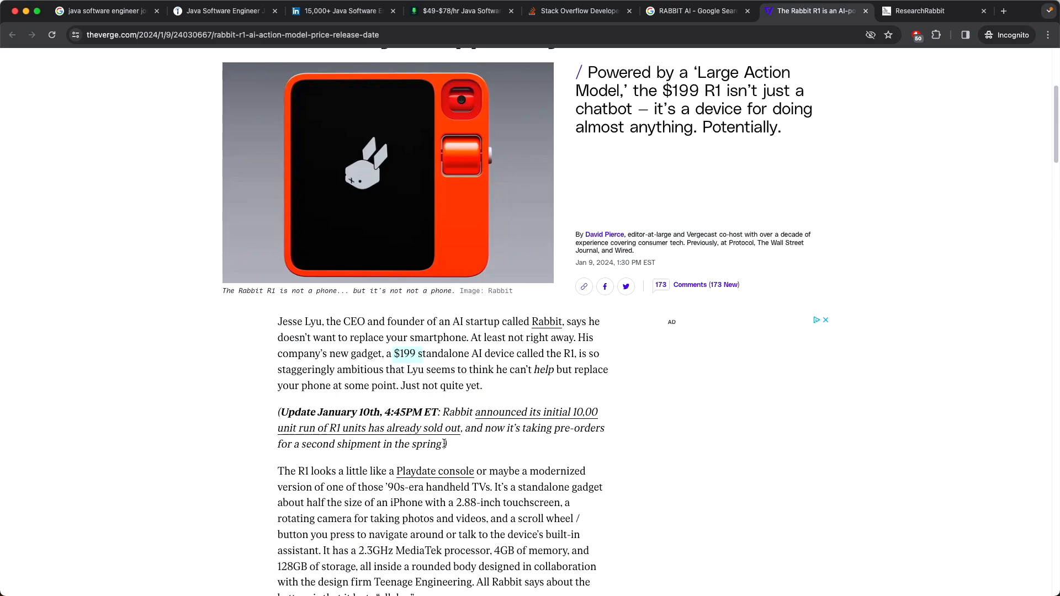
mouse_move(485, 387)
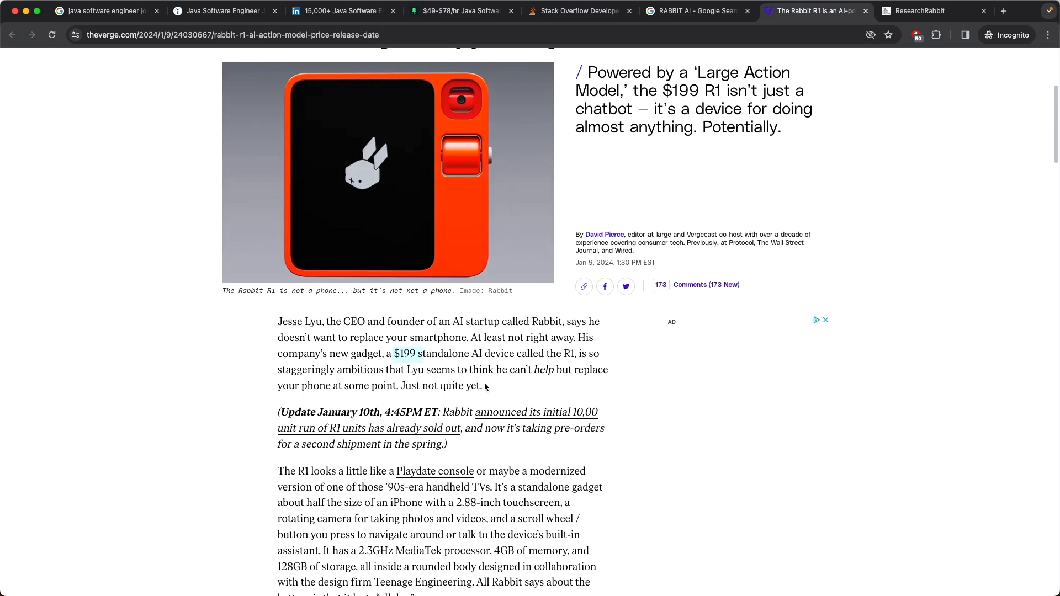
scroll("down", 3)
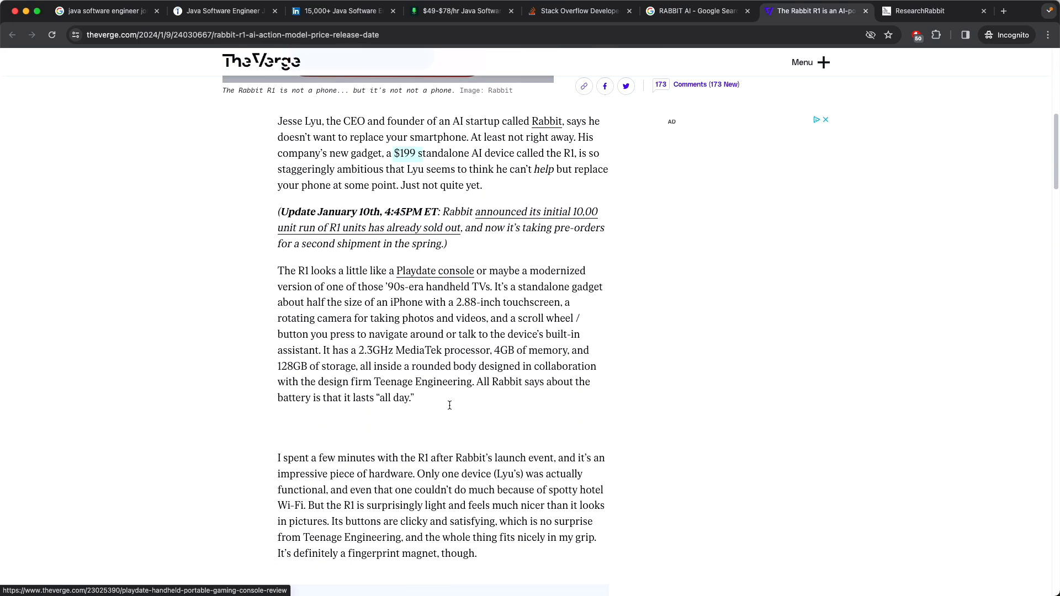
scroll("down", 3)
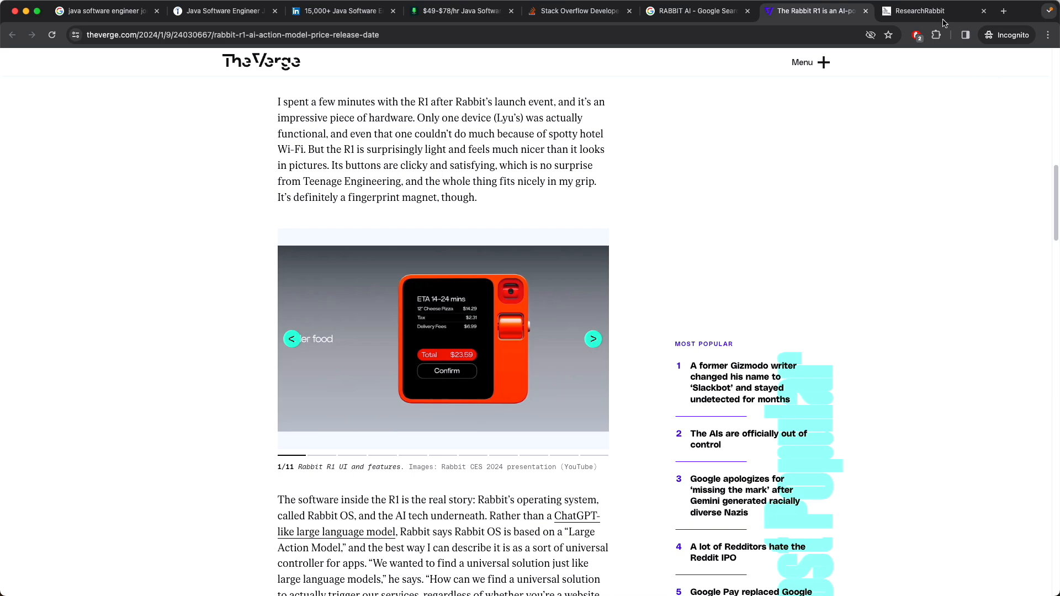
left_click(1005, 10)
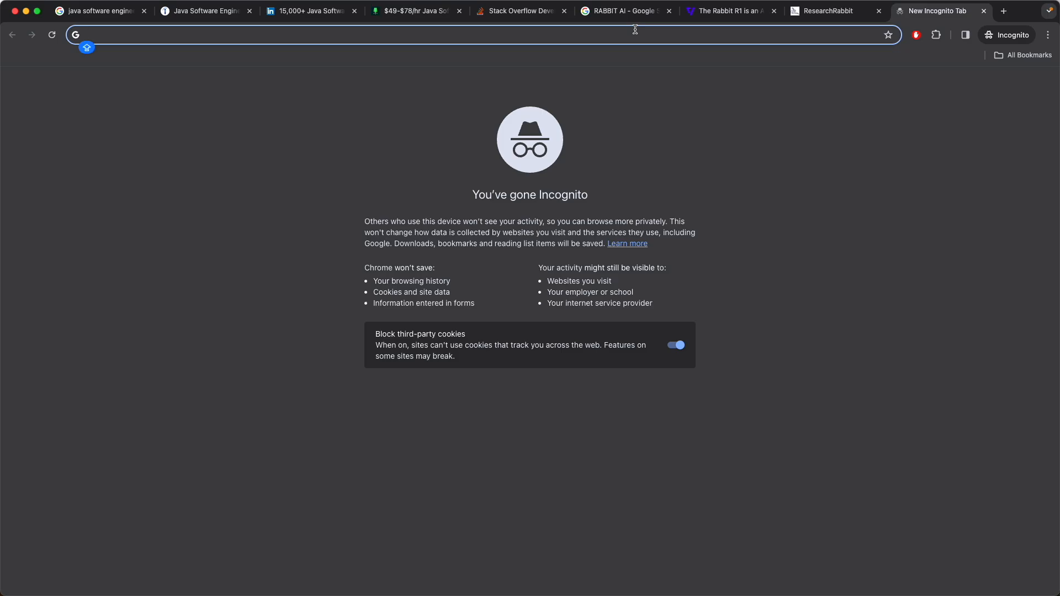
Step: Search Google for Spring Boot and land on the spring.io Spring Boot project page
type("SPRING")
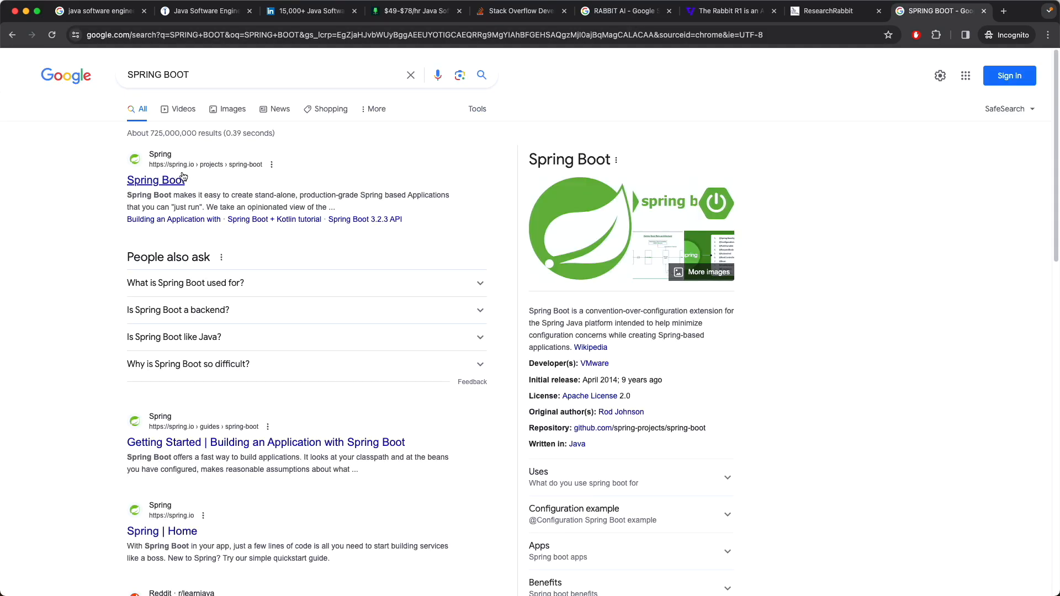
left_click(156, 180)
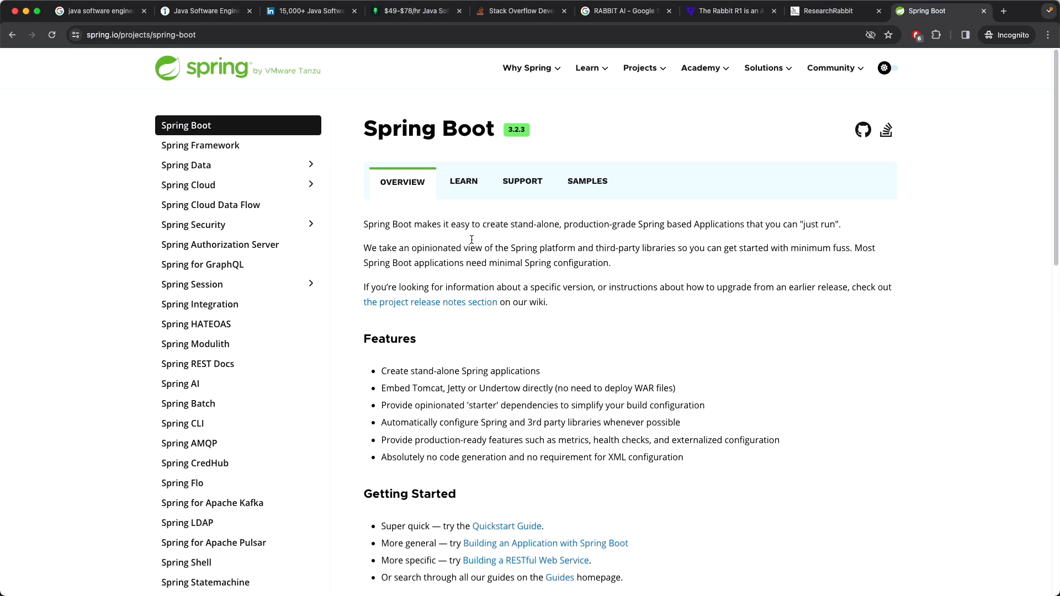
mouse_move(468, 282)
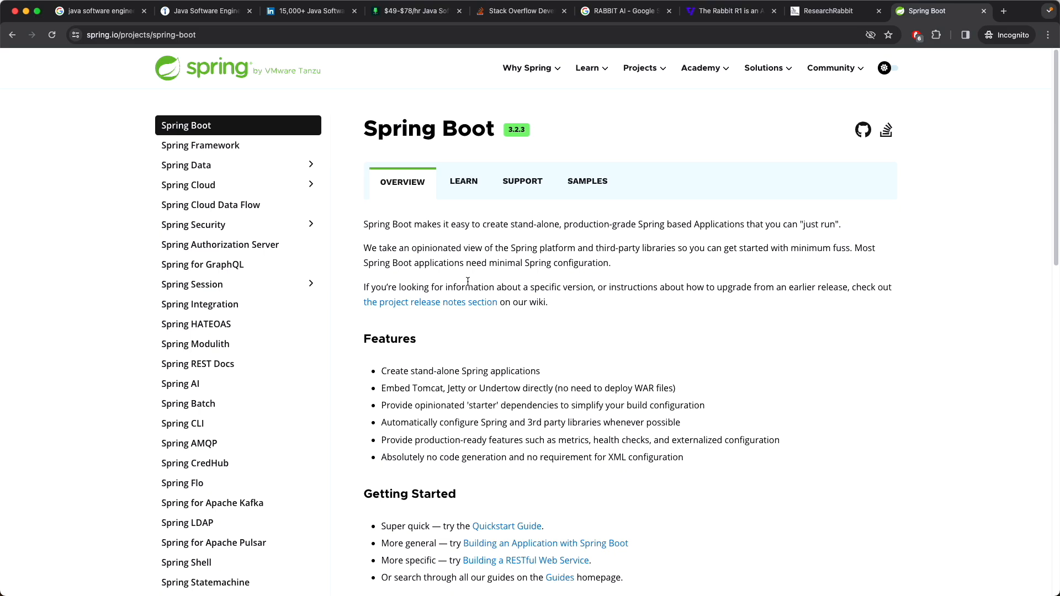
scroll("down", 3)
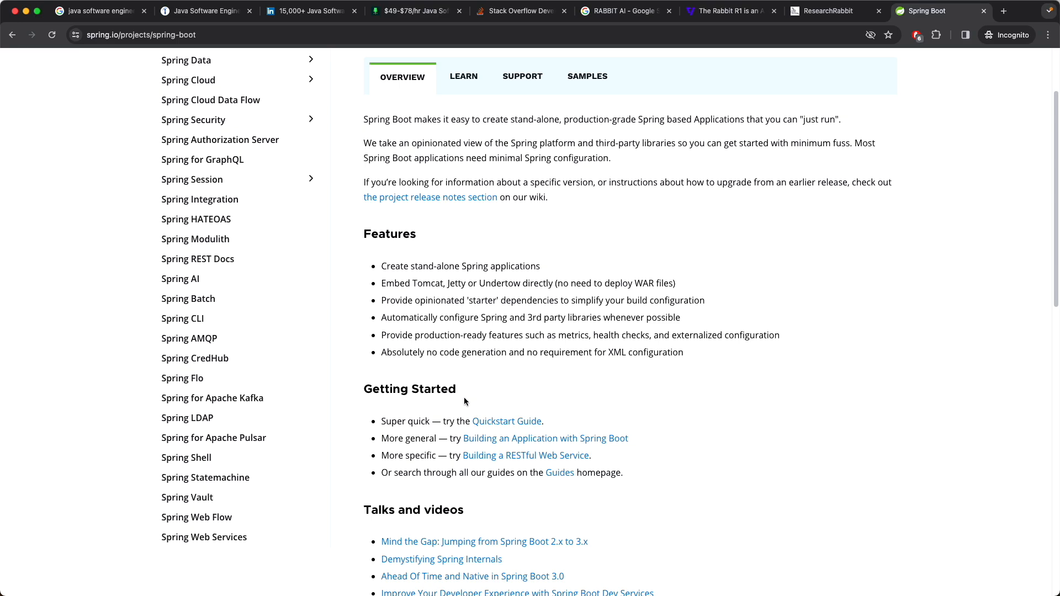
mouse_move(471, 398)
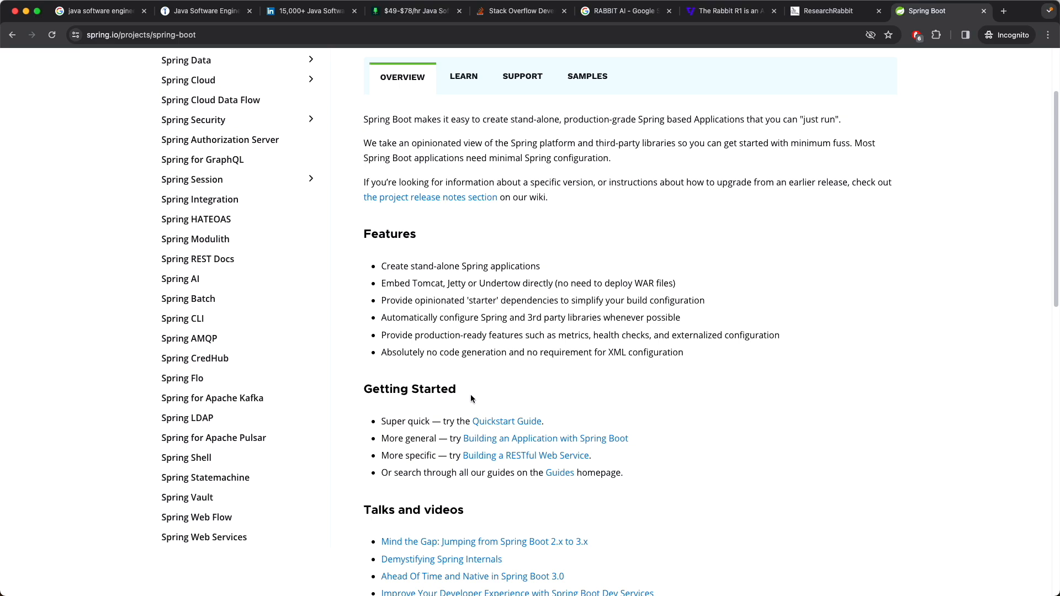
mouse_move(475, 403)
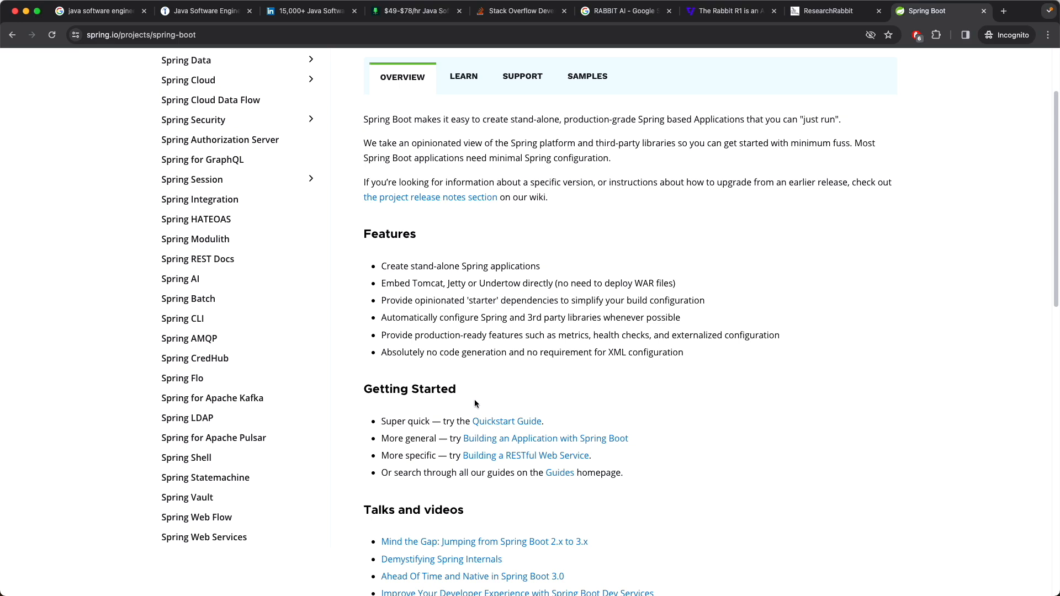
scroll("down", 3)
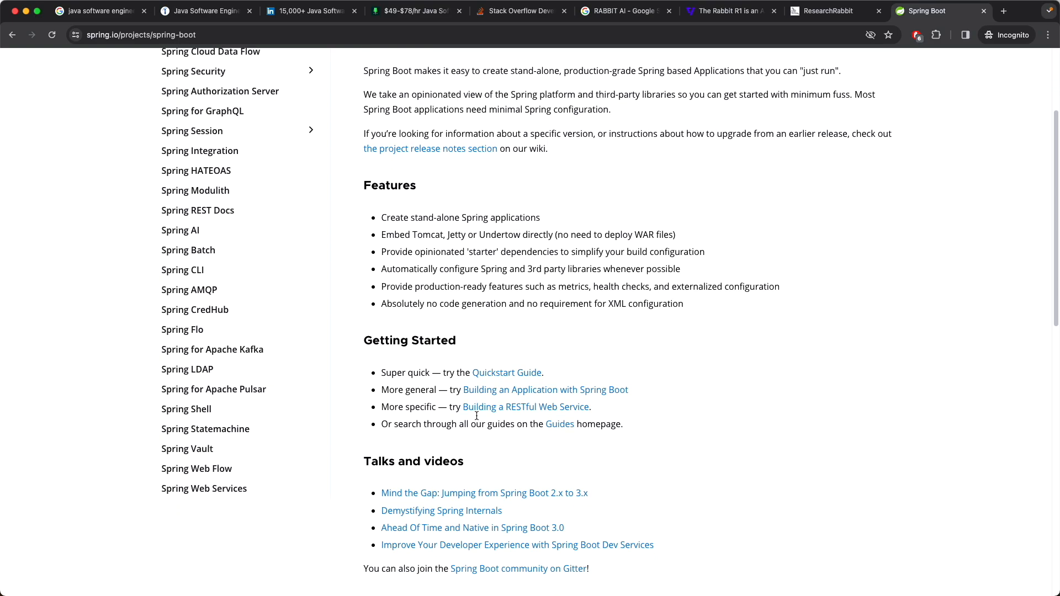
scroll("down", 3)
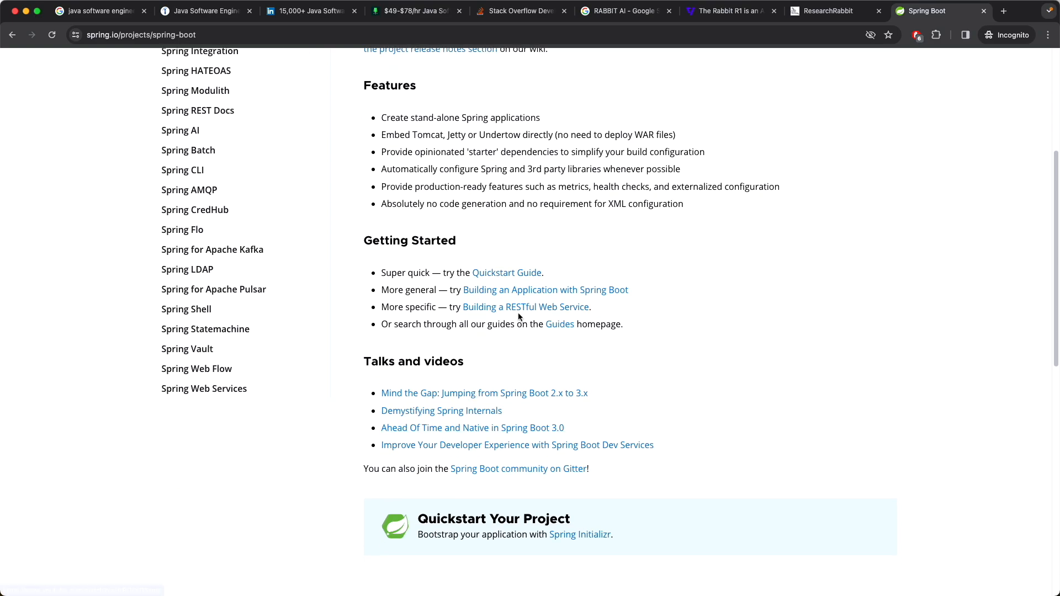
mouse_move(517, 311)
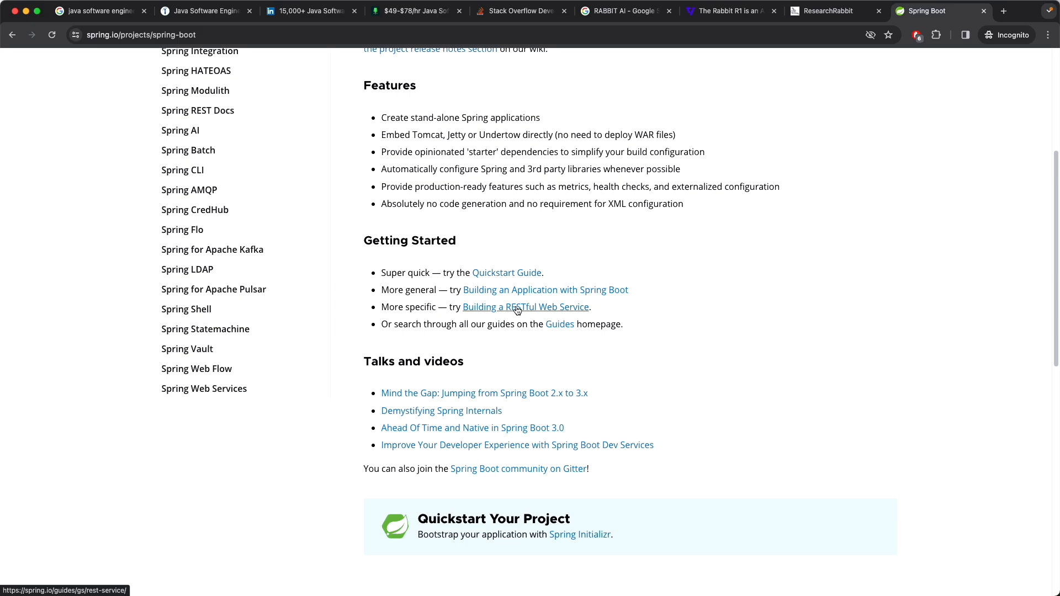
mouse_move(479, 235)
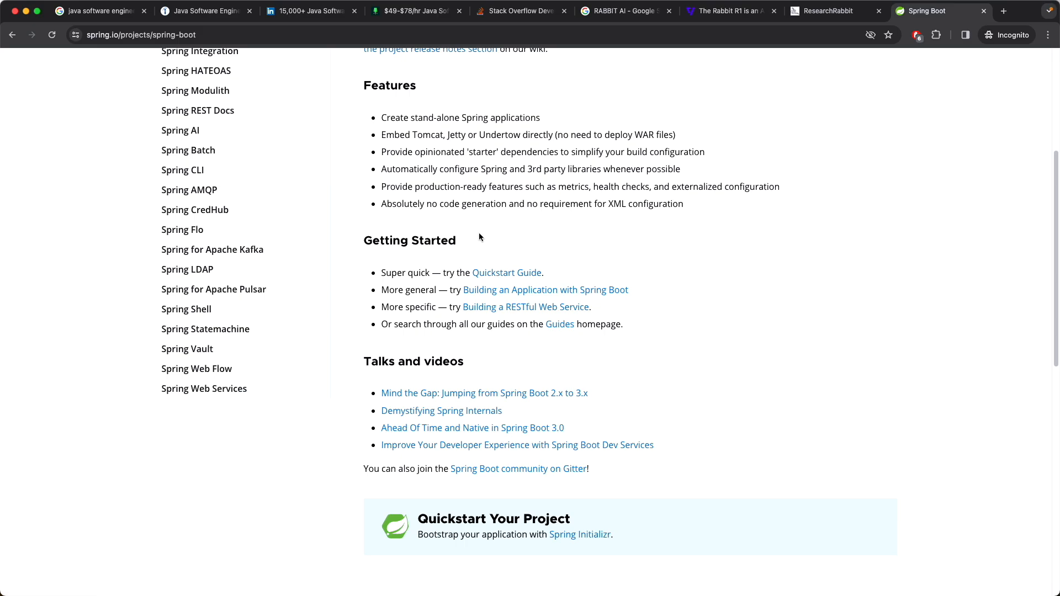
scroll("up", 3)
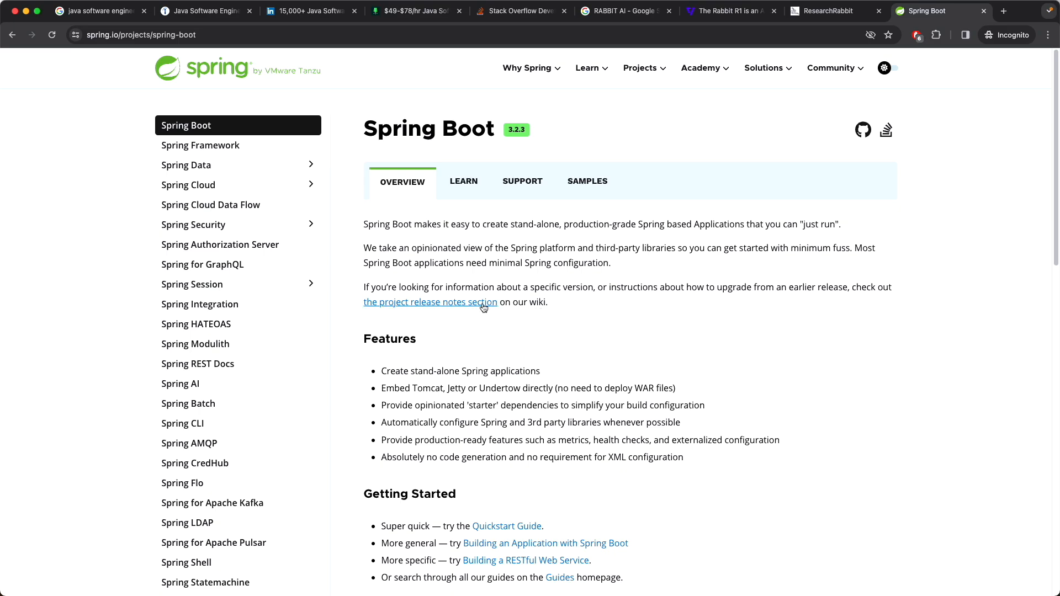
mouse_move(330, 61)
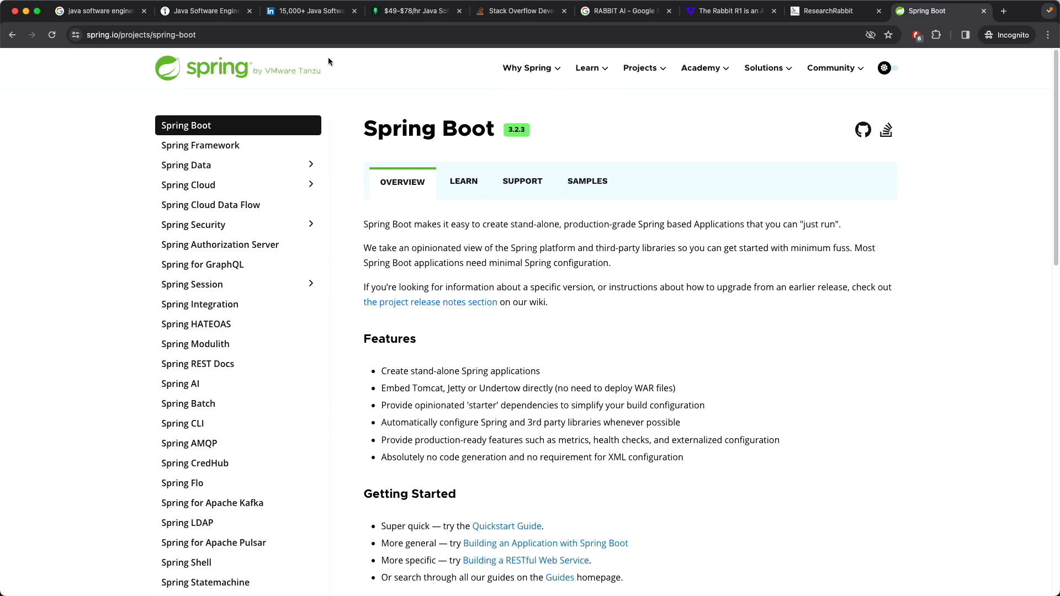
left_click(640, 68)
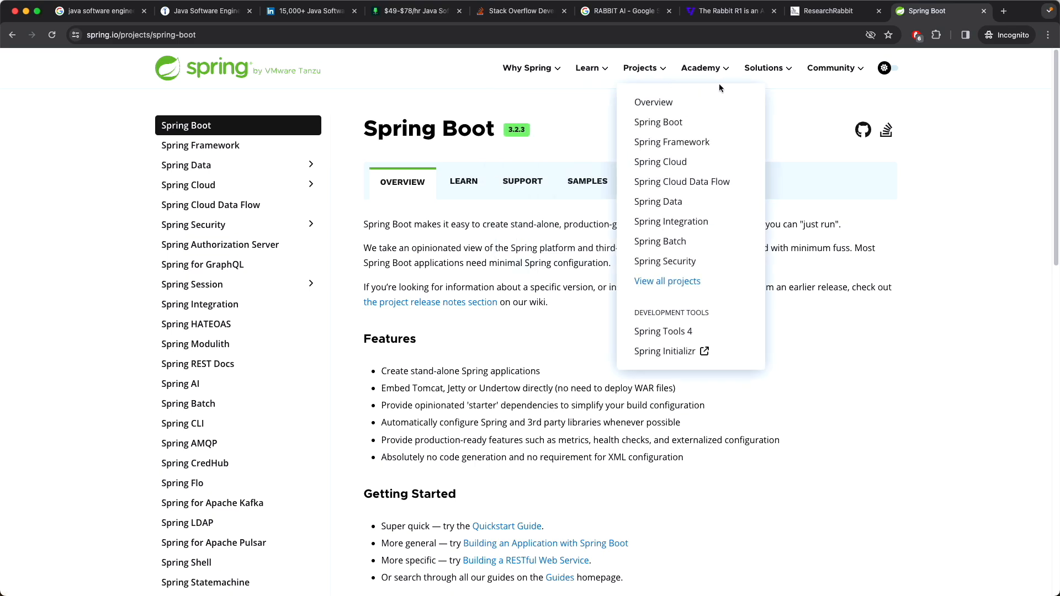
left_click(796, 149)
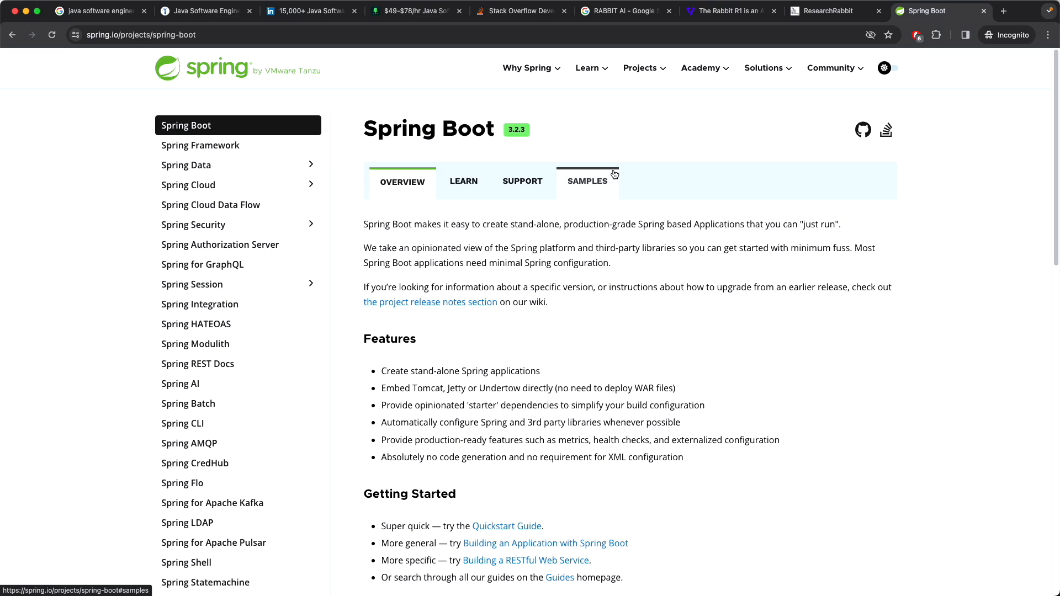
scroll("down", 3)
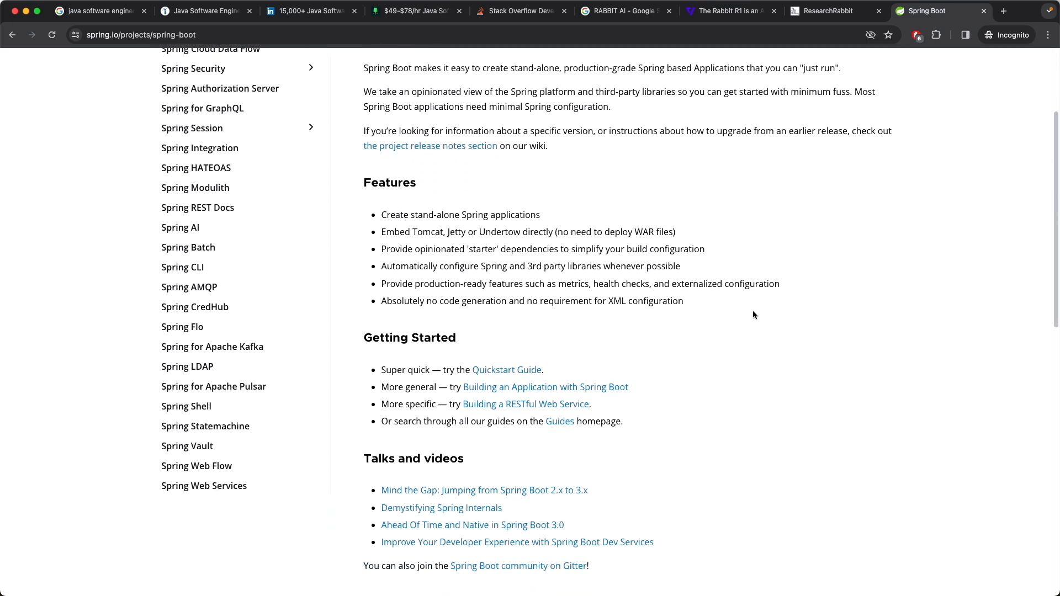
mouse_move(752, 315)
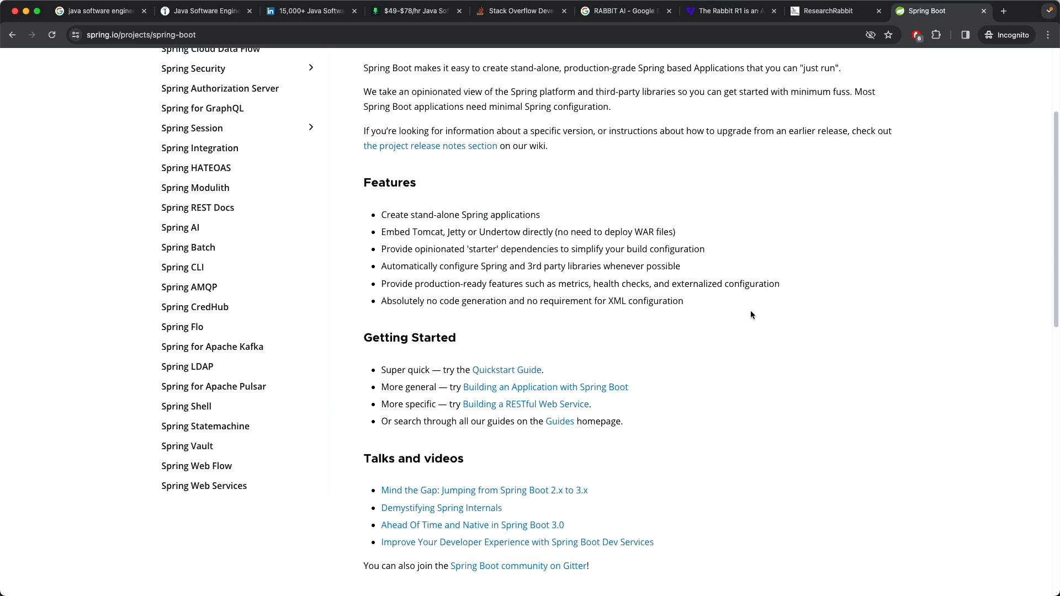
scroll("up", 3)
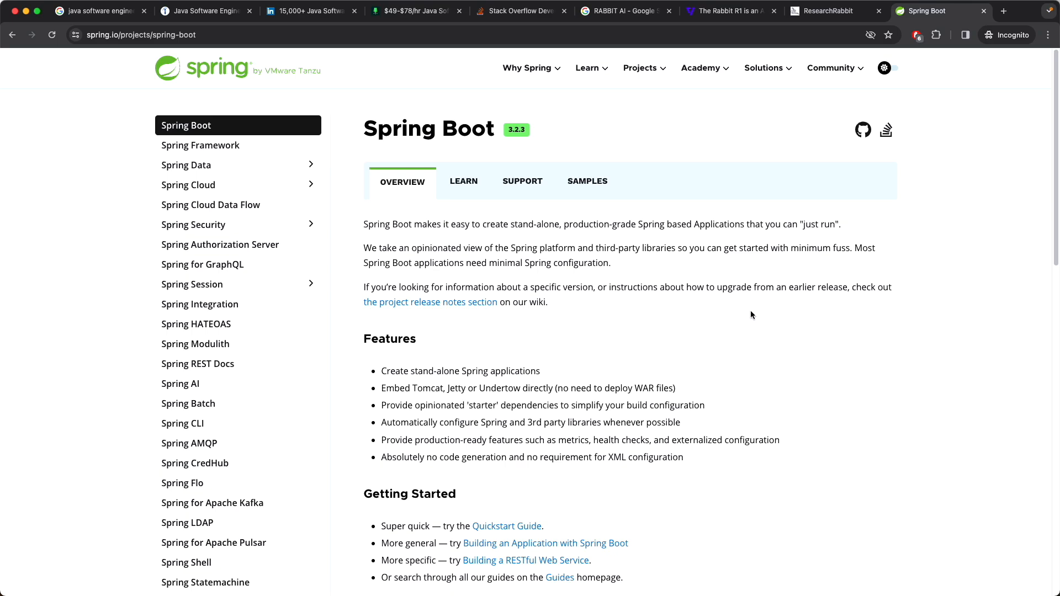
mouse_move(713, 313)
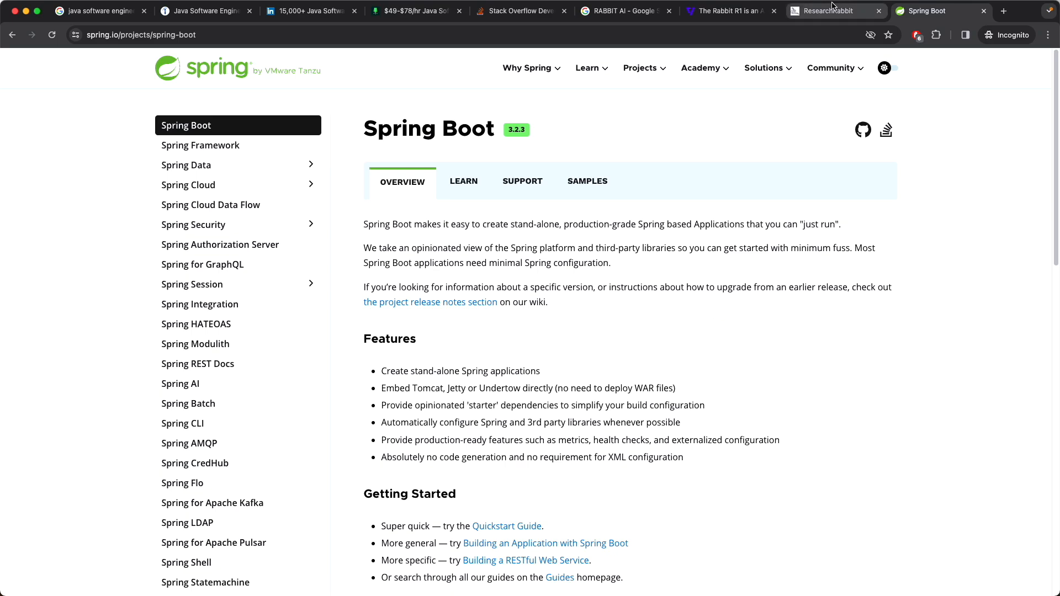
mouse_move(507, 11)
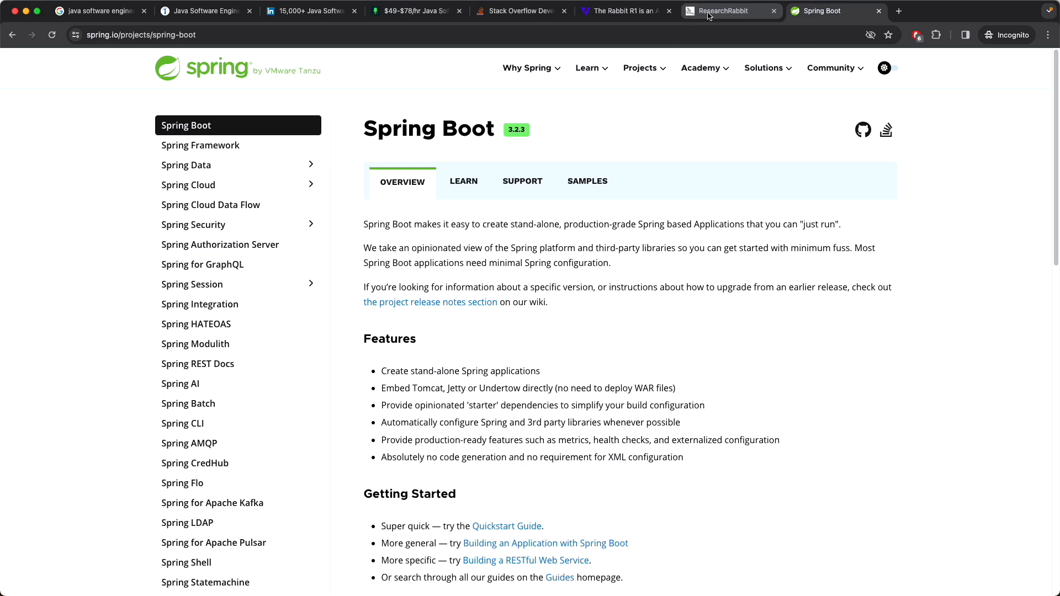
mouse_move(709, 15)
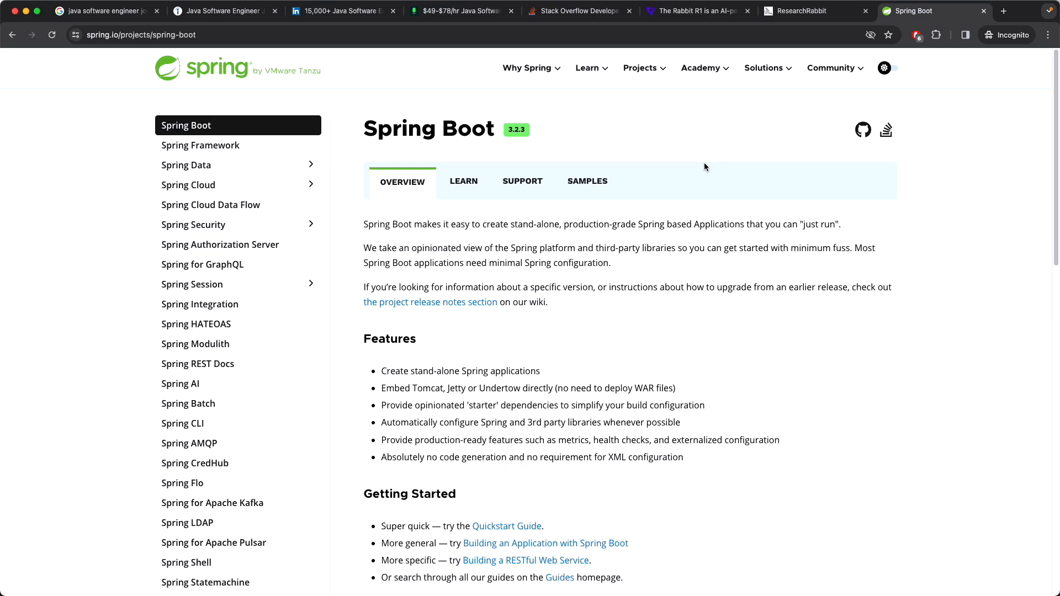
mouse_move(708, 182)
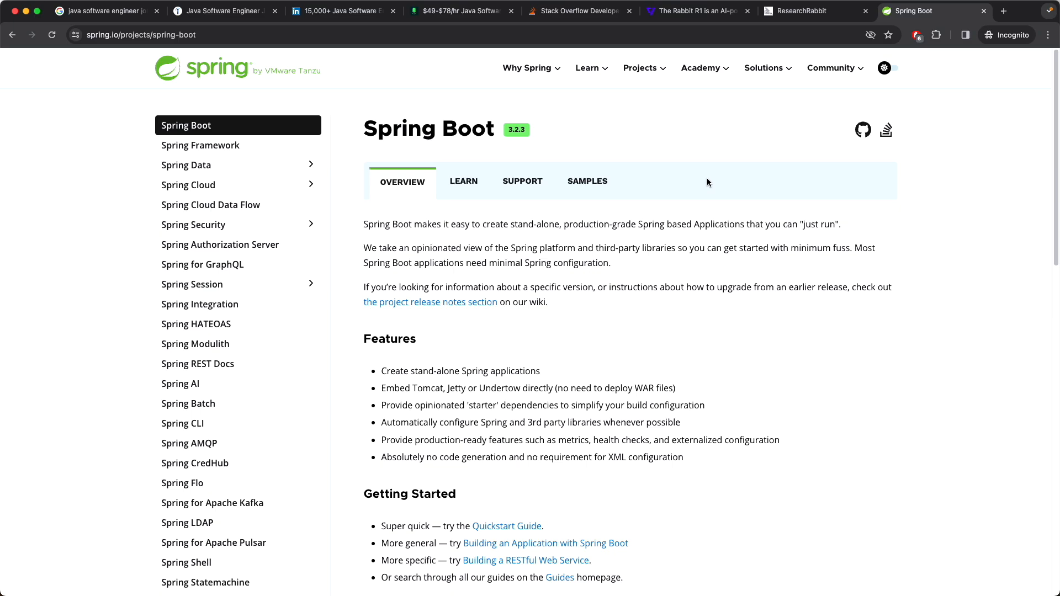
mouse_move(691, 186)
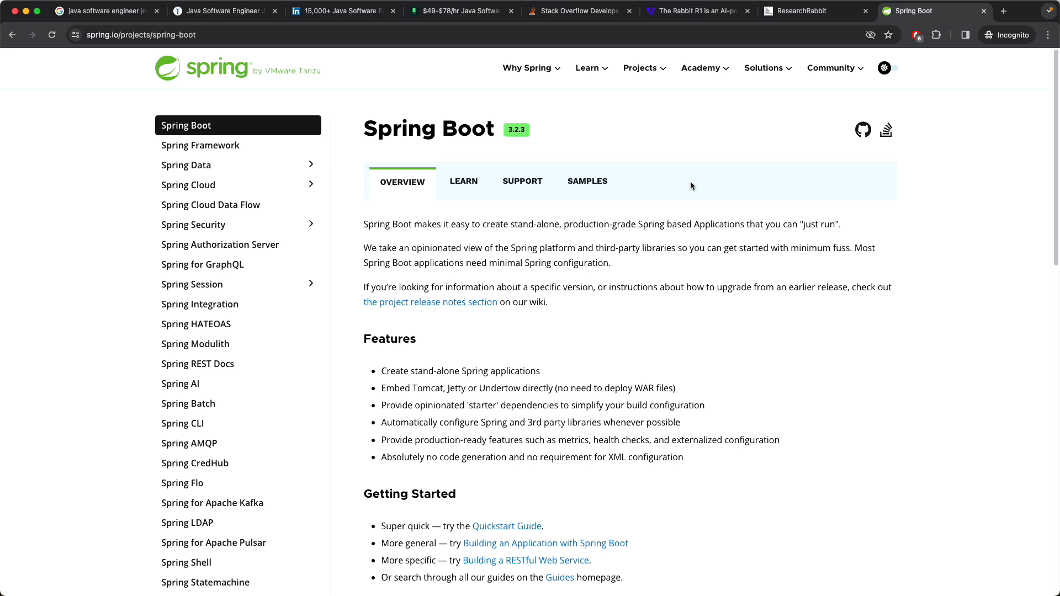
mouse_move(482, 189)
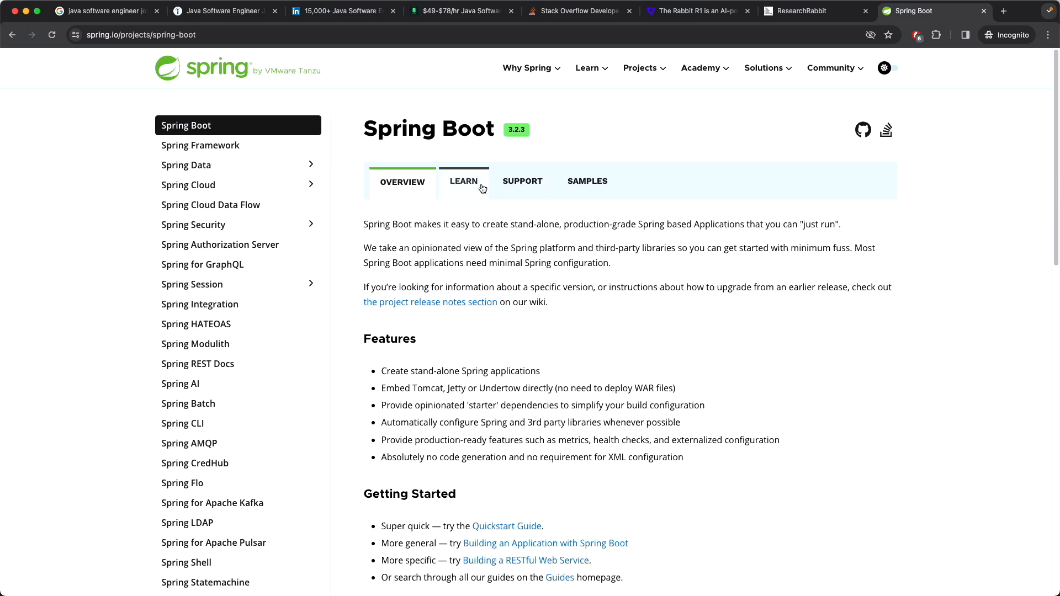
mouse_move(522, 206)
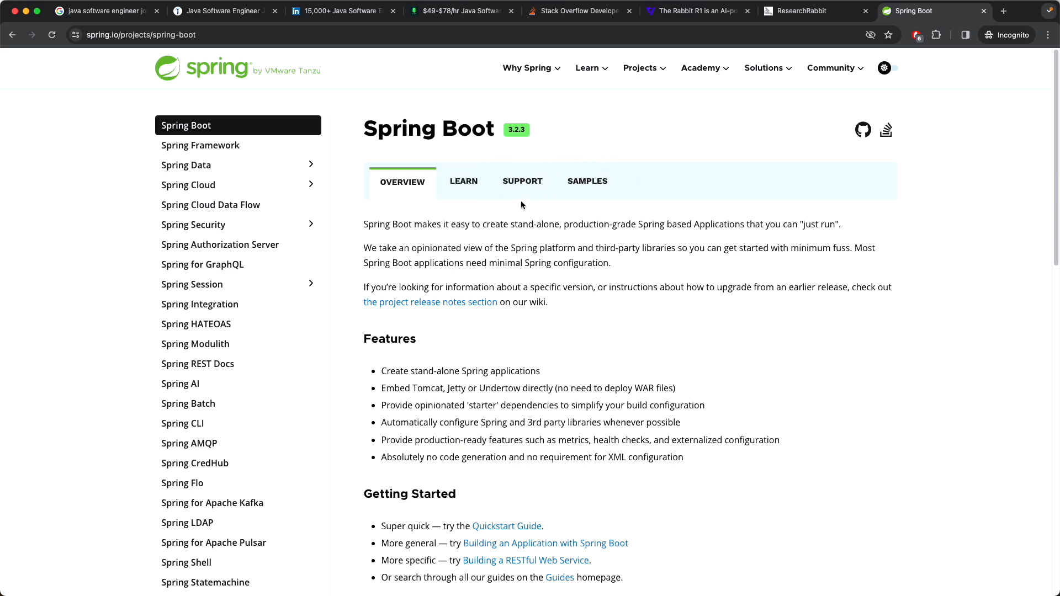